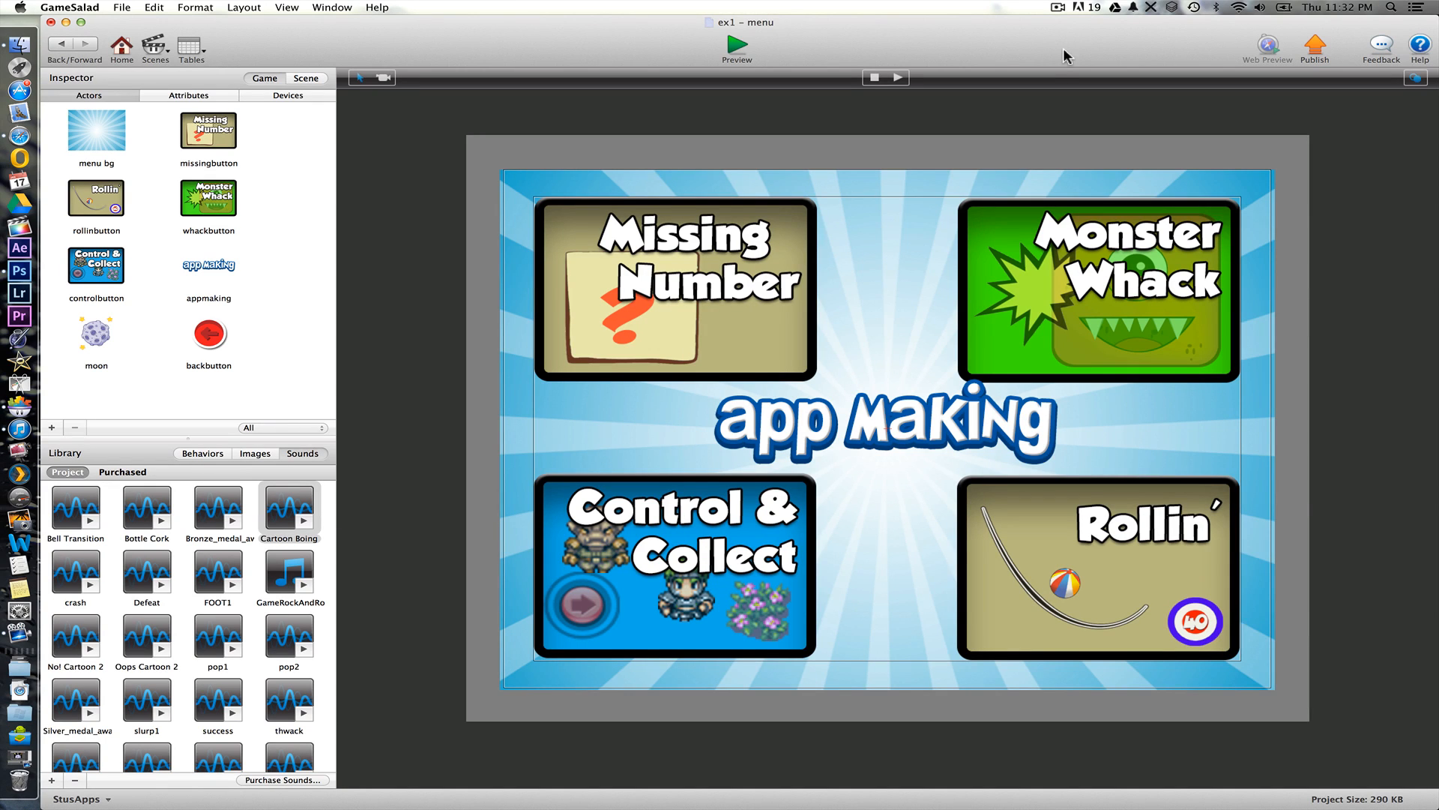
{"action": "mouse_move", "coordinate": [1071, 559]}
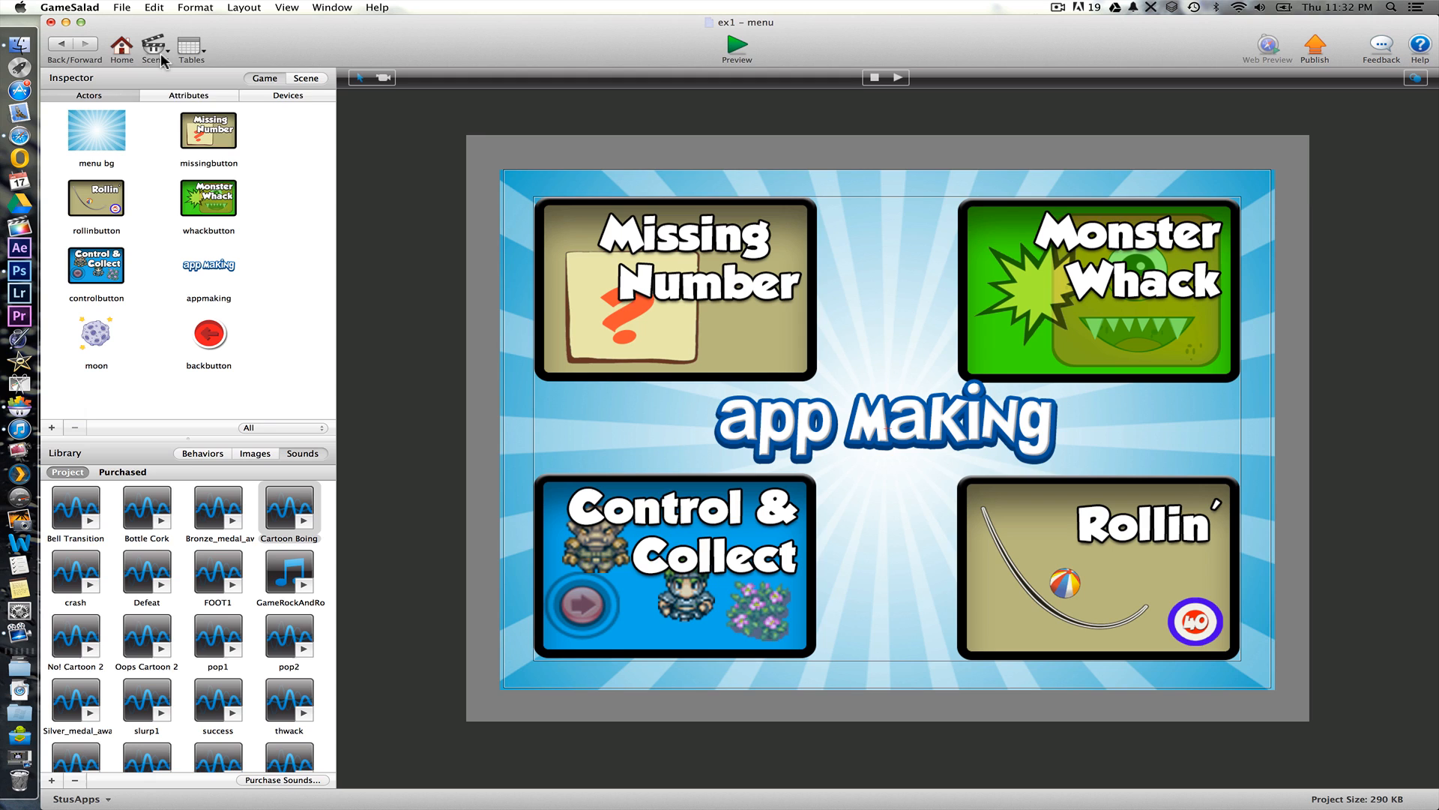
- Show the project's scene list: menu, whack, rolling, missing number, control, game over
{"action": "left_click", "coordinate": [151, 48]}
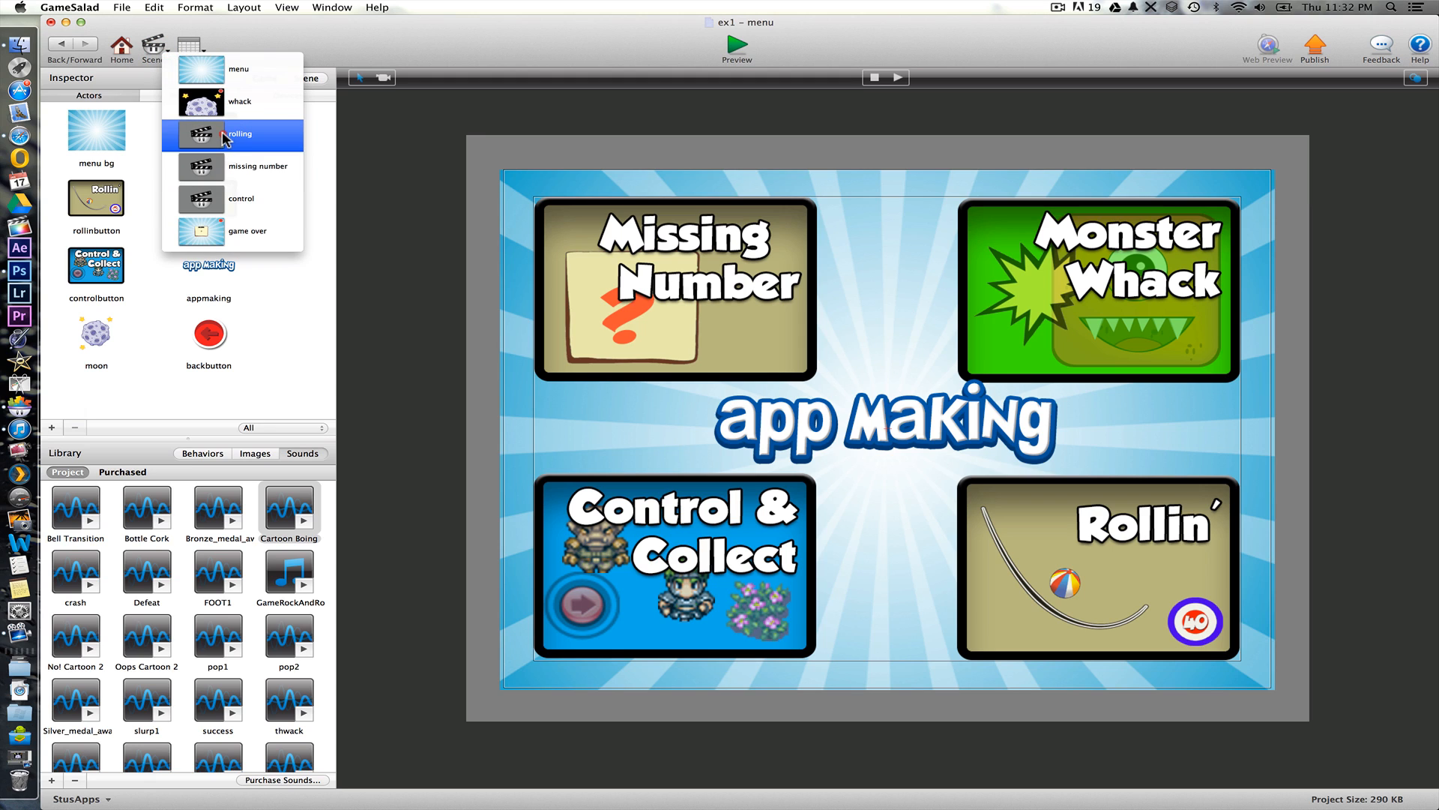
- Give the rolling scene a pale cream background colour, then return to the actors and Images library
{"action": "left_click", "coordinate": [239, 134]}
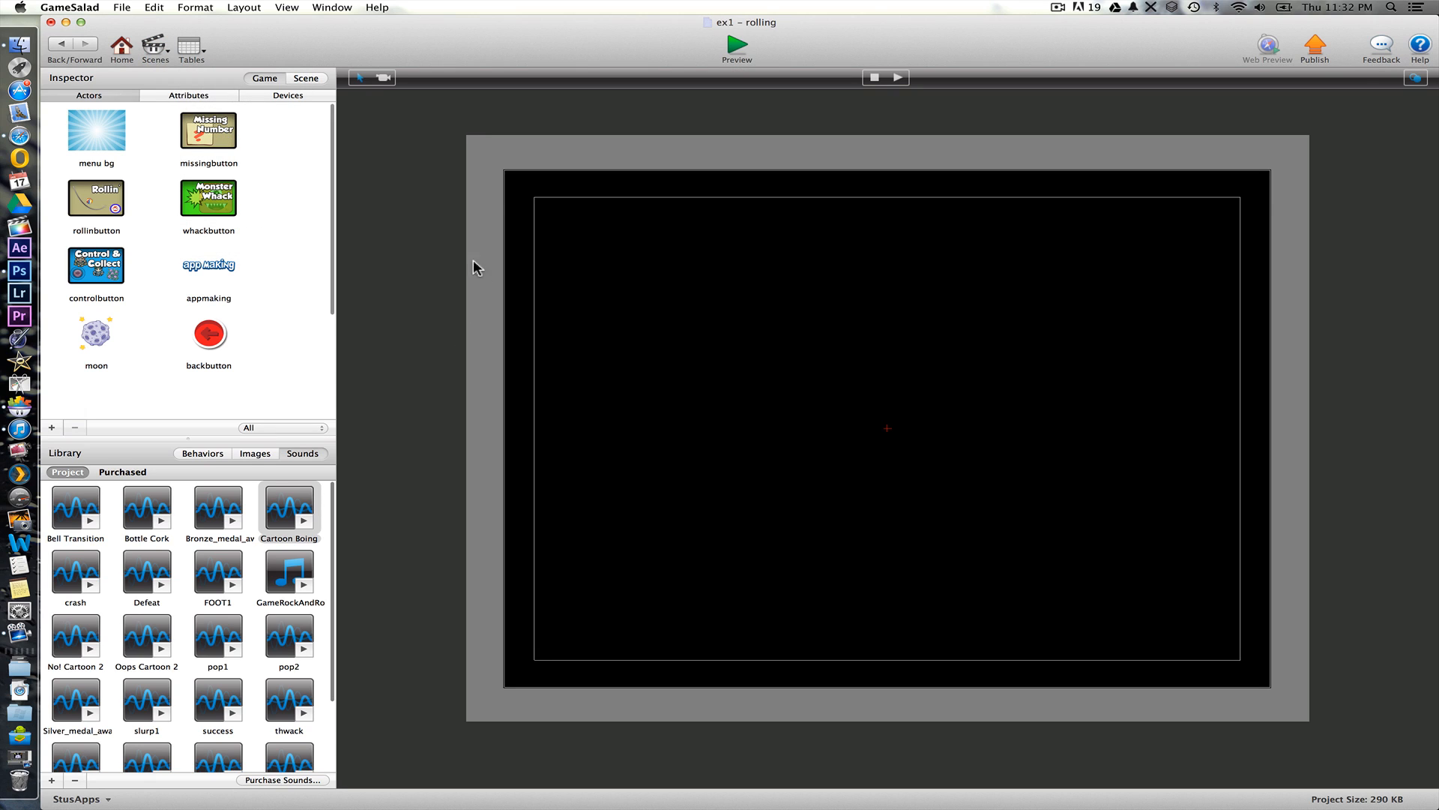
{"action": "mouse_move", "coordinate": [418, 260]}
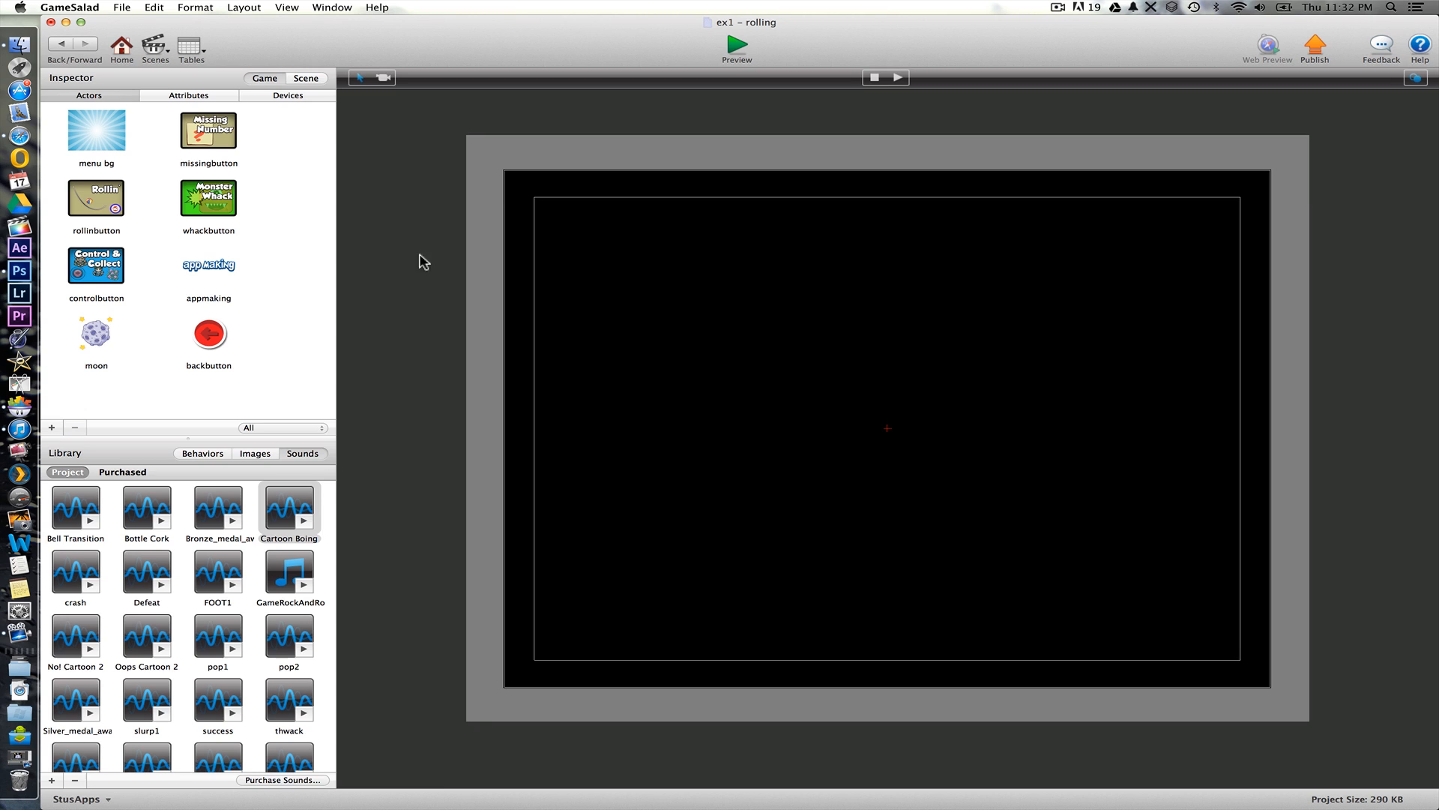
{"action": "left_click", "coordinate": [306, 79]}
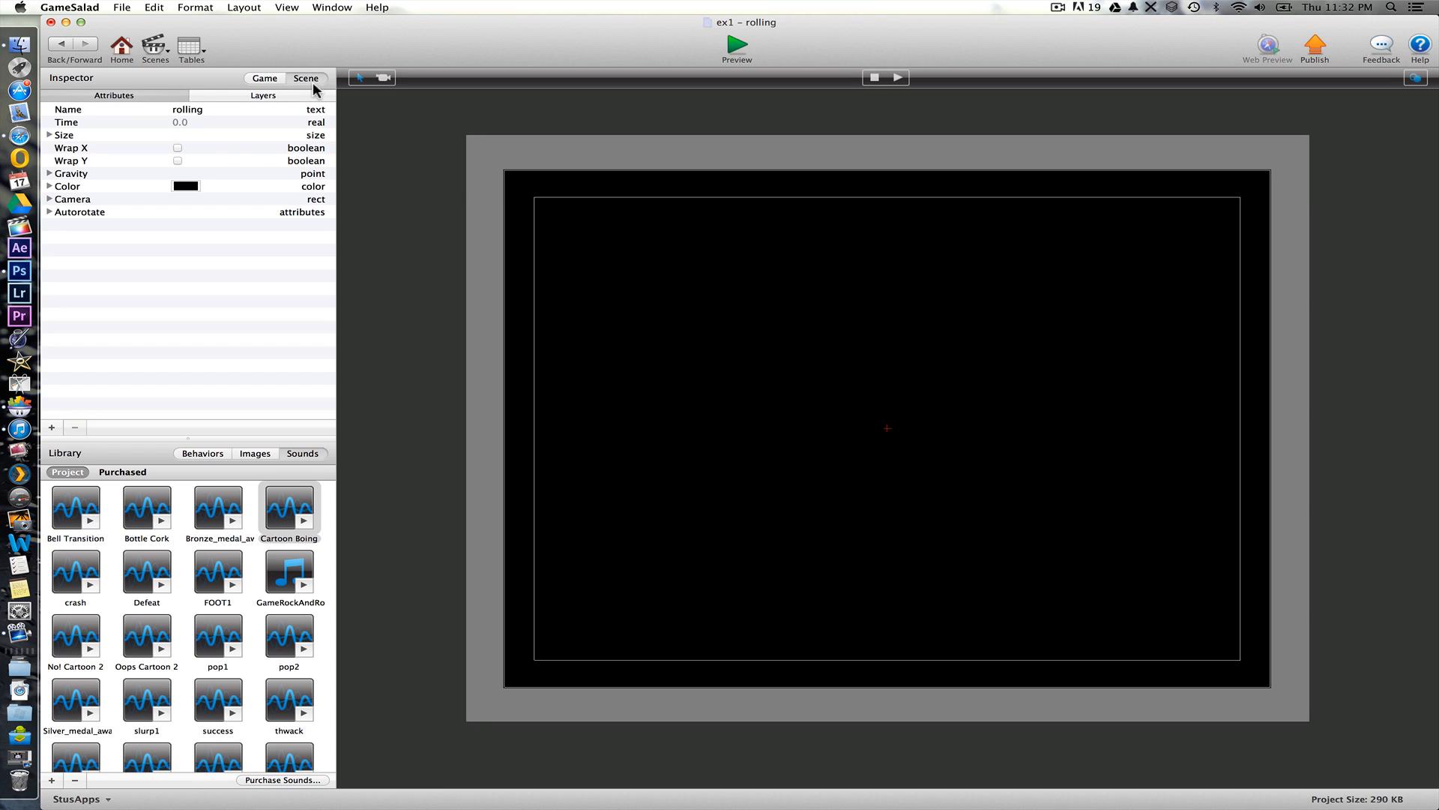
{"action": "left_click", "coordinate": [185, 186]}
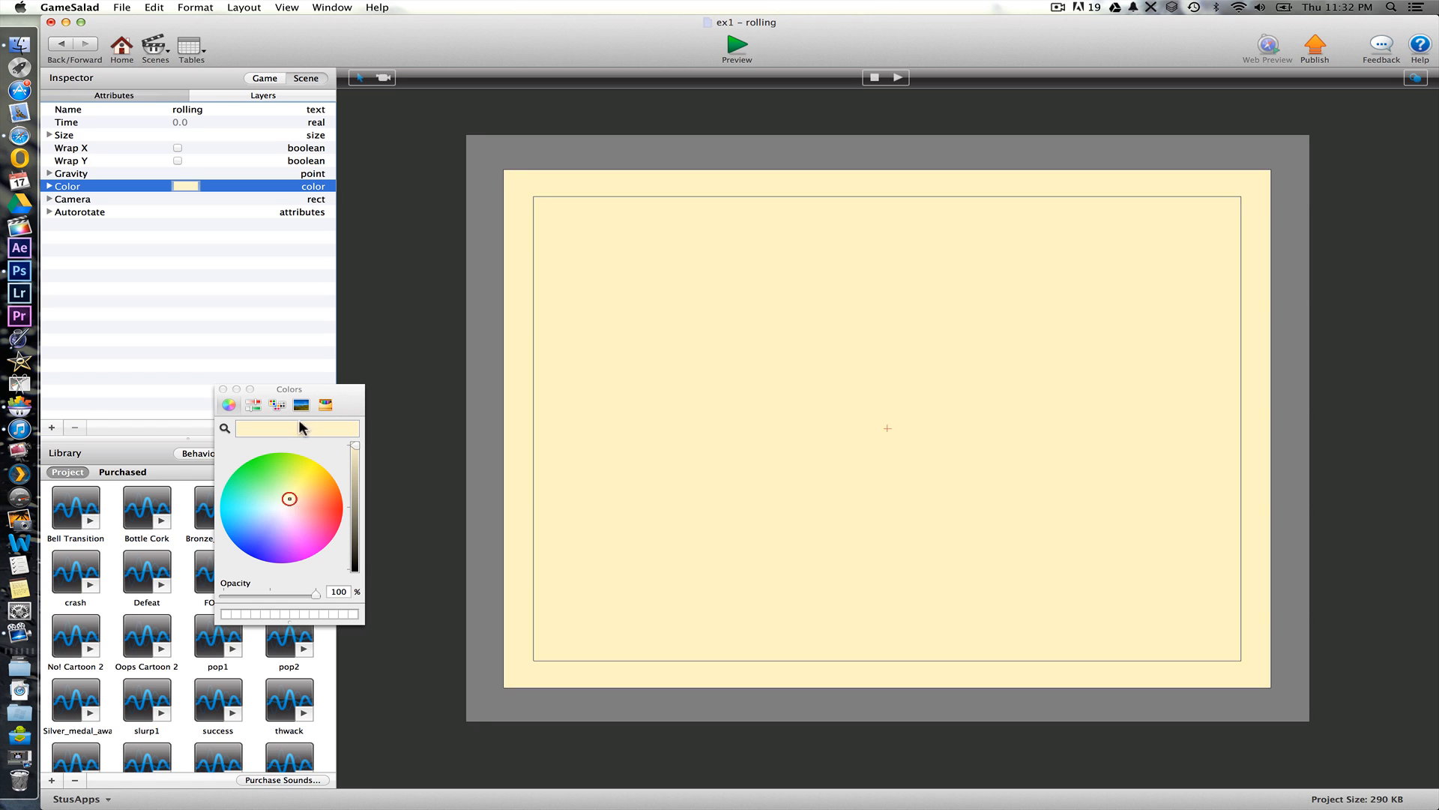
{"action": "left_click", "coordinate": [264, 78]}
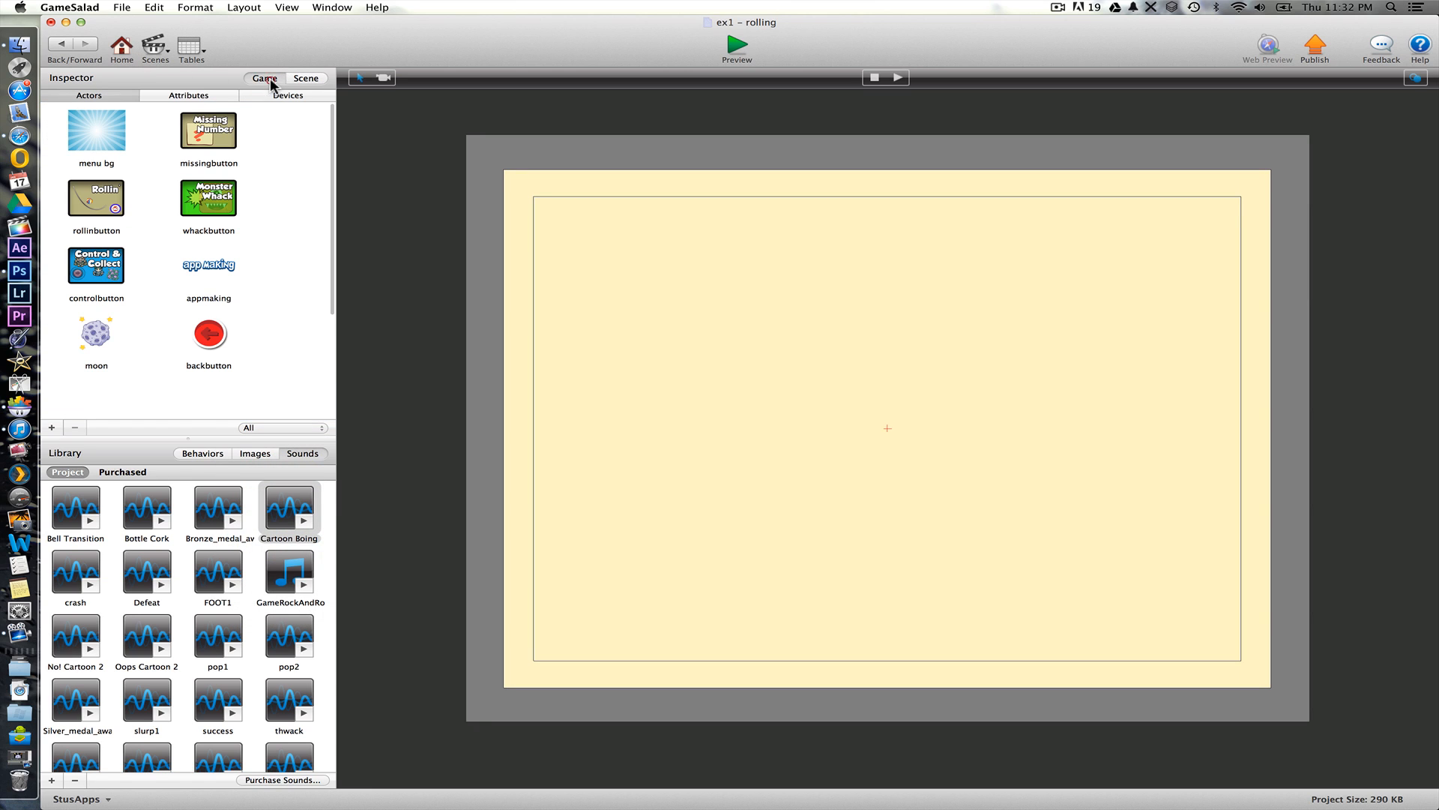
{"action": "mouse_move", "coordinate": [252, 459]}
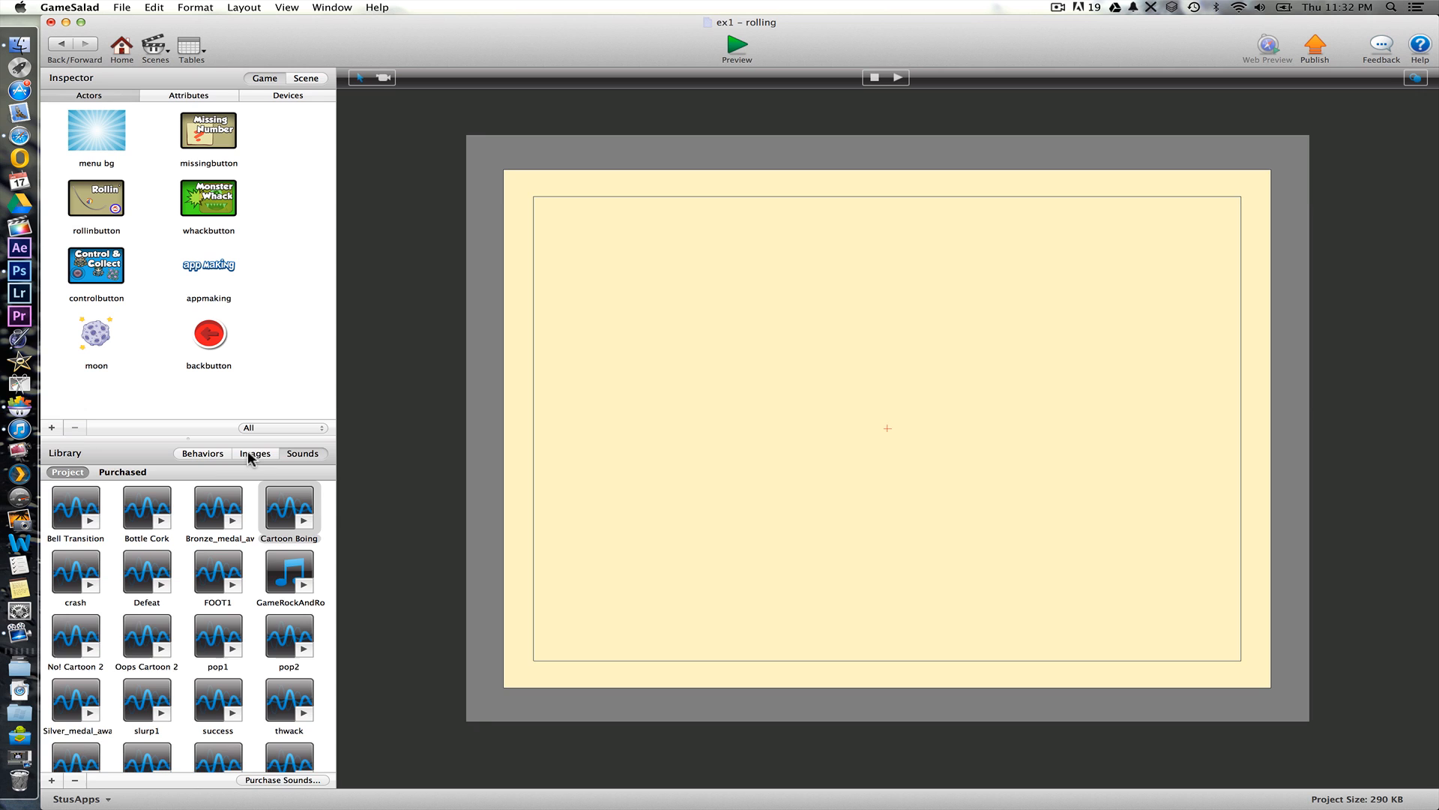
{"action": "left_click", "coordinate": [255, 453]}
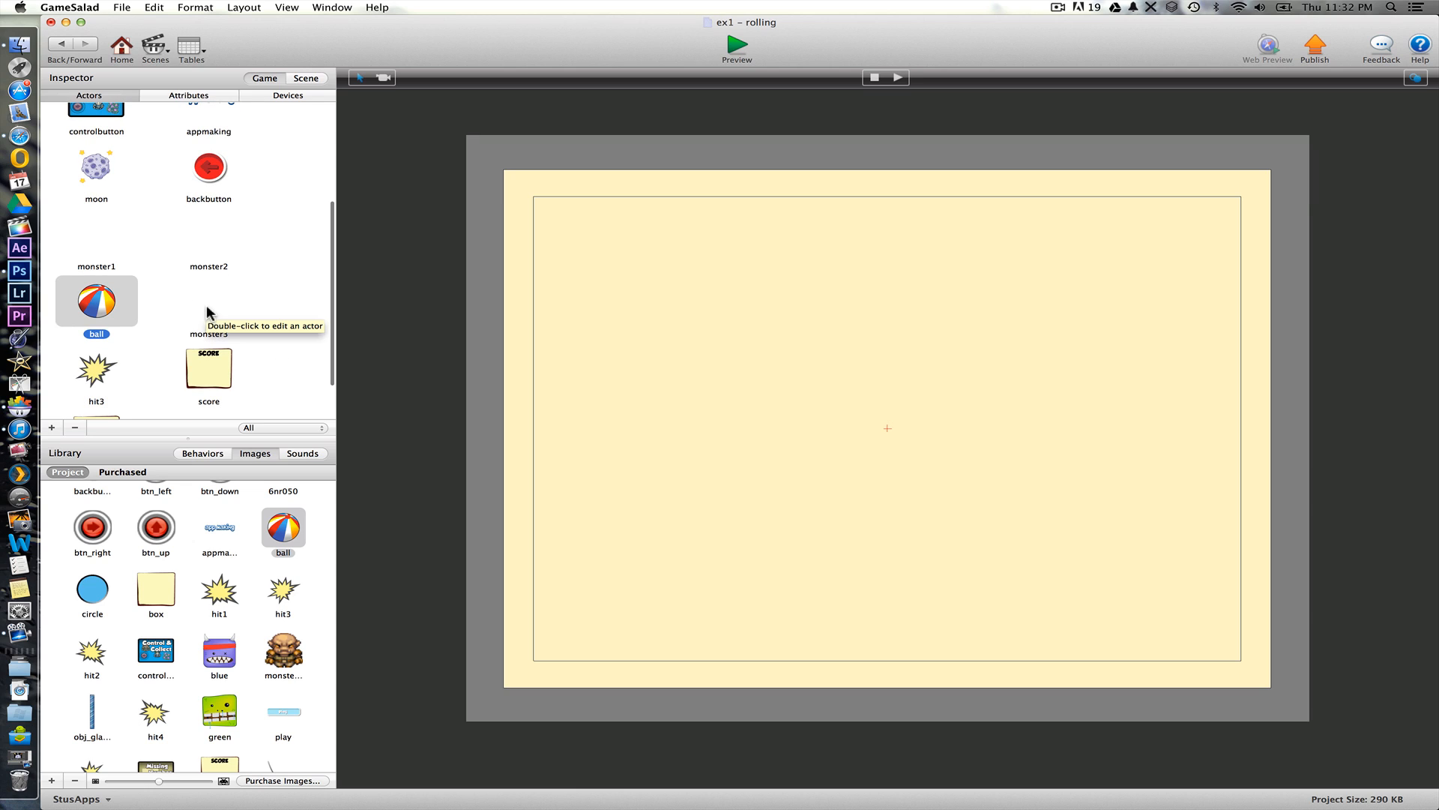
{"action": "mouse_move", "coordinate": [103, 309]}
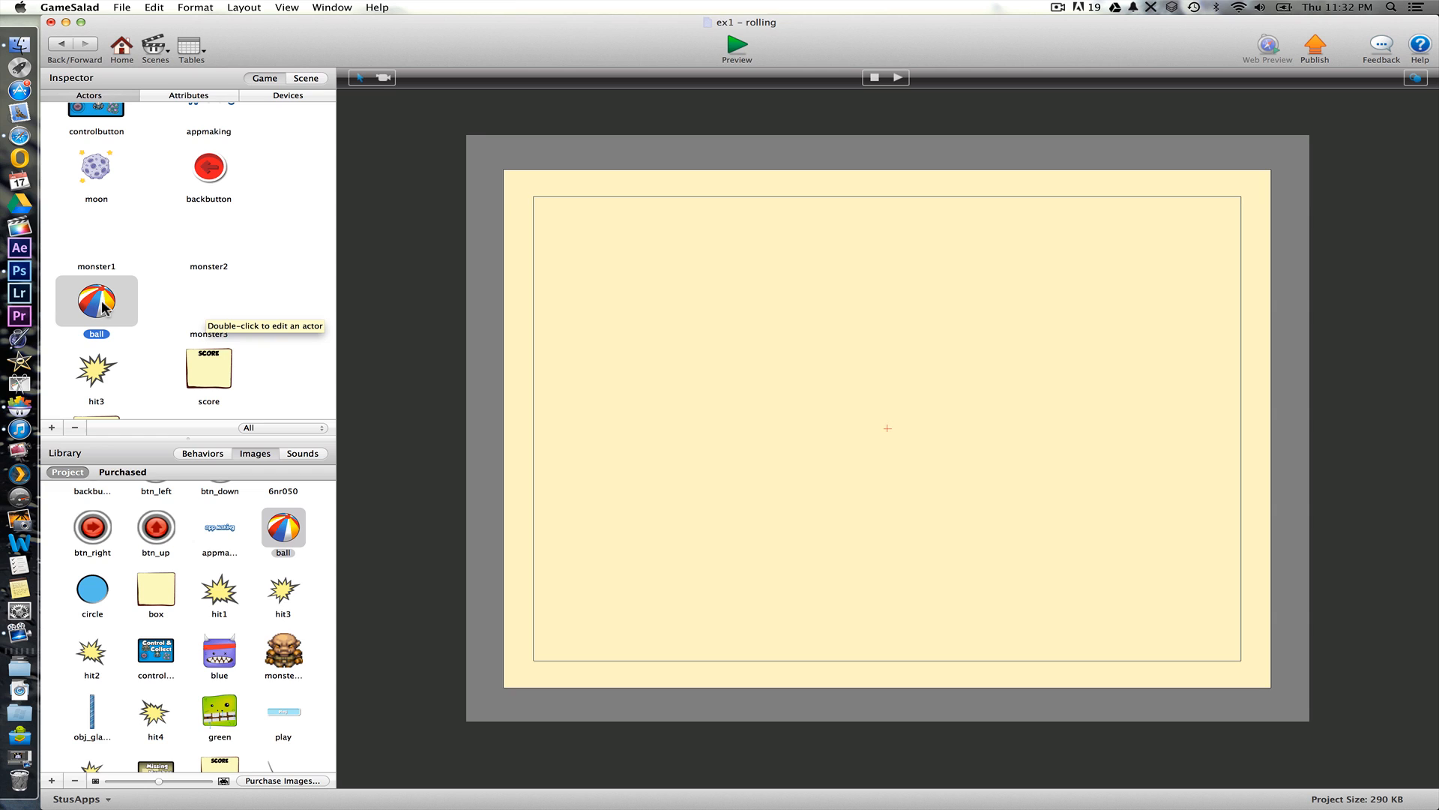
- Resize the ball actor to 75 by 75
{"action": "double_click", "coordinate": [96, 301]}
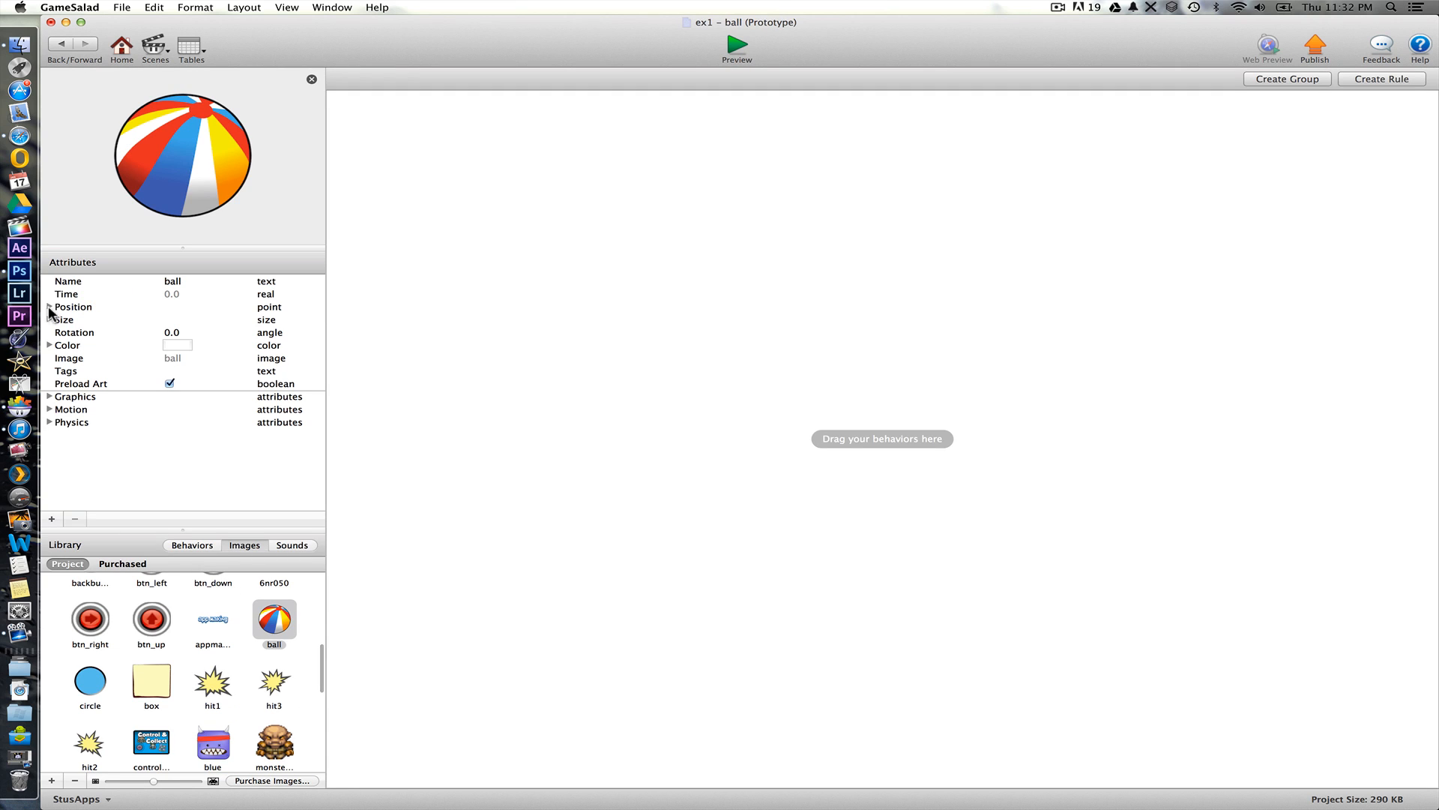
{"action": "left_click", "coordinate": [50, 318]}
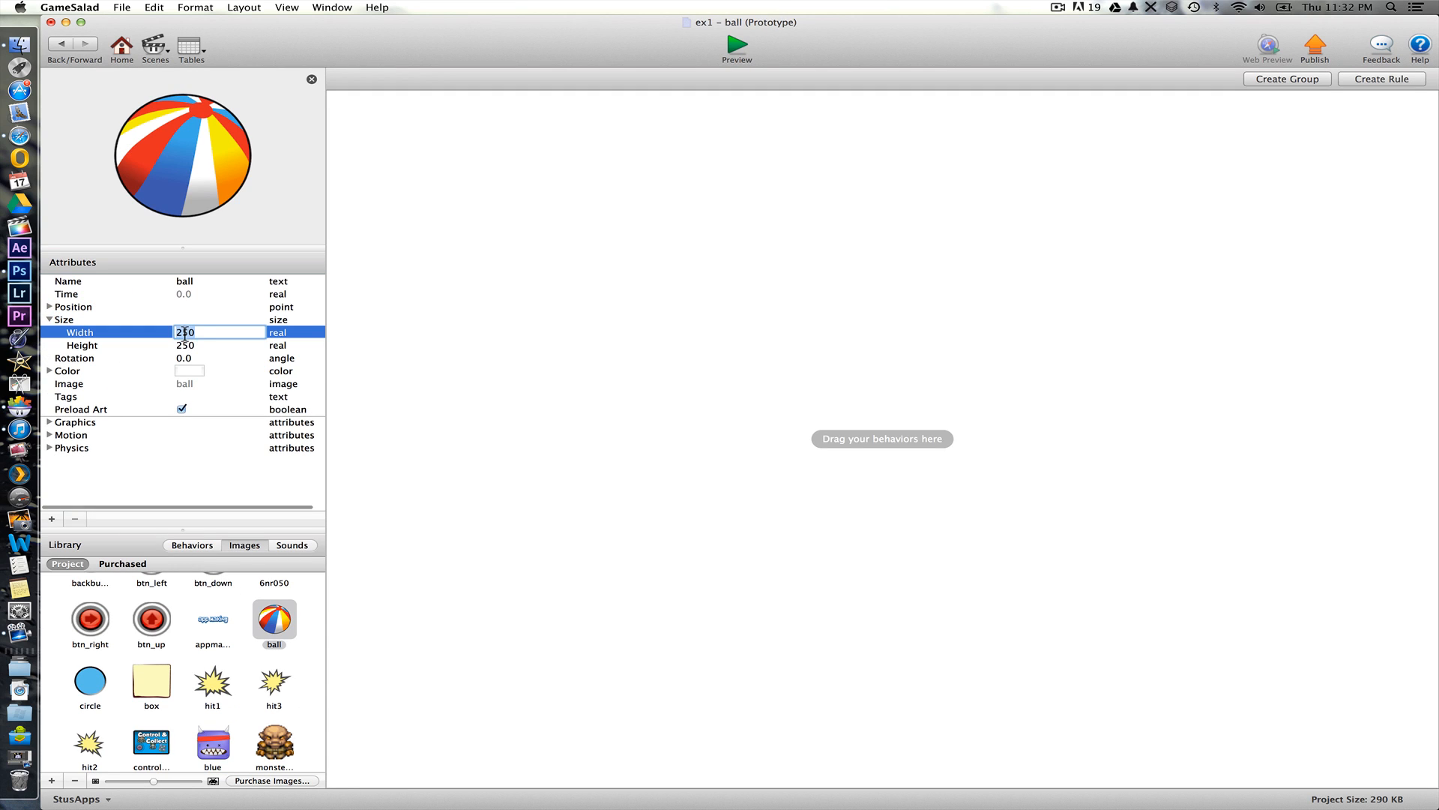
{"action": "type", "text": "75"}
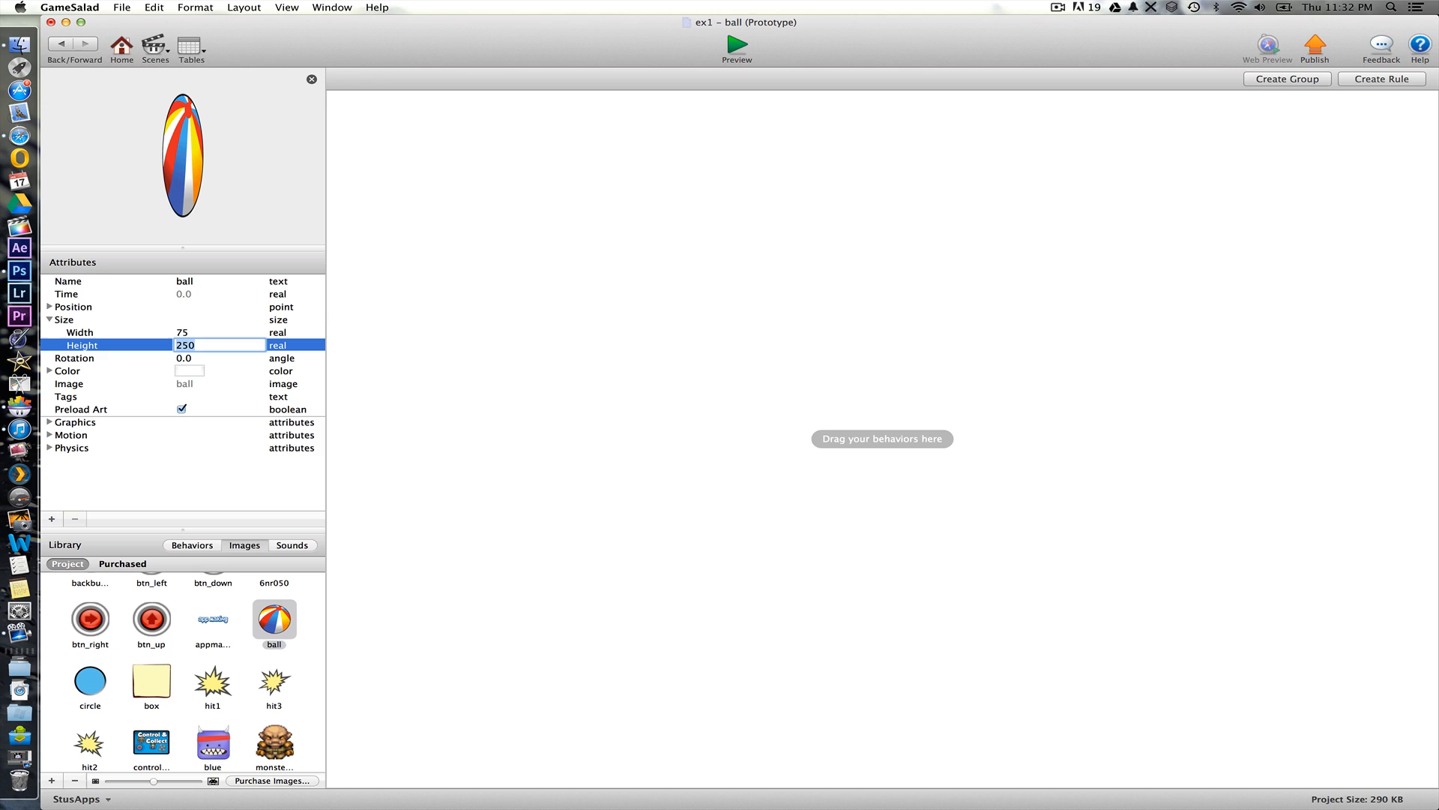
{"action": "type", "text": "75"}
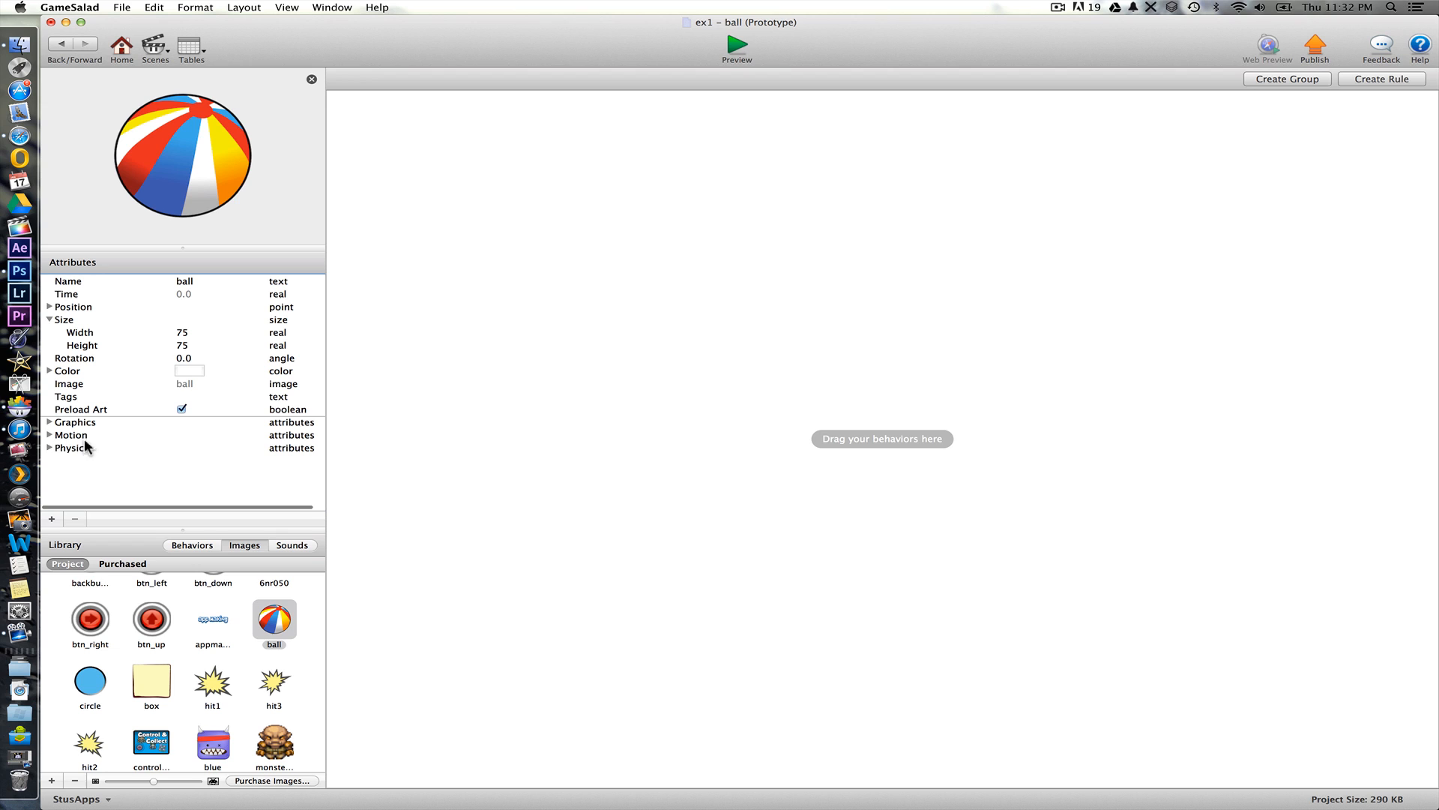
- Set the ball's physics to friction 0.1, bounciness 0 and a Circle collision shape
{"action": "left_click", "coordinate": [49, 435]}
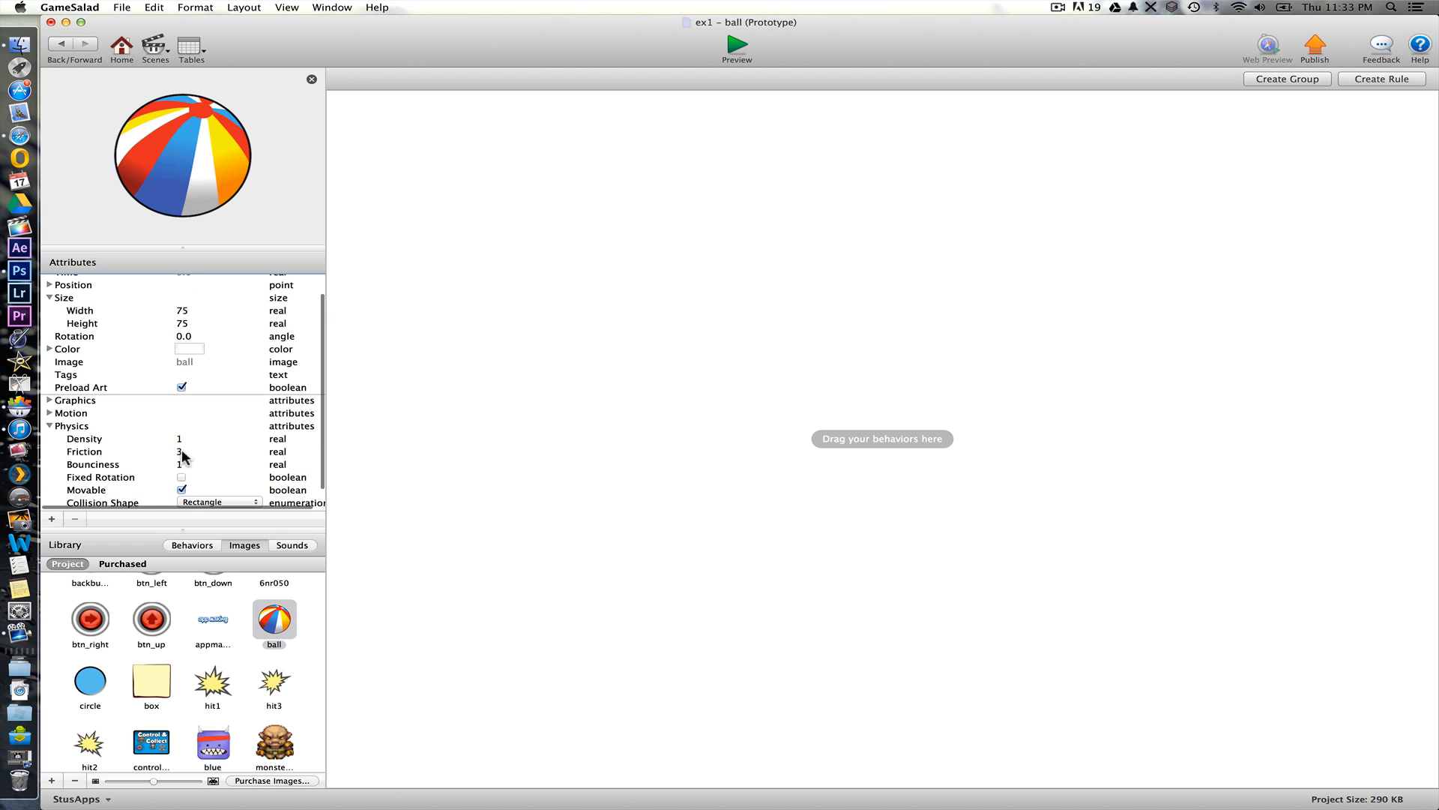
{"action": "double_click", "coordinate": [183, 451]}
{"action": "type", "text": "0"}
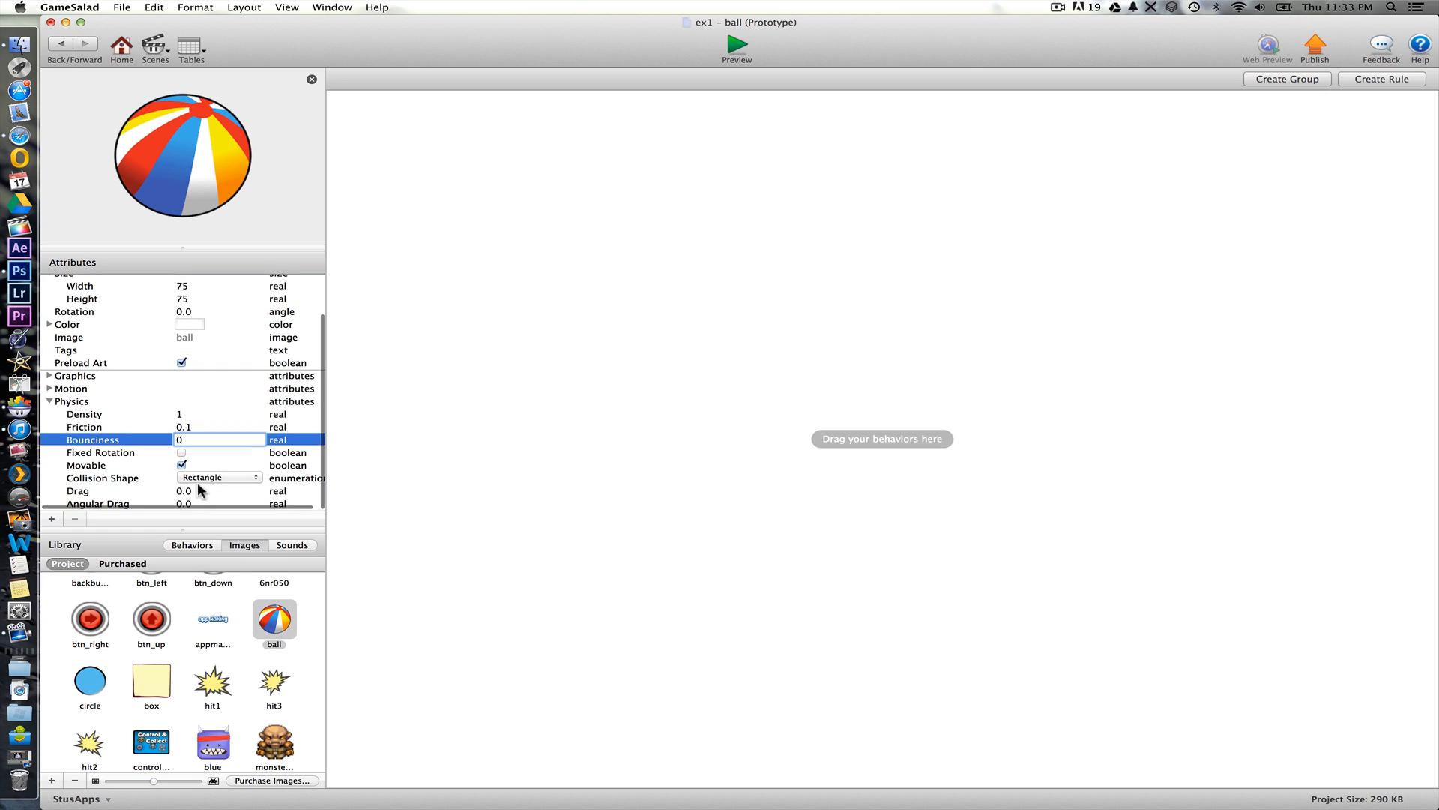
{"action": "left_click", "coordinate": [219, 477]}
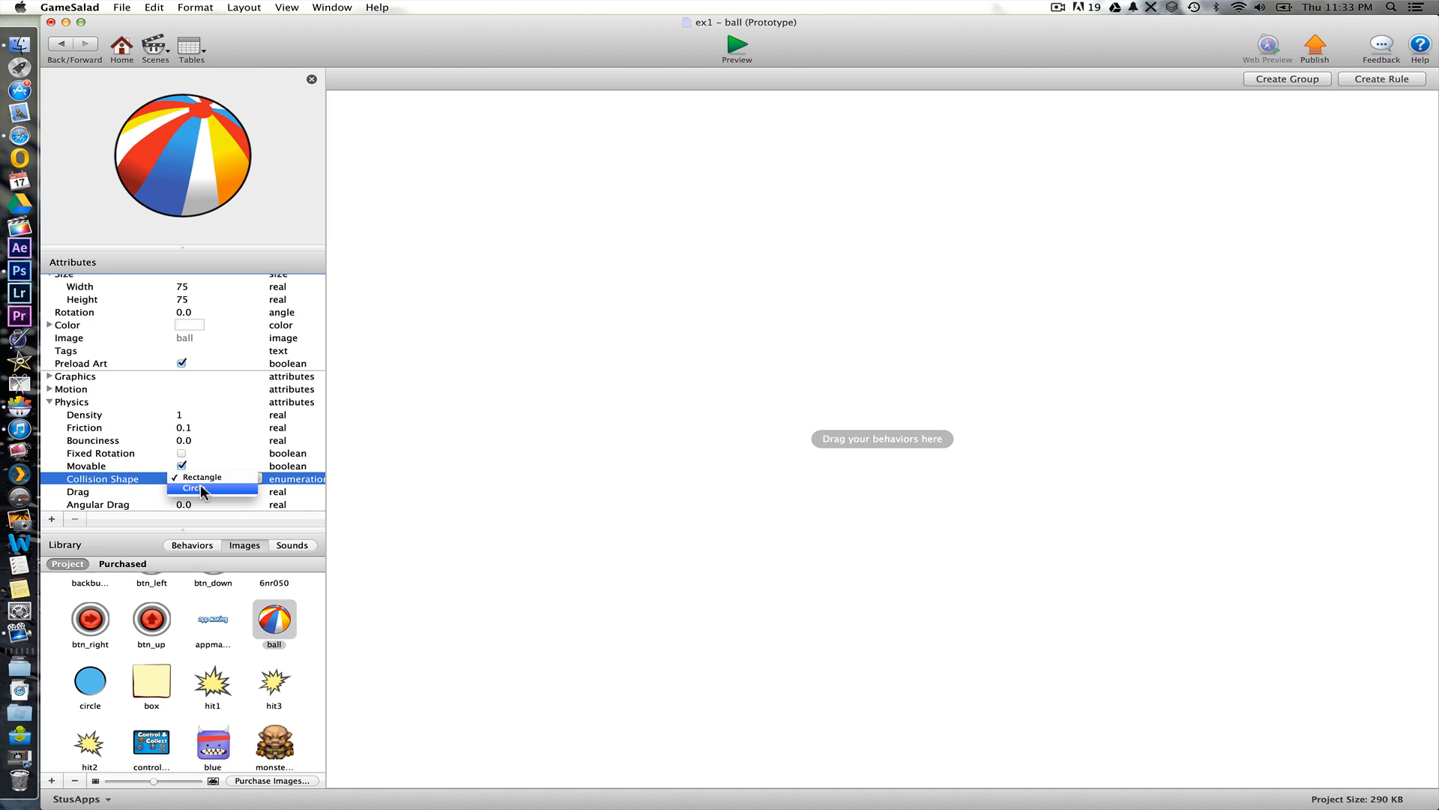
{"action": "left_click", "coordinate": [193, 488]}
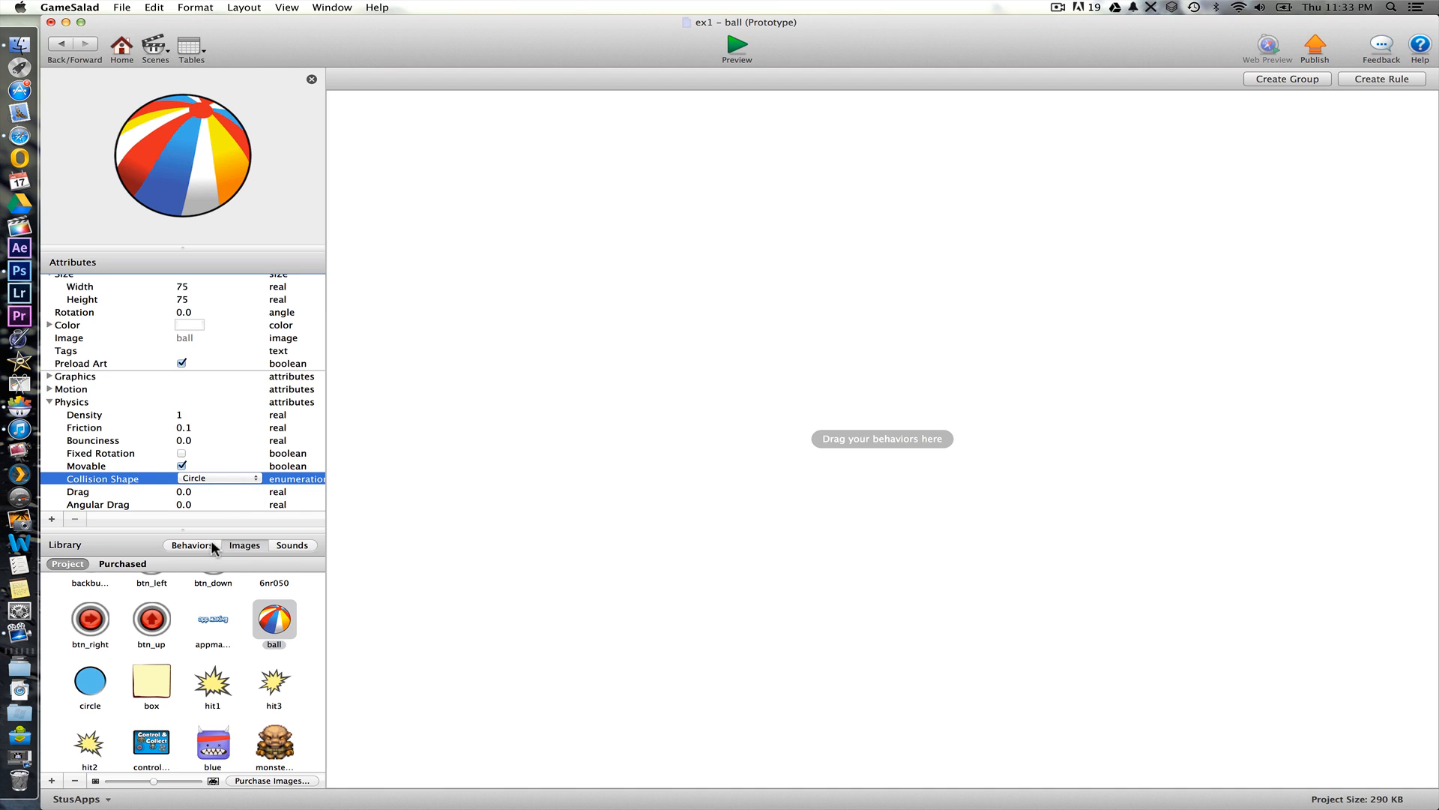
- Add a touch-pressed rule to the ball containing a Constrain Attribute behavior
{"action": "left_click", "coordinate": [192, 546]}
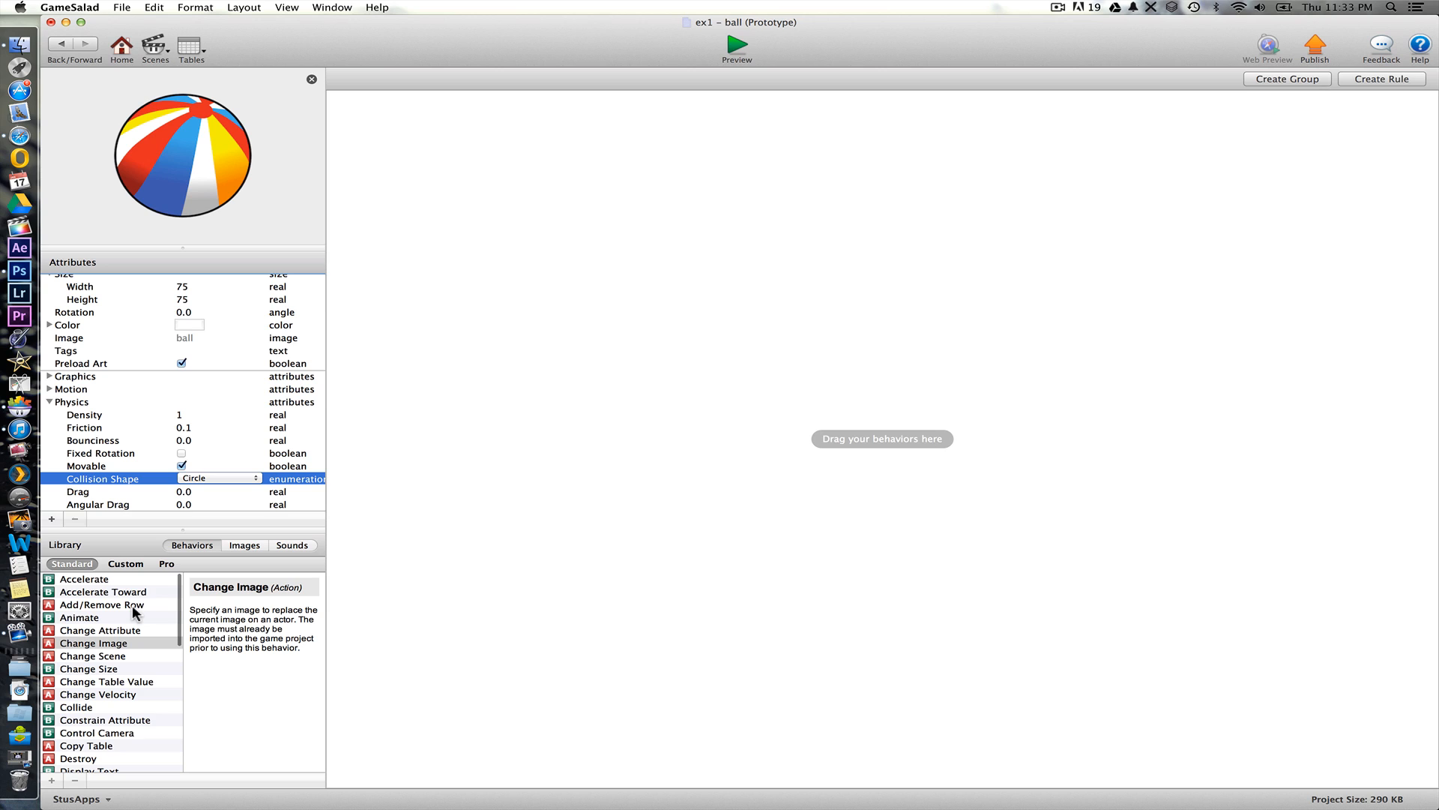
{"action": "mouse_move", "coordinate": [361, 385]}
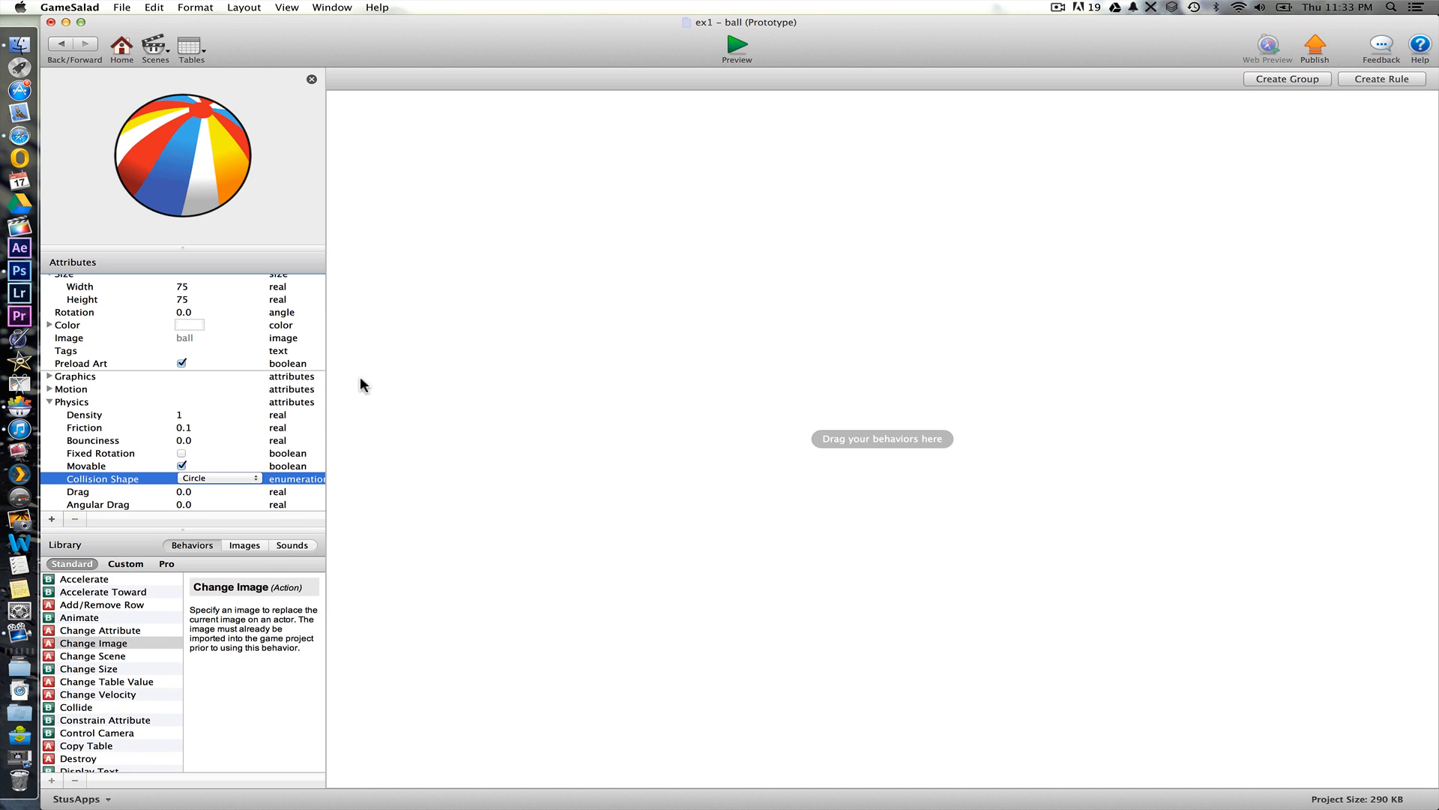
{"action": "mouse_move", "coordinate": [1082, 253]}
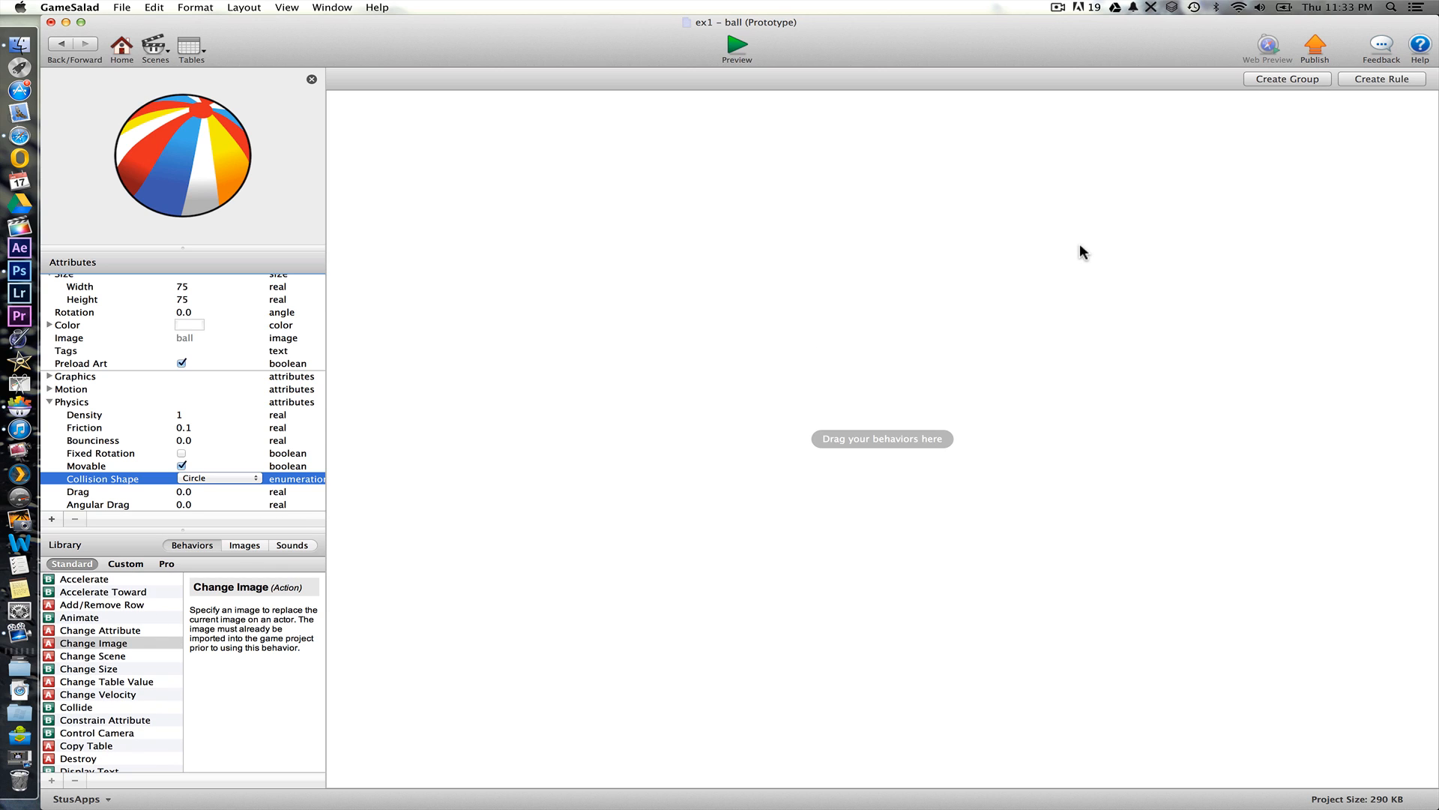
{"action": "mouse_move", "coordinate": [1368, 81]}
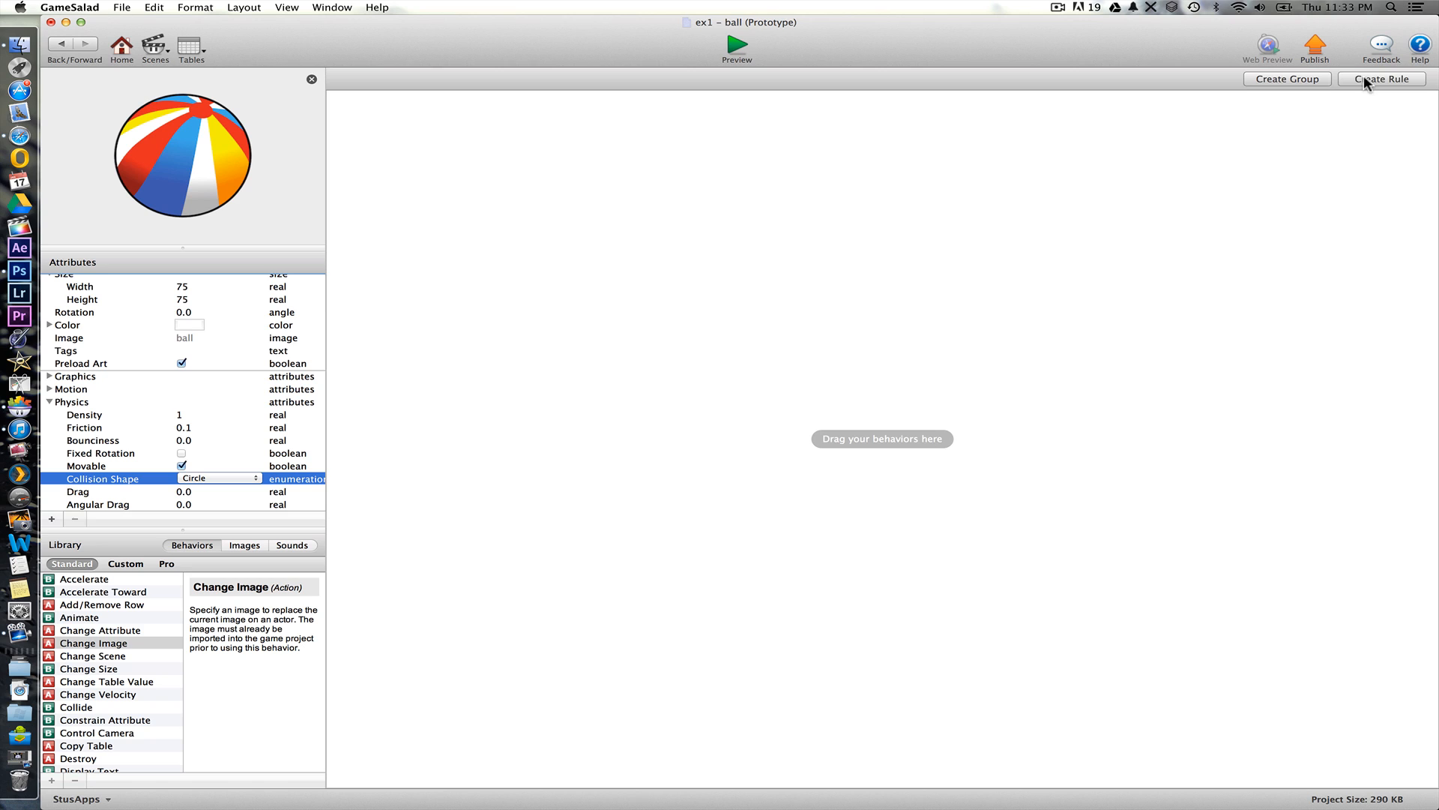
{"action": "left_click", "coordinate": [1381, 78]}
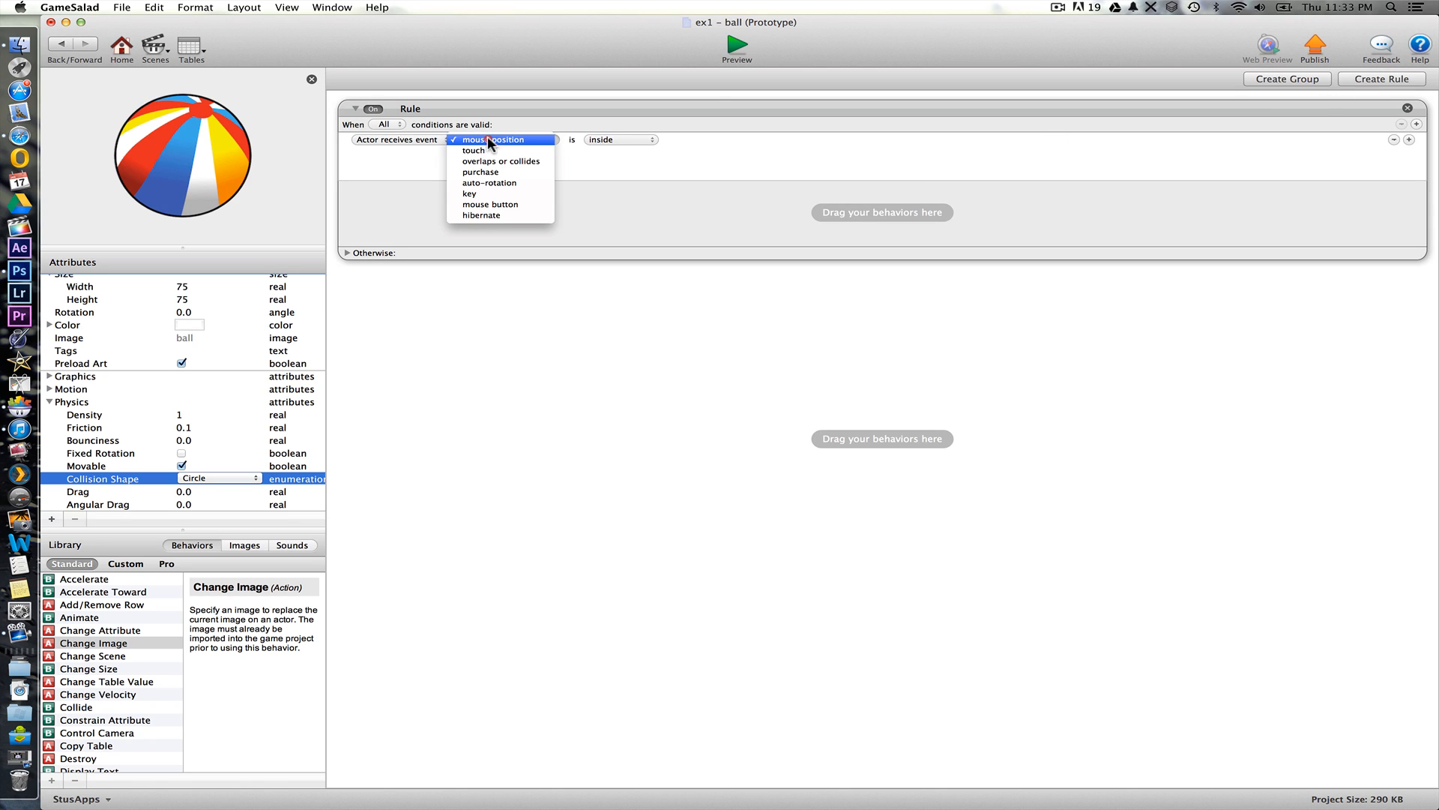
{"action": "left_click", "coordinate": [473, 150]}
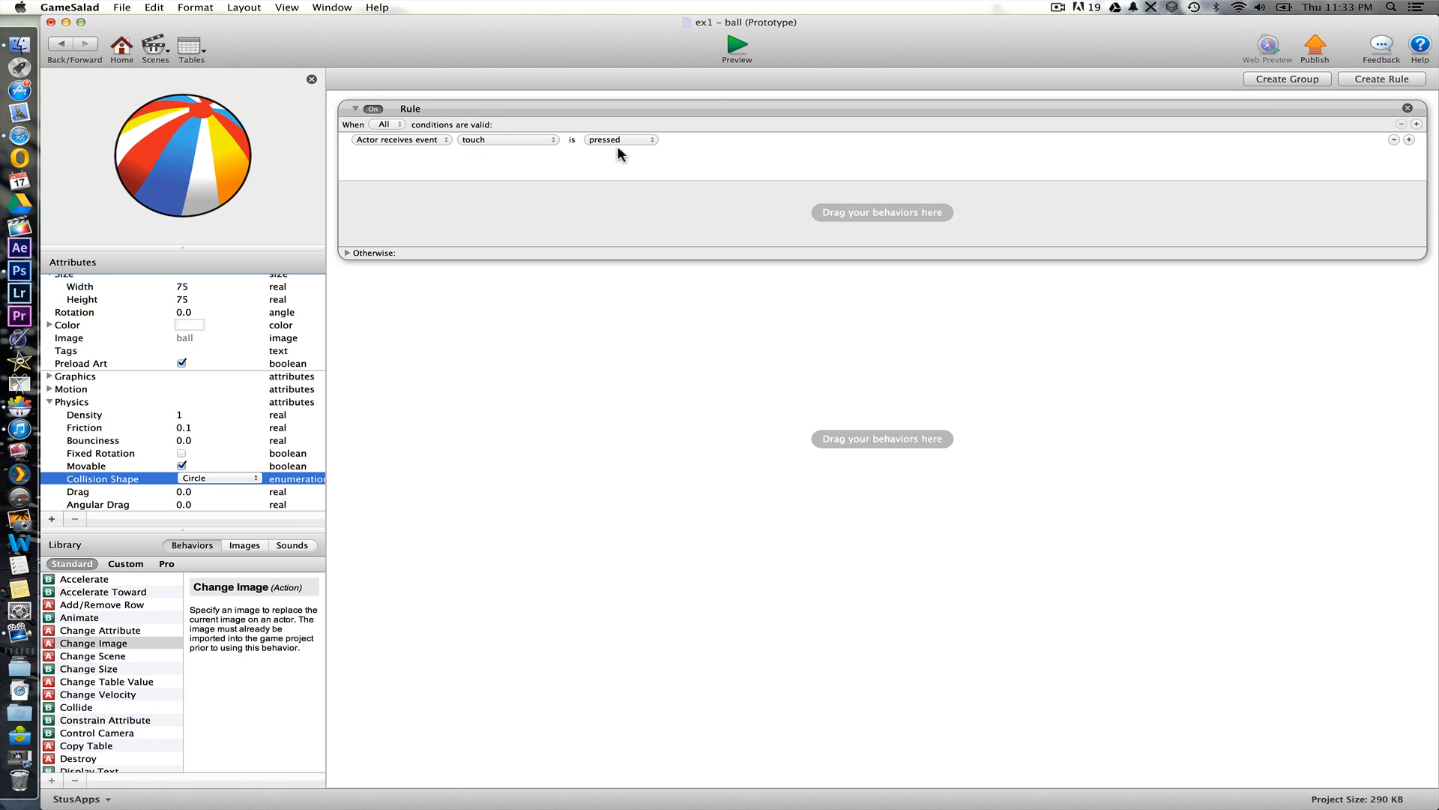
{"action": "mouse_move", "coordinate": [130, 623]}
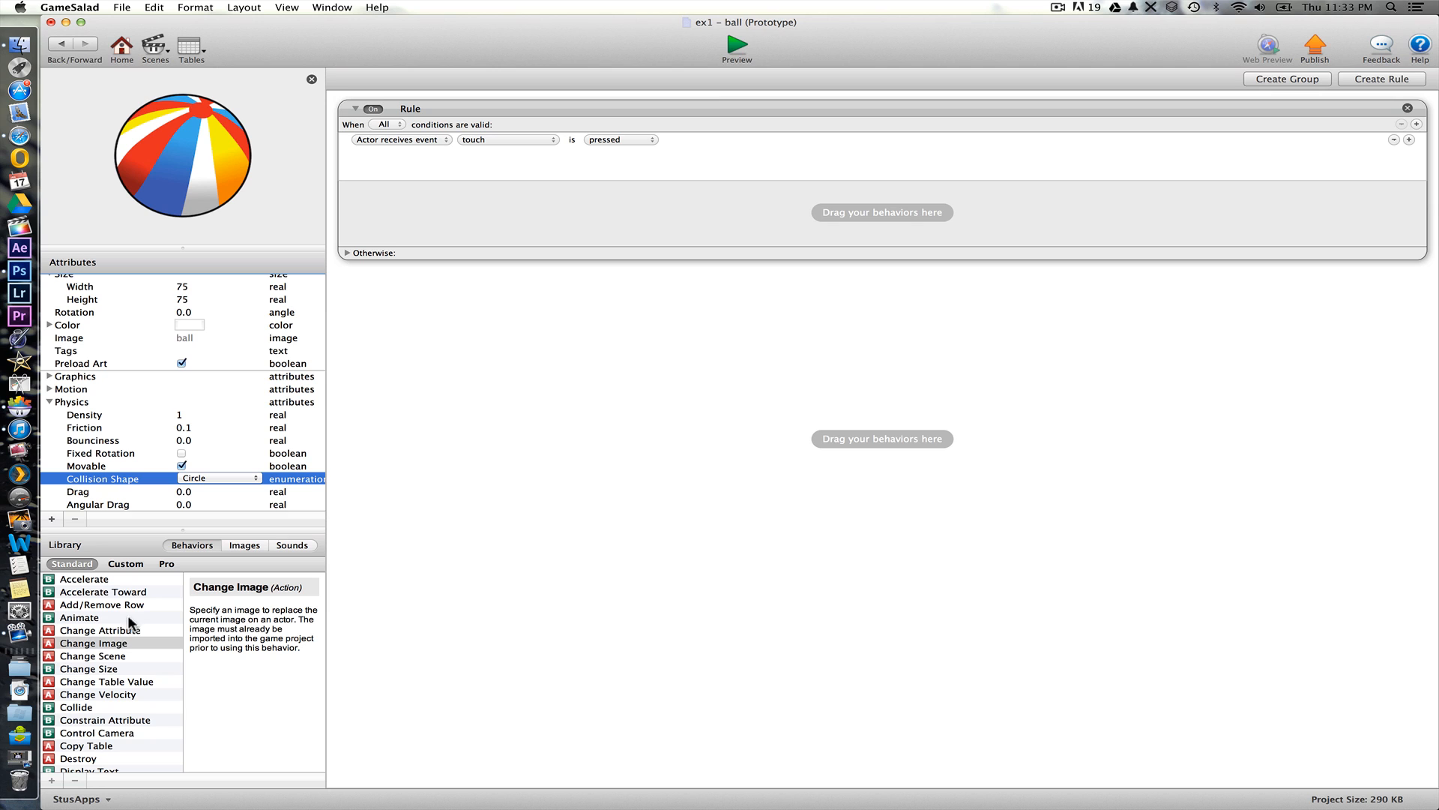
{"action": "left_click", "coordinate": [93, 643]}
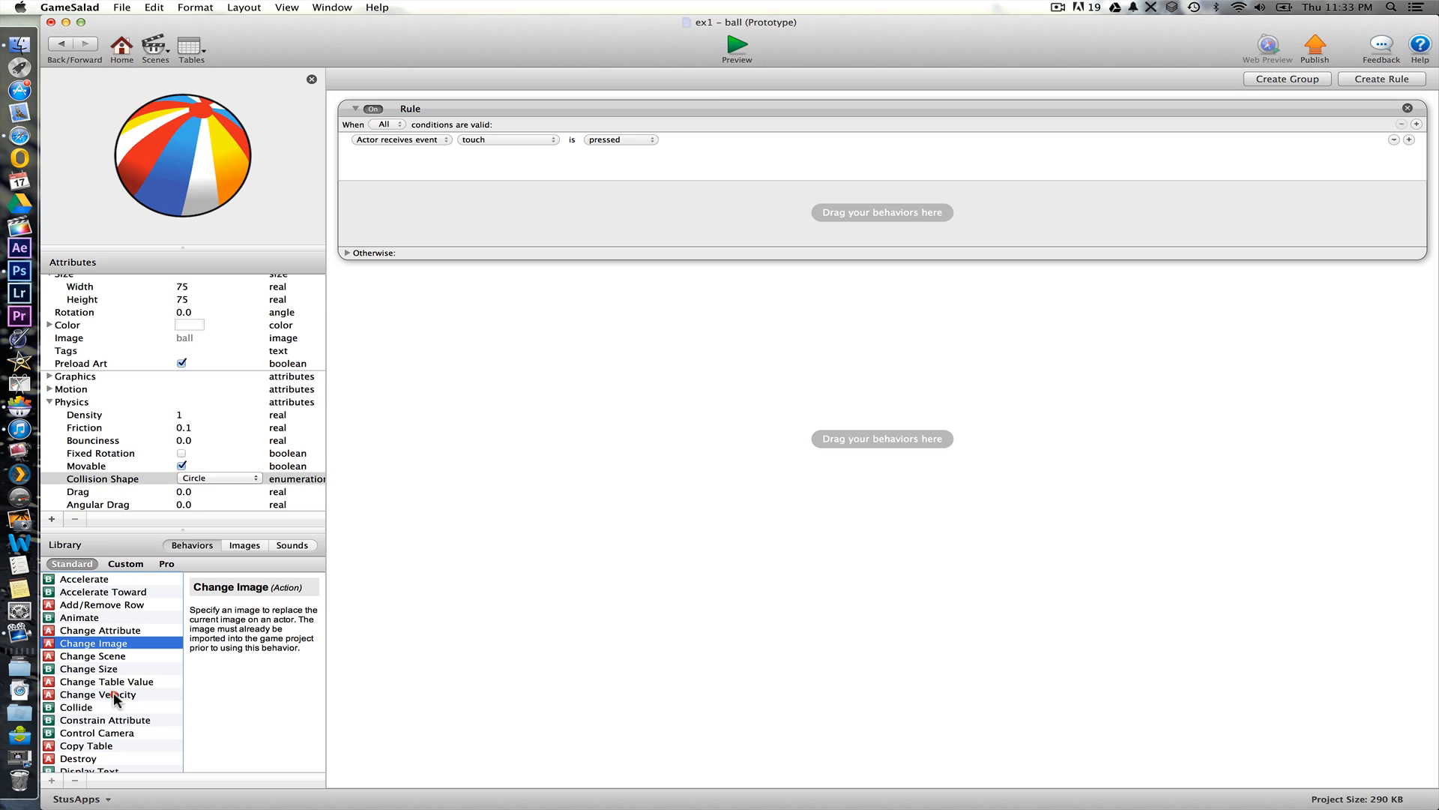
{"action": "double_click", "coordinate": [105, 720]}
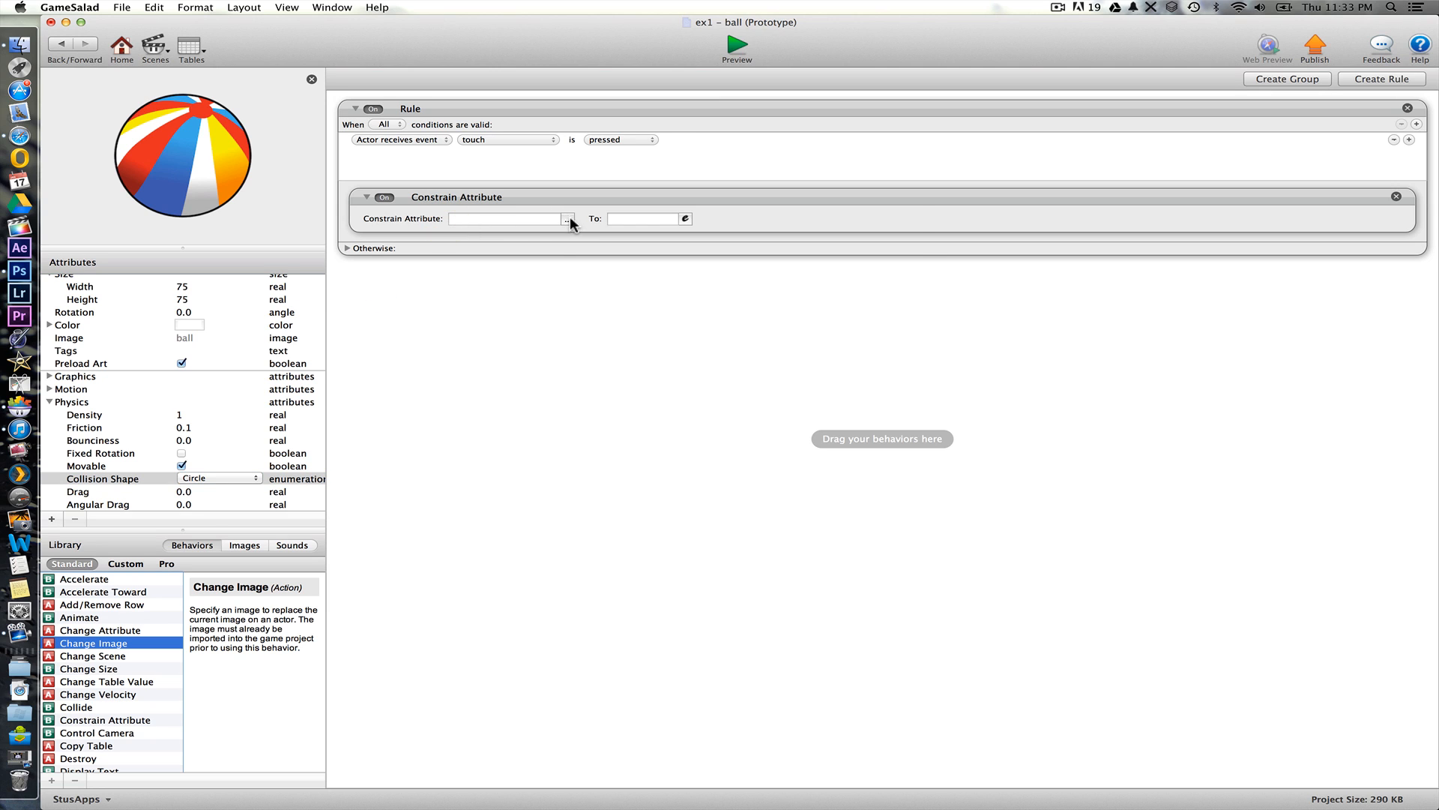
- Constrain self.Position.X to game.Touches.Touch 1.X and self.Position.Y to Touch 1.Y
{"action": "left_click", "coordinate": [567, 219]}
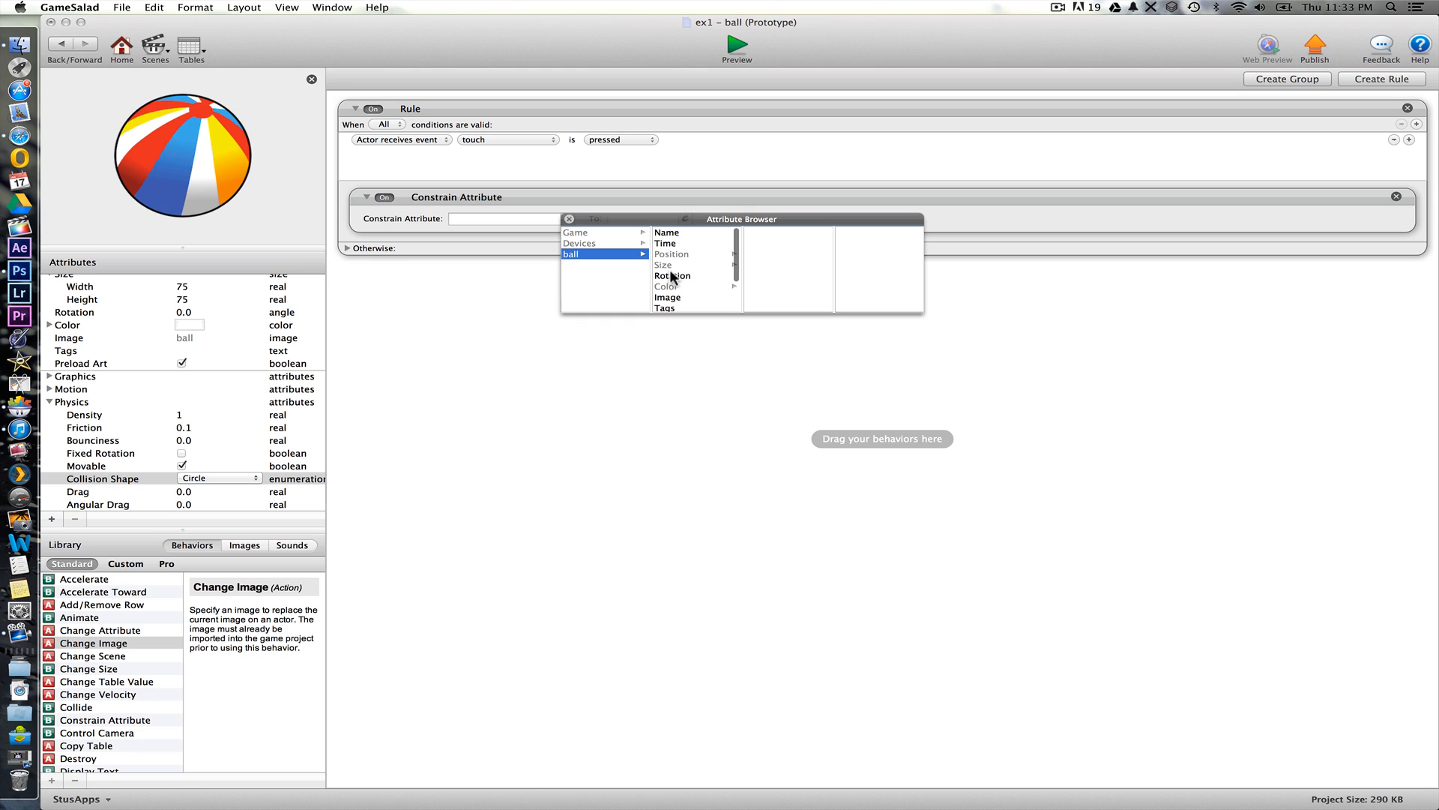
{"action": "left_click", "coordinate": [672, 255]}
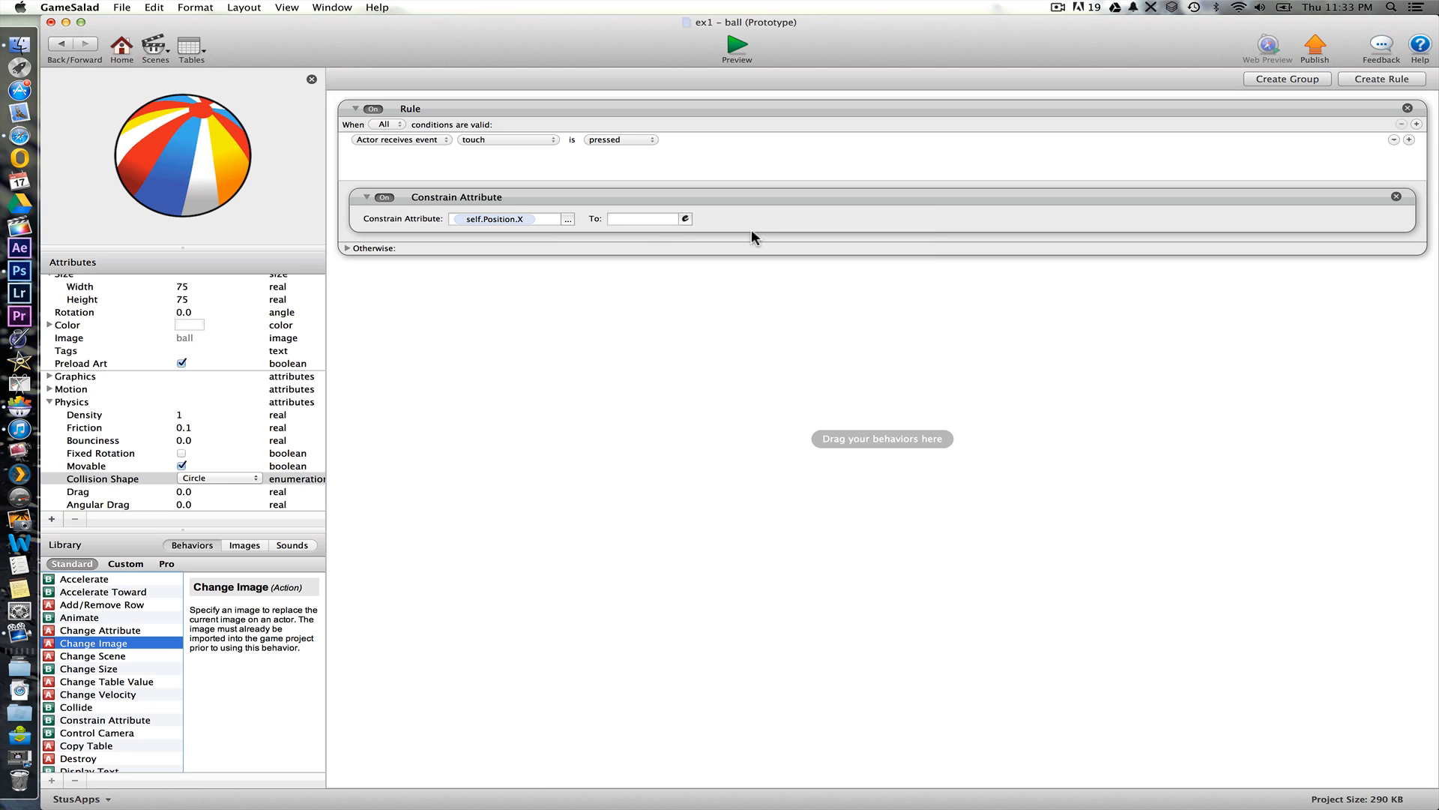
{"action": "left_click", "coordinate": [677, 219]}
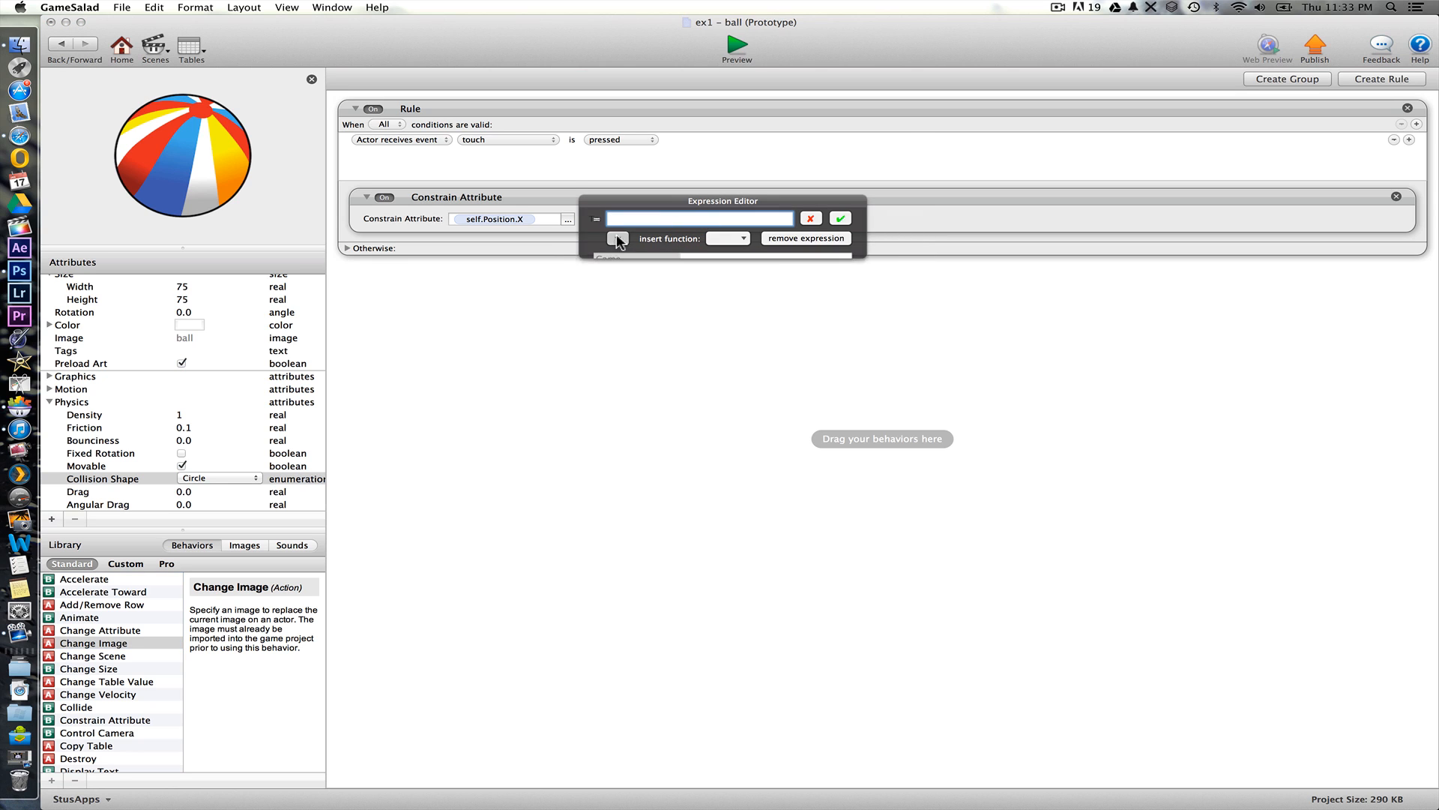
{"action": "left_click", "coordinate": [618, 238]}
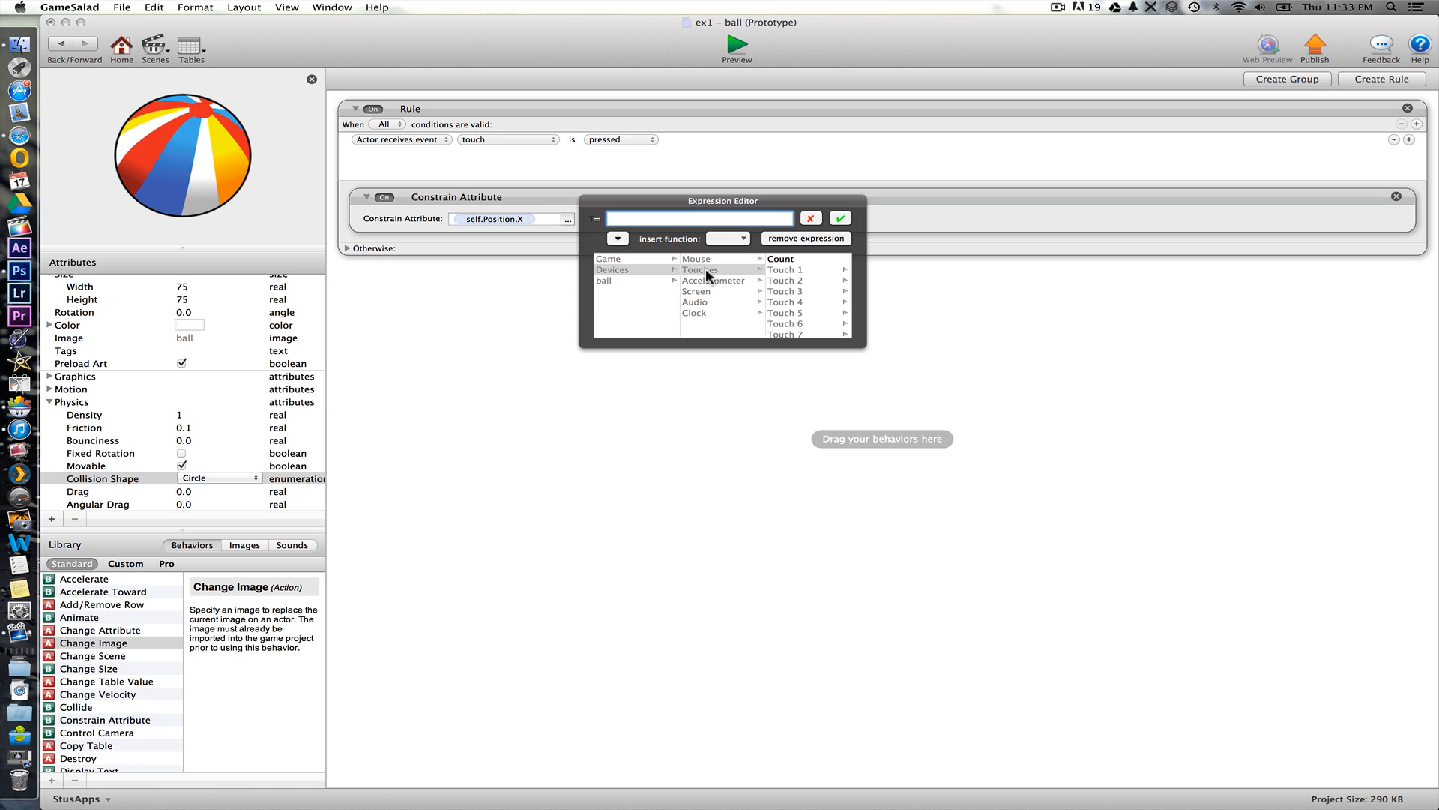
{"action": "left_click", "coordinate": [784, 269]}
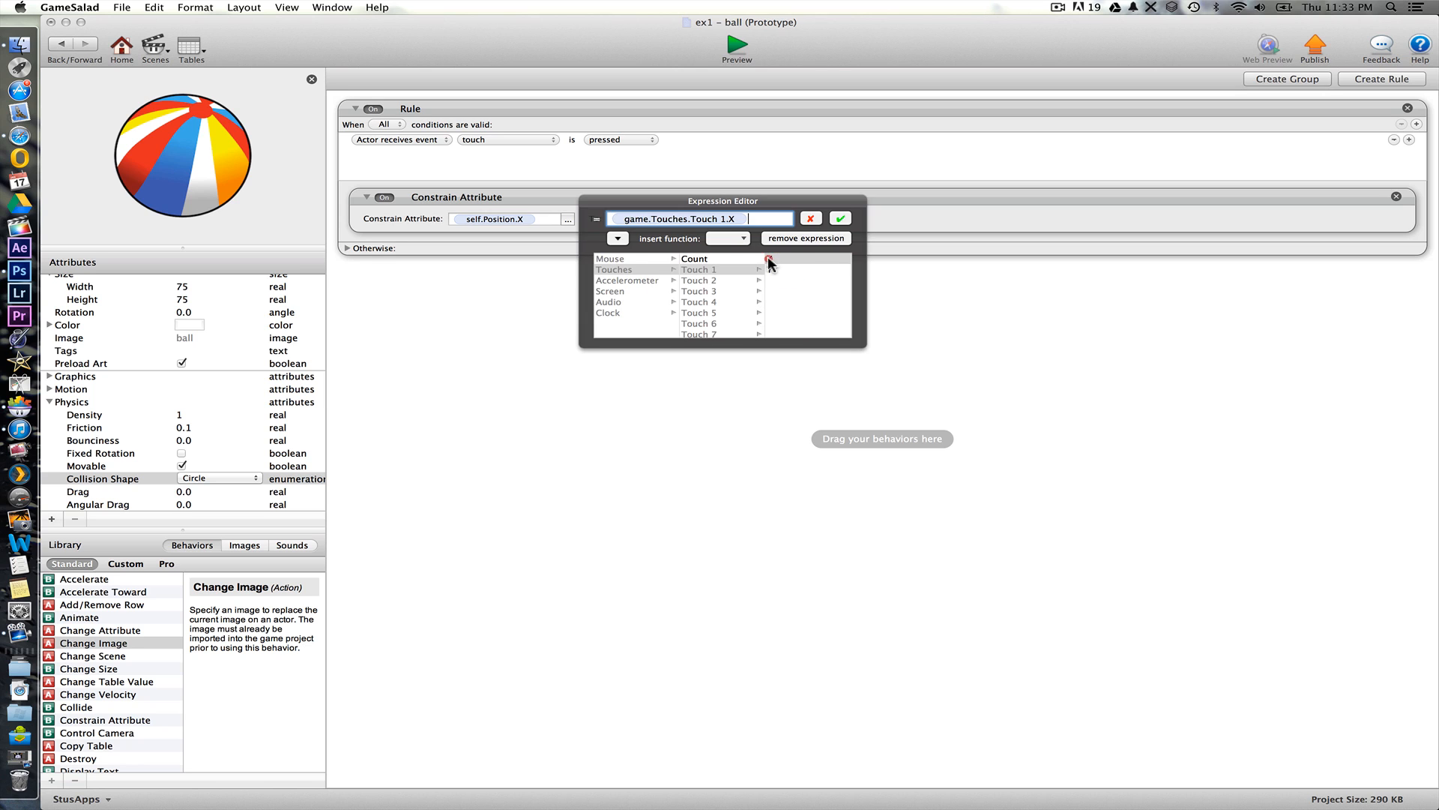
{"action": "left_click", "coordinate": [840, 217]}
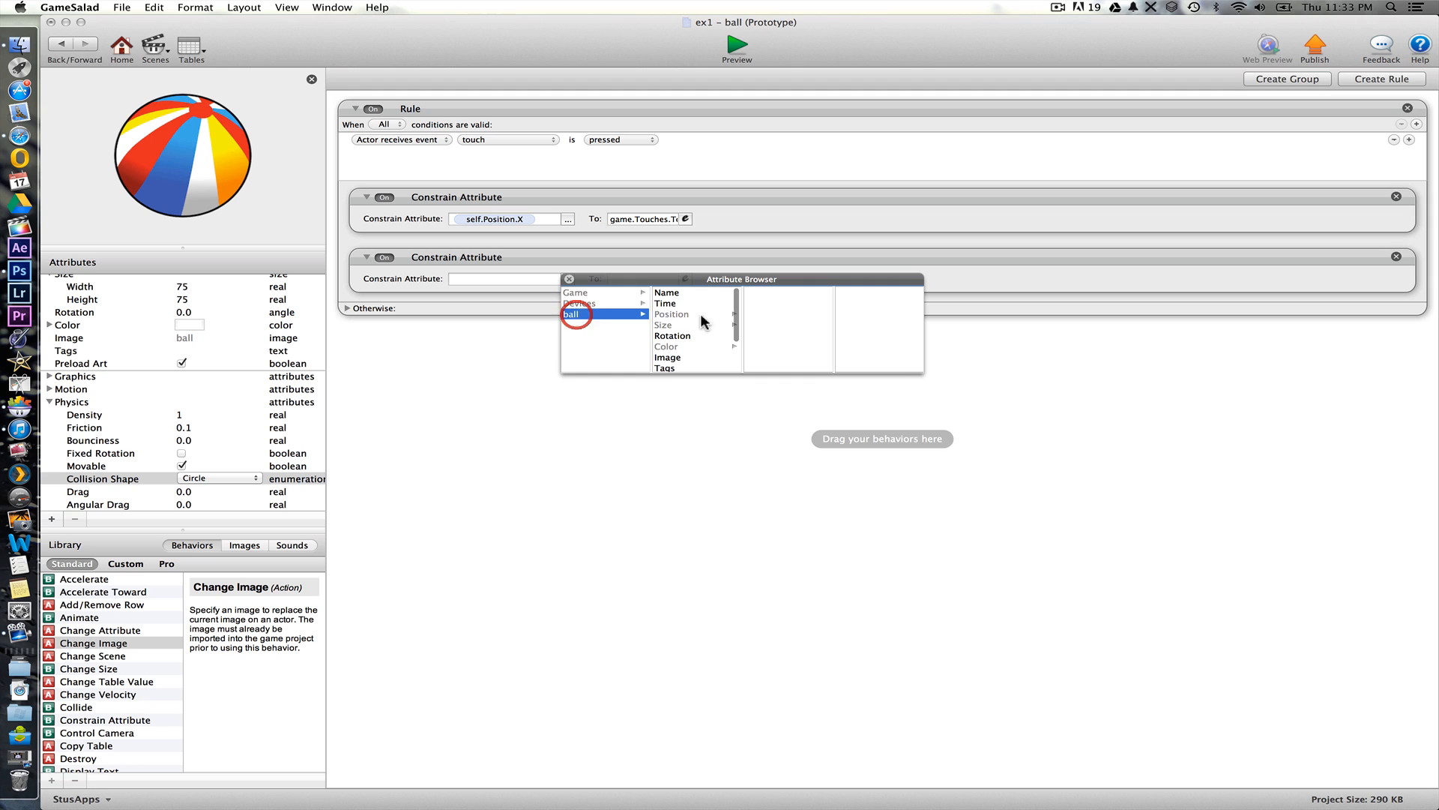
{"action": "left_click", "coordinate": [672, 313]}
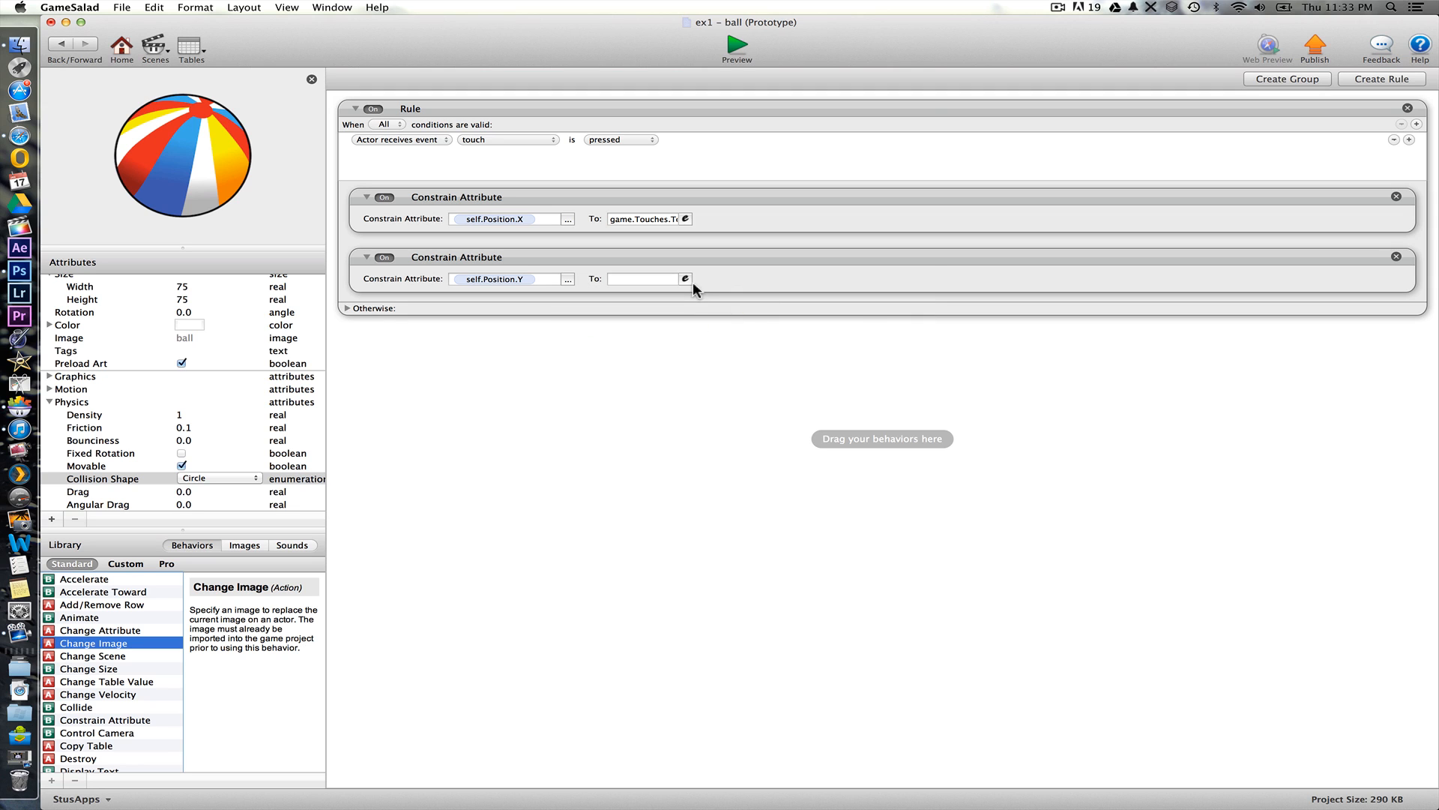
{"action": "left_click", "coordinate": [685, 279]}
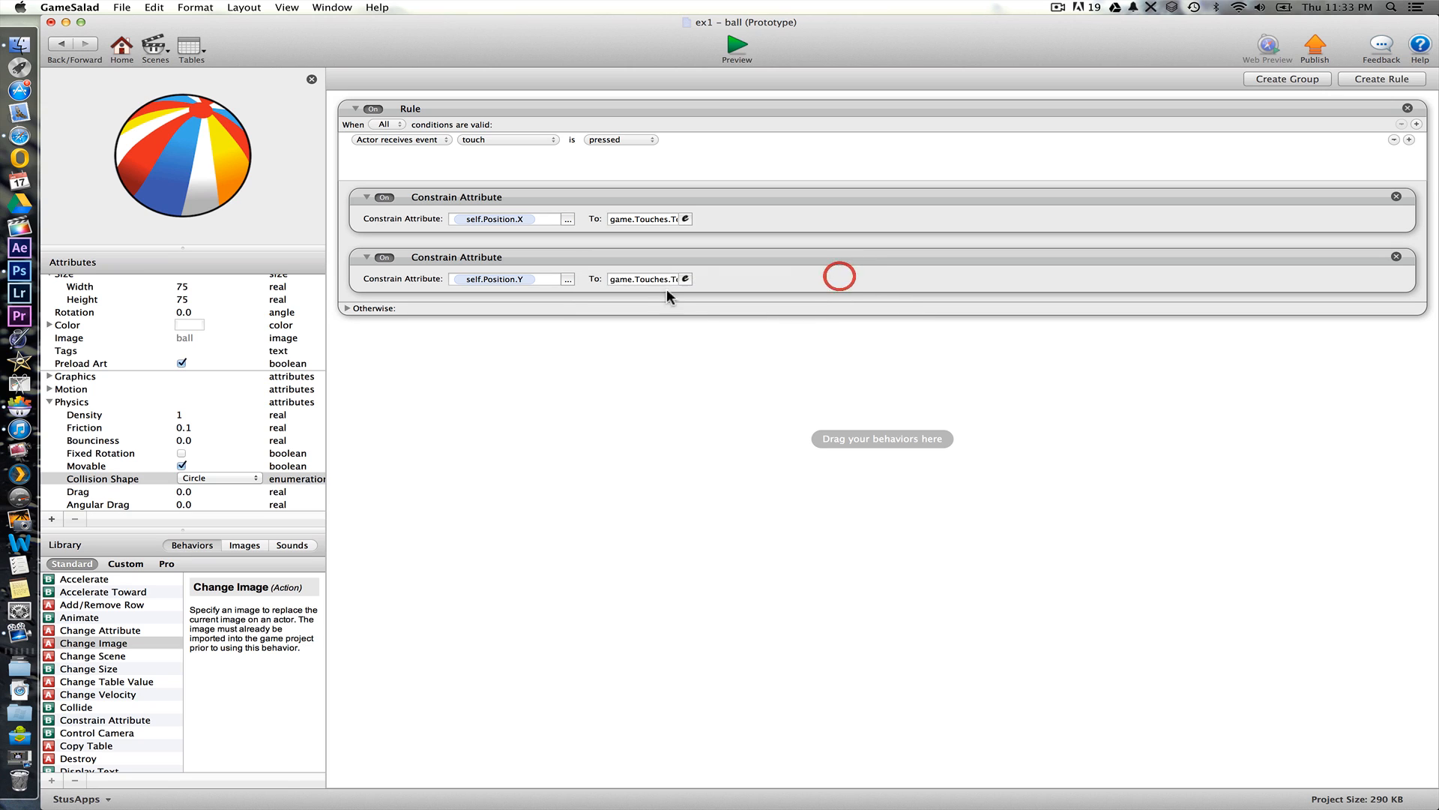
{"action": "mouse_move", "coordinate": [225, 117]}
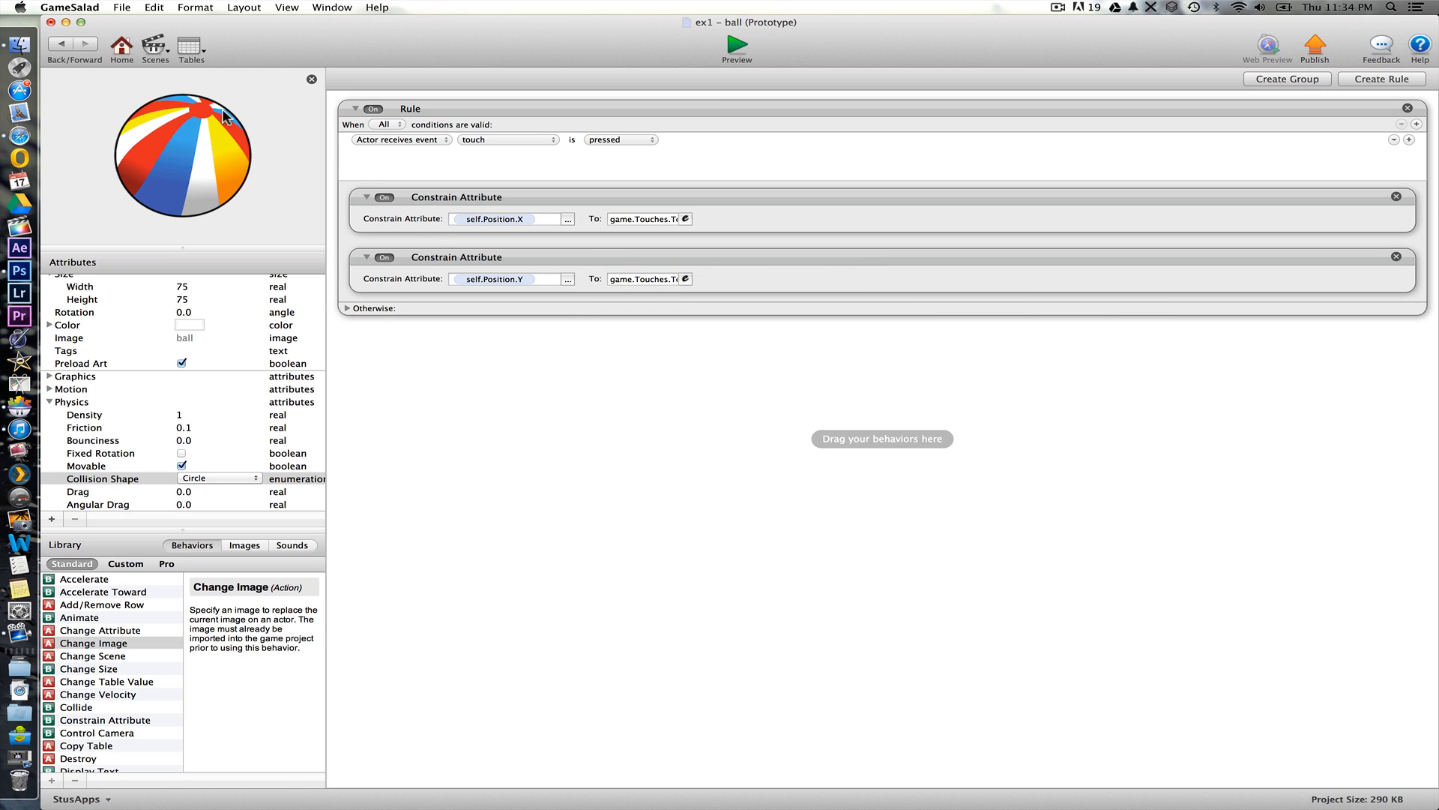
{"action": "mouse_move", "coordinate": [1348, 79]}
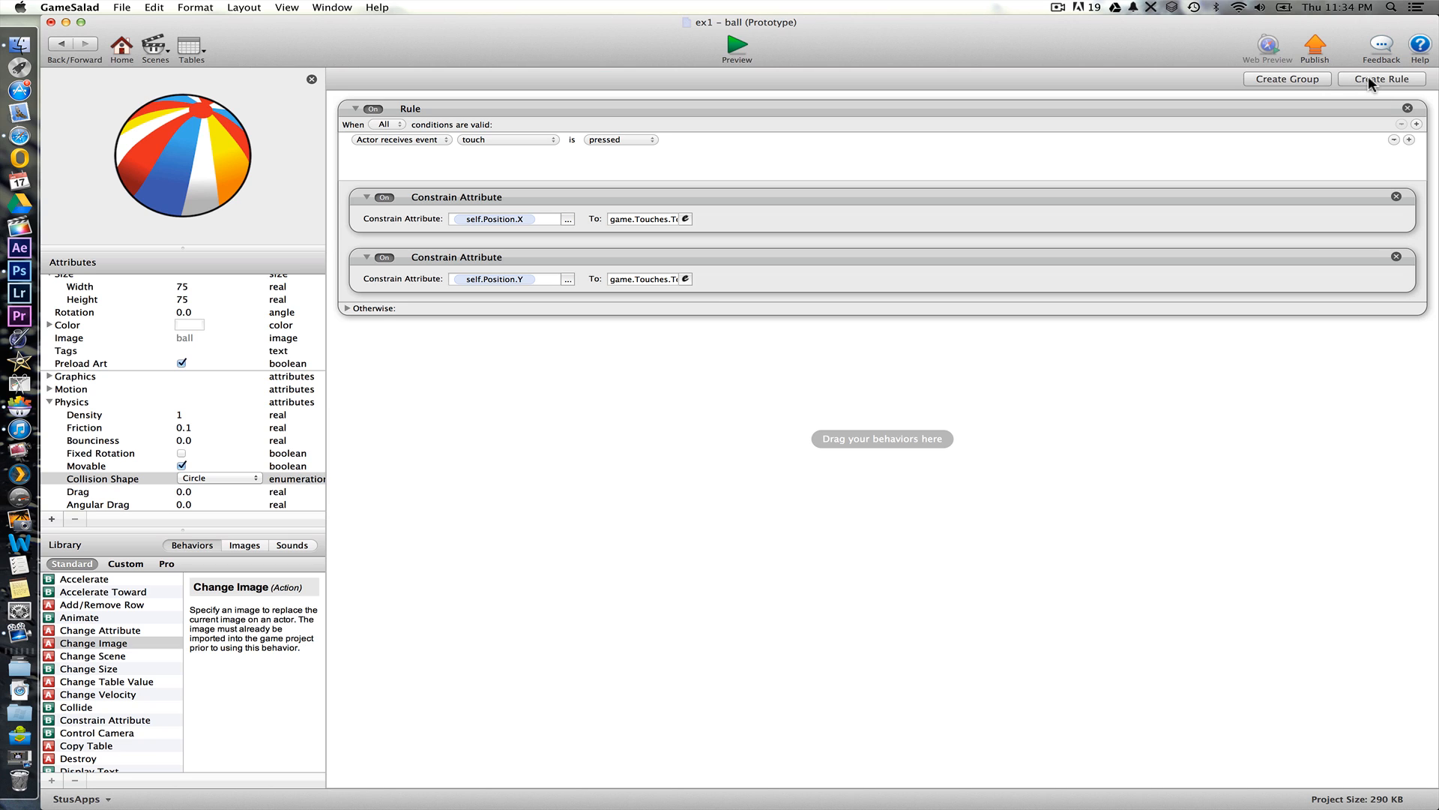
- Add a touch-released rule that accelerates the ball in direction 270 at 800 relative to the scene
{"action": "left_click", "coordinate": [1381, 78]}
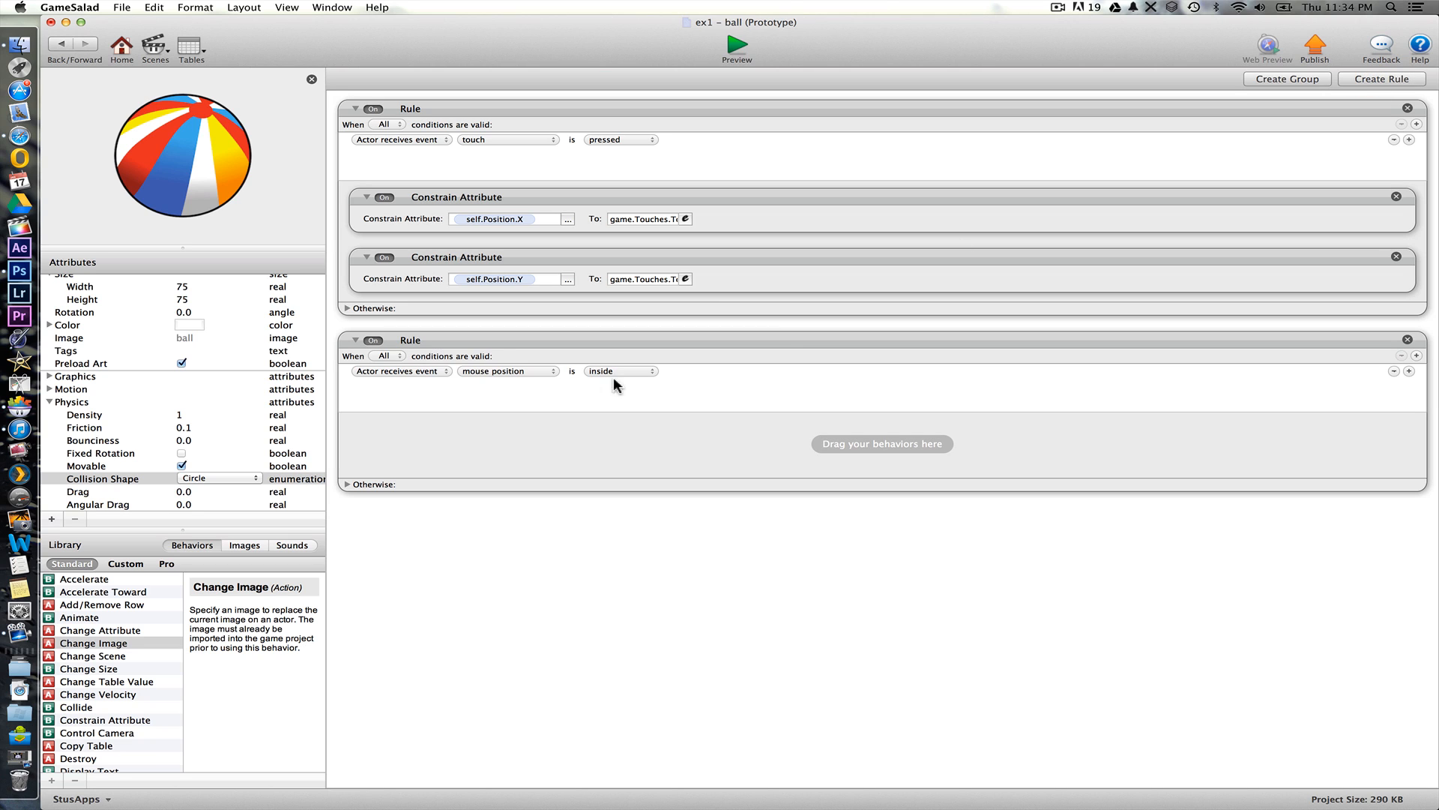
{"action": "left_click", "coordinate": [621, 371]}
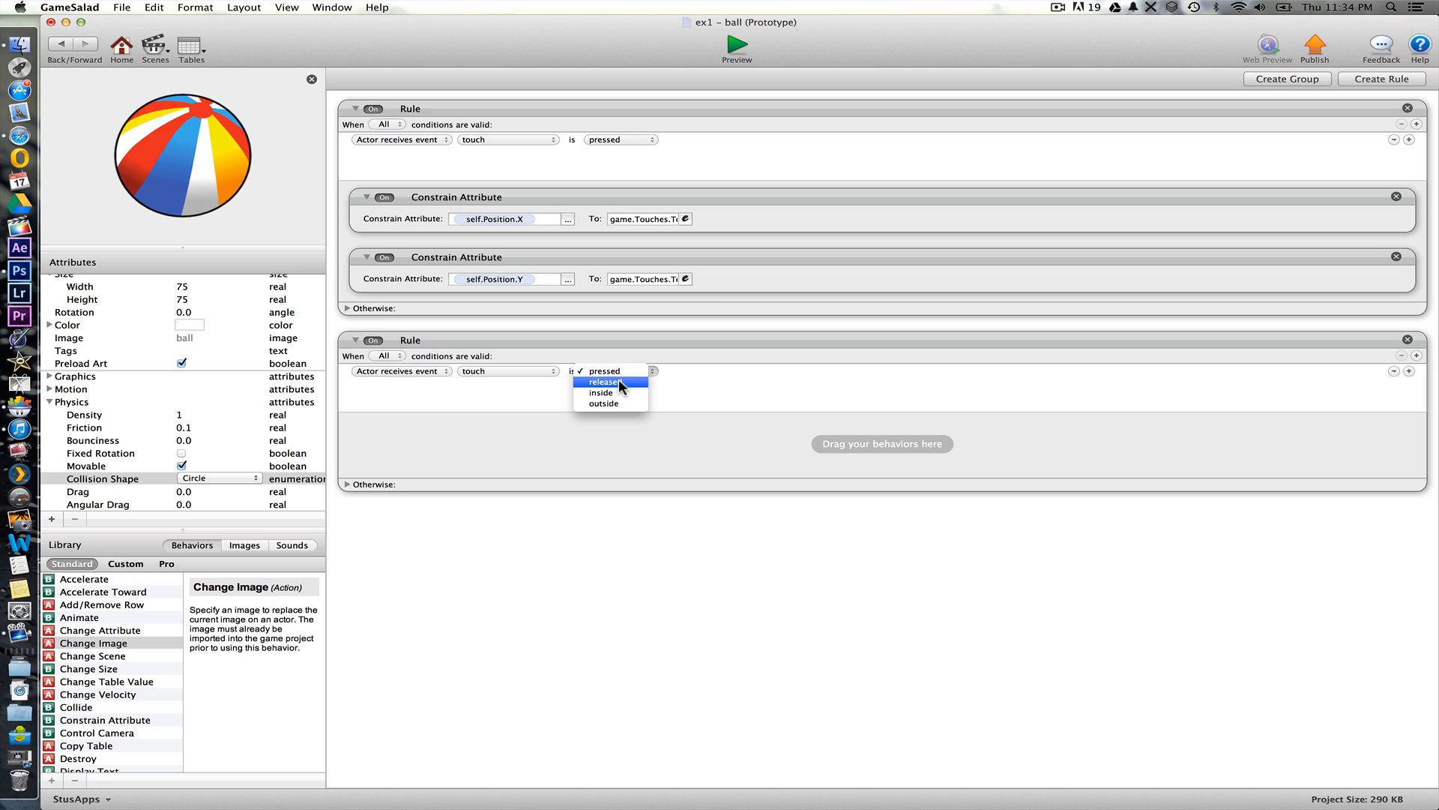
{"action": "left_click", "coordinate": [604, 383]}
{"action": "type", "text": "270"}
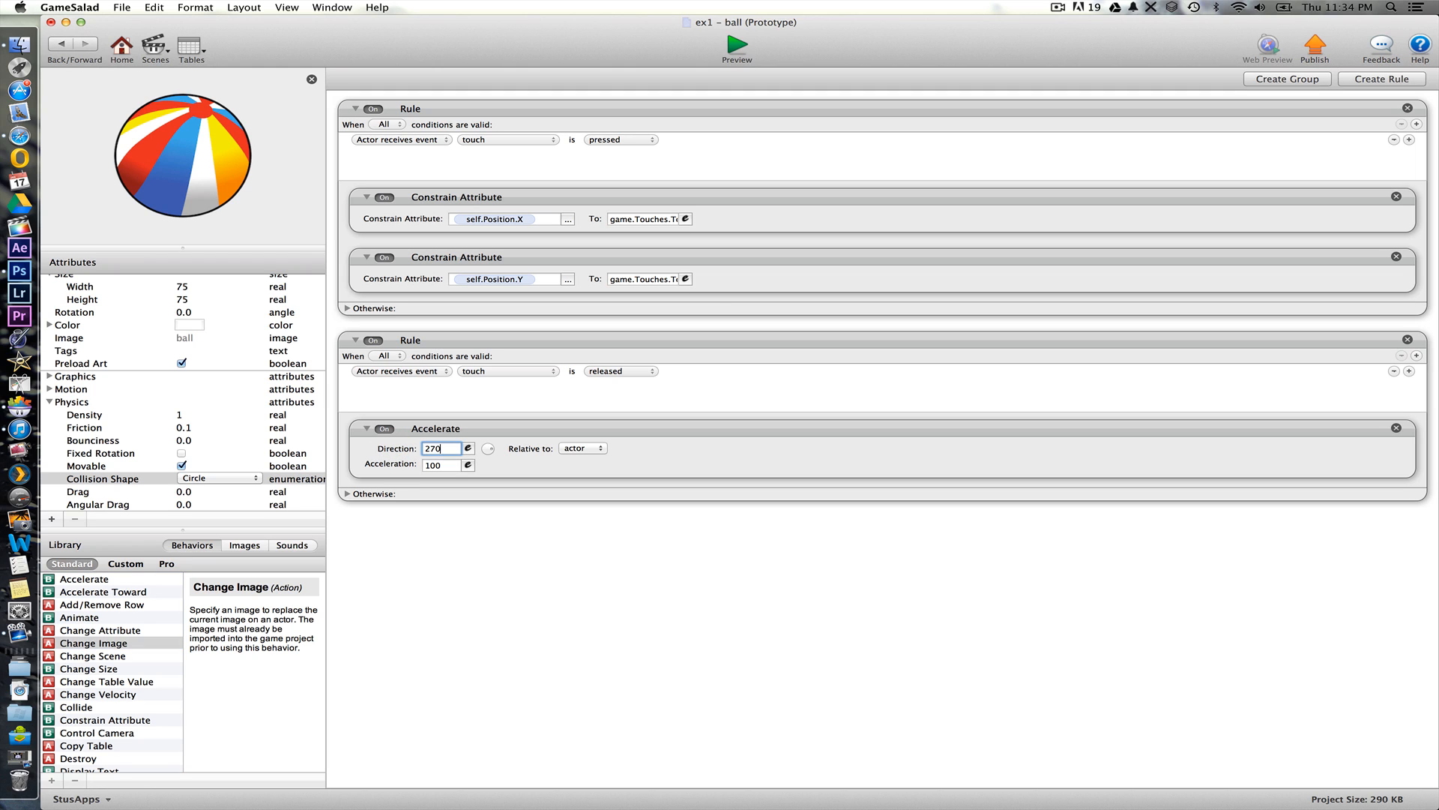
{"action": "left_click", "coordinate": [441, 449]}
{"action": "type", "text": "800"}
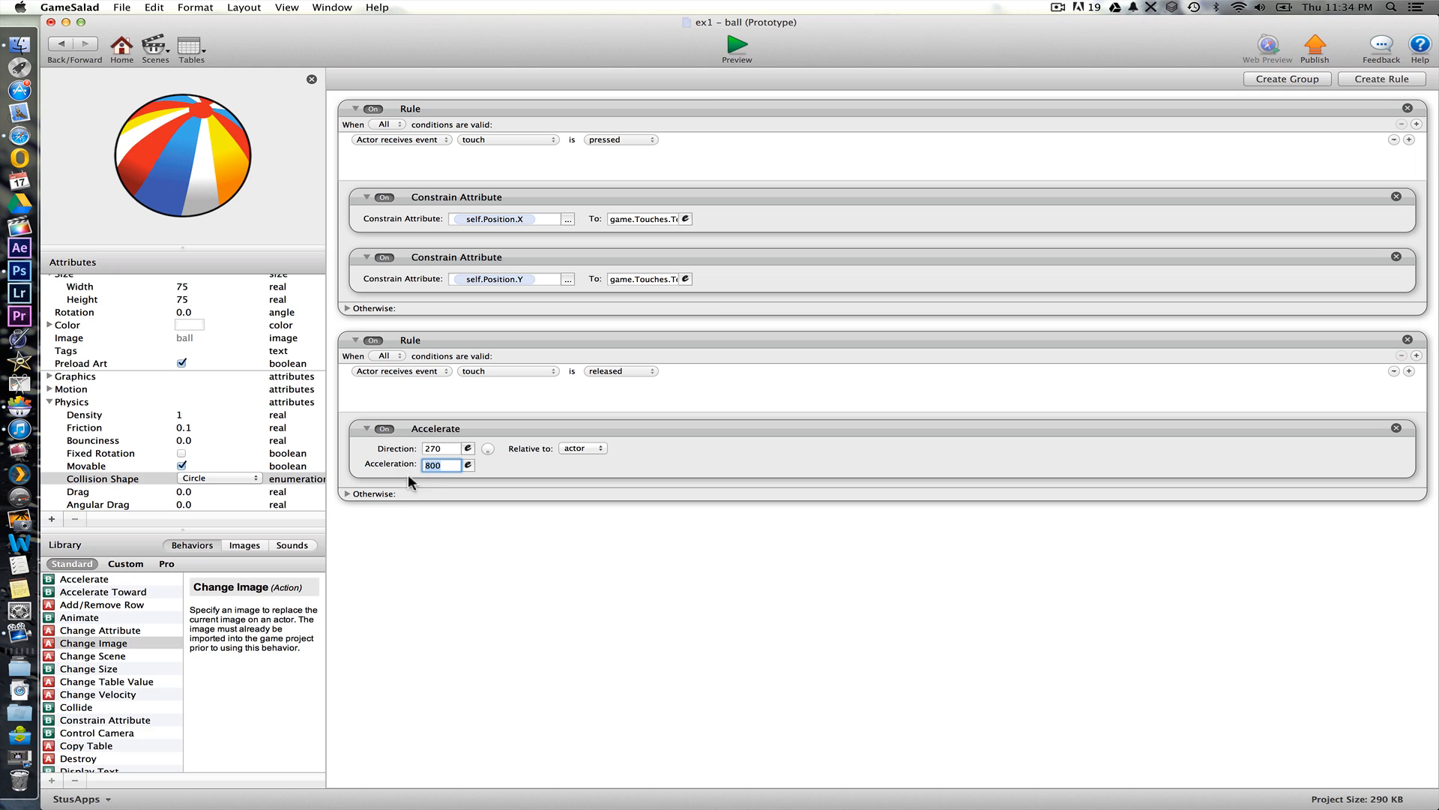
{"action": "left_click", "coordinate": [582, 449]}
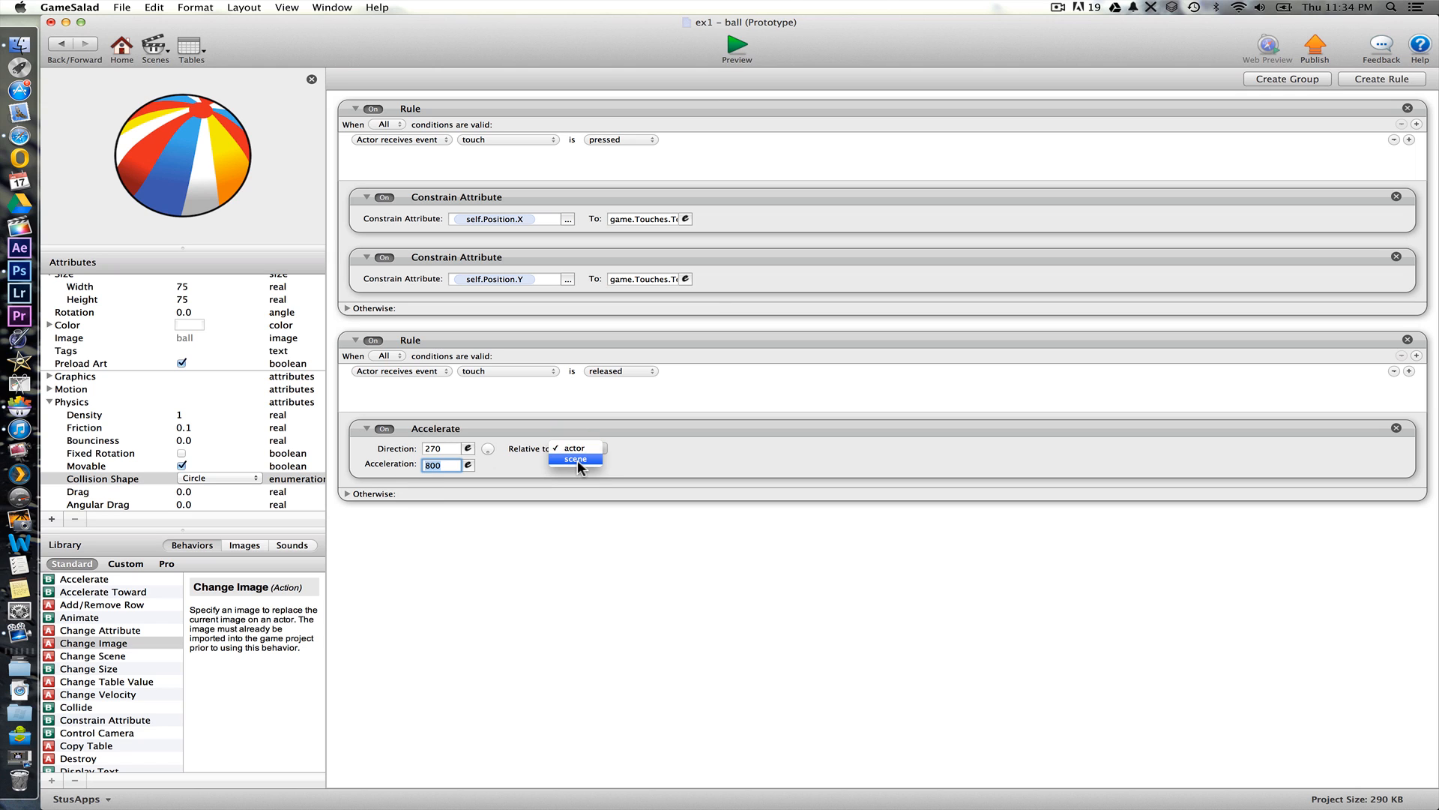
{"action": "left_click", "coordinate": [575, 459]}
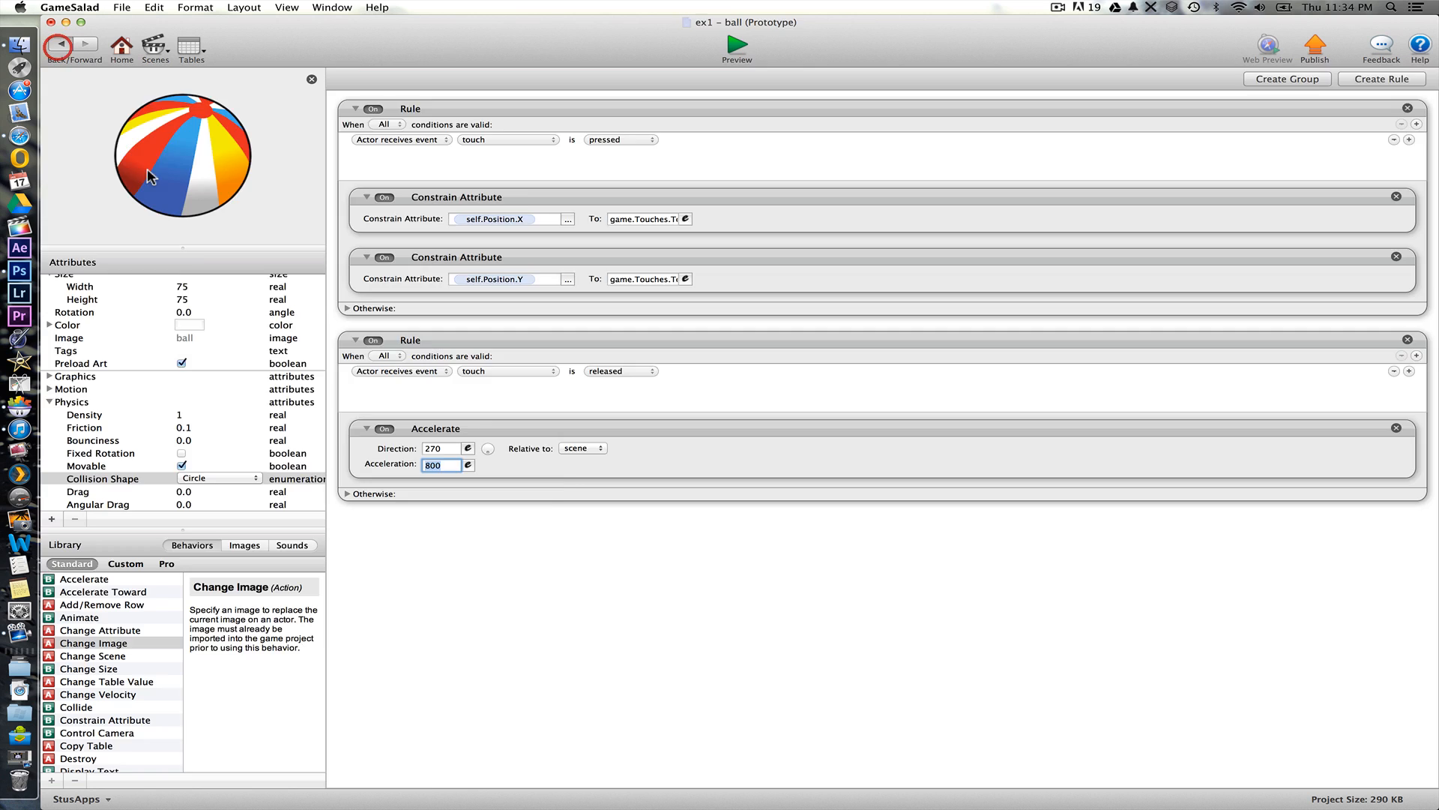
{"action": "left_click", "coordinate": [60, 44]}
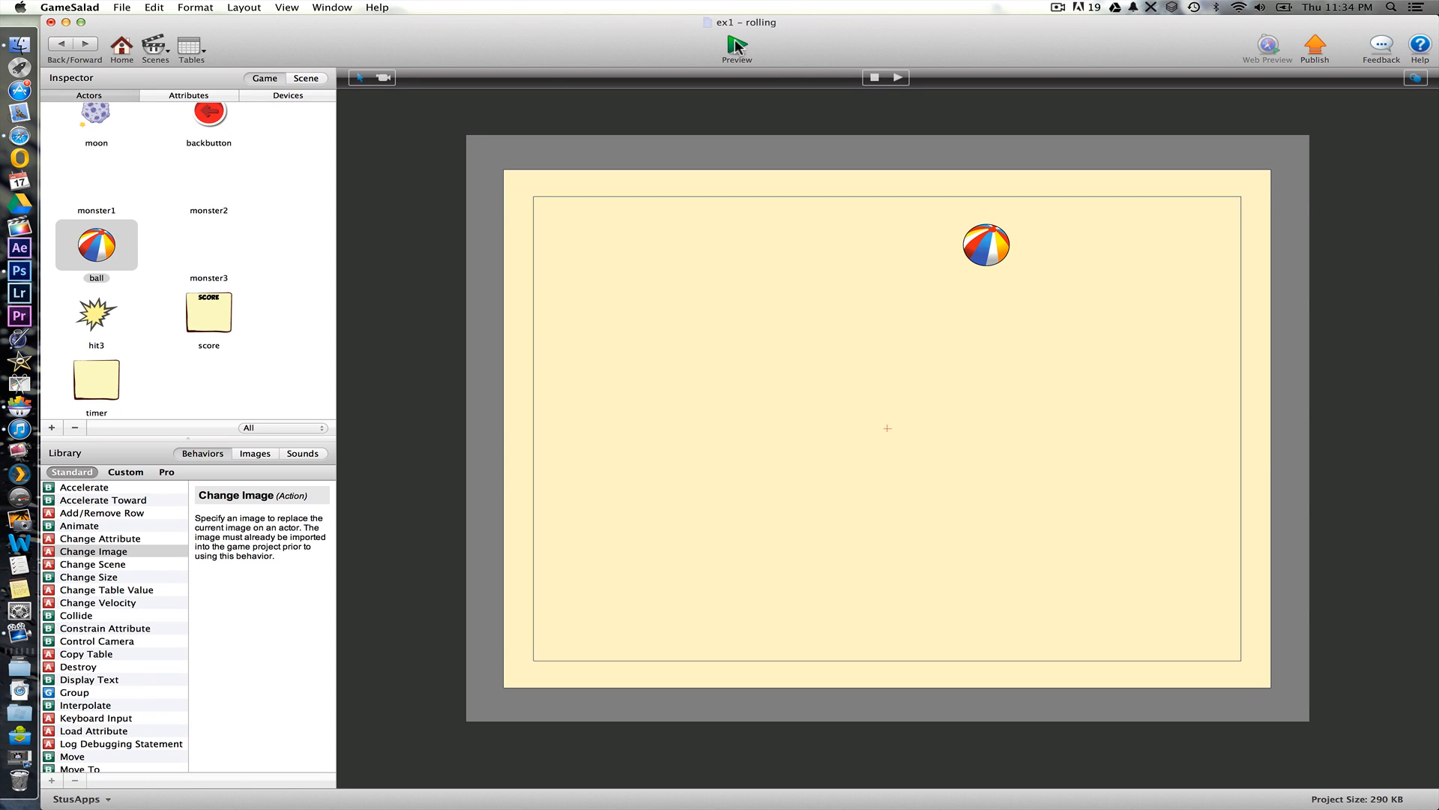
{"action": "mouse_move", "coordinate": [736, 46]}
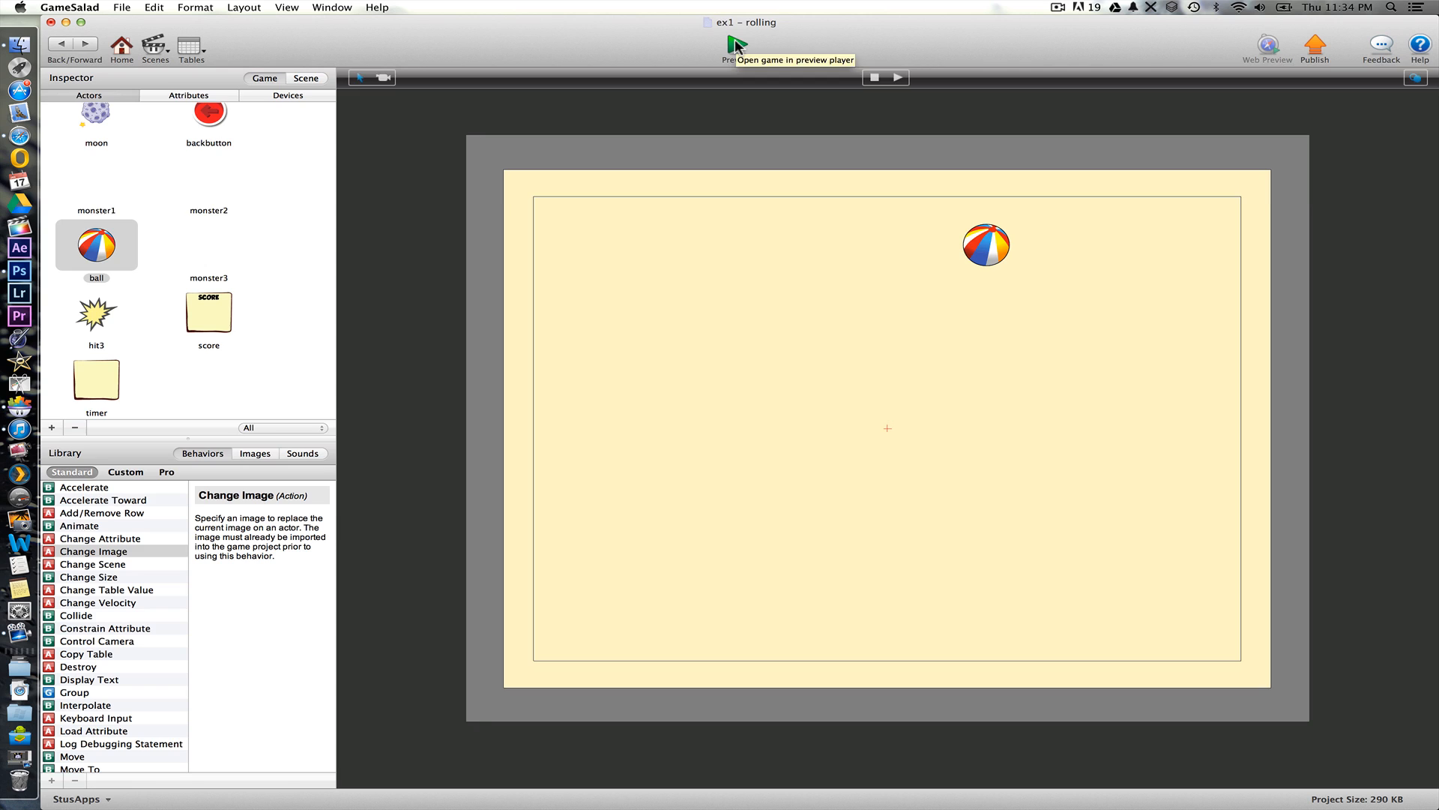
{"action": "left_click", "coordinate": [738, 48]}
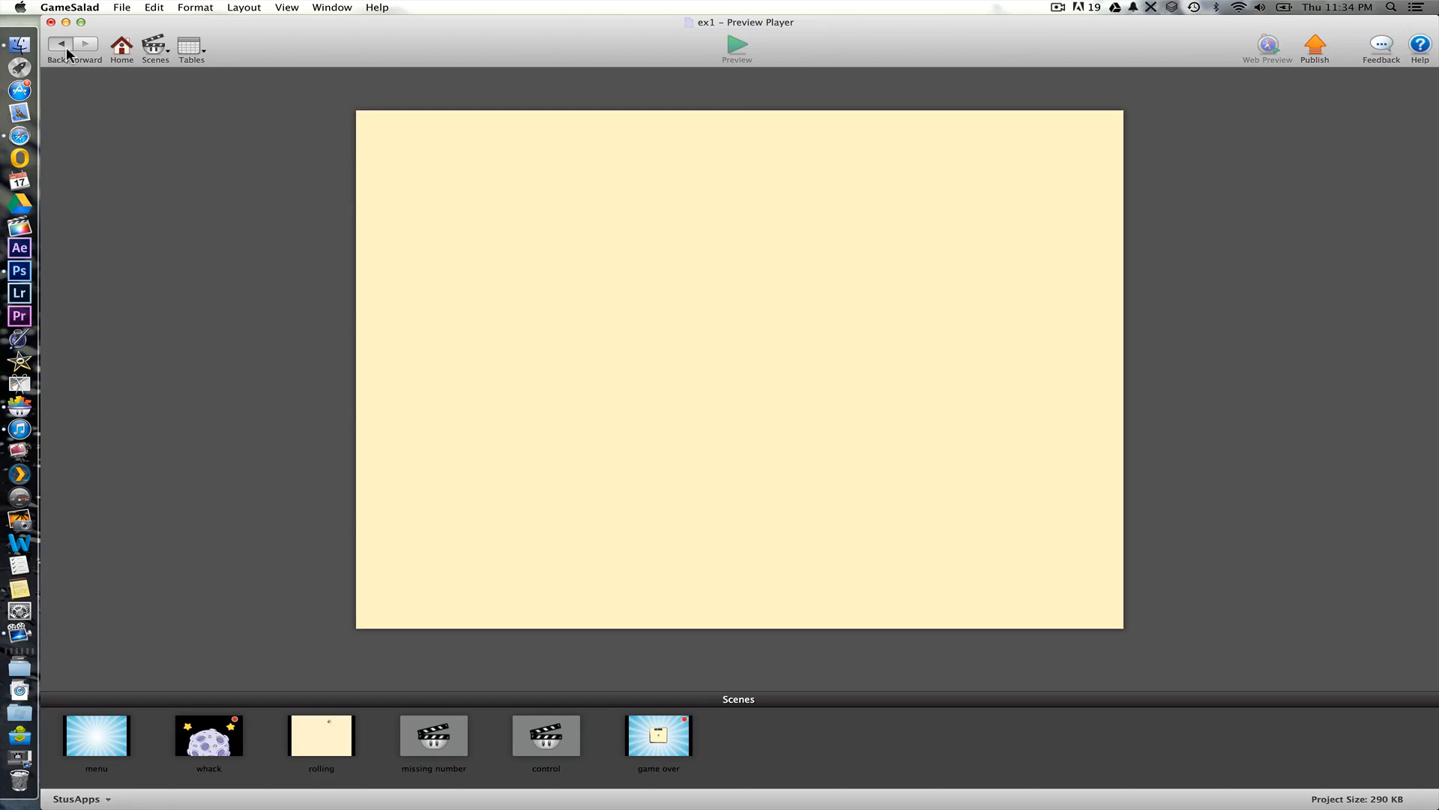
{"action": "left_click", "coordinate": [121, 7]}
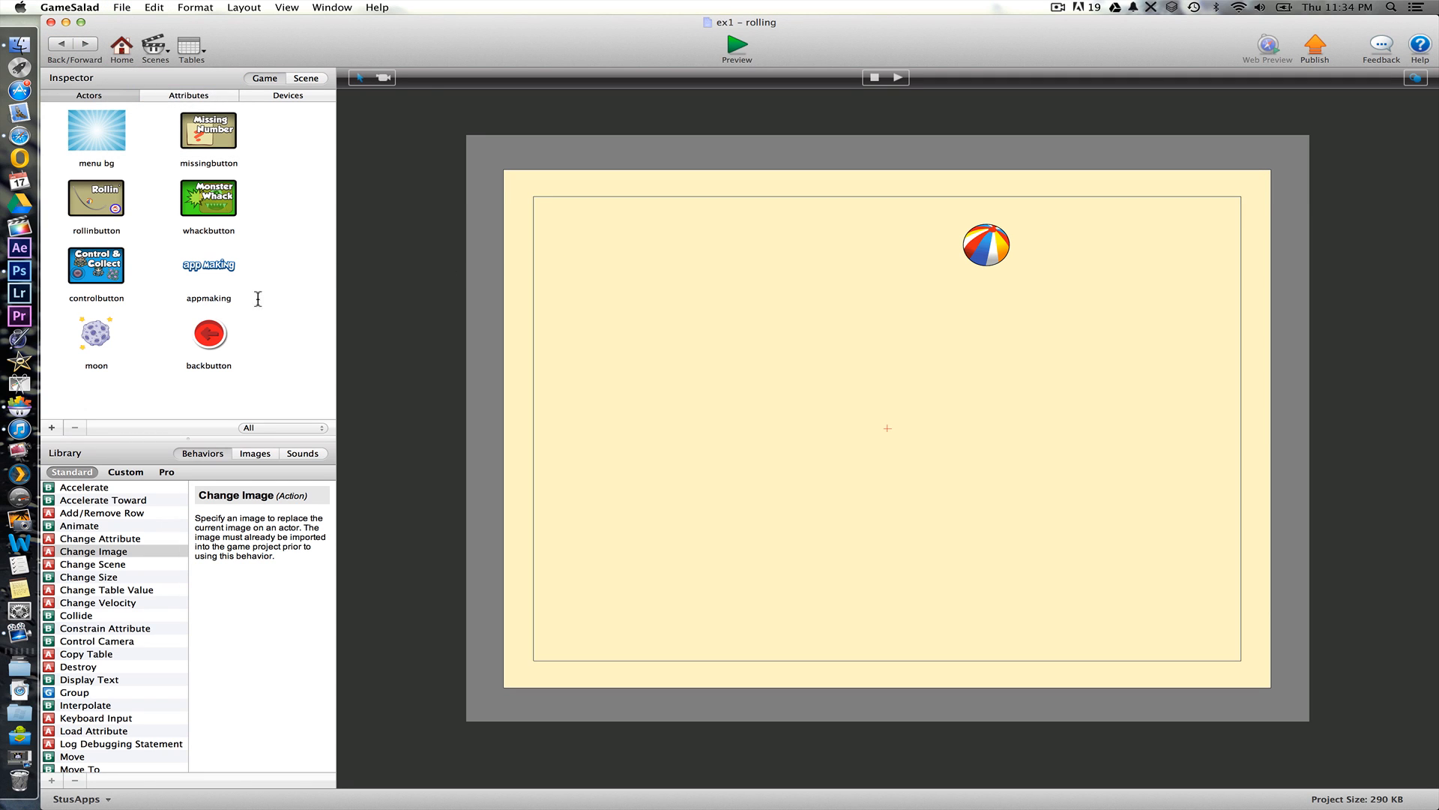
- Place two more ball actors beside the existing ball near the scene's top right
{"action": "scroll", "scroll_direction": "down", "scroll_amount": 3}
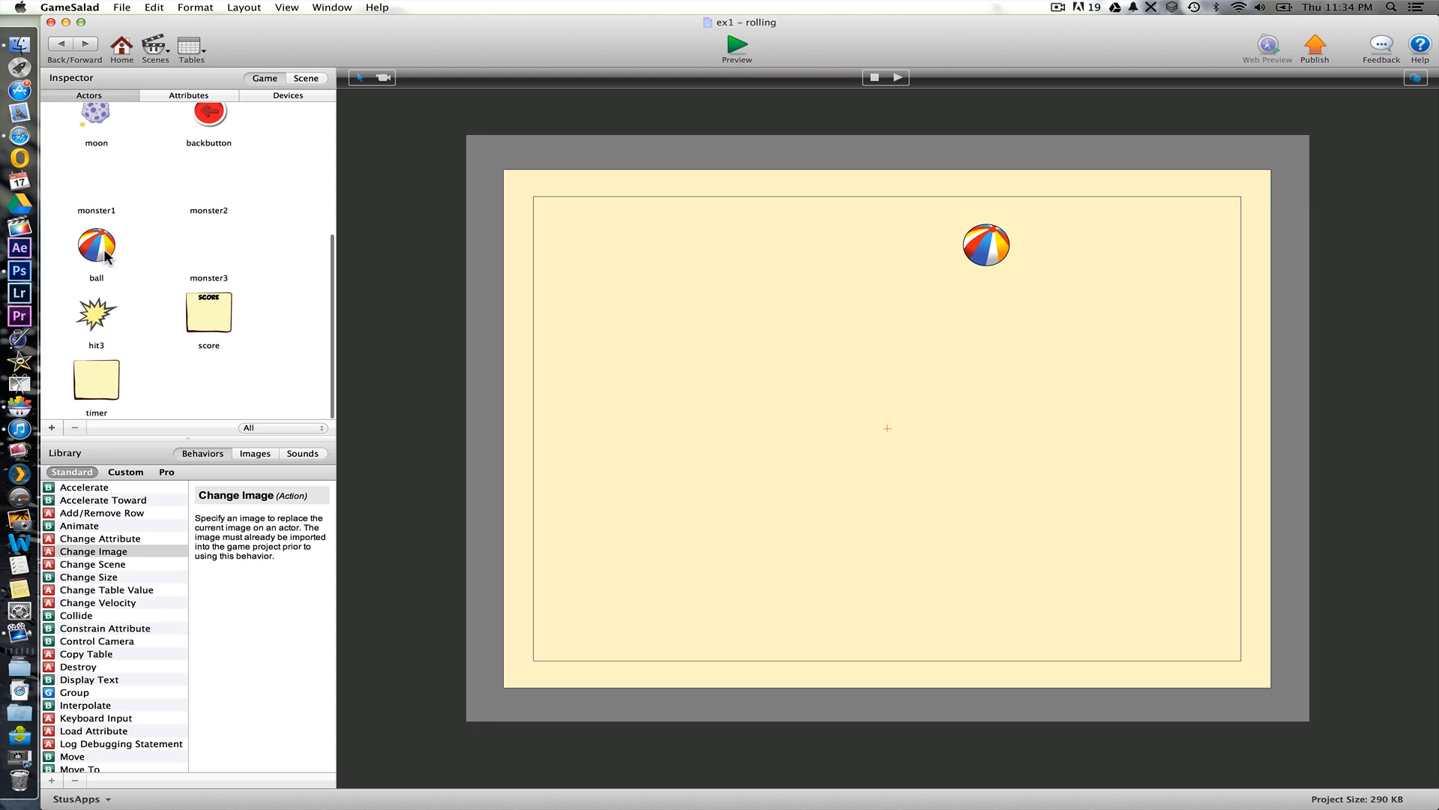
{"action": "left_click", "coordinate": [96, 244]}
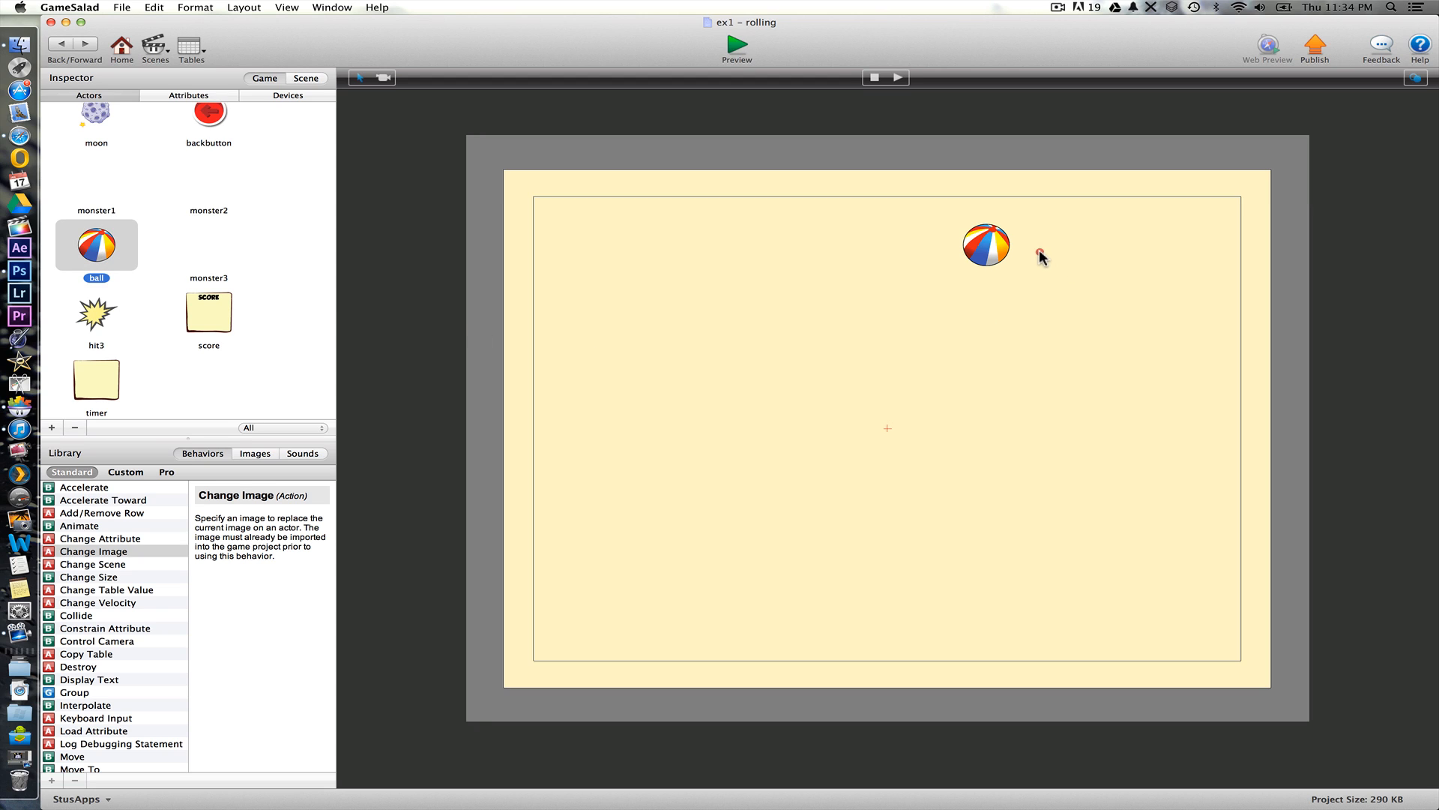
{"action": "mouse_move", "coordinate": [849, 284]}
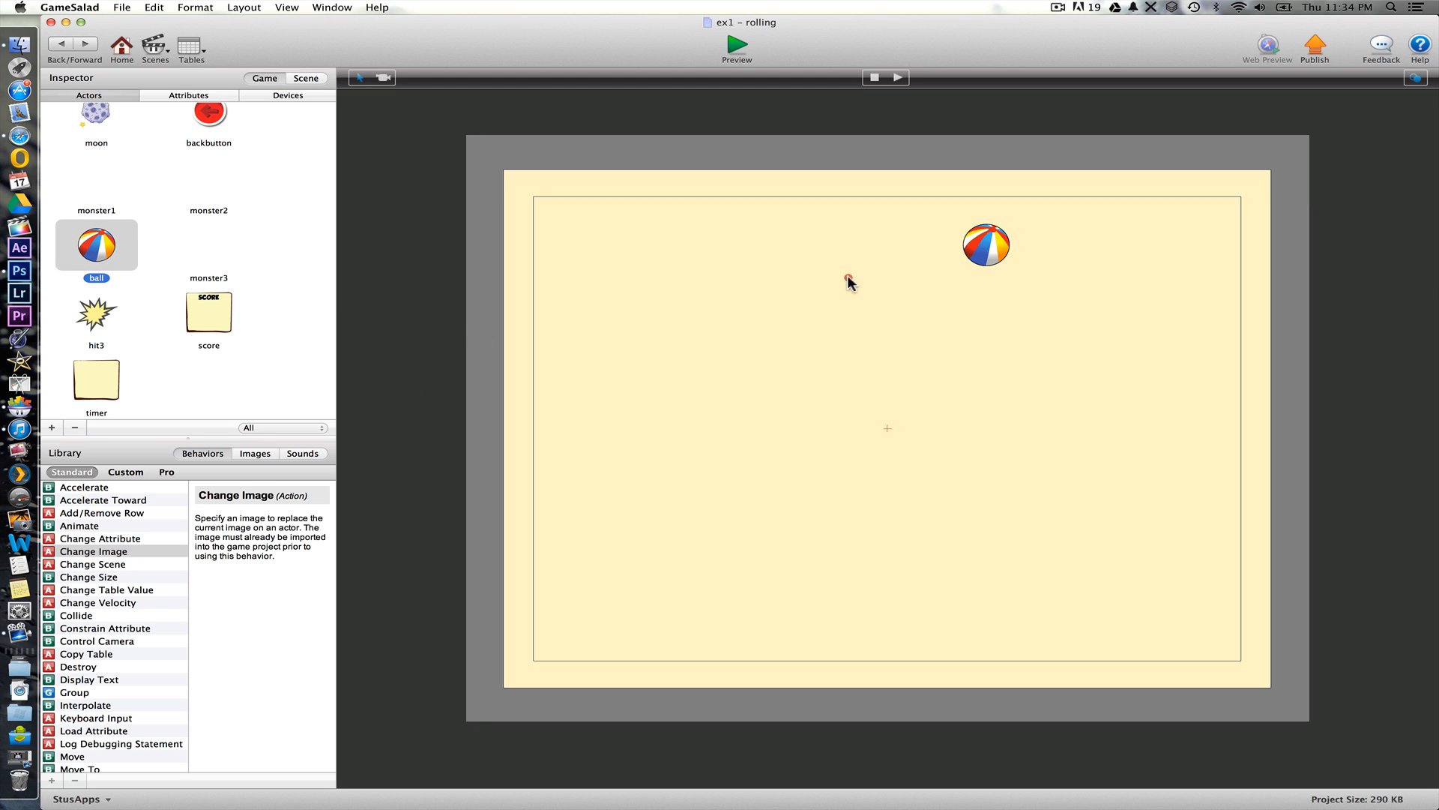
{"action": "left_click", "coordinate": [986, 245]}
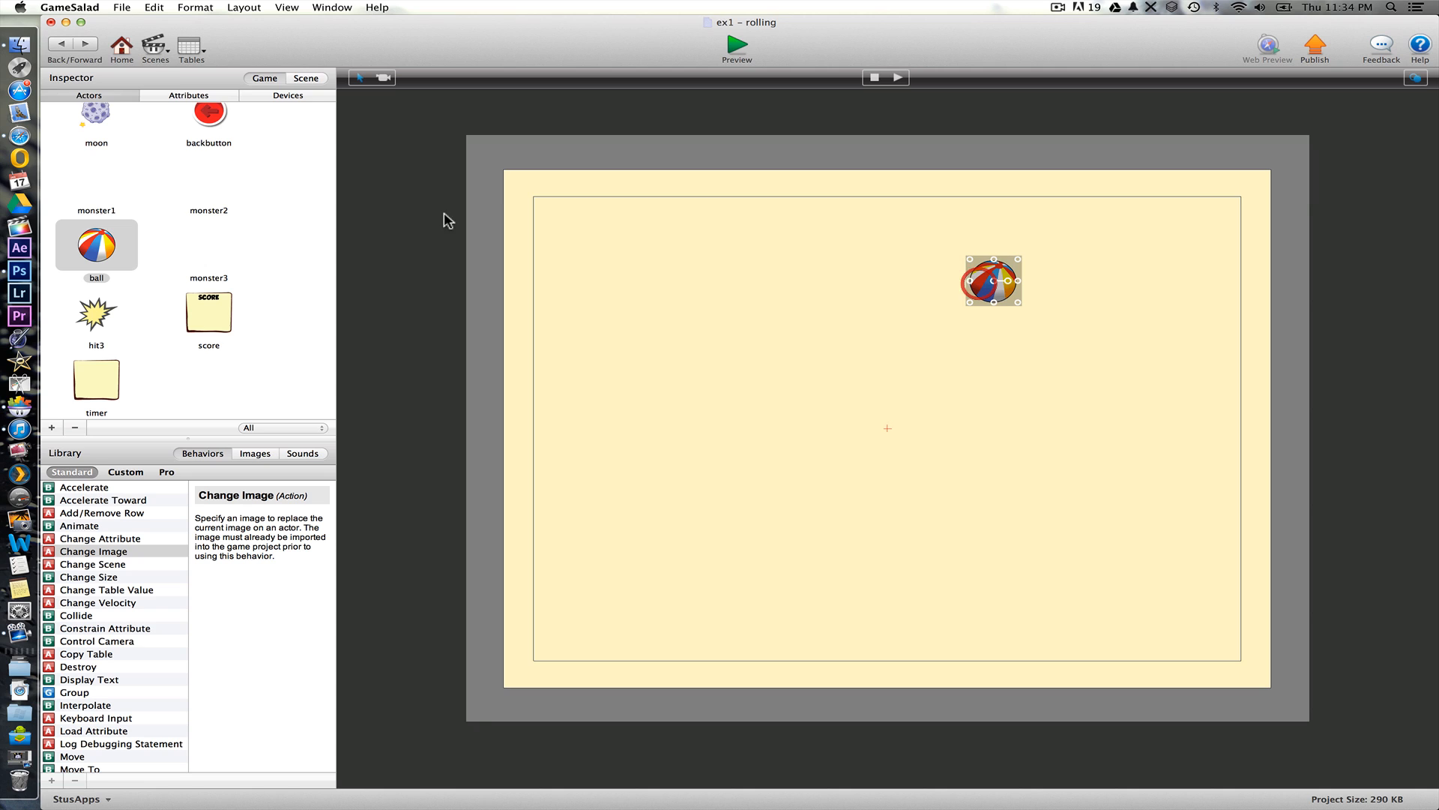
{"action": "left_click", "coordinate": [209, 243]}
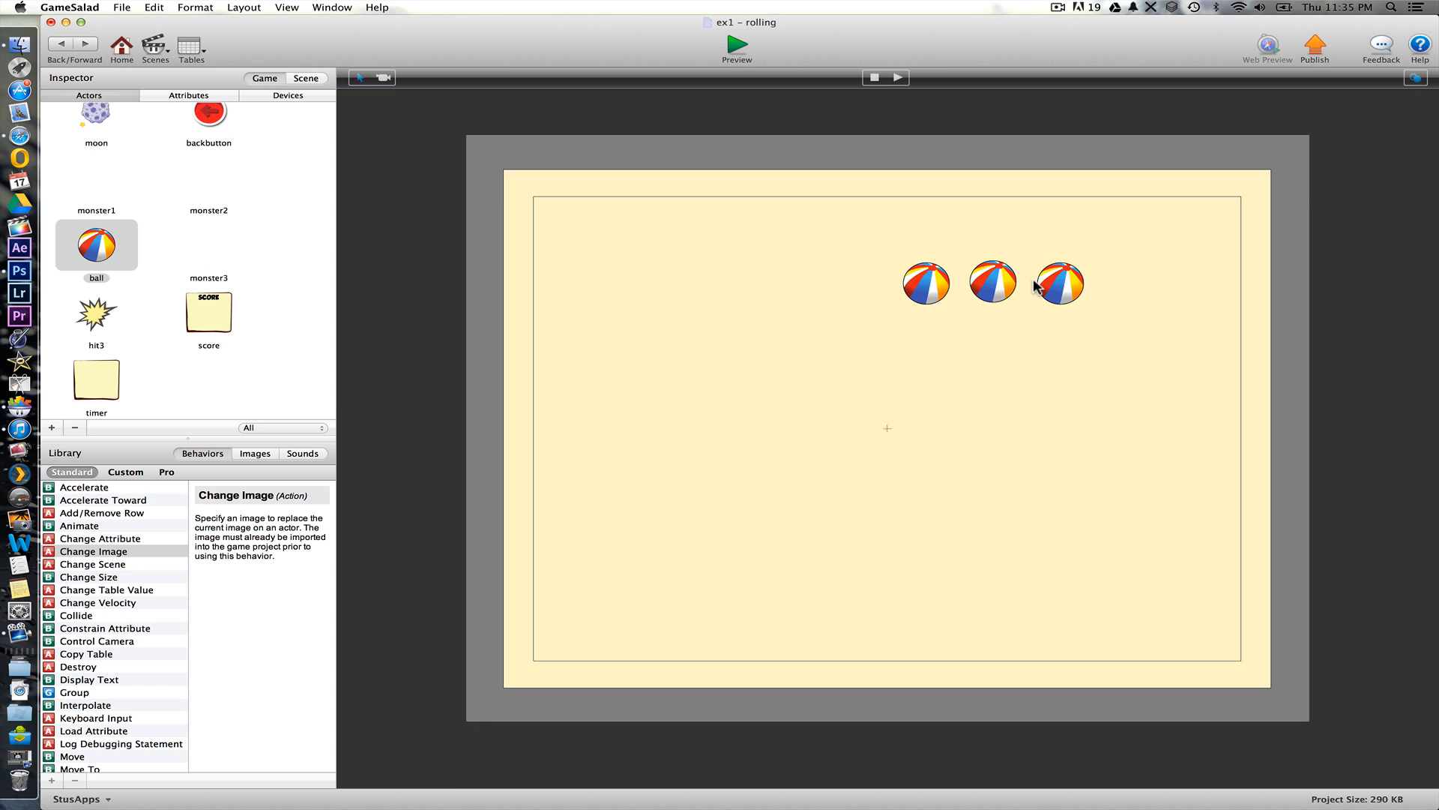
{"action": "mouse_move", "coordinate": [225, 436]}
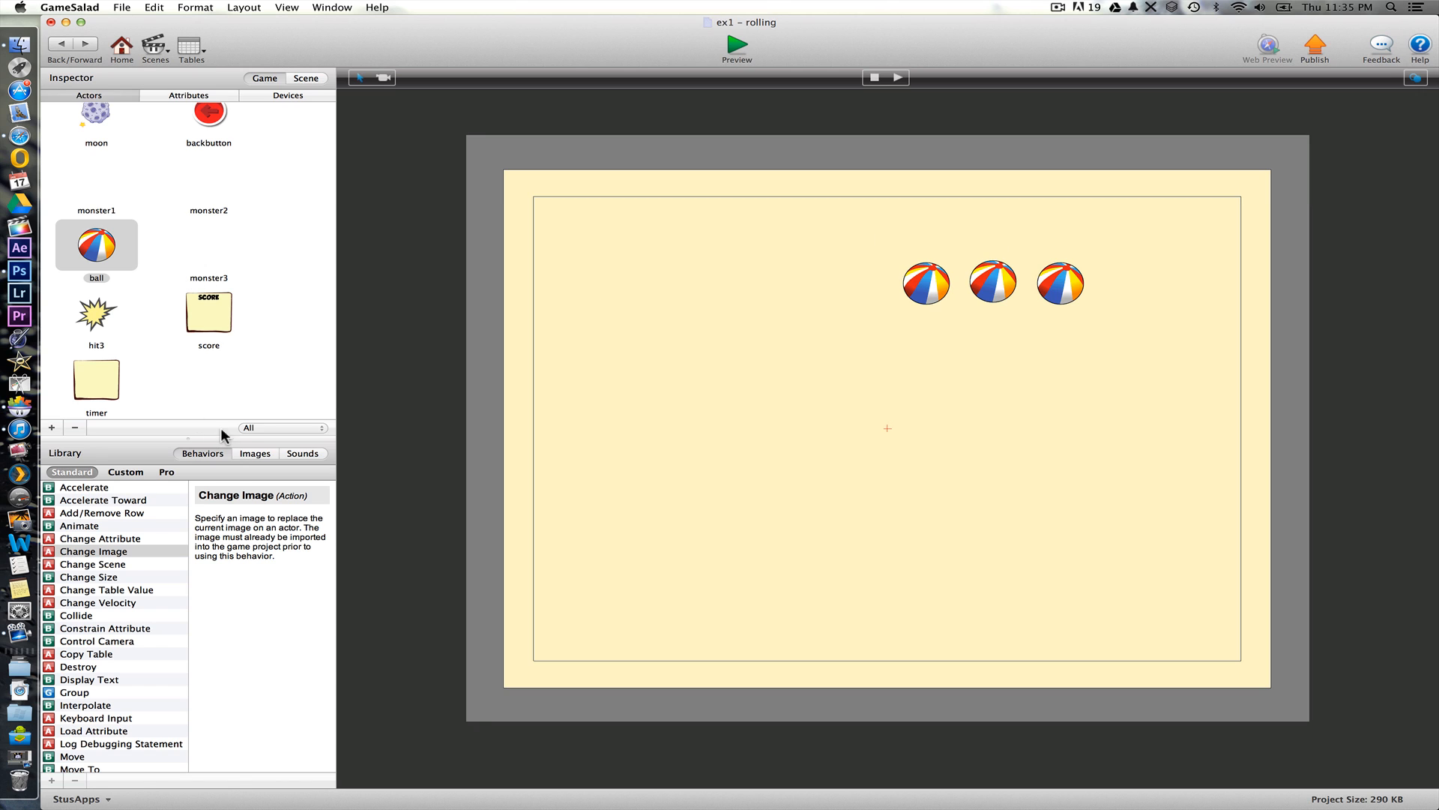
- Drag the ramp image into the scene and add a new ramp piece actor
{"action": "left_click", "coordinate": [255, 453]}
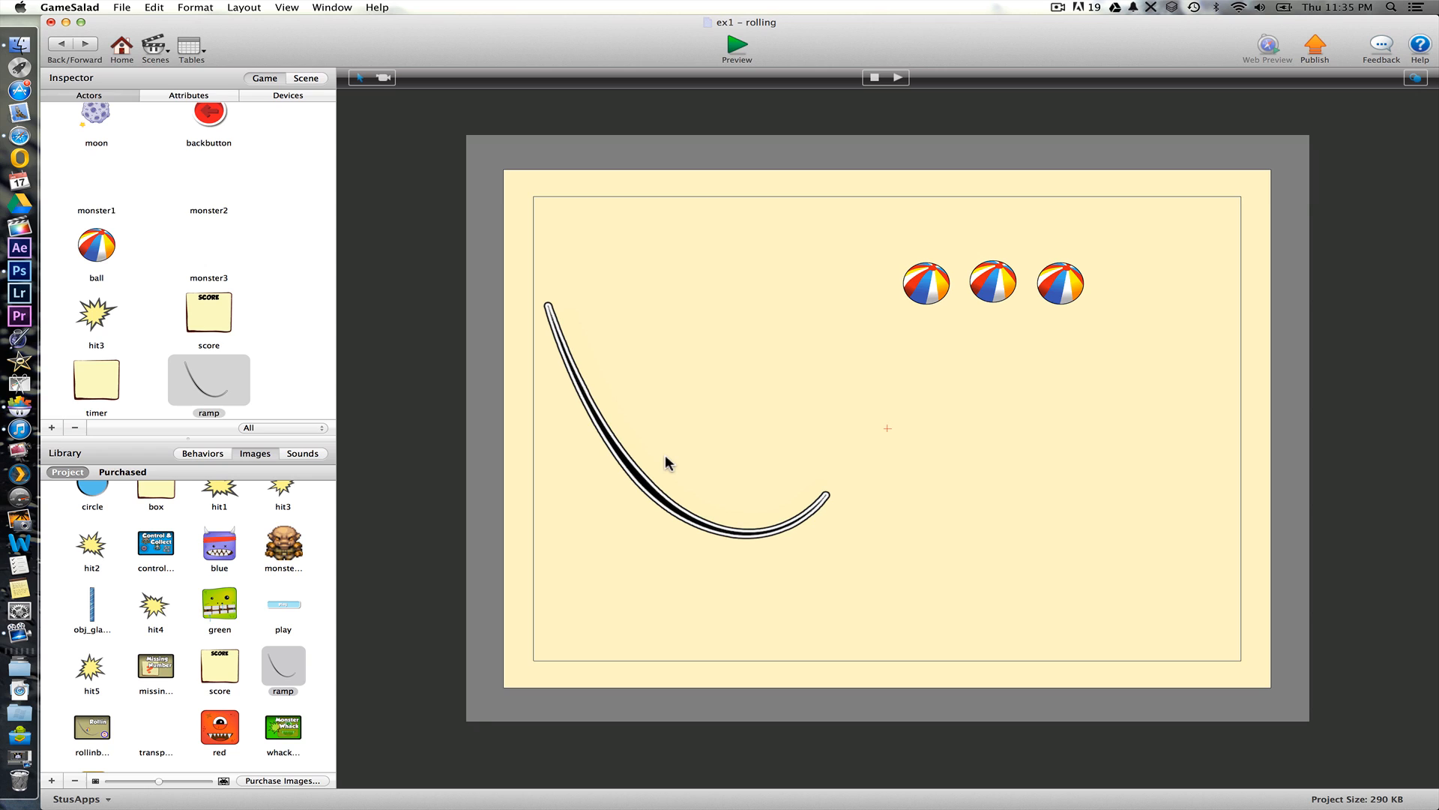
{"action": "mouse_move", "coordinate": [586, 349]}
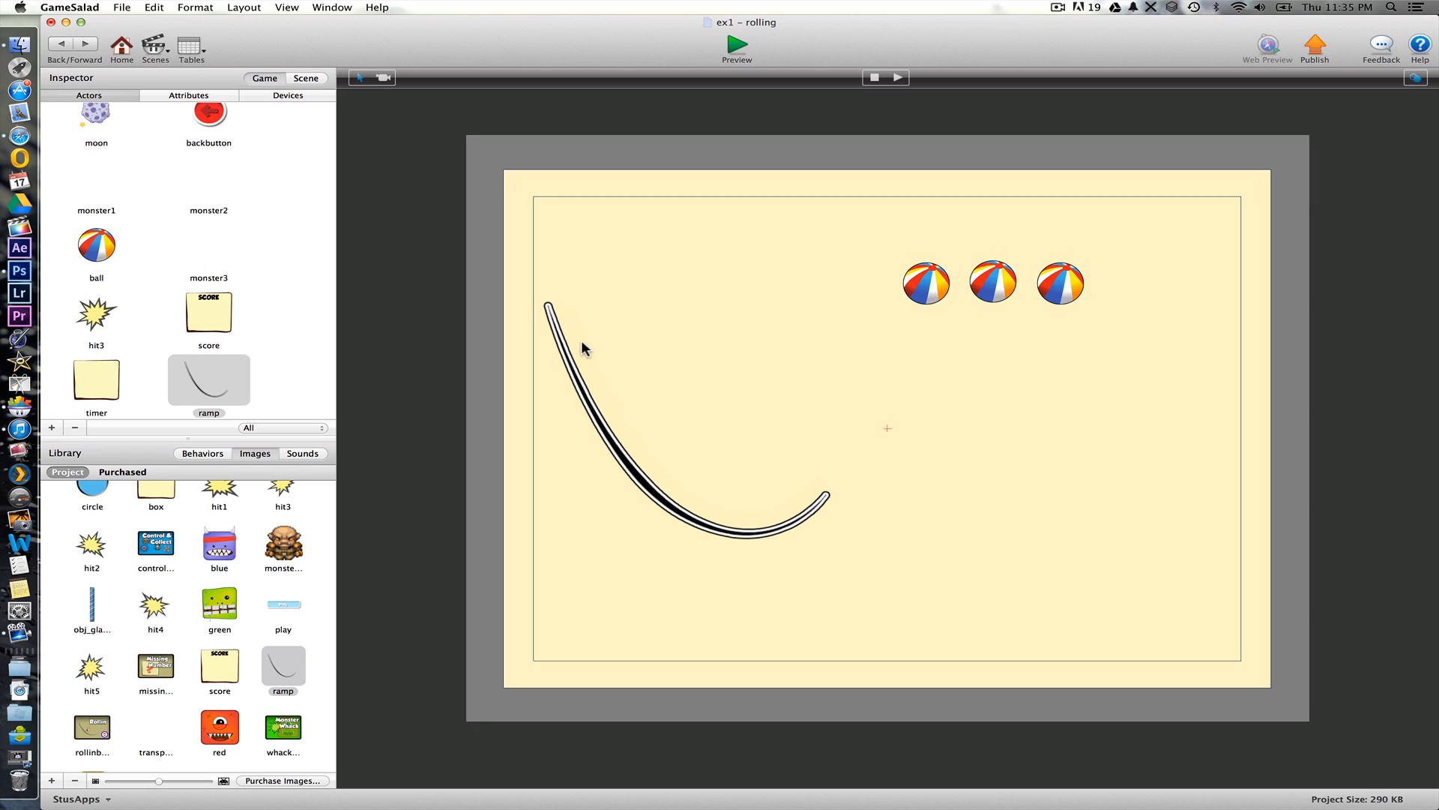
{"action": "mouse_move", "coordinate": [602, 444]}
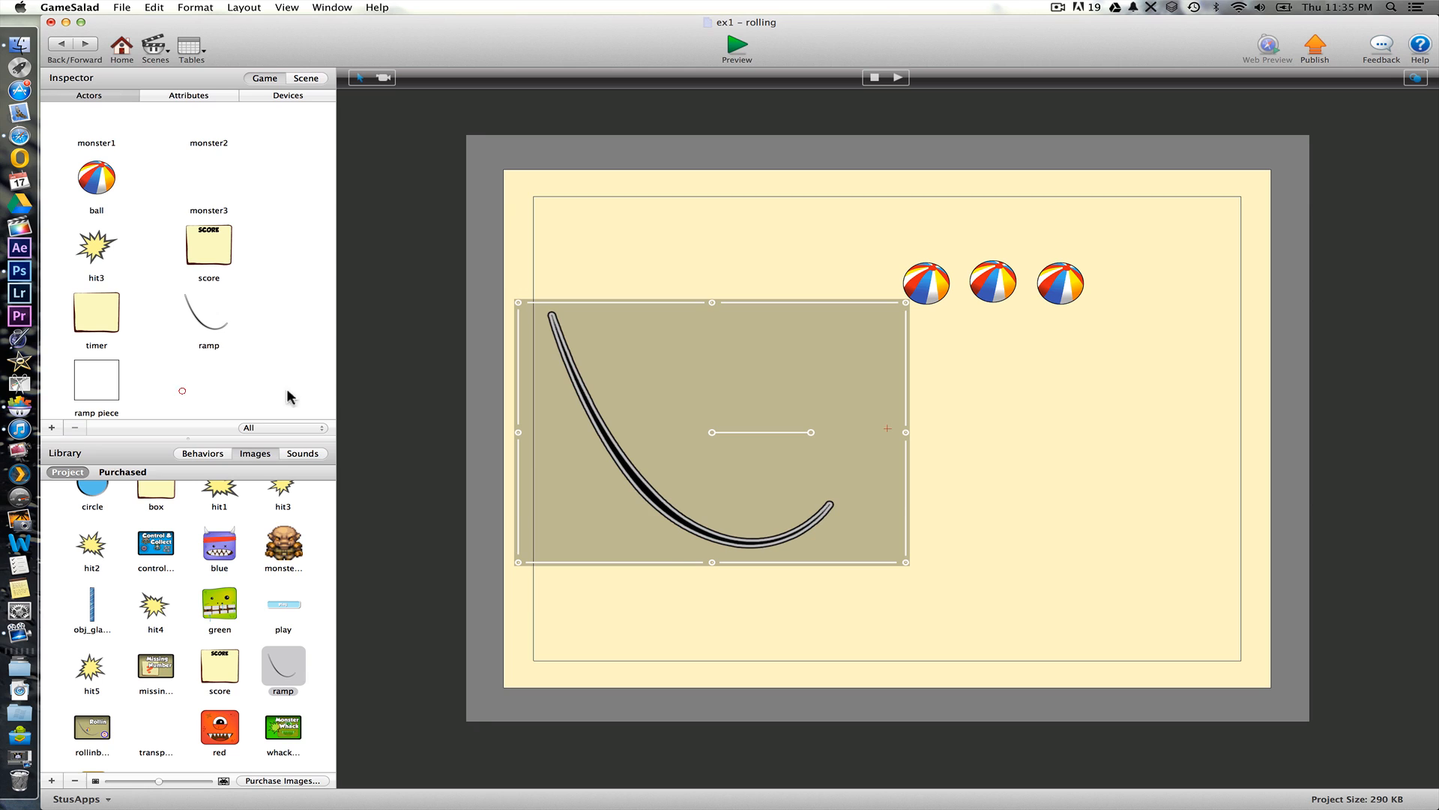
- Position rotated ramp piece instances along the curved ramp's upper left arm
{"action": "left_click", "coordinate": [521, 349]}
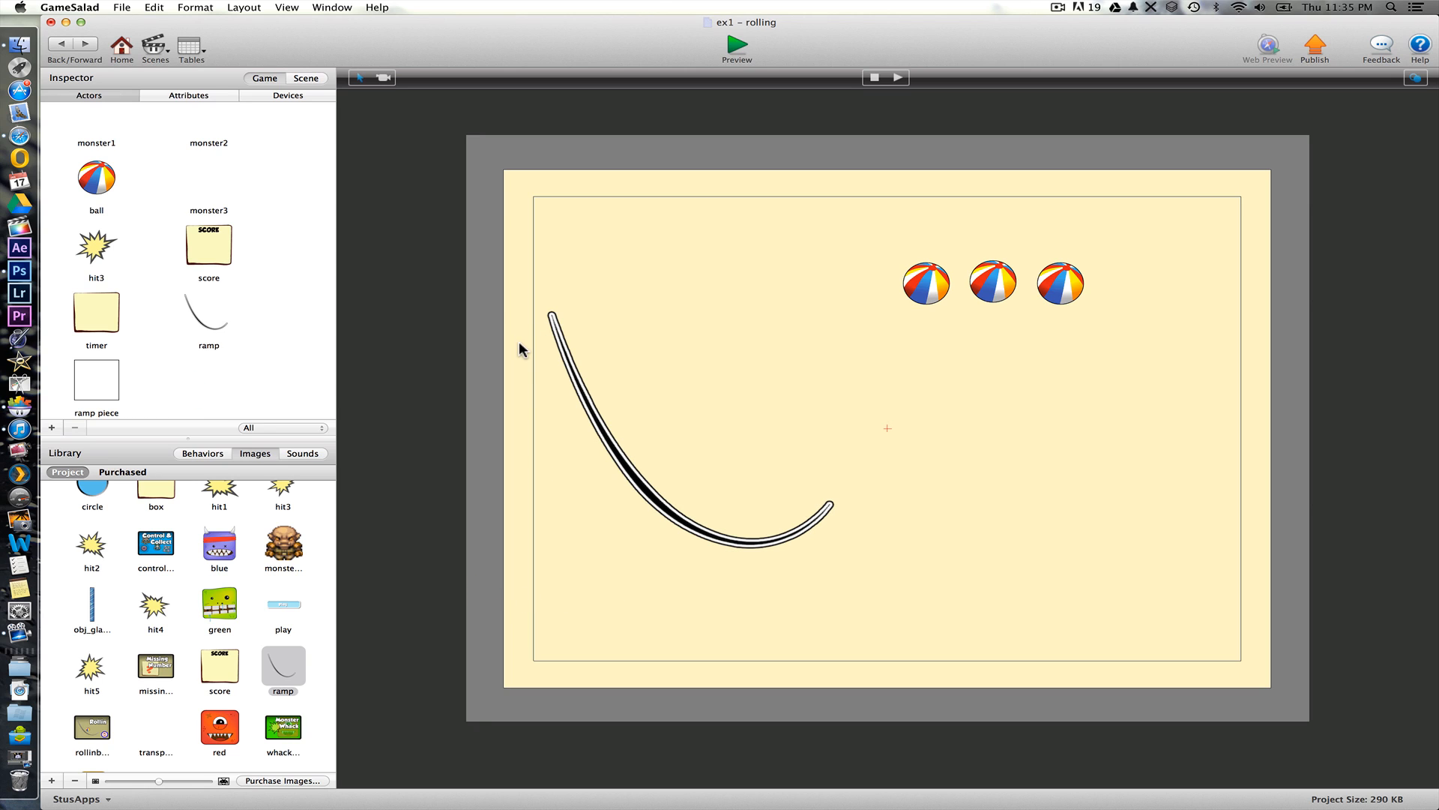
{"action": "mouse_move", "coordinate": [489, 373]}
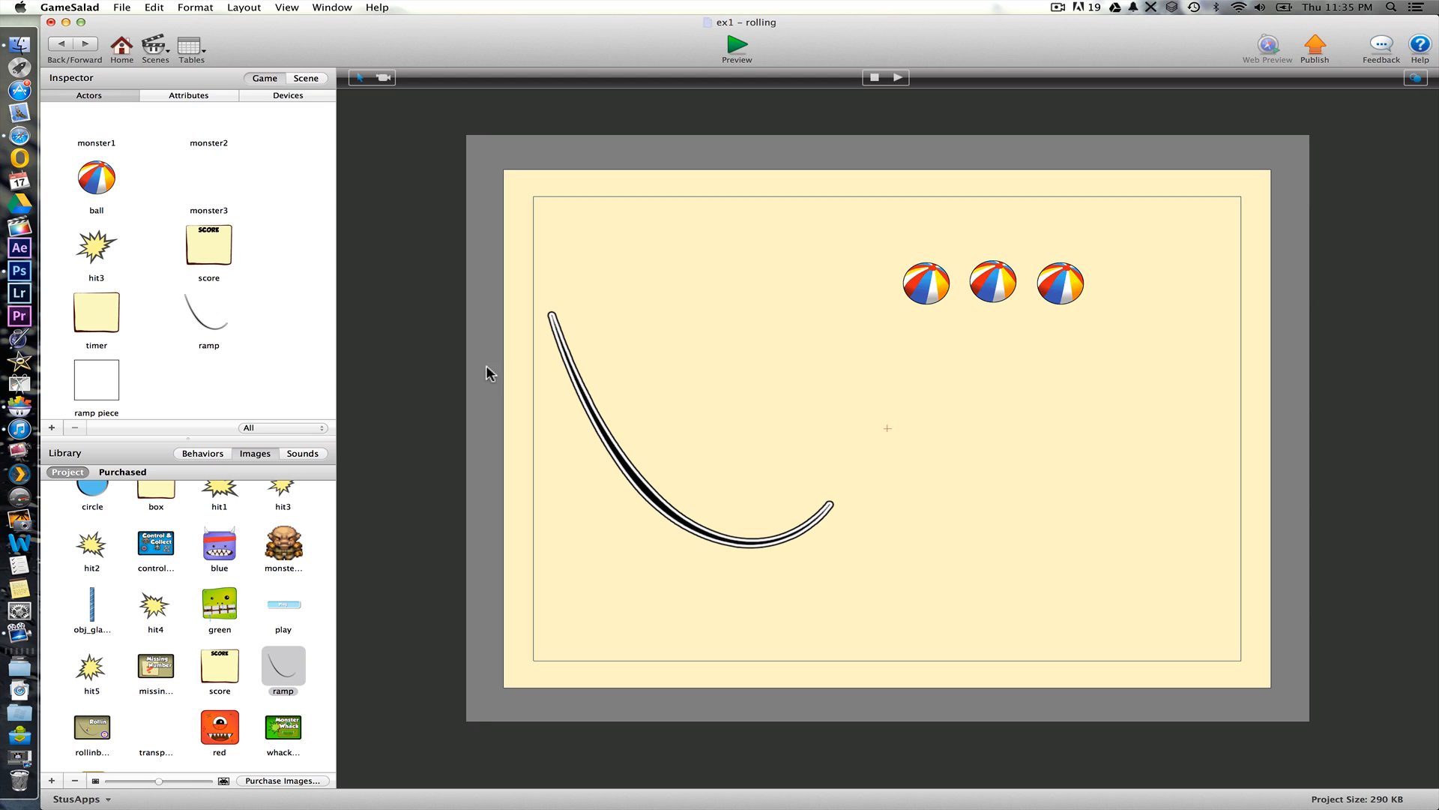
{"action": "mouse_move", "coordinate": [538, 390]}
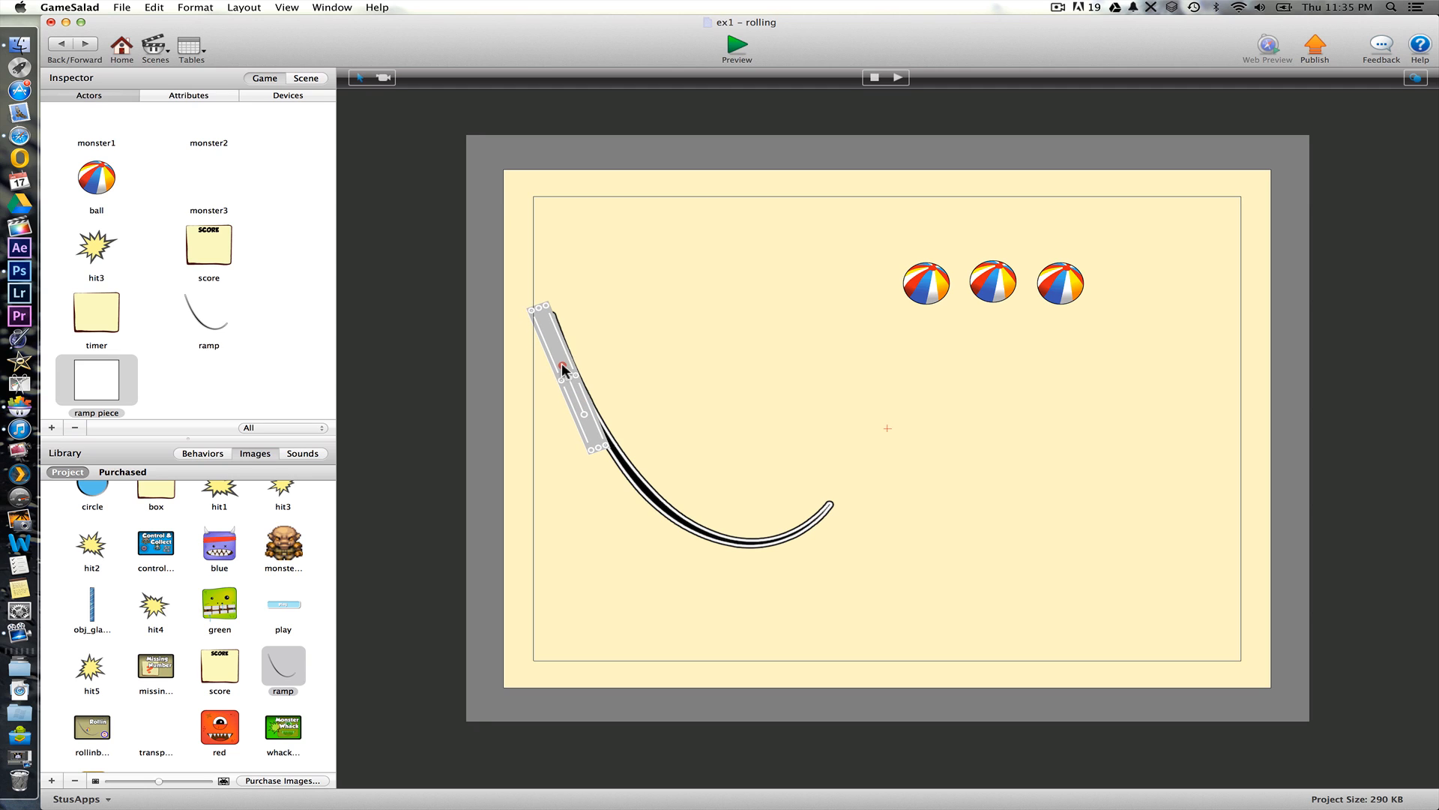
{"action": "left_click", "coordinate": [96, 379]}
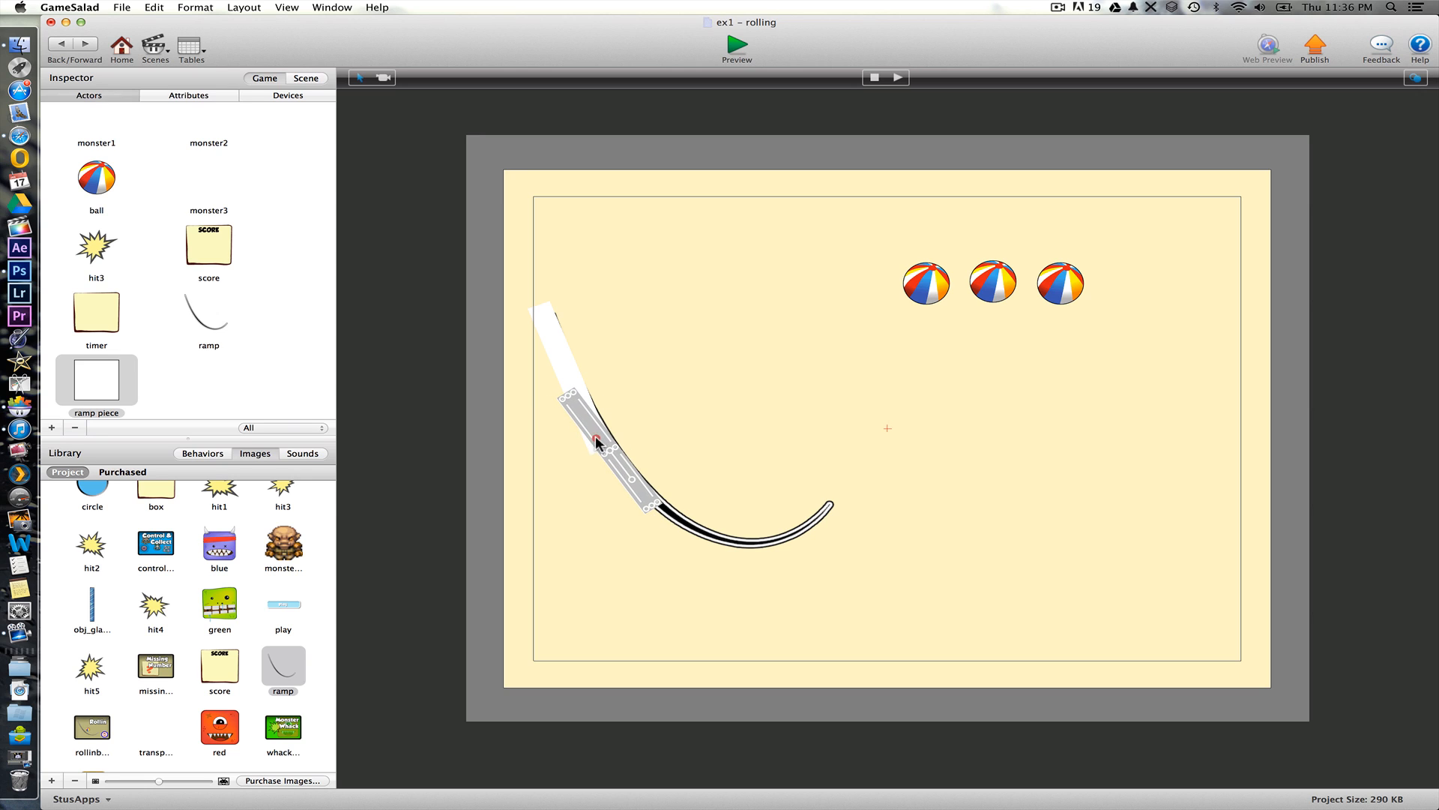
{"action": "mouse_move", "coordinate": [599, 441]}
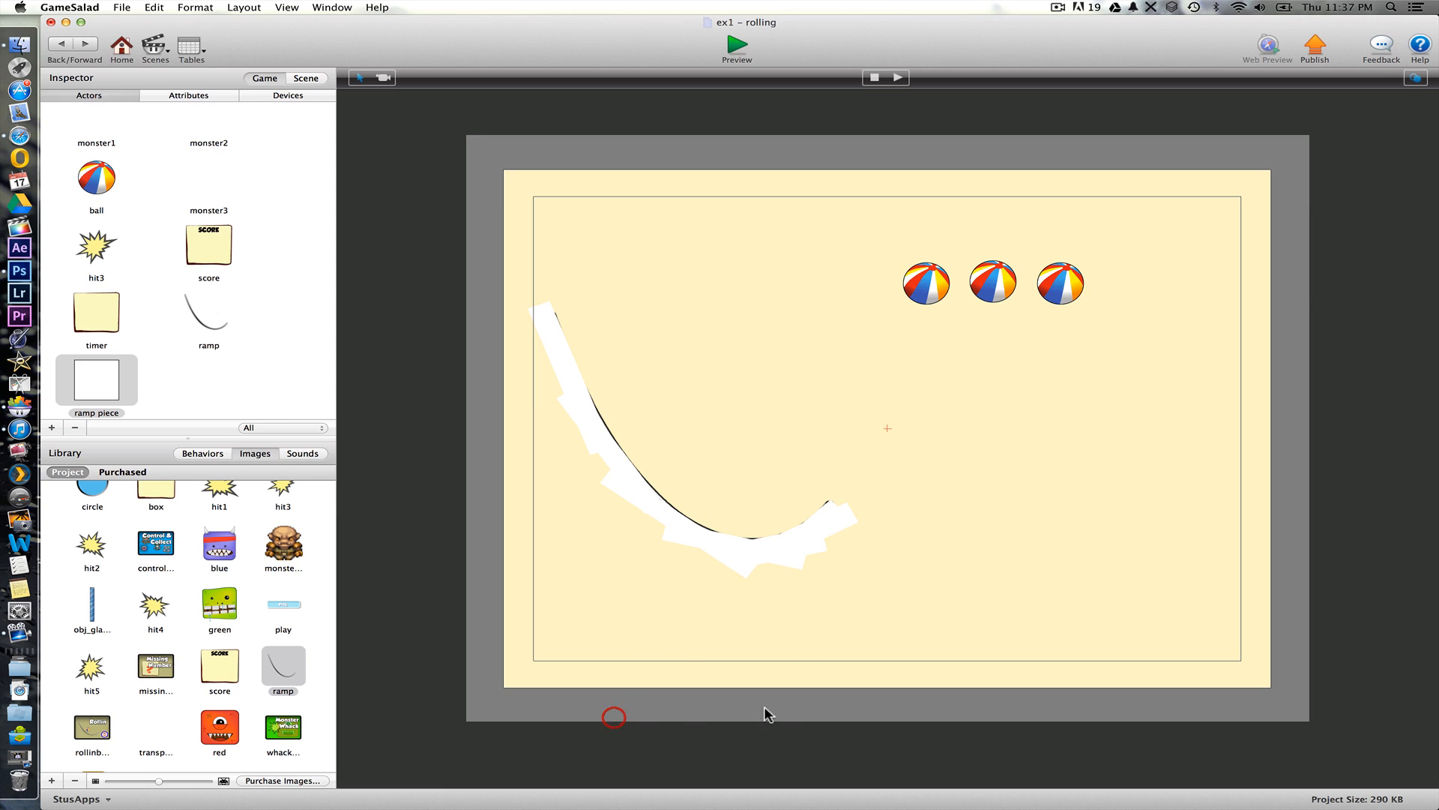
{"action": "mouse_move", "coordinate": [820, 595]}
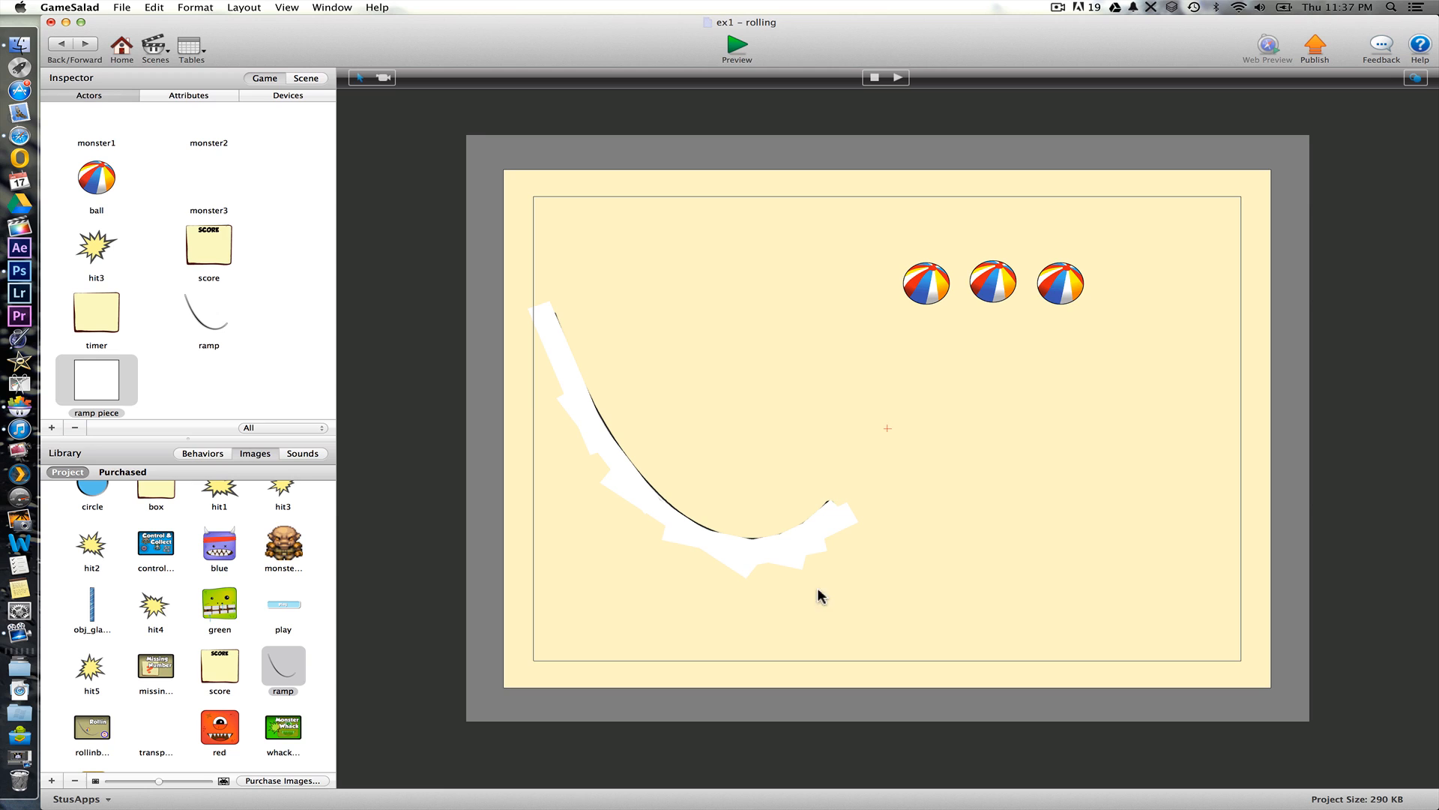
{"action": "mouse_move", "coordinate": [709, 373]}
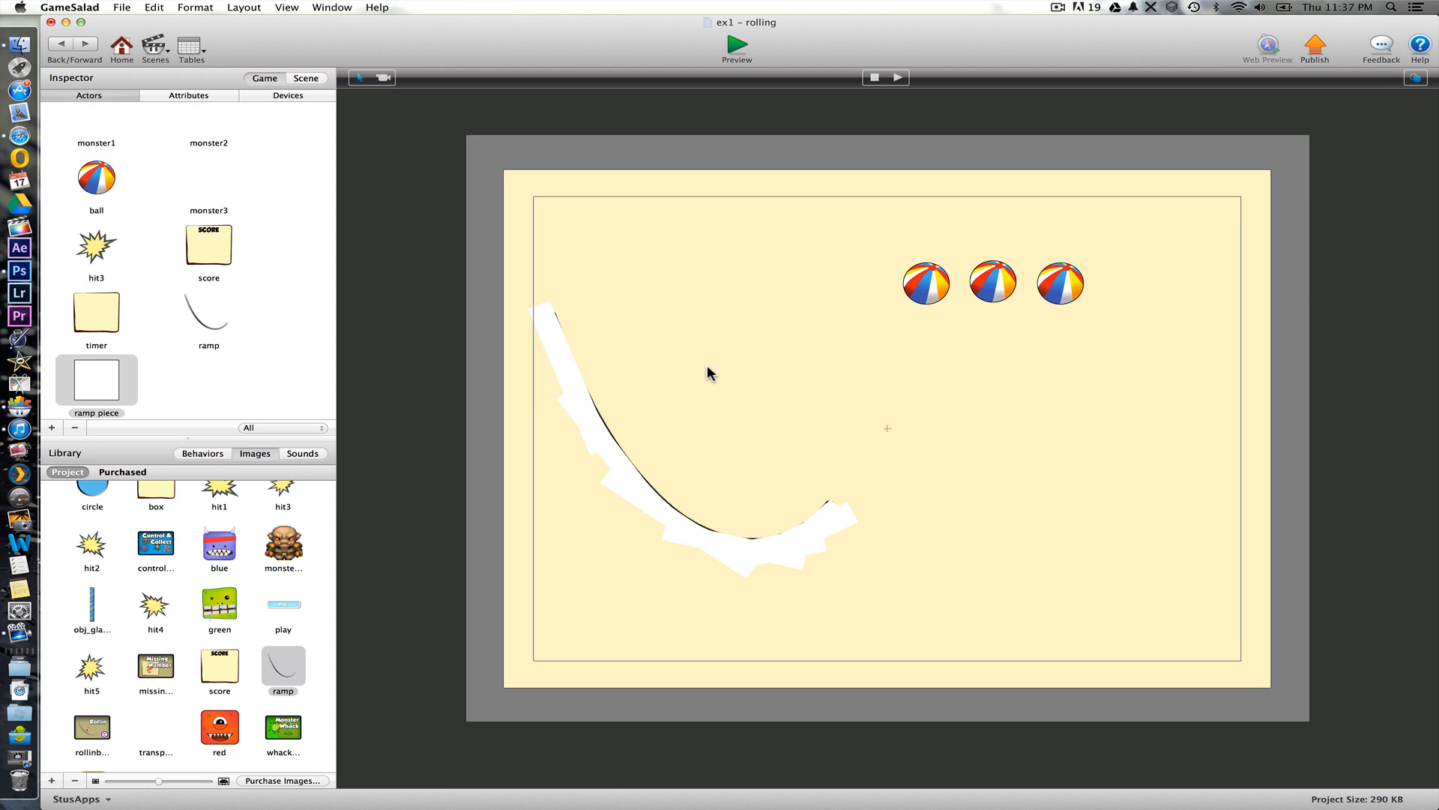
{"action": "mouse_move", "coordinate": [808, 294]}
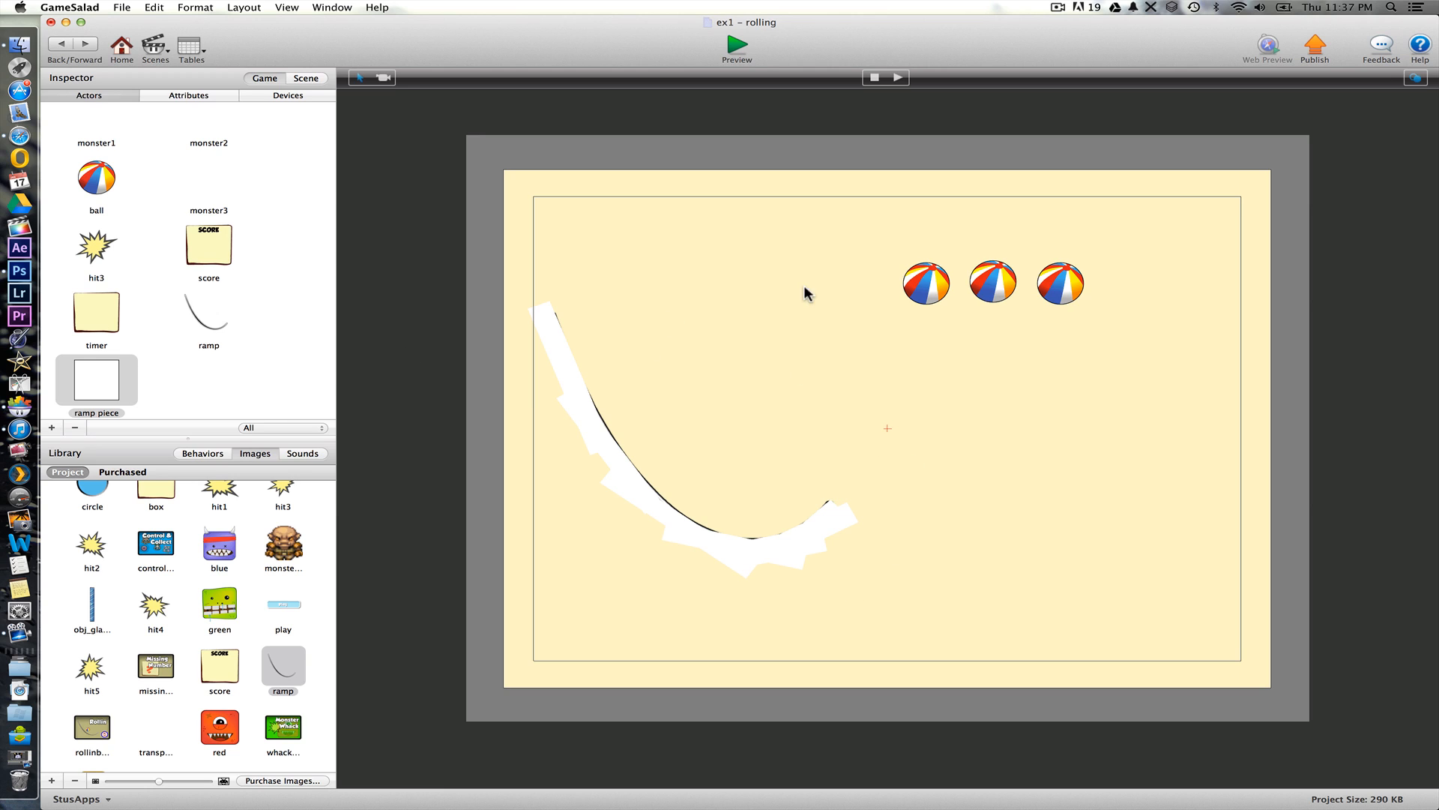
{"action": "mouse_move", "coordinate": [96, 177]}
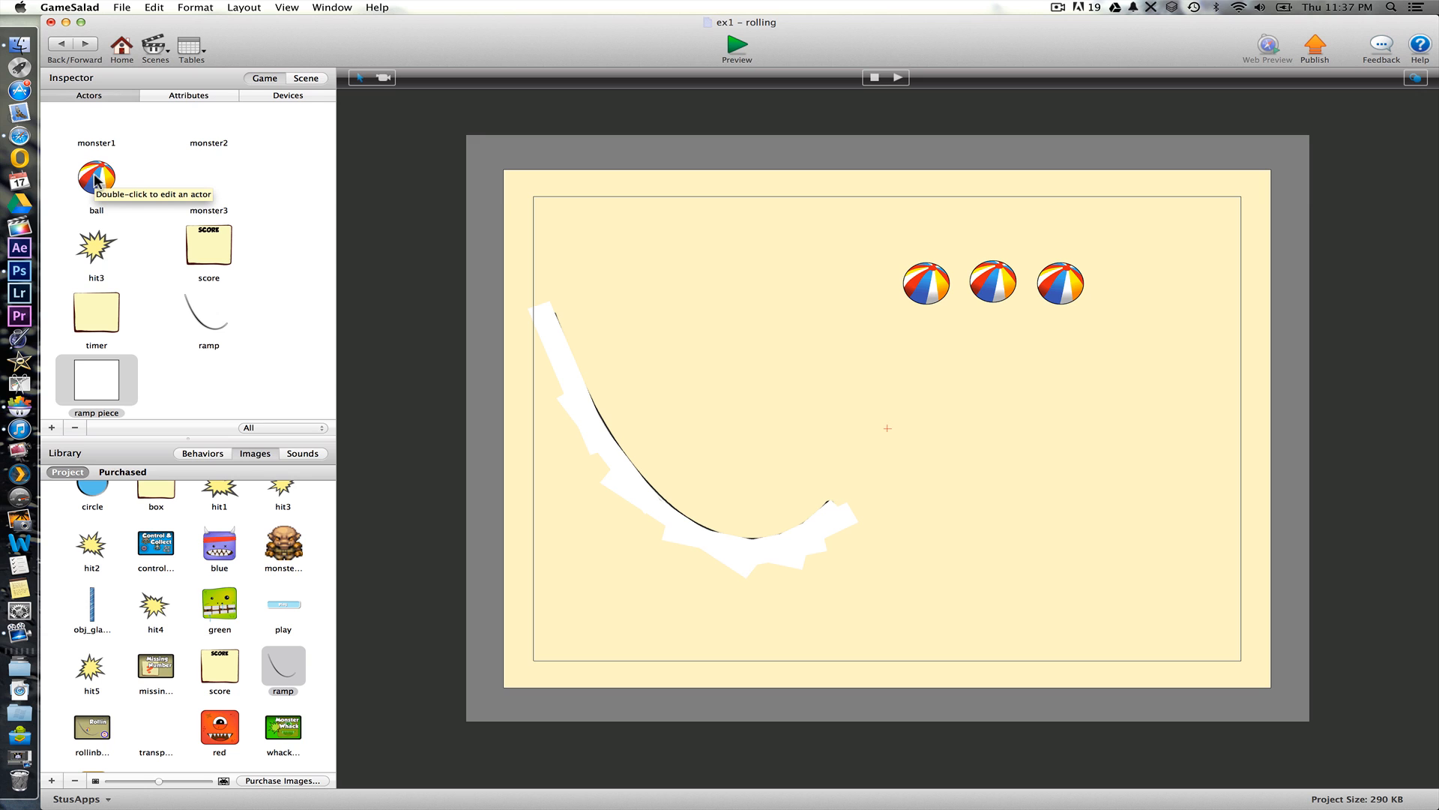
- Set the ramp piece's bounciness to 0 and make it immovable
{"action": "double_click", "coordinate": [95, 379]}
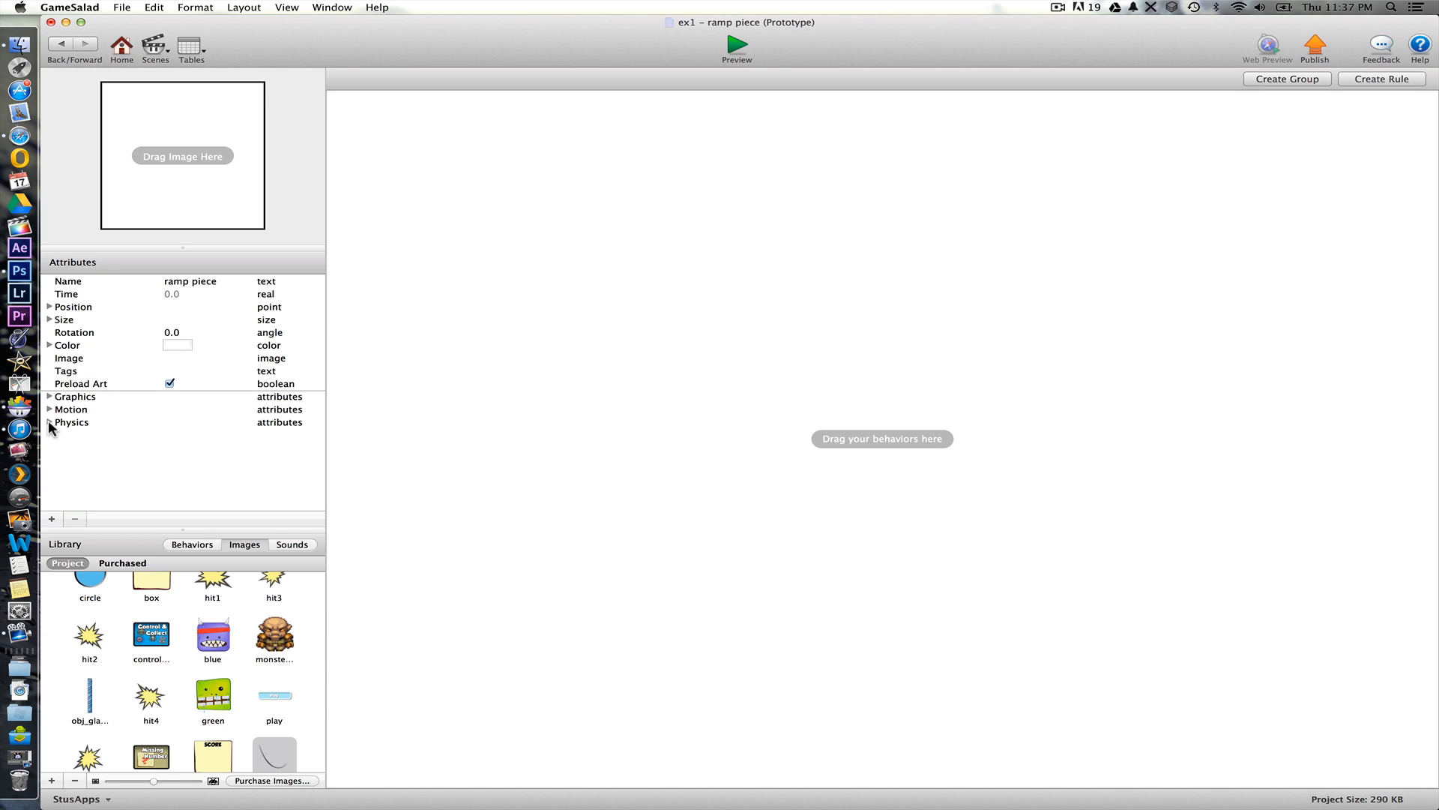
{"action": "left_click", "coordinate": [49, 423]}
{"action": "type", "text": "0"}
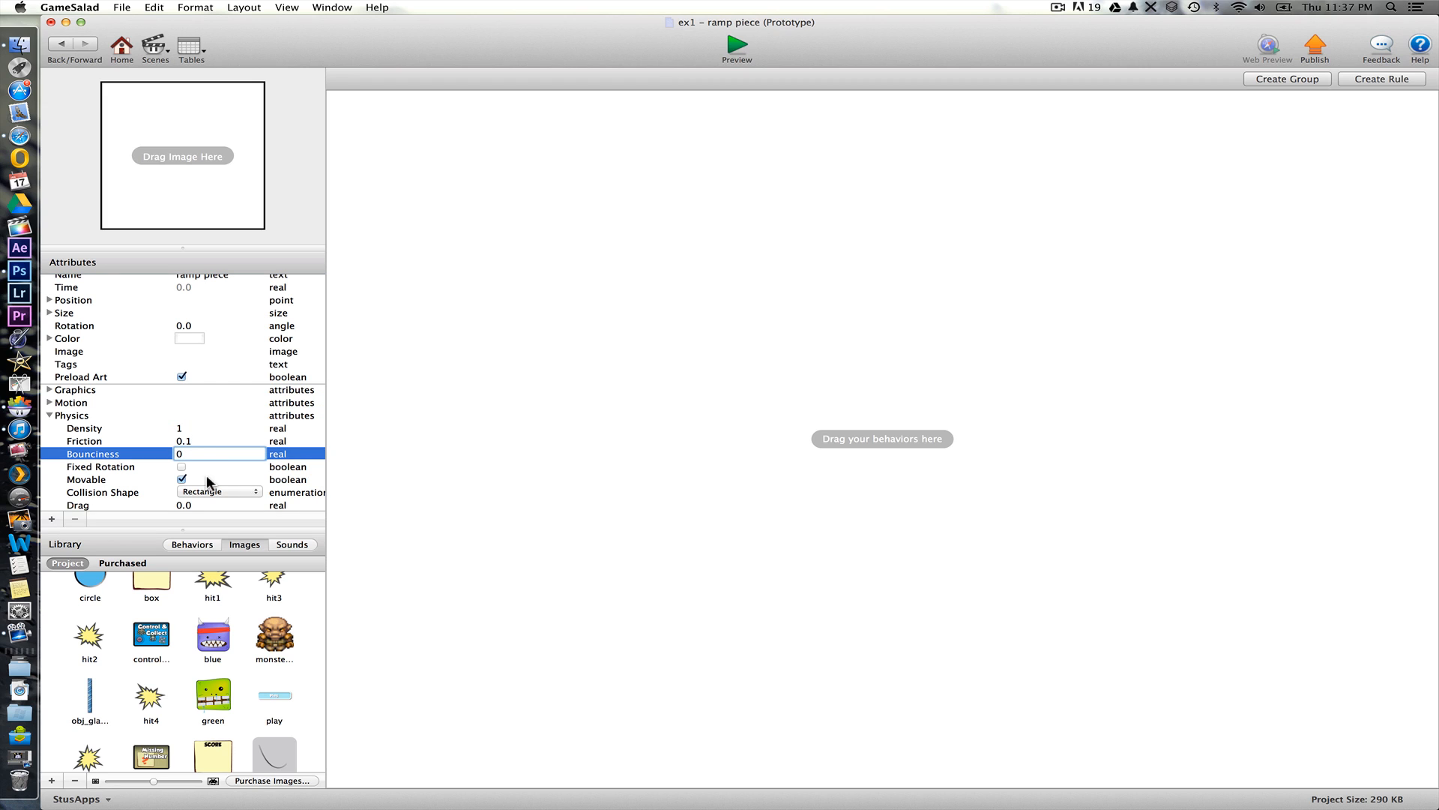
{"action": "left_click", "coordinate": [181, 480]}
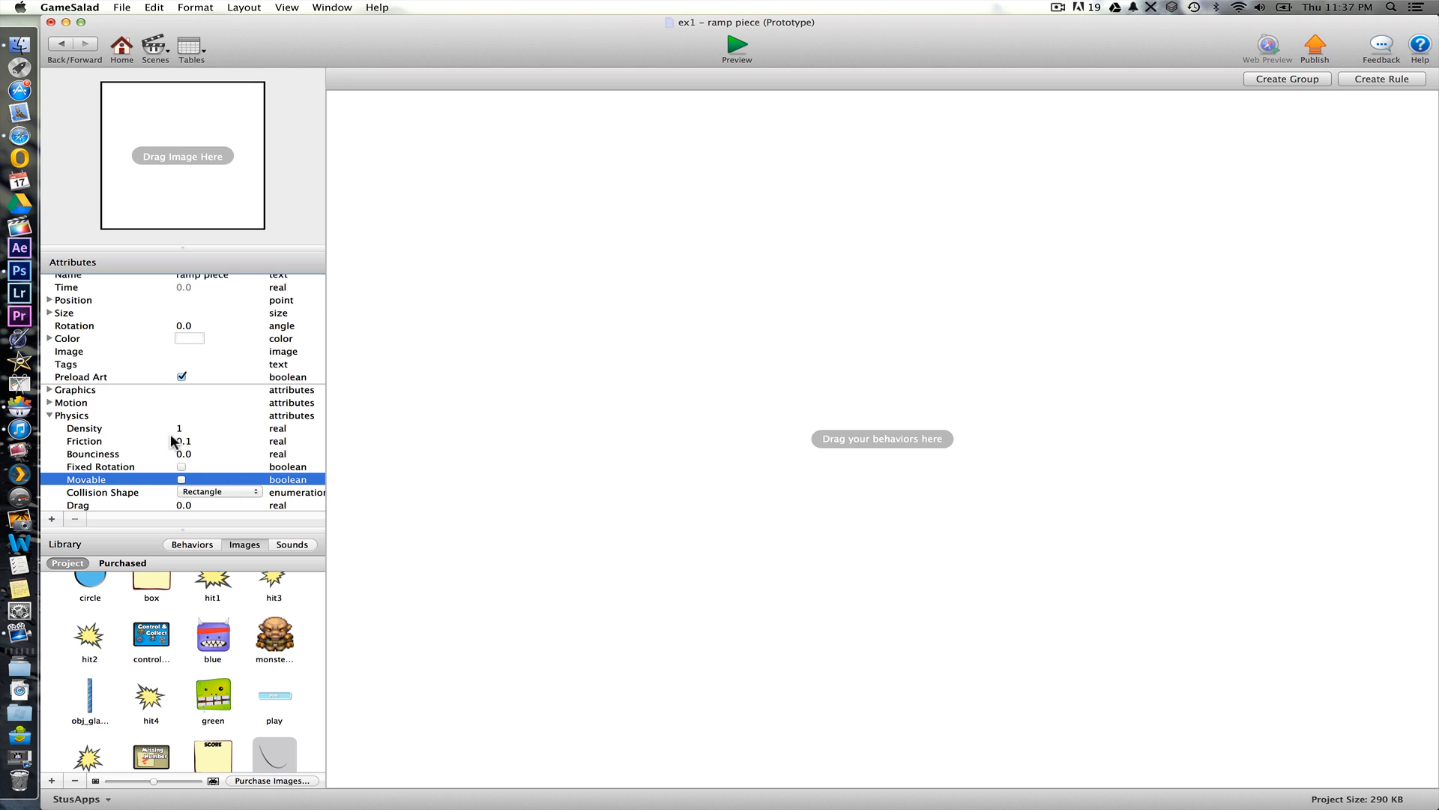
{"action": "mouse_move", "coordinate": [1340, 232]}
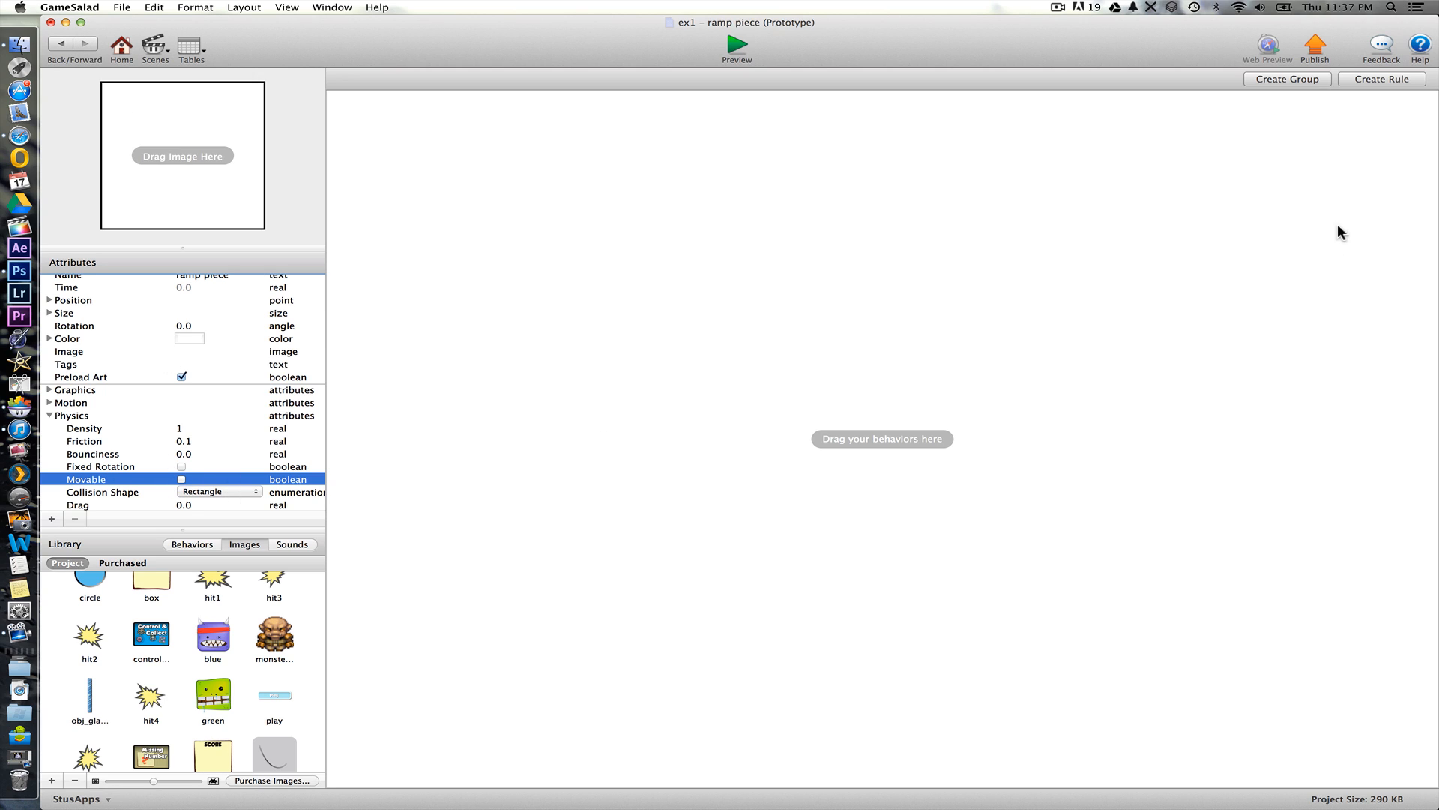
- Add a Collide behavior targeting actors of type ball, then return to the rolling scene
{"action": "left_click", "coordinate": [192, 544]}
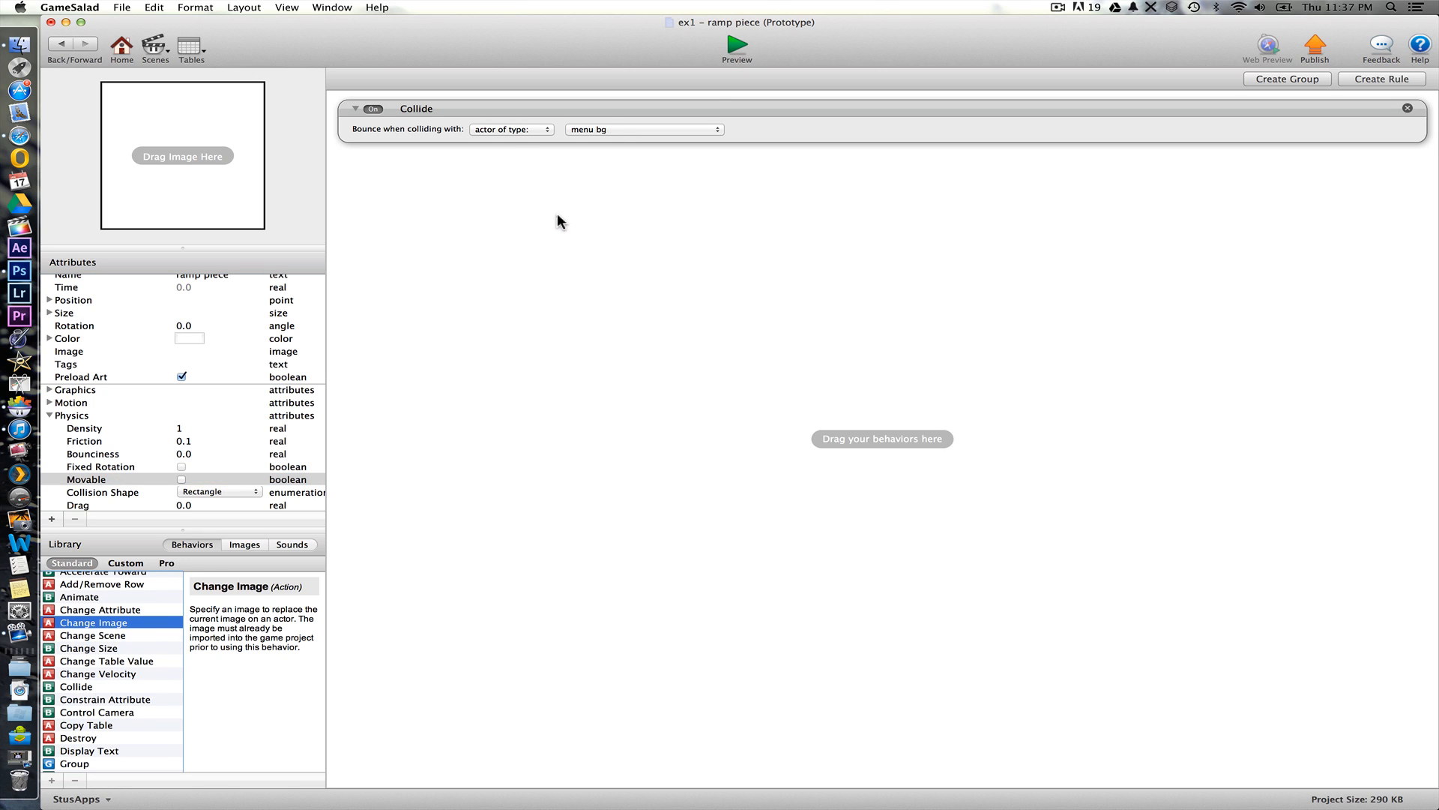
{"action": "left_click", "coordinate": [644, 129]}
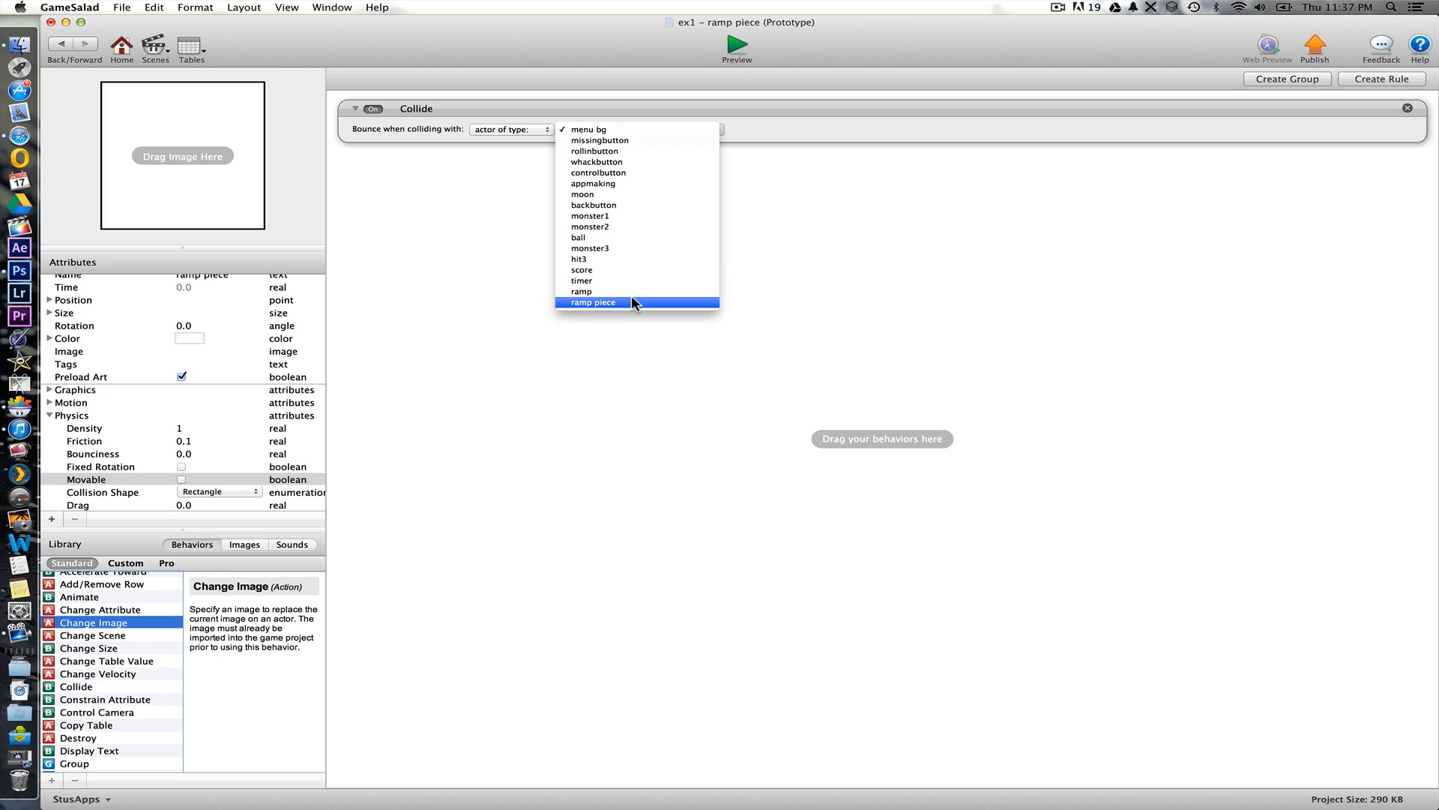
{"action": "left_click", "coordinate": [579, 237]}
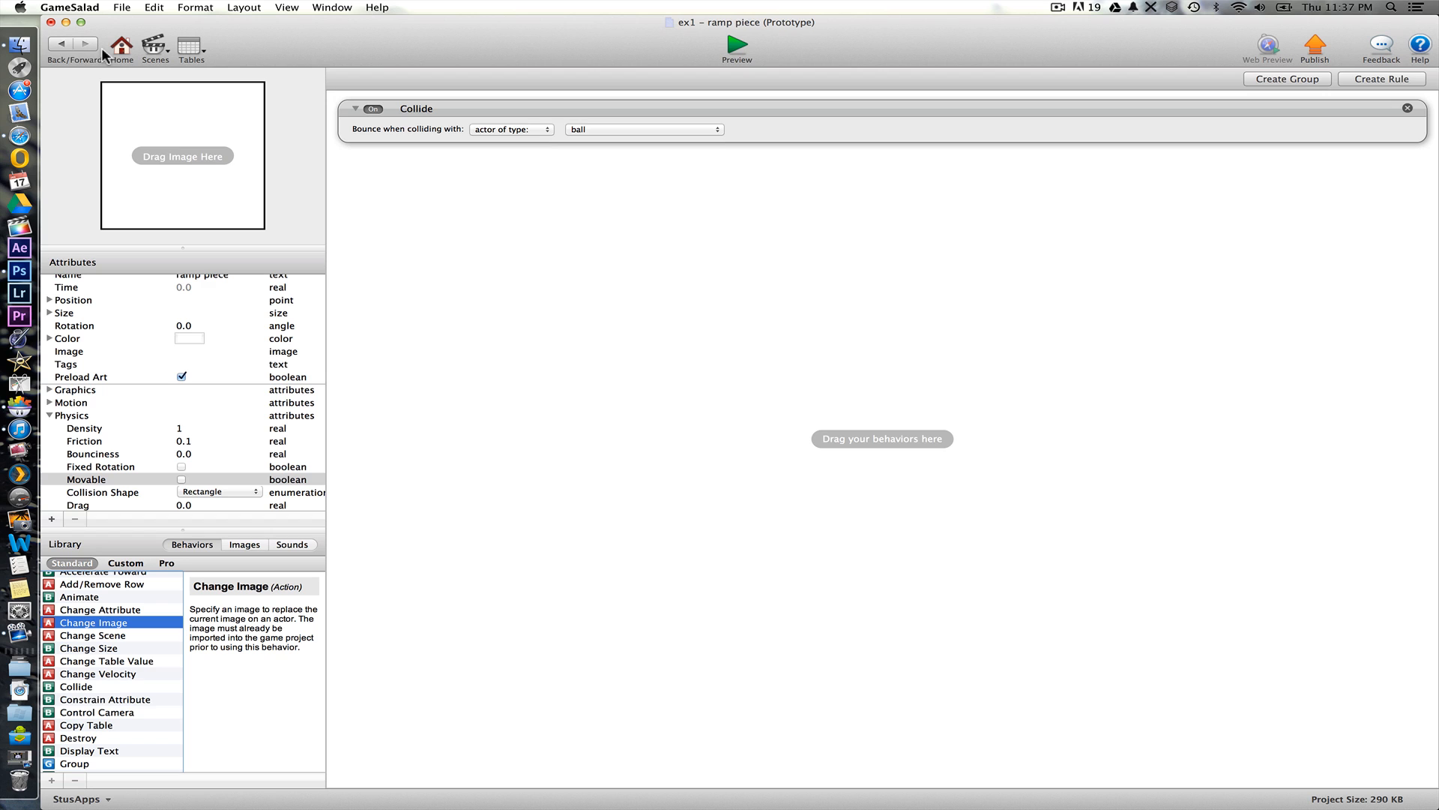
{"action": "left_click", "coordinate": [120, 7]}
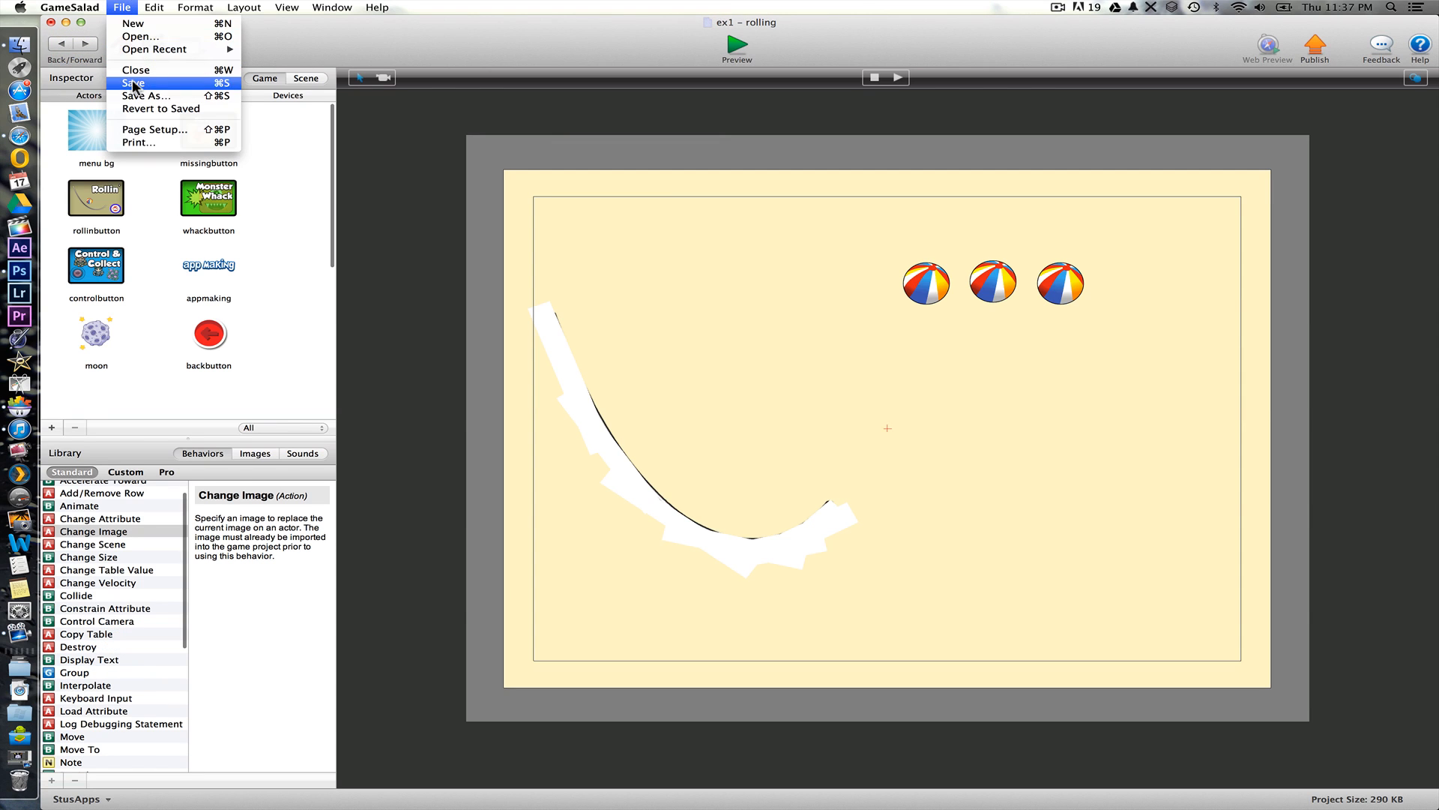
- Save the project and preview the rolling scene twice, watching balls roll onto the ramp
{"action": "left_click", "coordinate": [133, 83]}
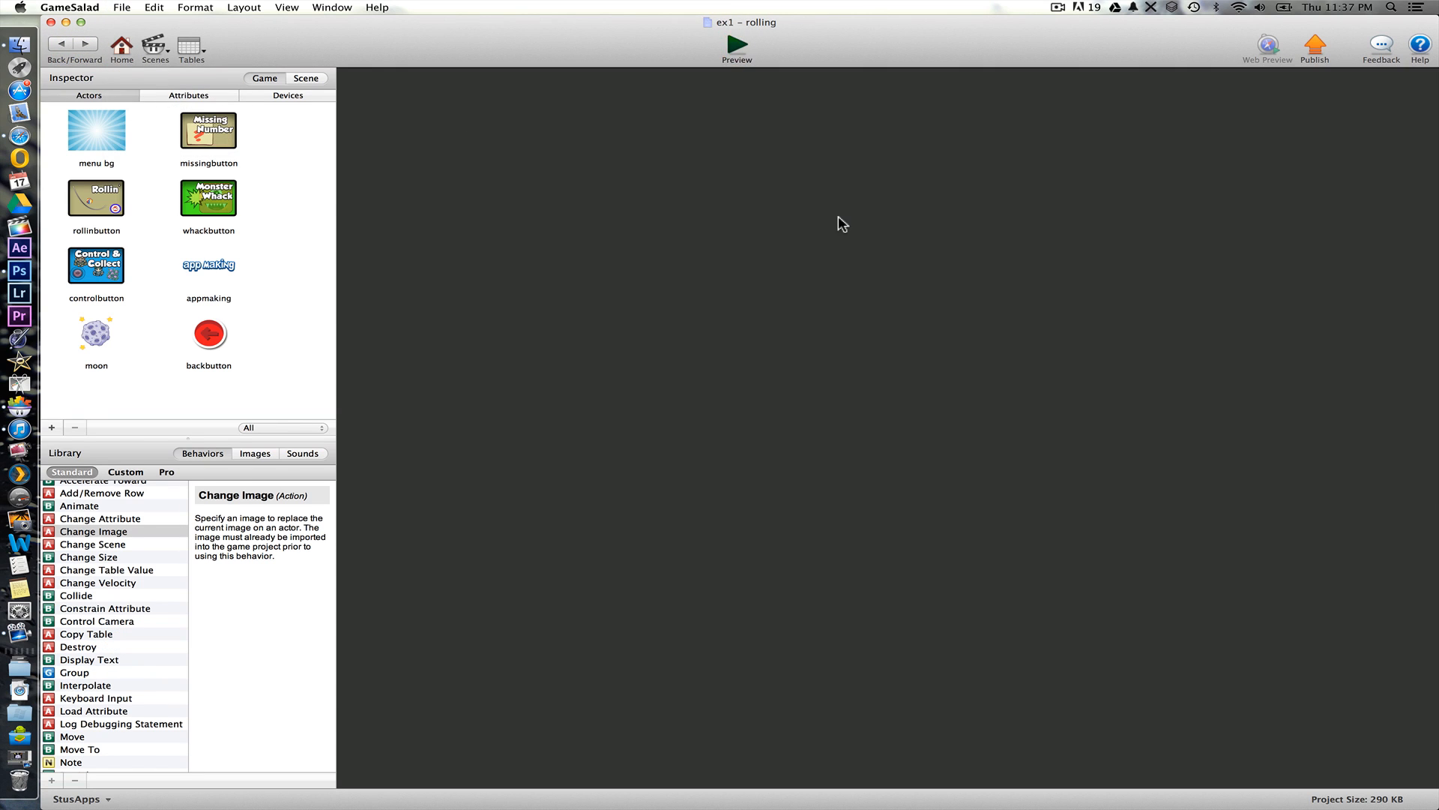
{"action": "left_click", "coordinate": [736, 43]}
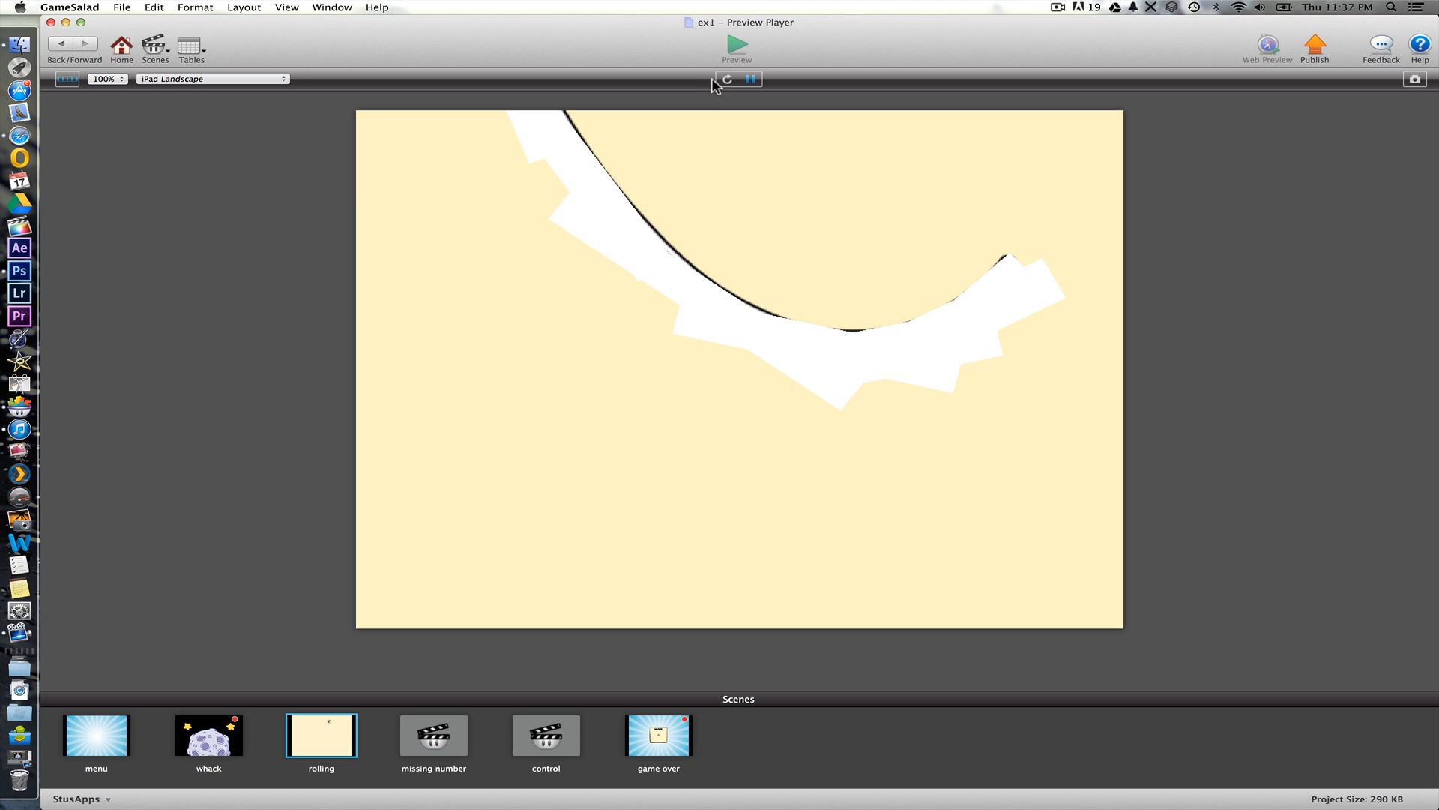
{"action": "mouse_move", "coordinate": [64, 48]}
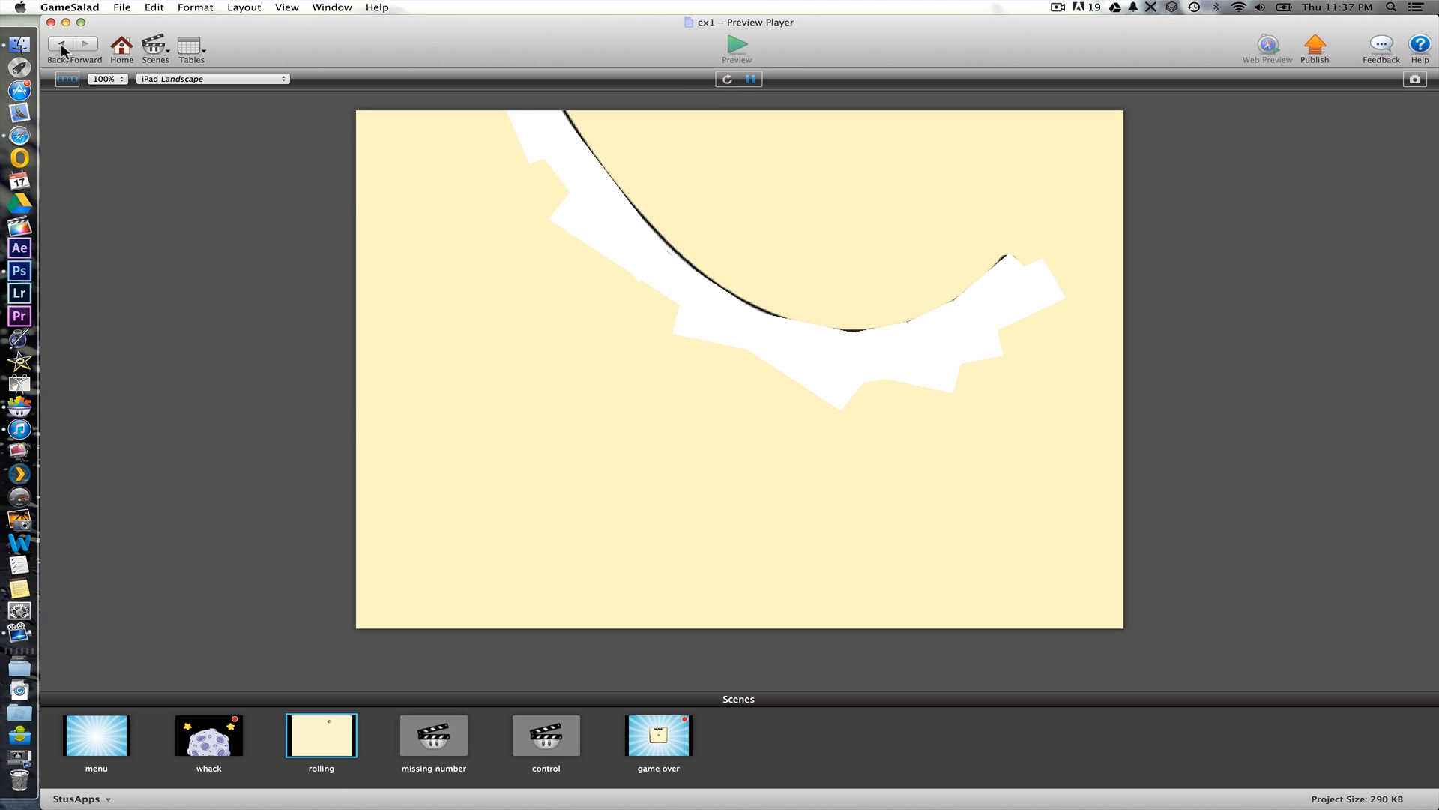
{"action": "left_click", "coordinate": [737, 48]}
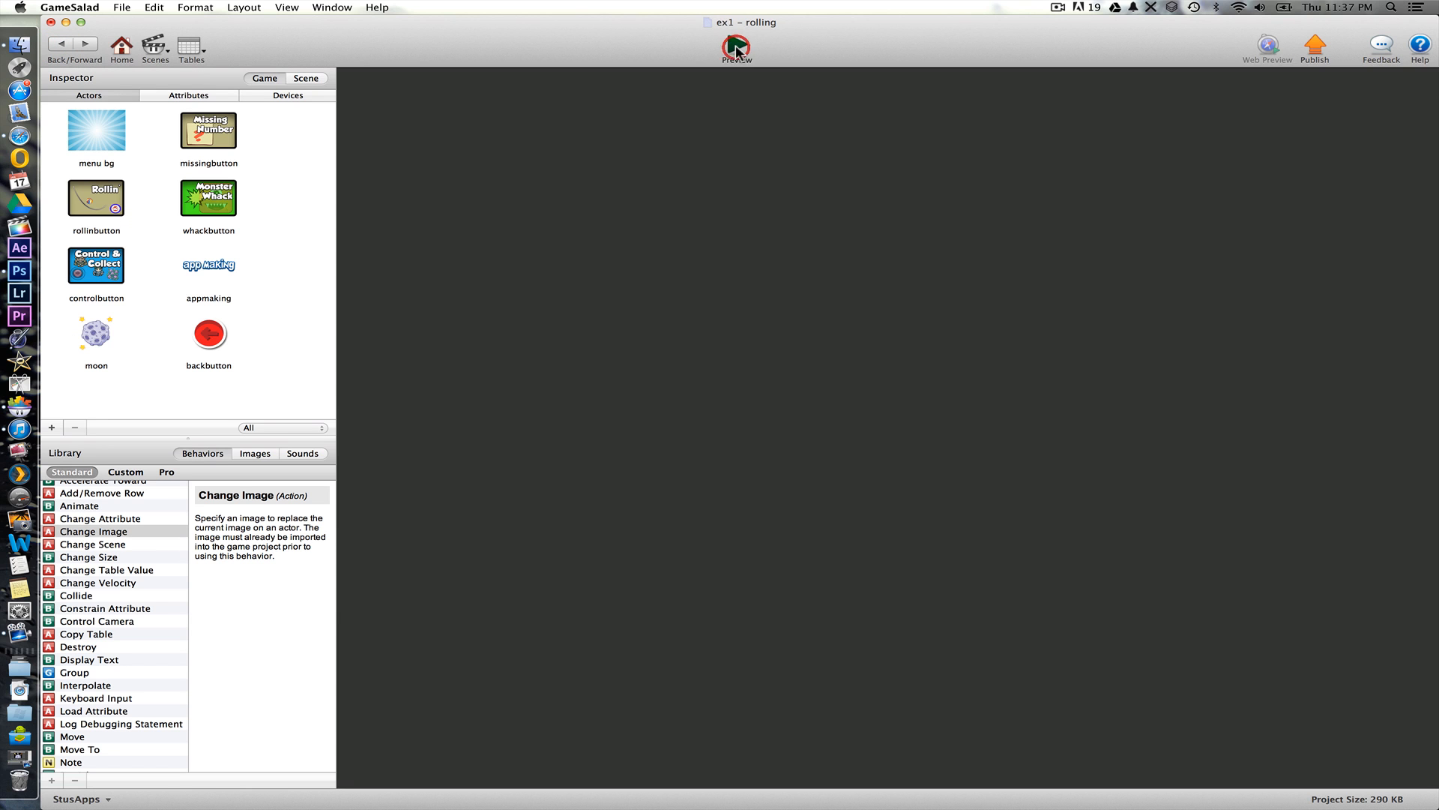
{"action": "left_click", "coordinate": [736, 48]}
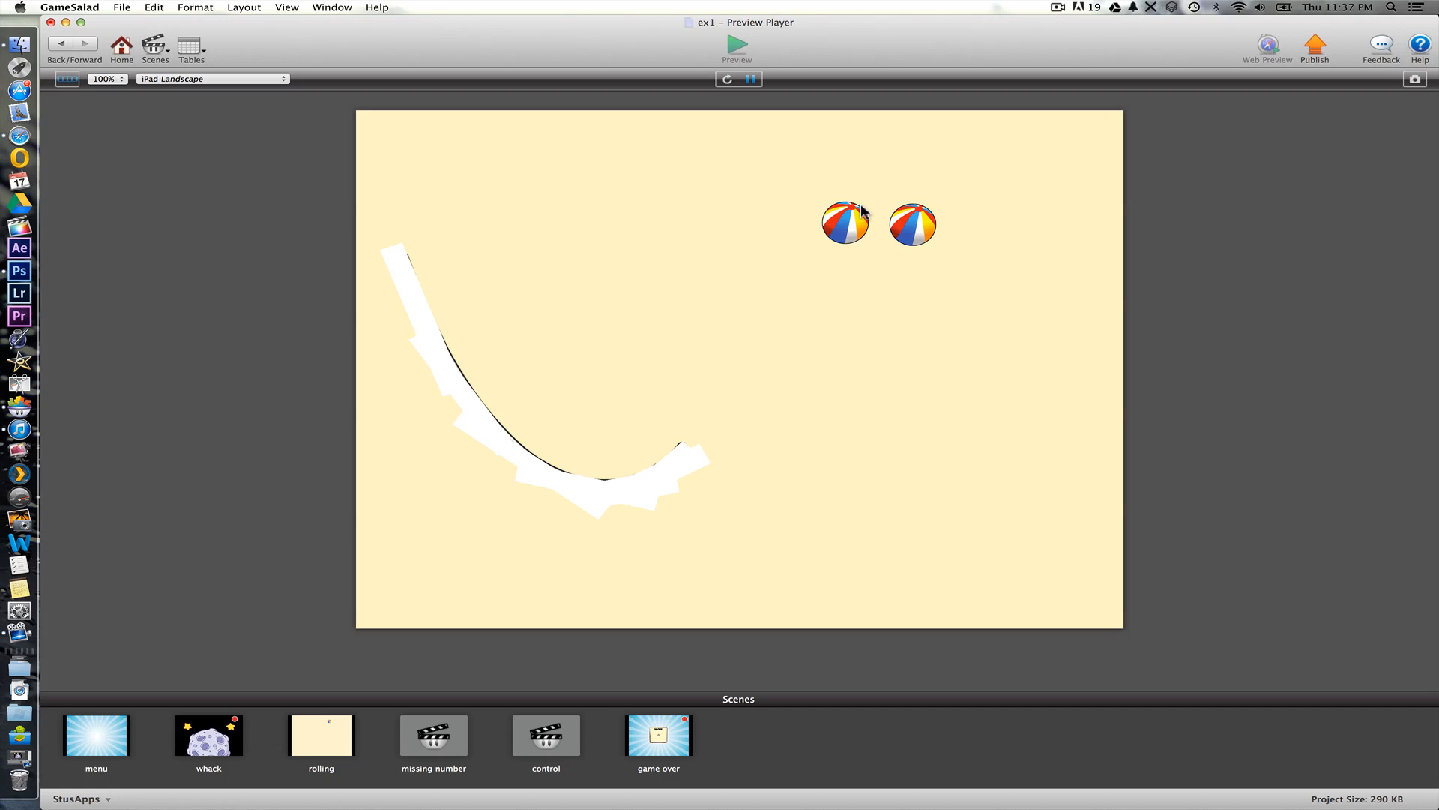
{"action": "mouse_move", "coordinate": [441, 170]}
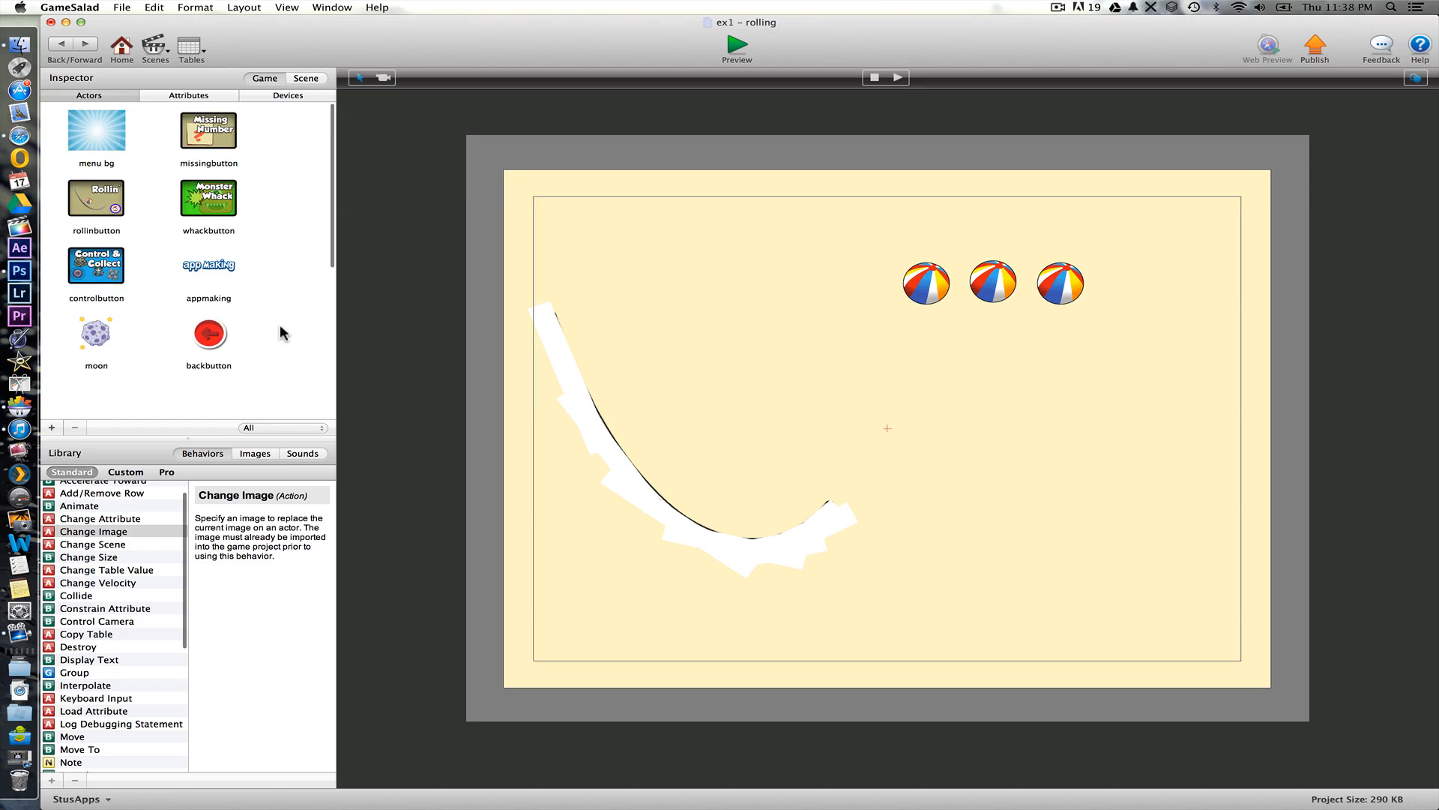
{"action": "scroll", "scroll_direction": "down", "scroll_amount": 3}
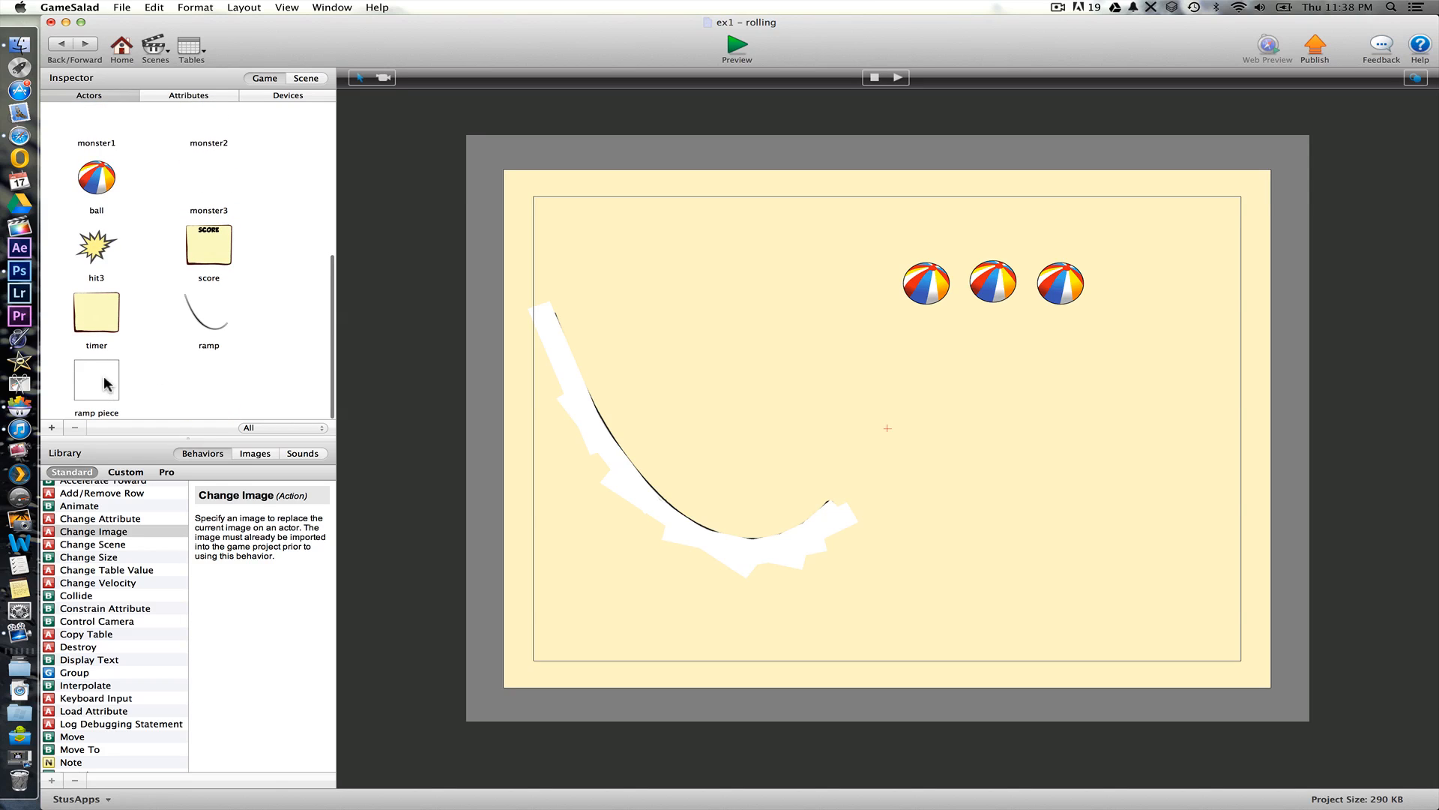
{"action": "mouse_move", "coordinate": [115, 384]}
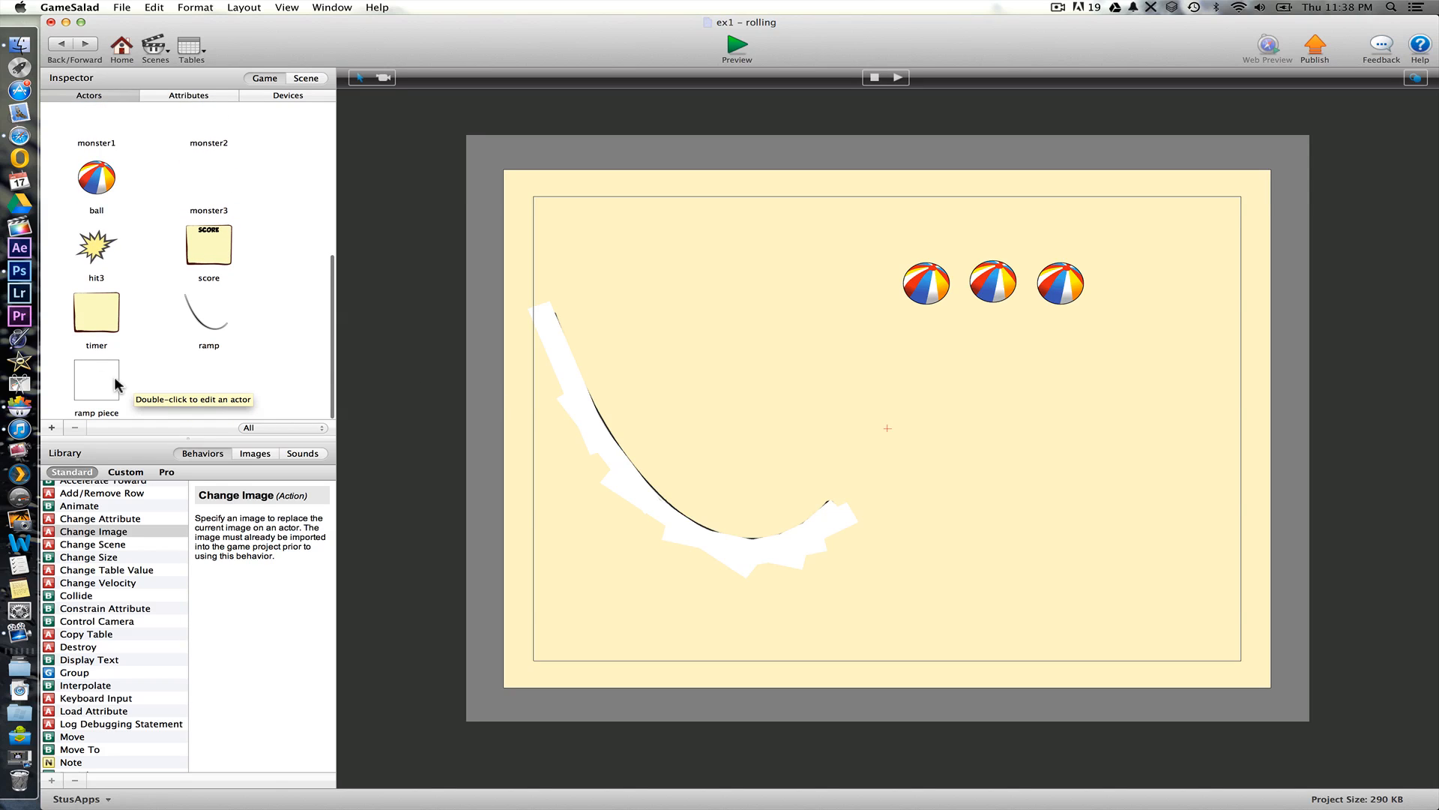
{"action": "double_click", "coordinate": [96, 379]}
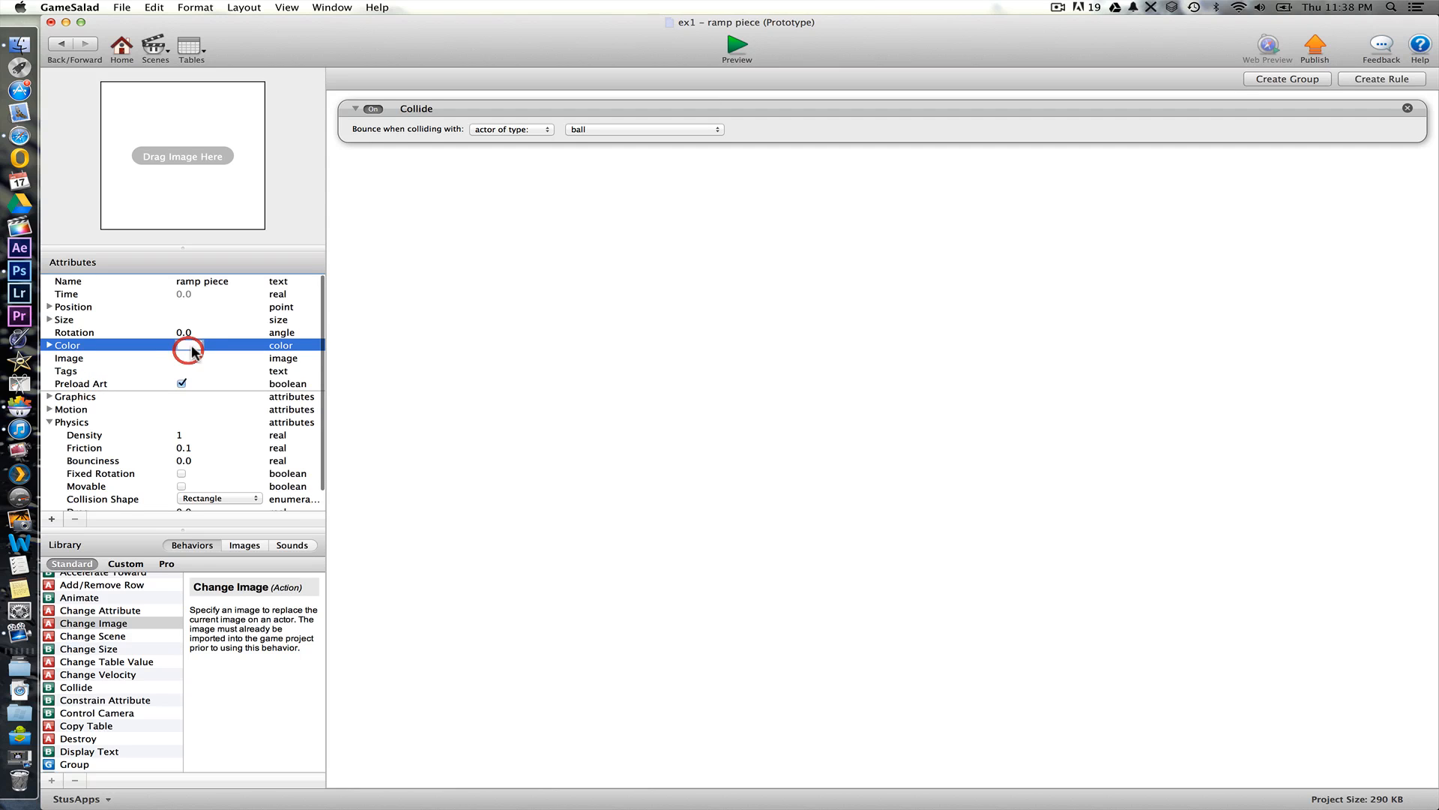
{"action": "left_click", "coordinate": [190, 345]}
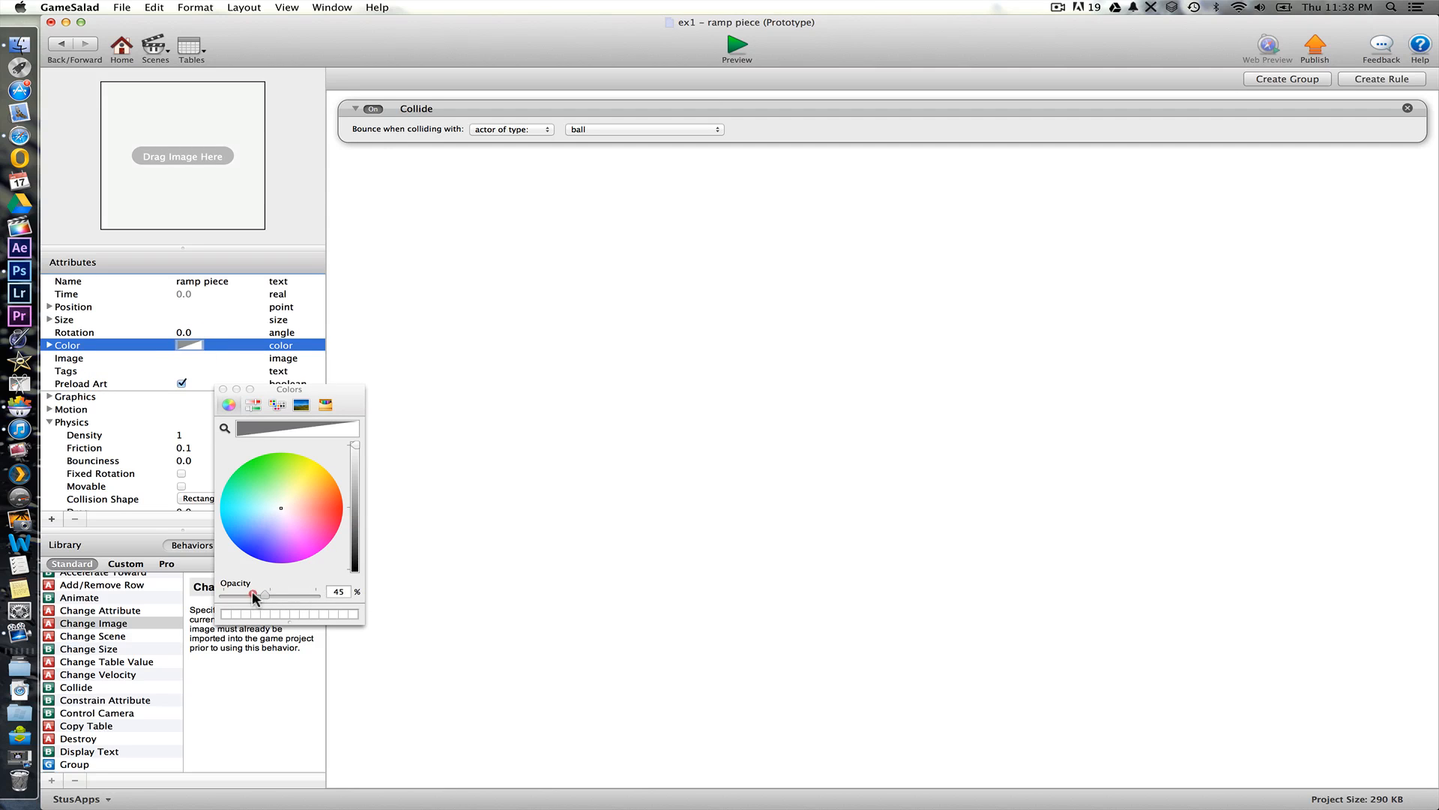
{"action": "left_click", "coordinate": [224, 390]}
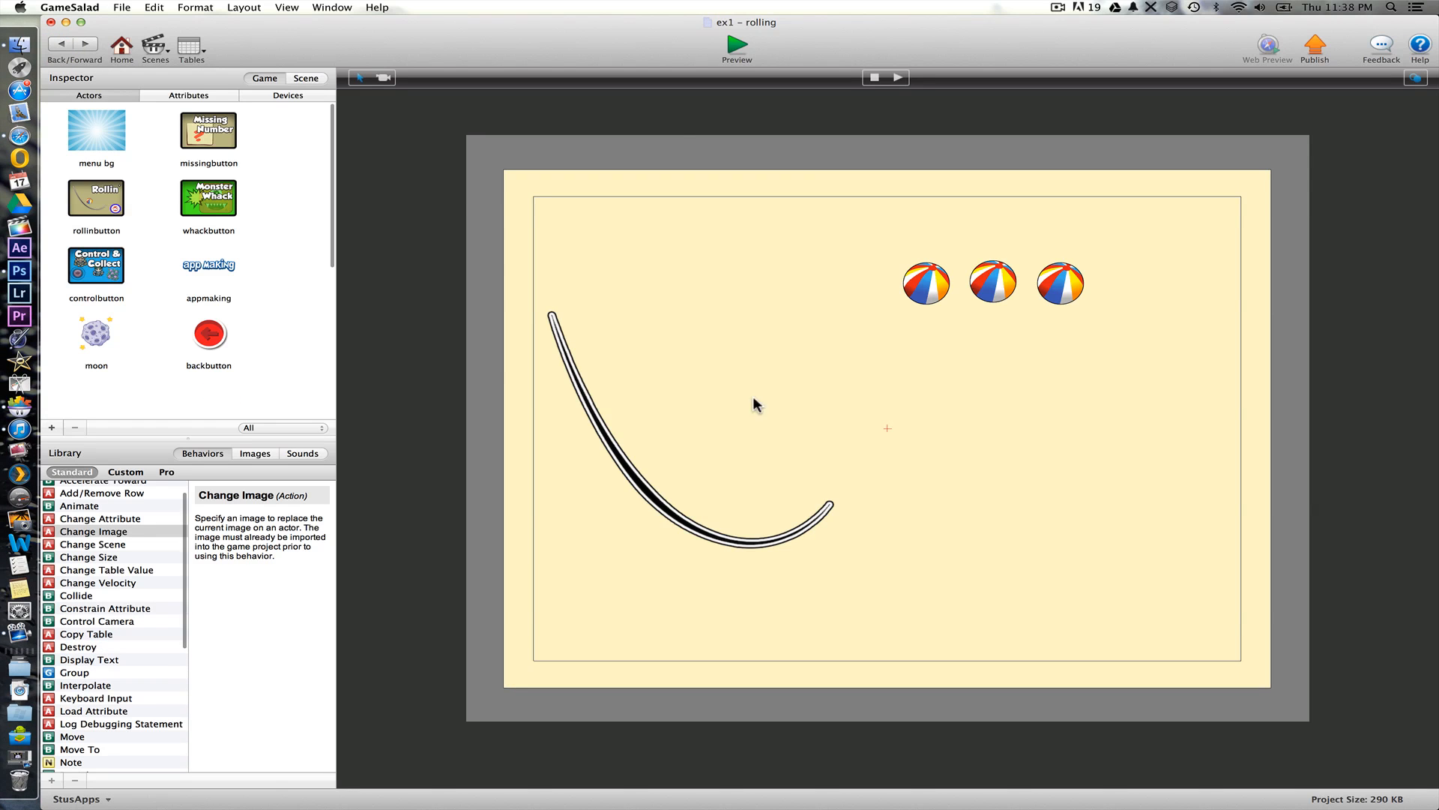
{"action": "left_click", "coordinate": [737, 43]}
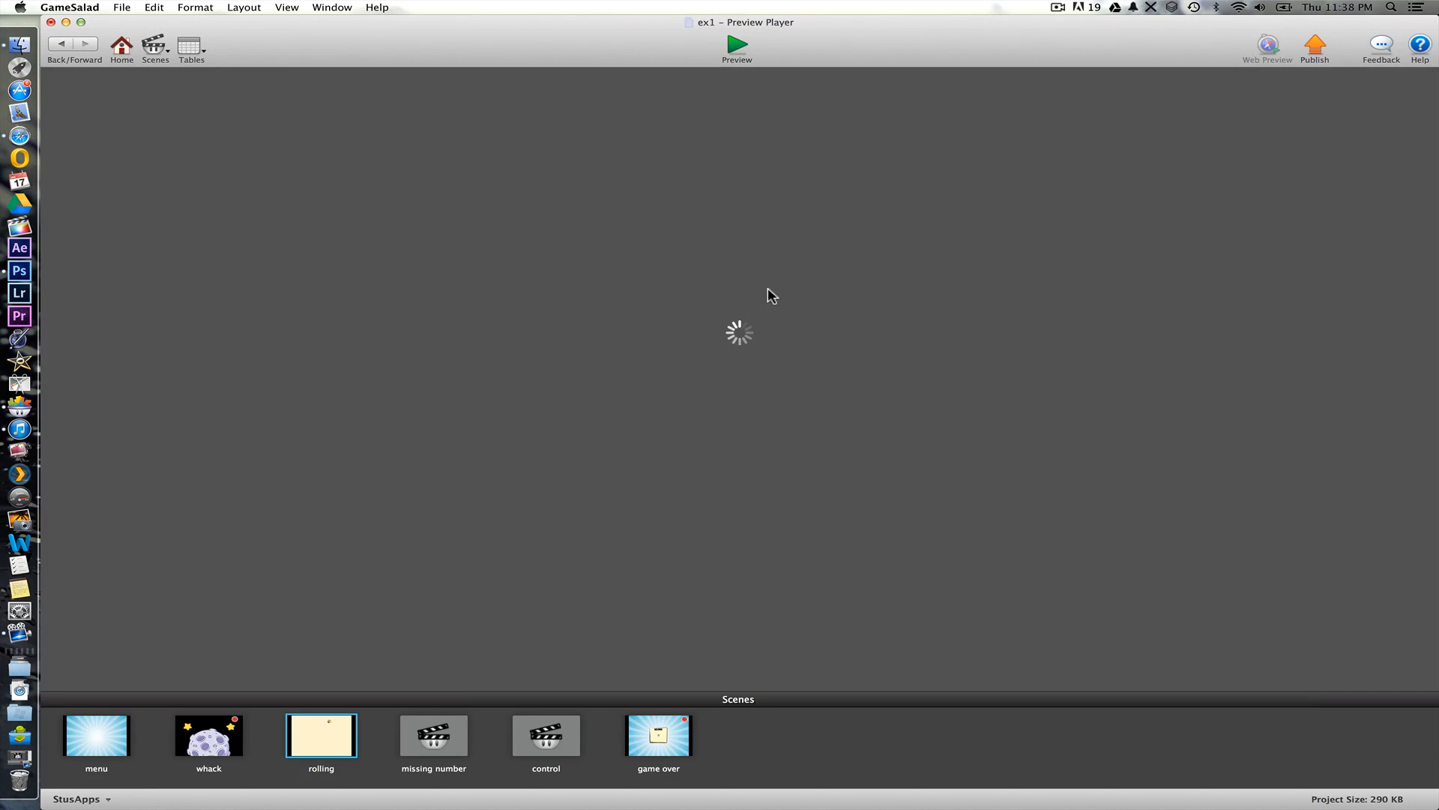
{"action": "left_click", "coordinate": [738, 43]}
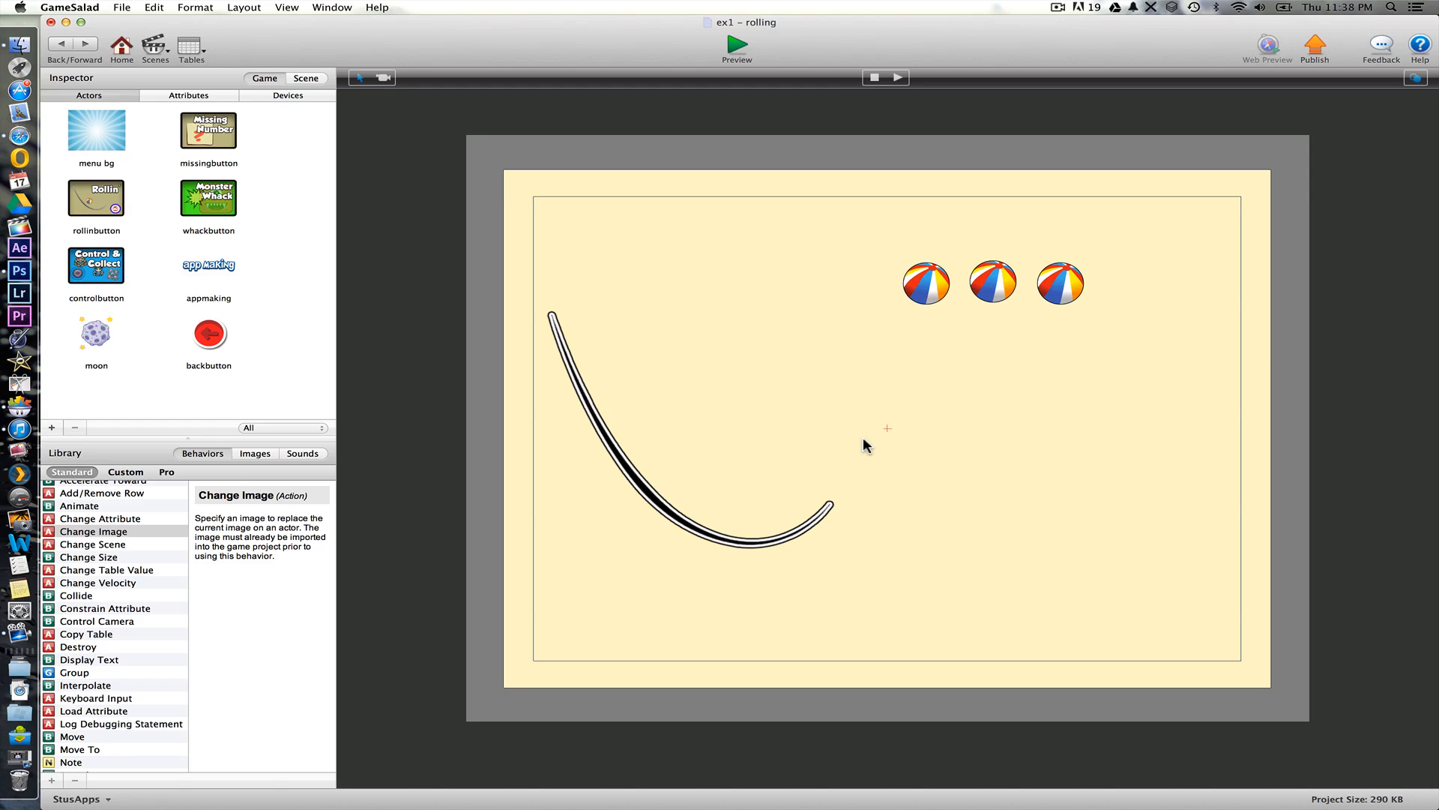
{"action": "mouse_move", "coordinate": [983, 598]}
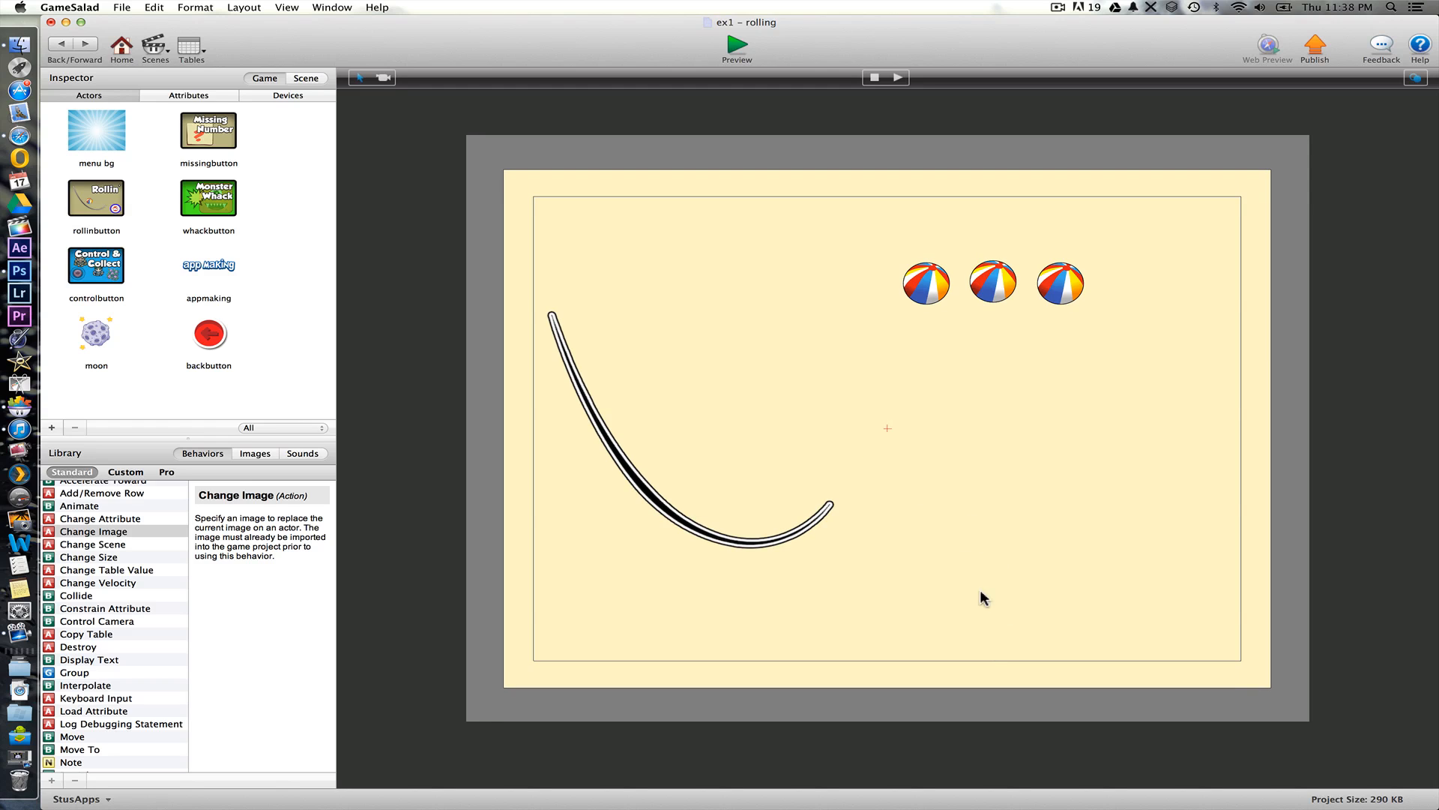
{"action": "mouse_move", "coordinate": [414, 363]}
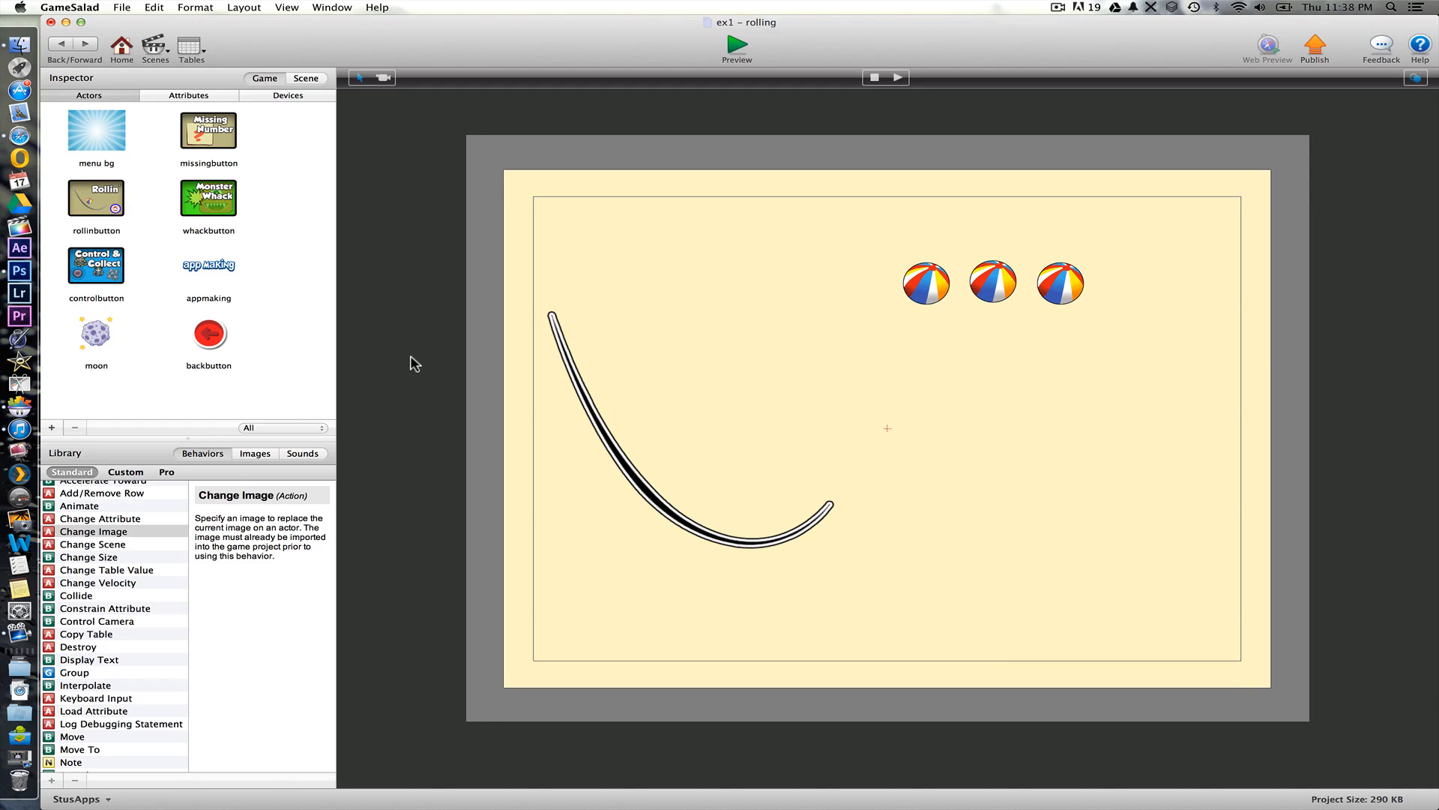
- Drag four obj_glass wall actors from the Images library to the scene's bottom right
{"action": "left_click", "coordinate": [255, 453]}
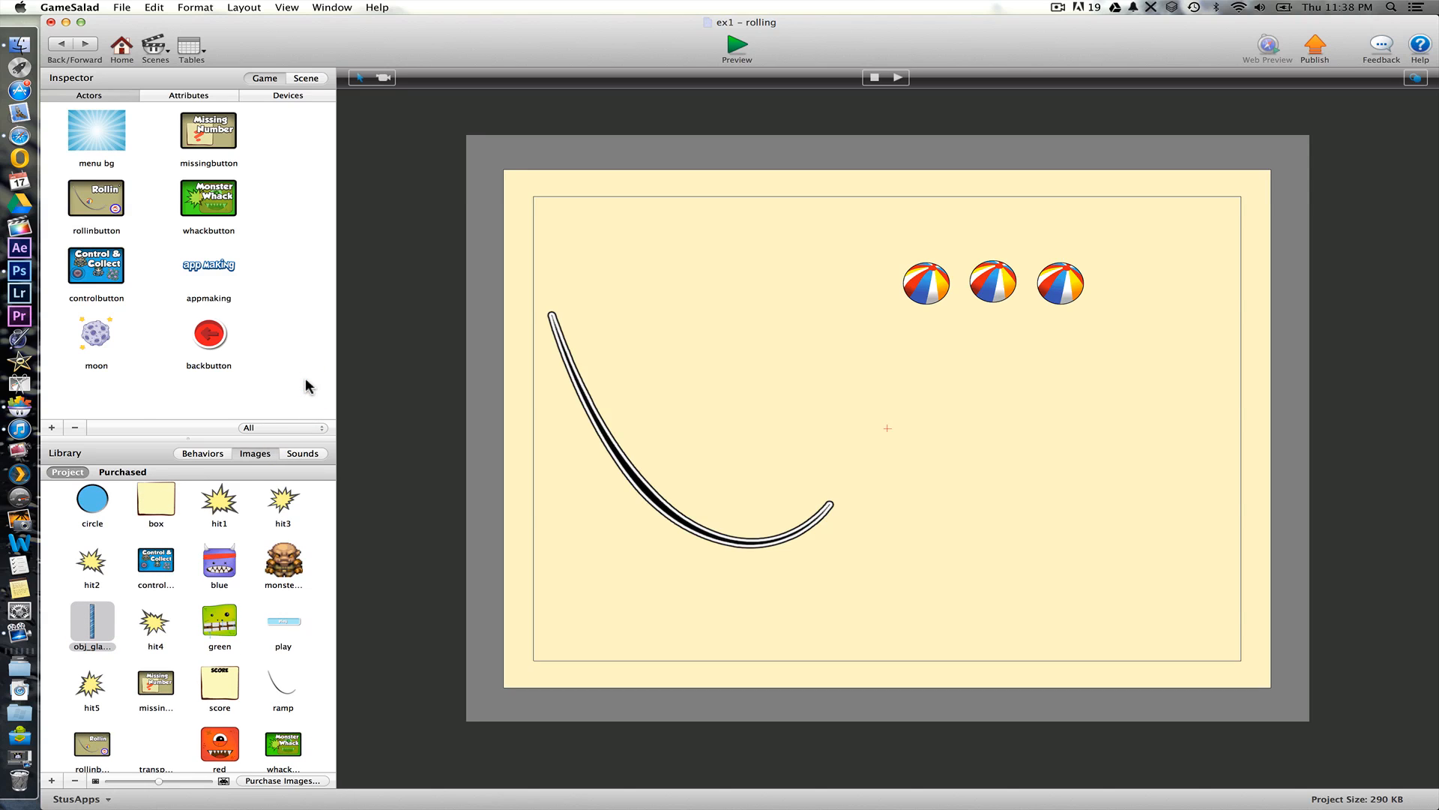
{"action": "scroll", "scroll_direction": "down", "scroll_amount": 3}
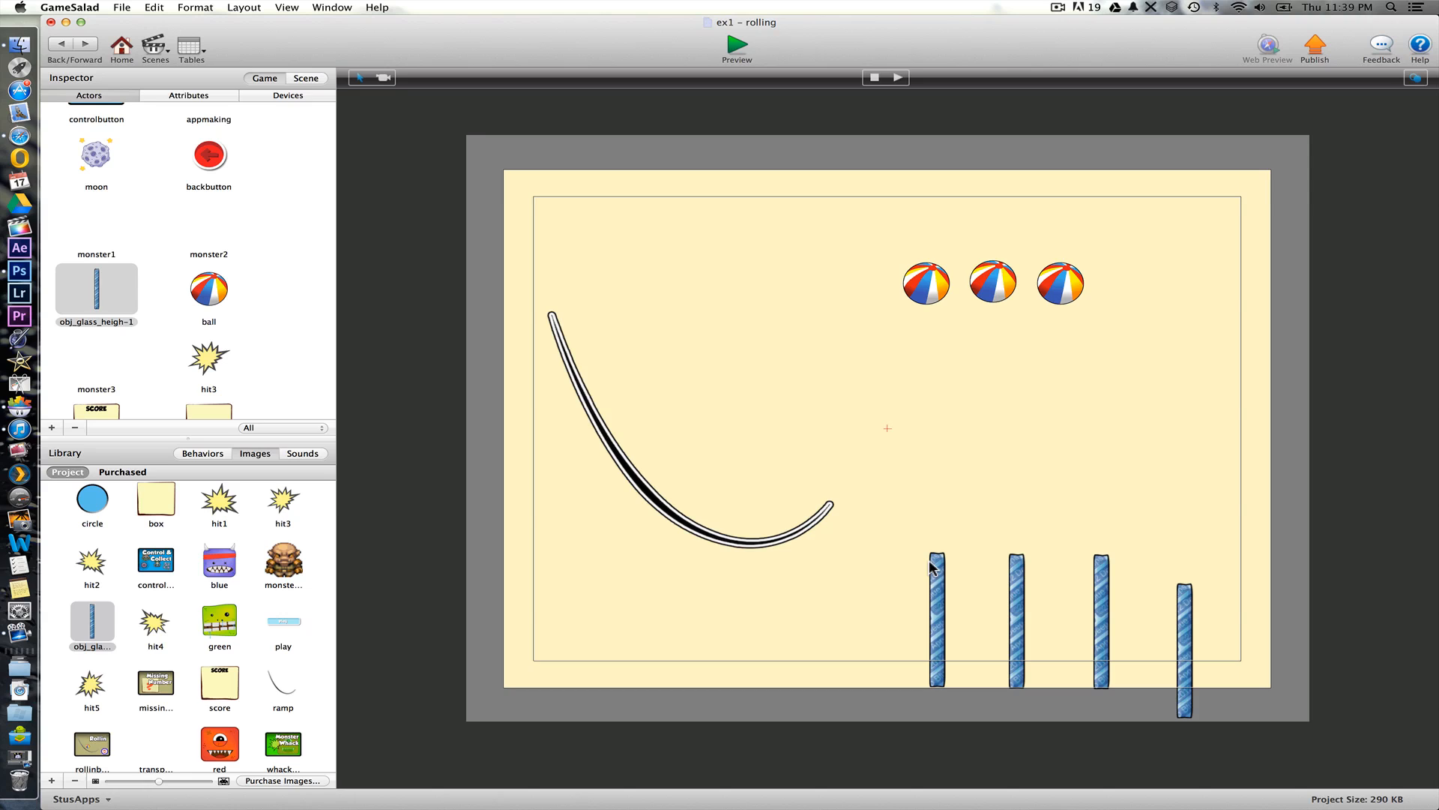
{"action": "mouse_move", "coordinate": [506, 333]}
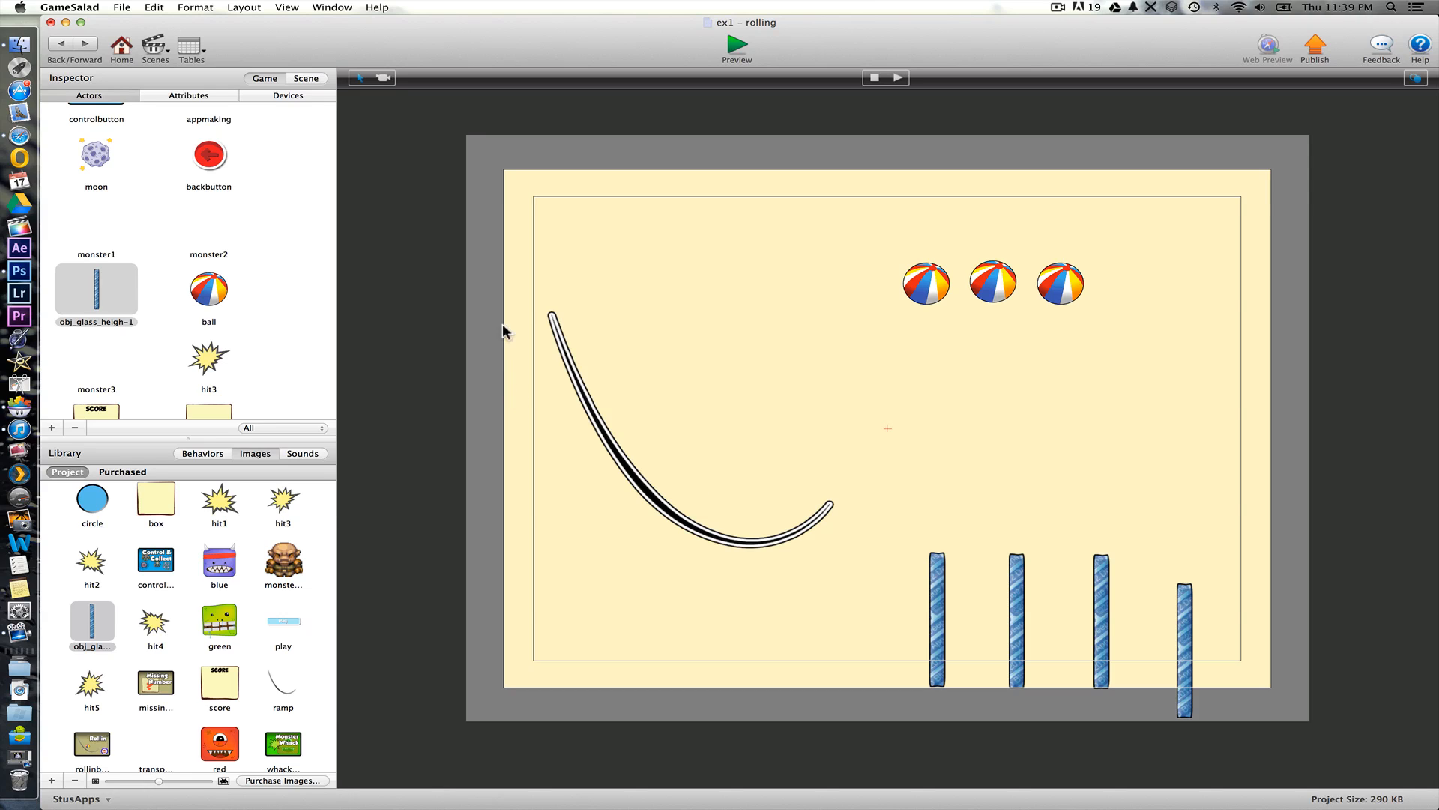
{"action": "mouse_move", "coordinate": [142, 321]}
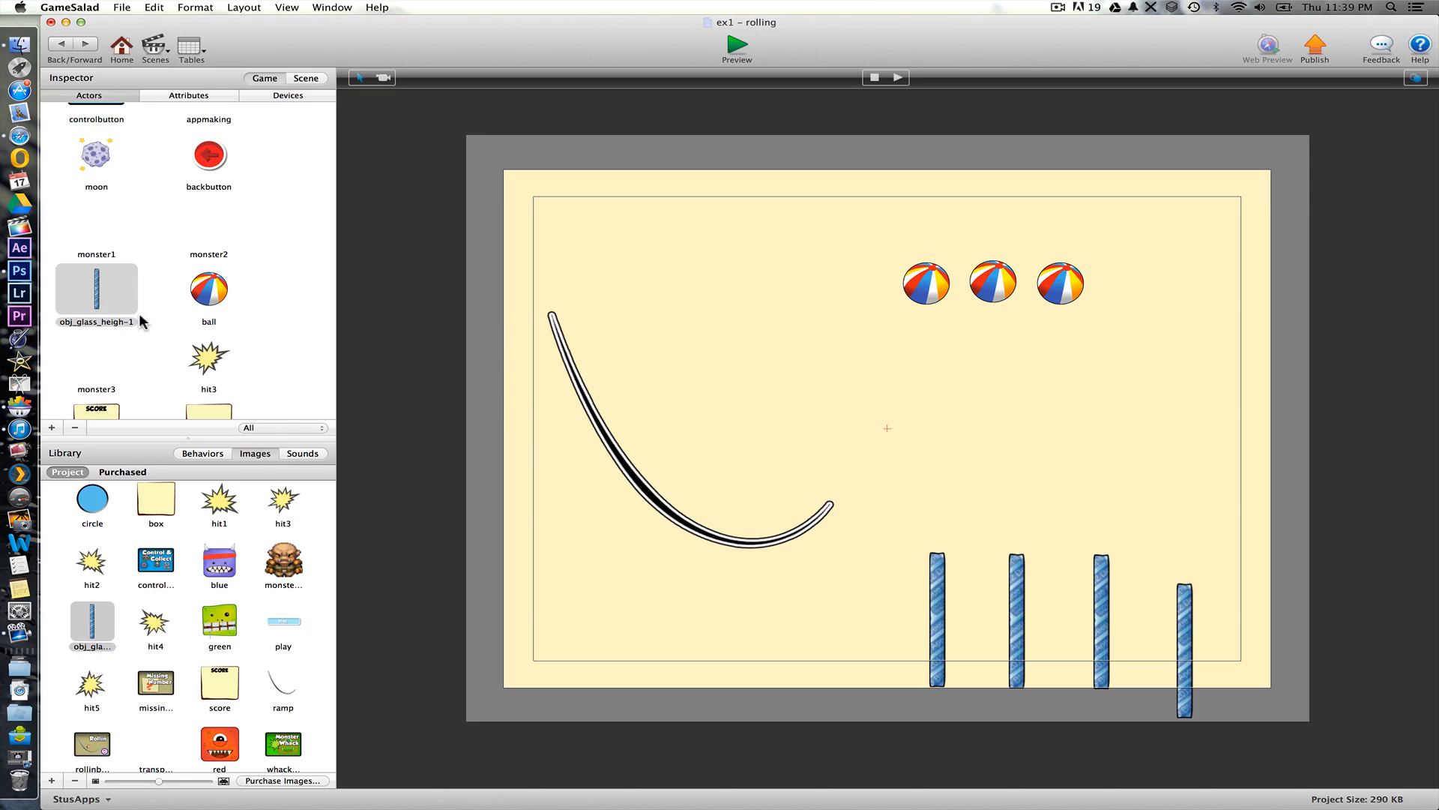
- Give the glass wall actor a Collide behavior with actors of type ball
{"action": "double_click", "coordinate": [96, 288]}
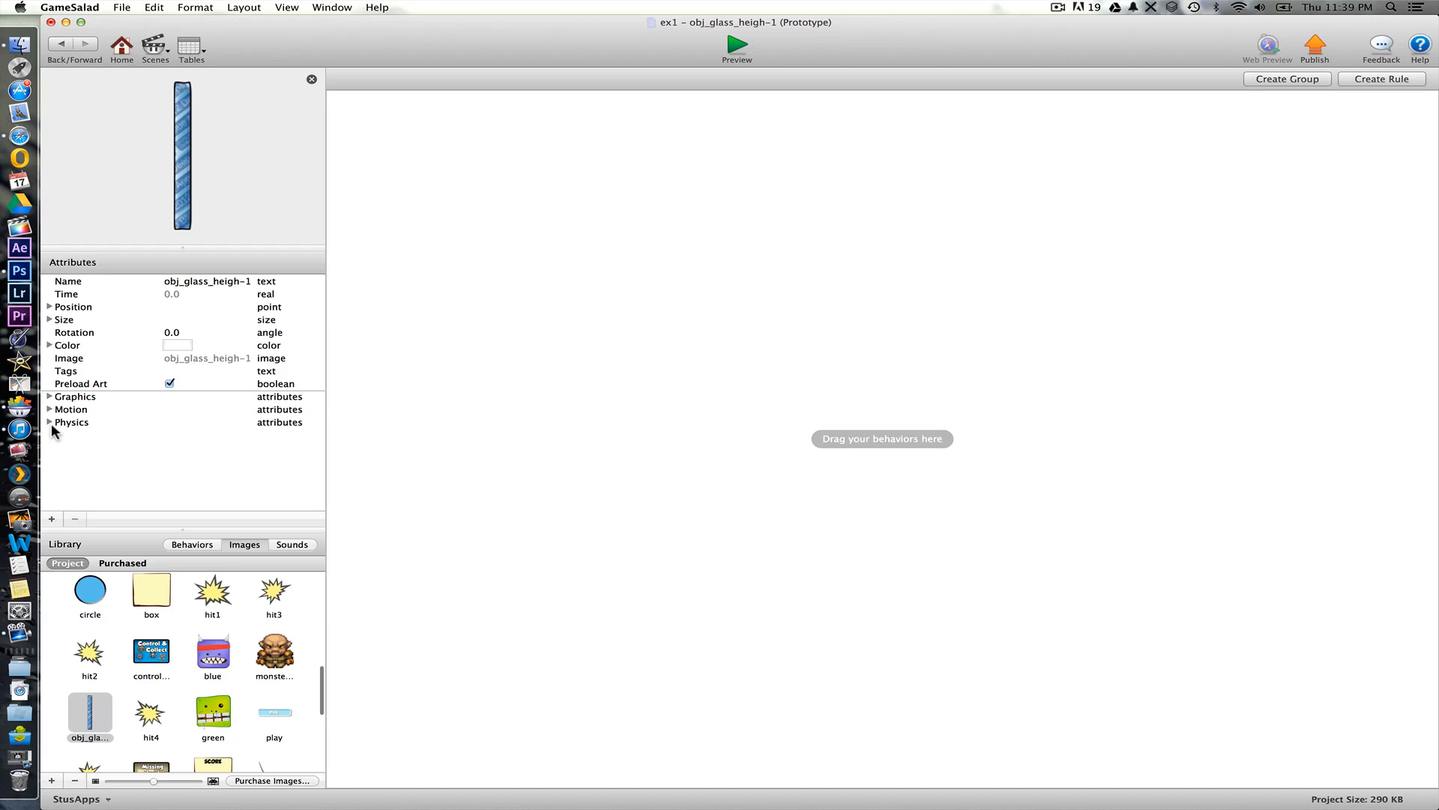
{"action": "left_click", "coordinate": [48, 423]}
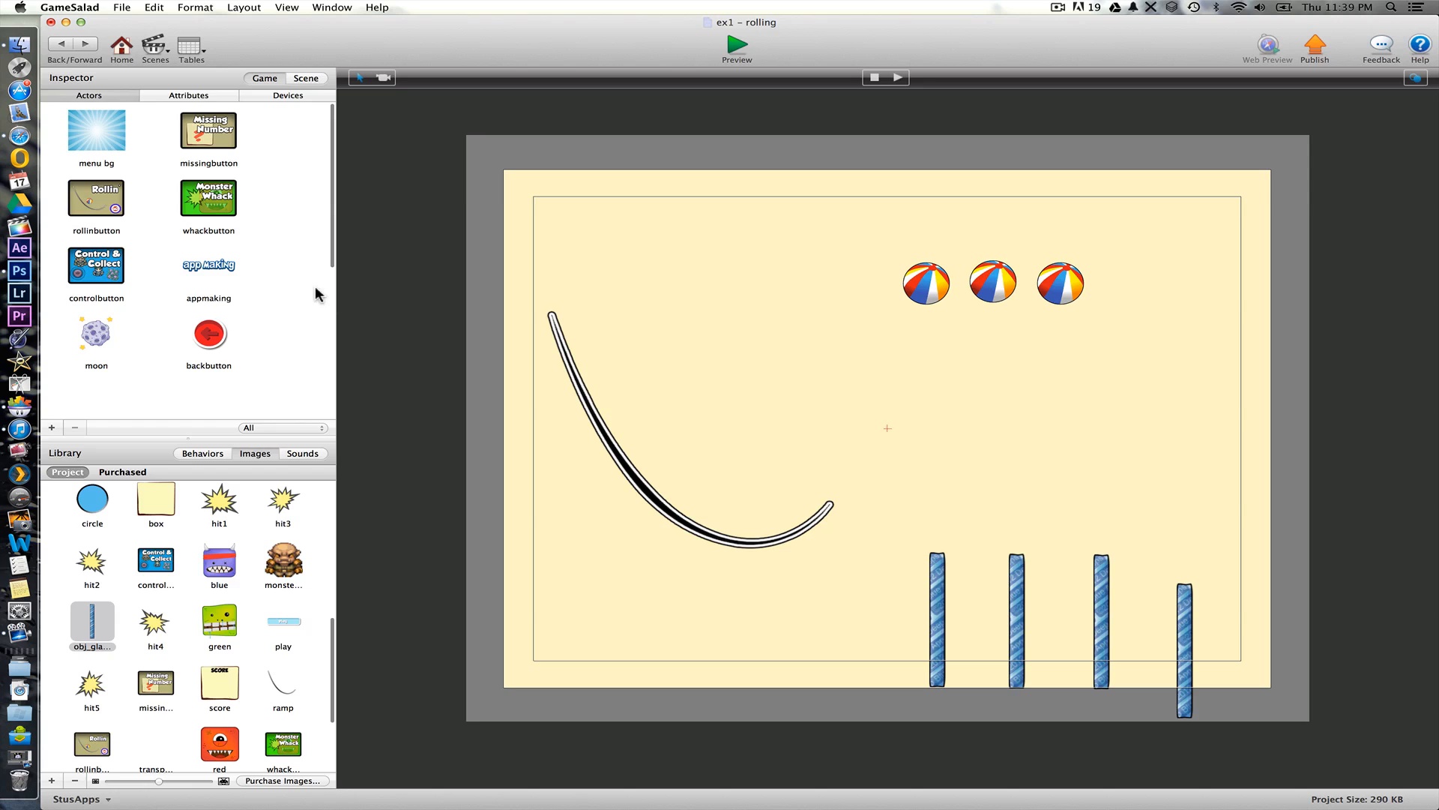
{"action": "mouse_move", "coordinate": [105, 406]}
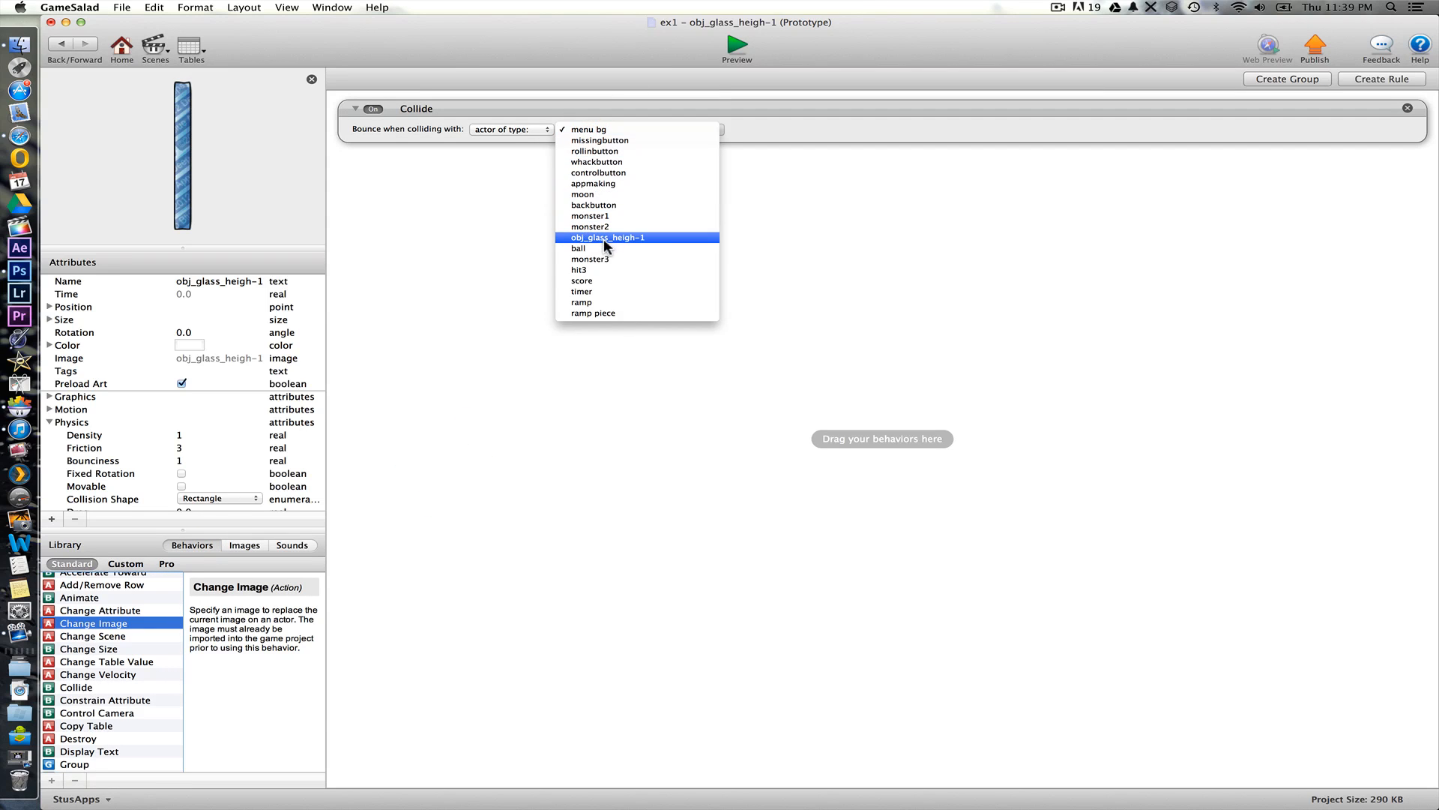
{"action": "left_click", "coordinate": [579, 248]}
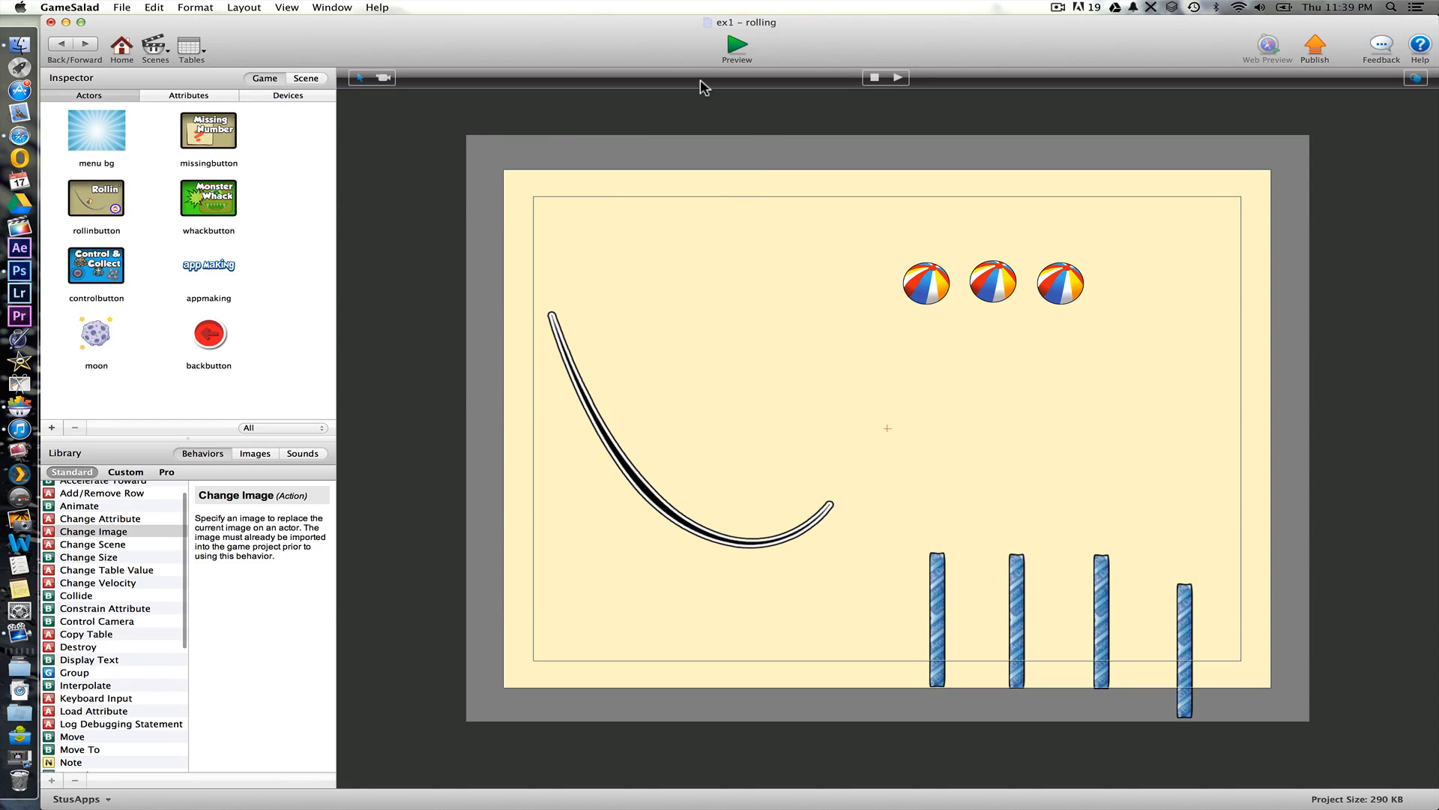
{"action": "left_click", "coordinate": [736, 43]}
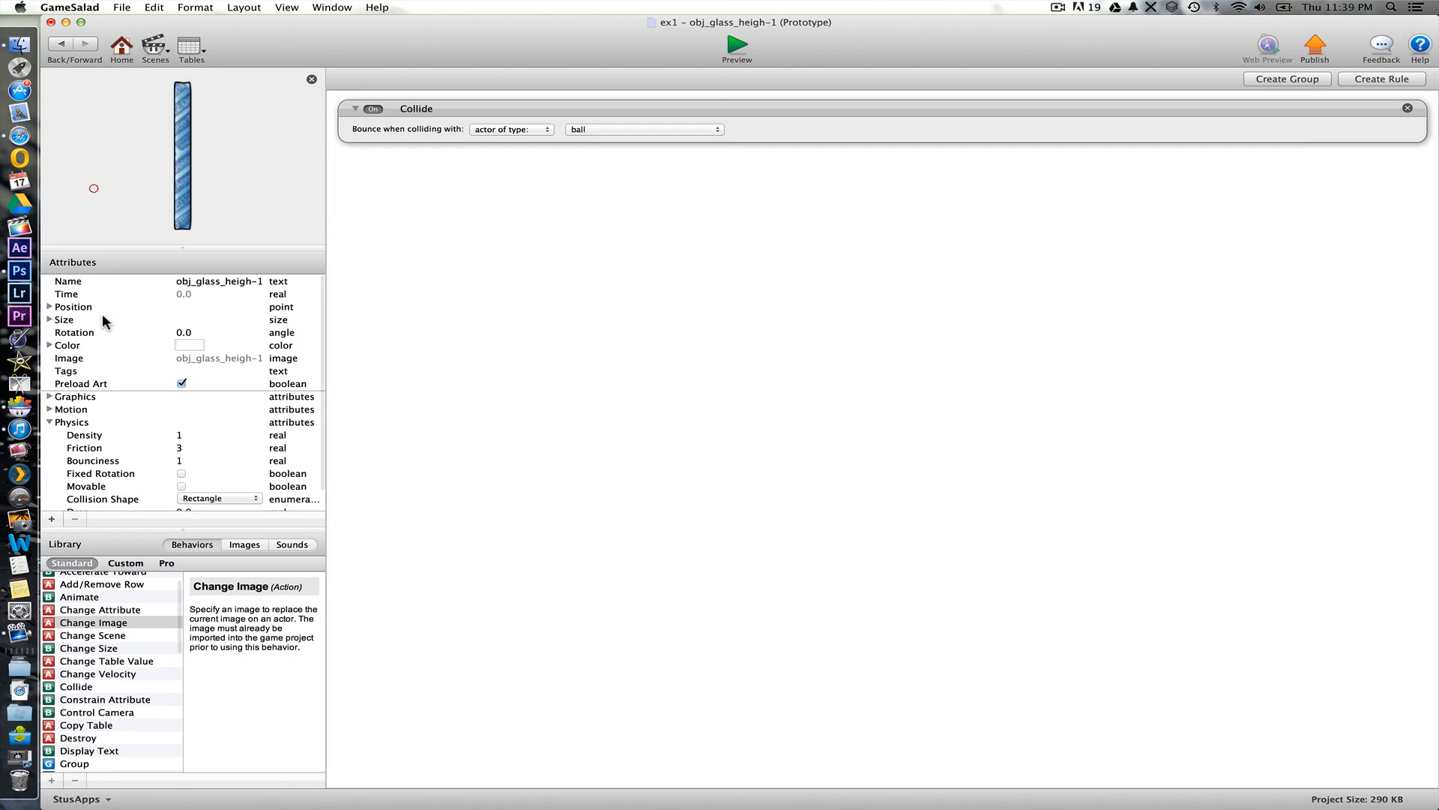
- Set the wall's Physics Bounciness to 0 and return to the rolling scene
{"action": "scroll", "scroll_direction": "down", "scroll_amount": 3}
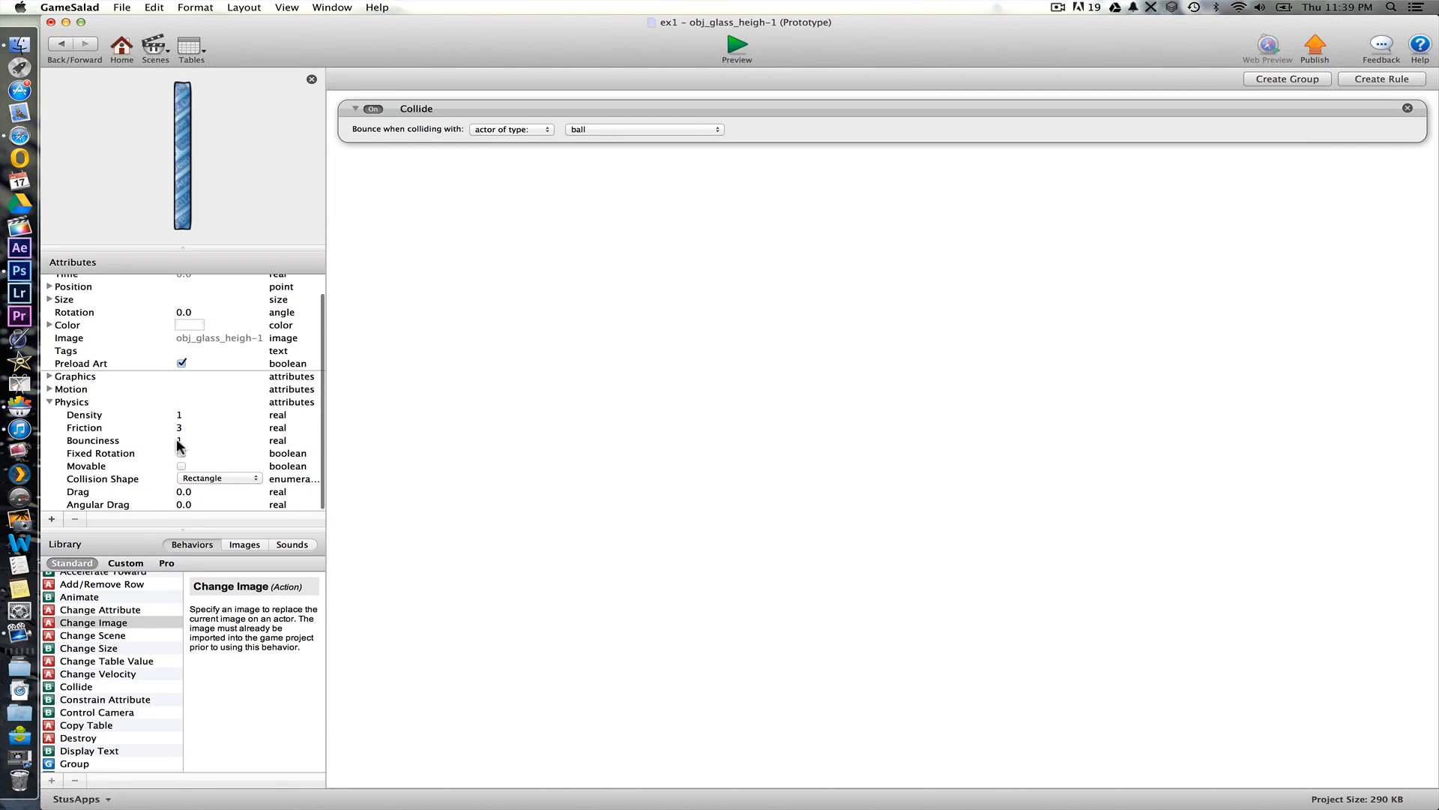
{"action": "left_click", "coordinate": [183, 492]}
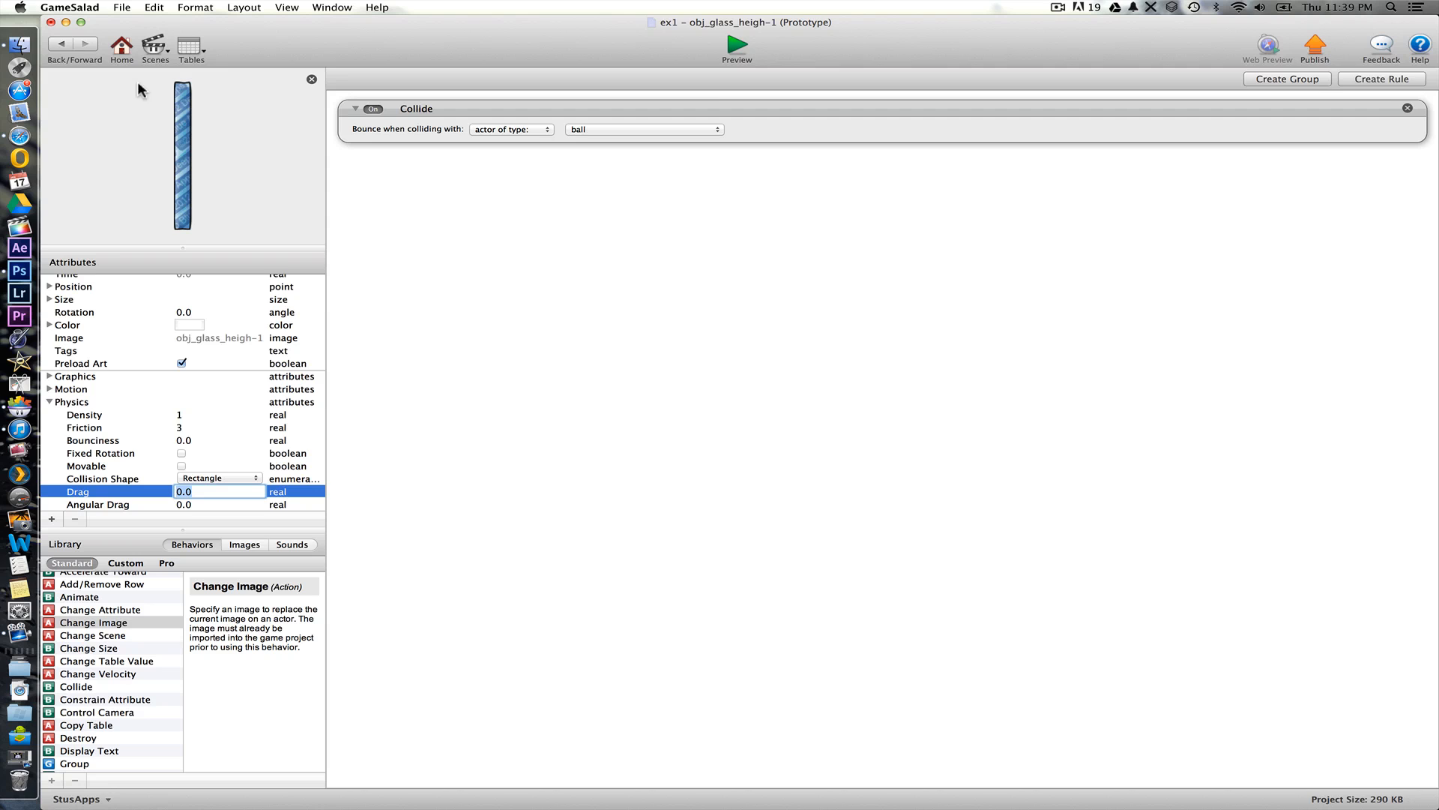
{"action": "left_click", "coordinate": [121, 7]}
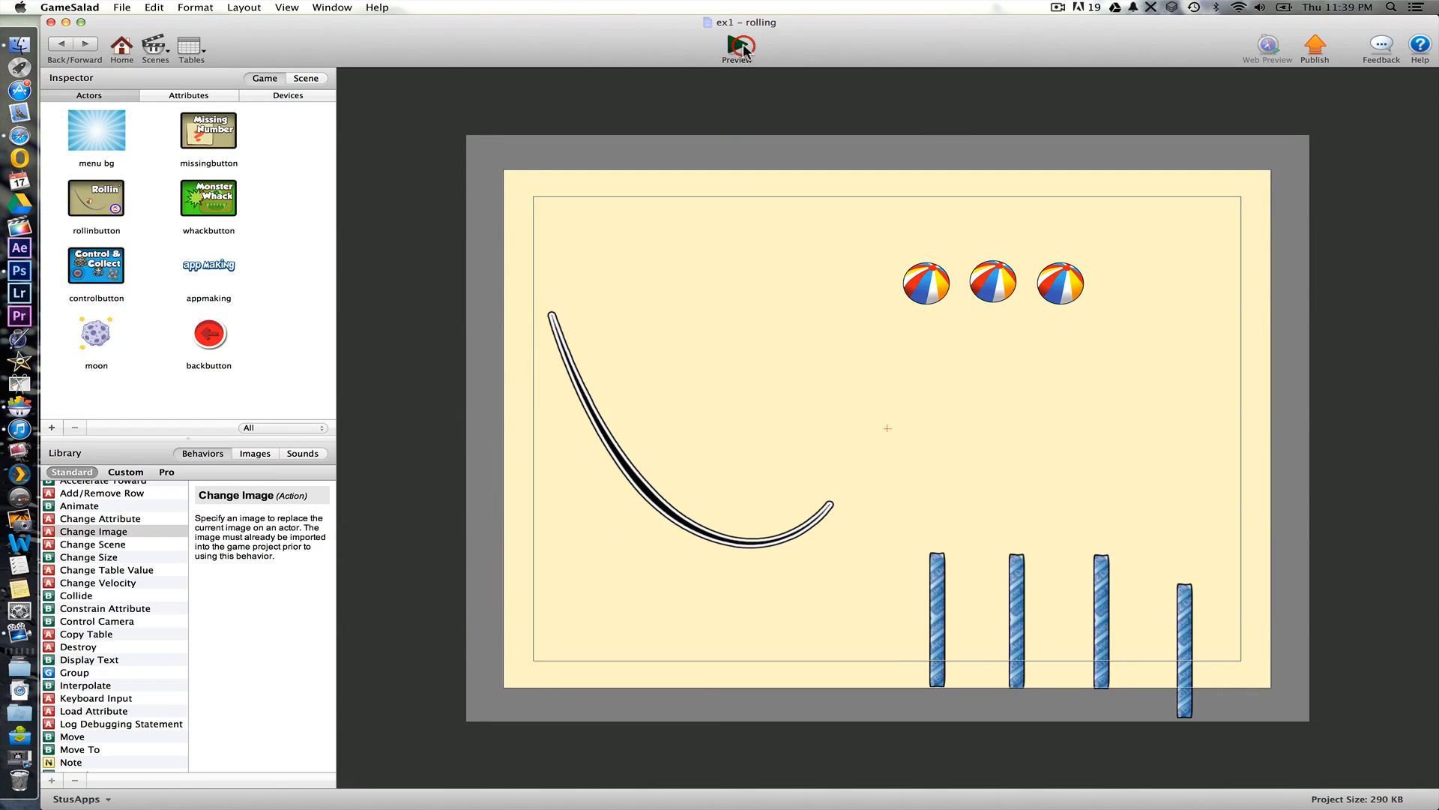
{"action": "left_click", "coordinate": [738, 47]}
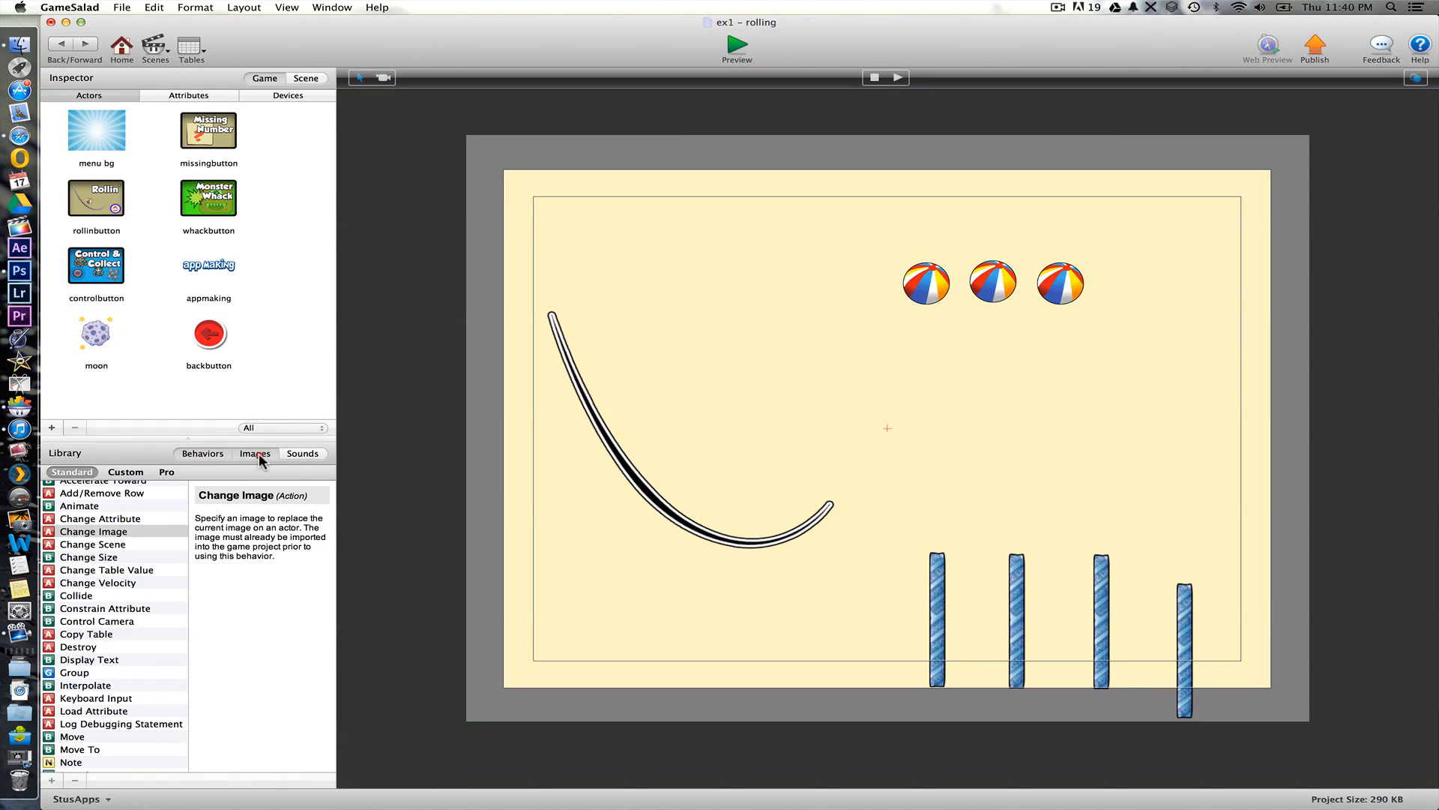
- Place 10, 10 and 40 target images between the glass walls and a score box at top right
{"action": "left_click", "coordinate": [255, 453]}
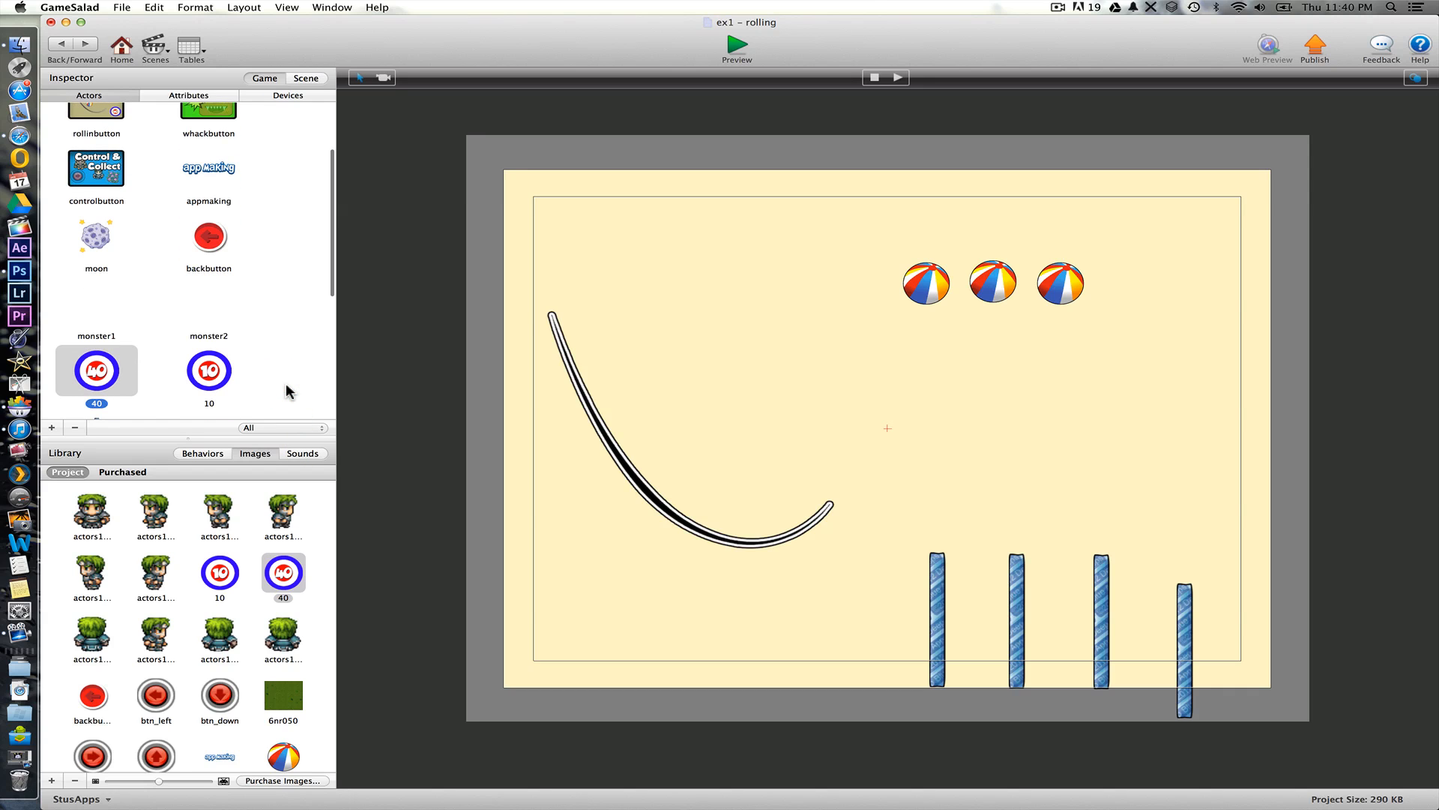
{"action": "scroll", "scroll_direction": "down", "scroll_amount": 3}
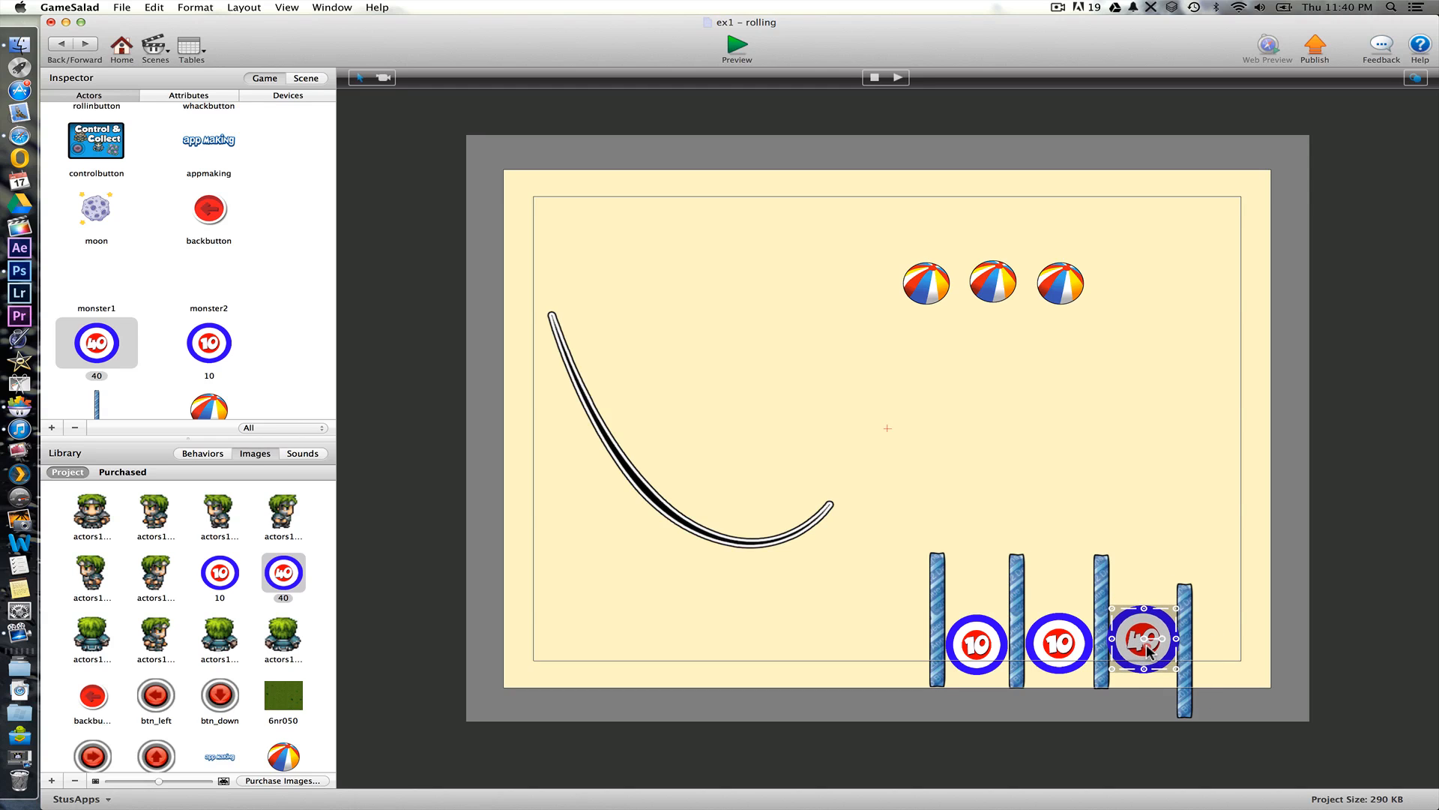
{"action": "mouse_move", "coordinate": [1300, 657]}
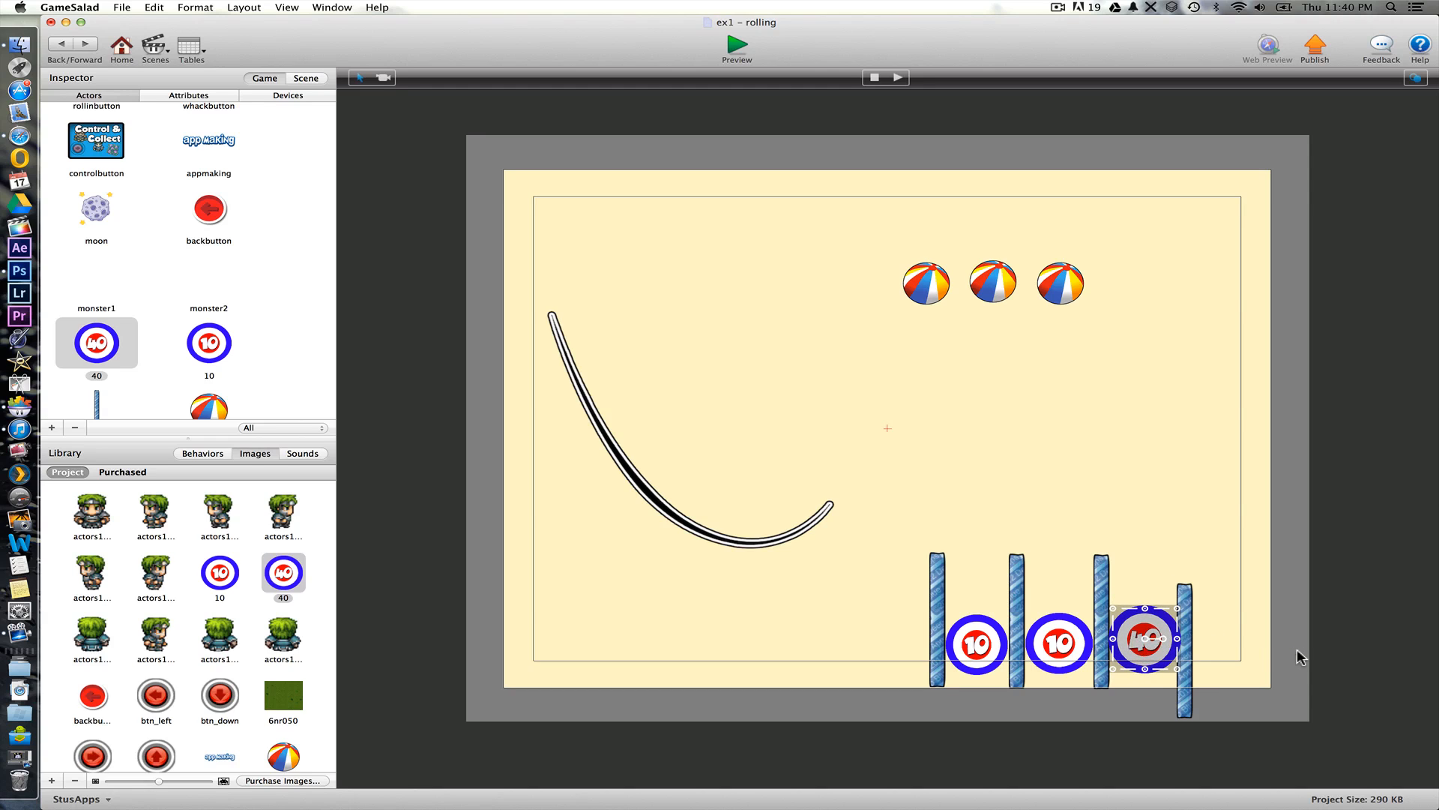
{"action": "left_click", "coordinate": [986, 413]}
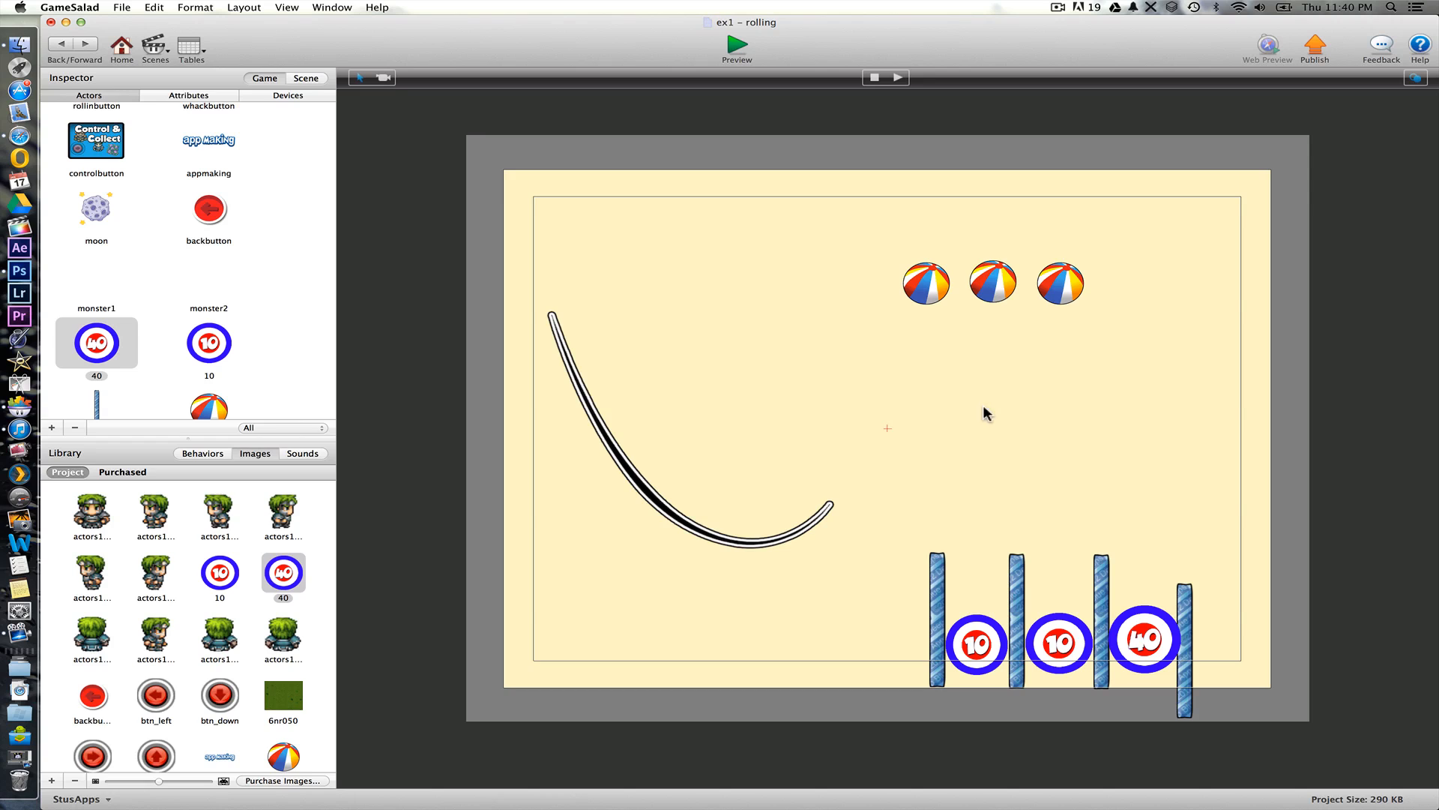
{"action": "mouse_move", "coordinate": [295, 436]}
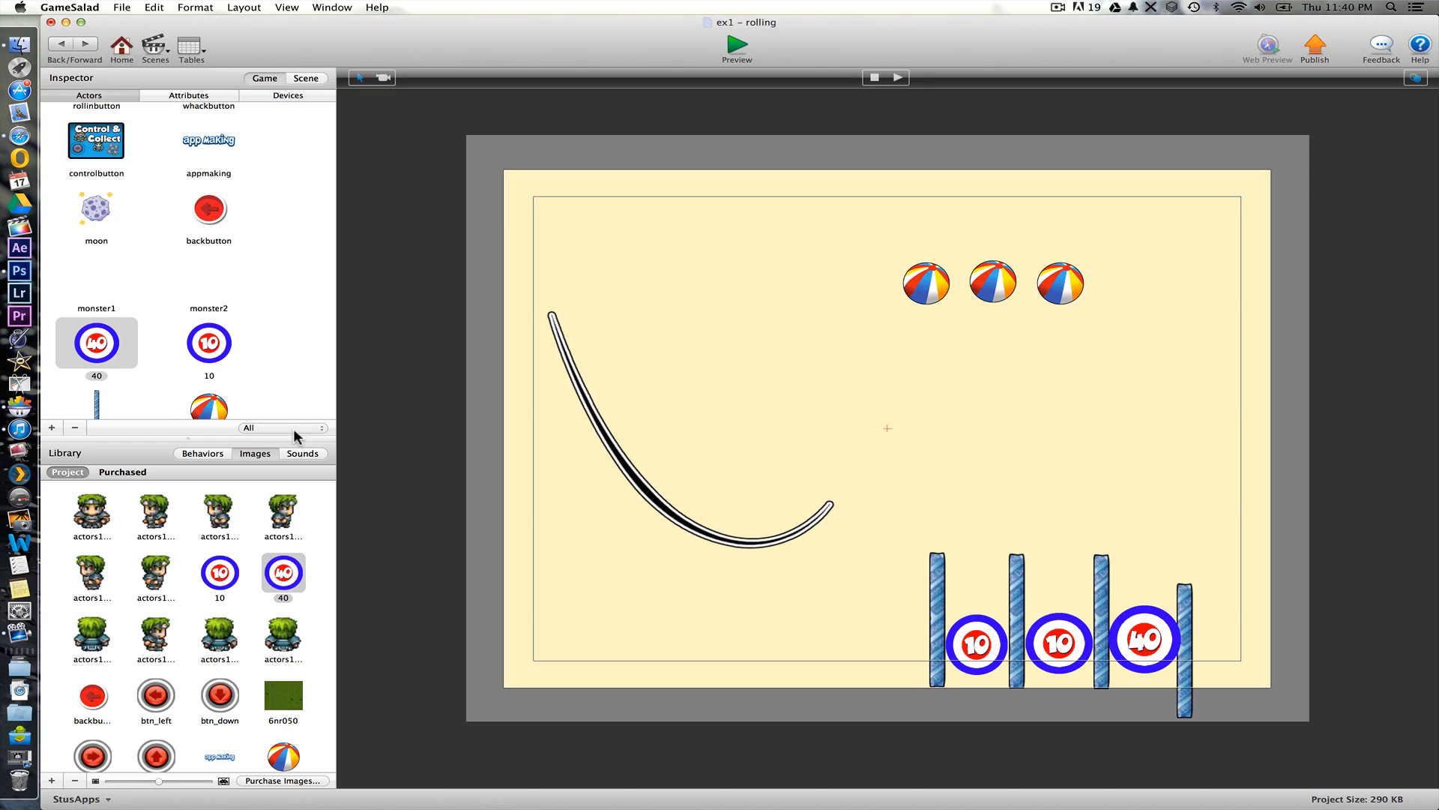
{"action": "scroll", "scroll_direction": "down", "scroll_amount": 3}
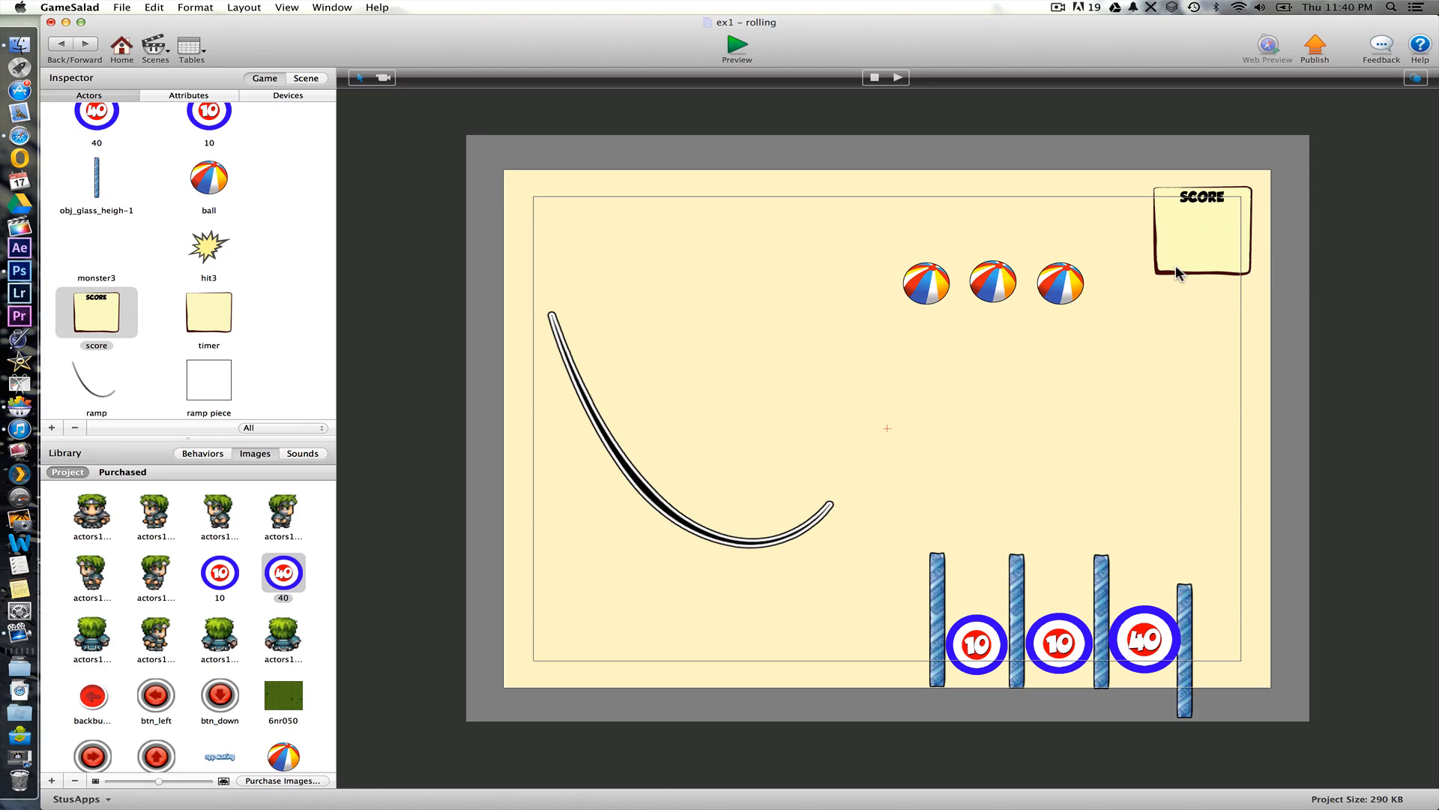
{"action": "mouse_move", "coordinate": [1028, 309]}
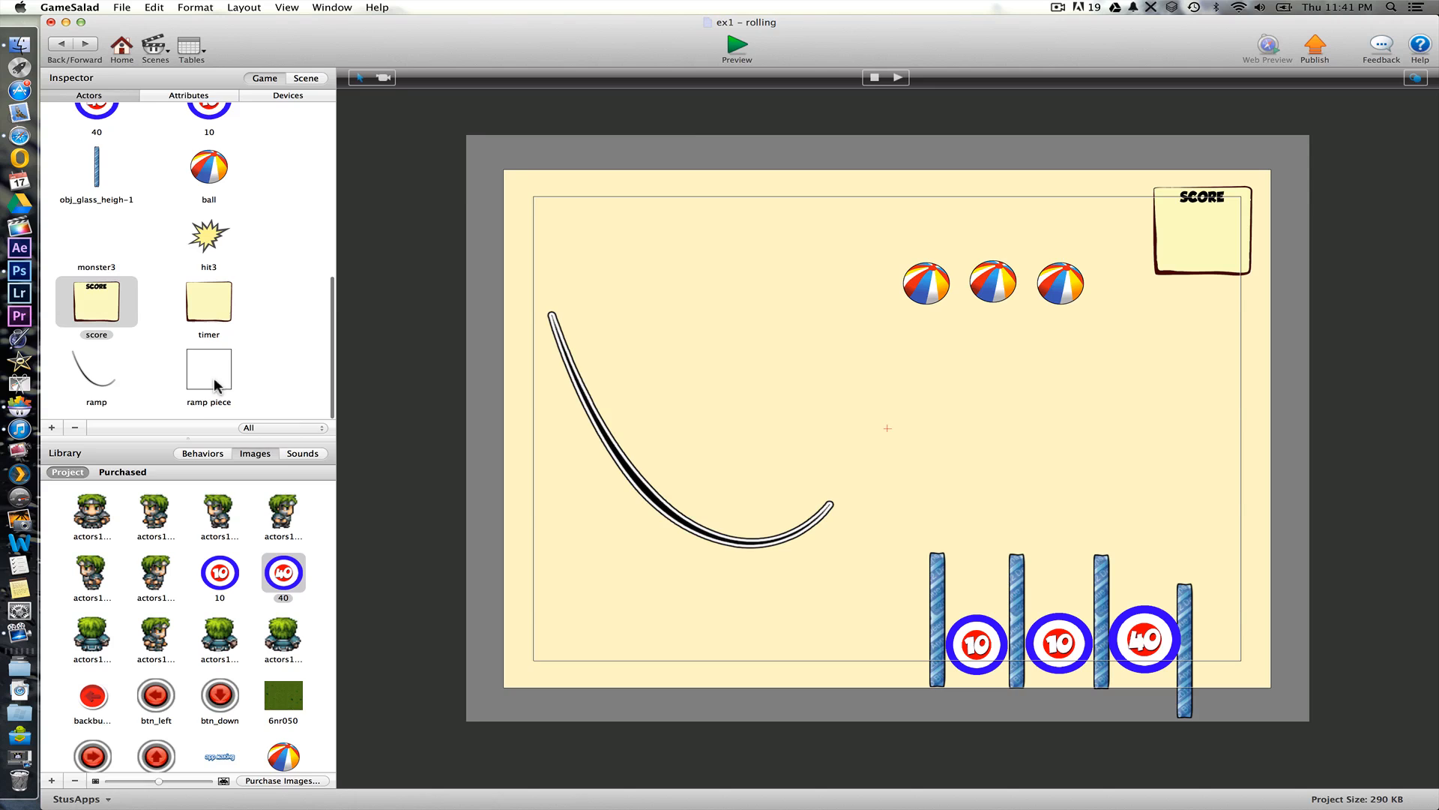
{"action": "scroll", "scroll_direction": "up", "scroll_amount": 3}
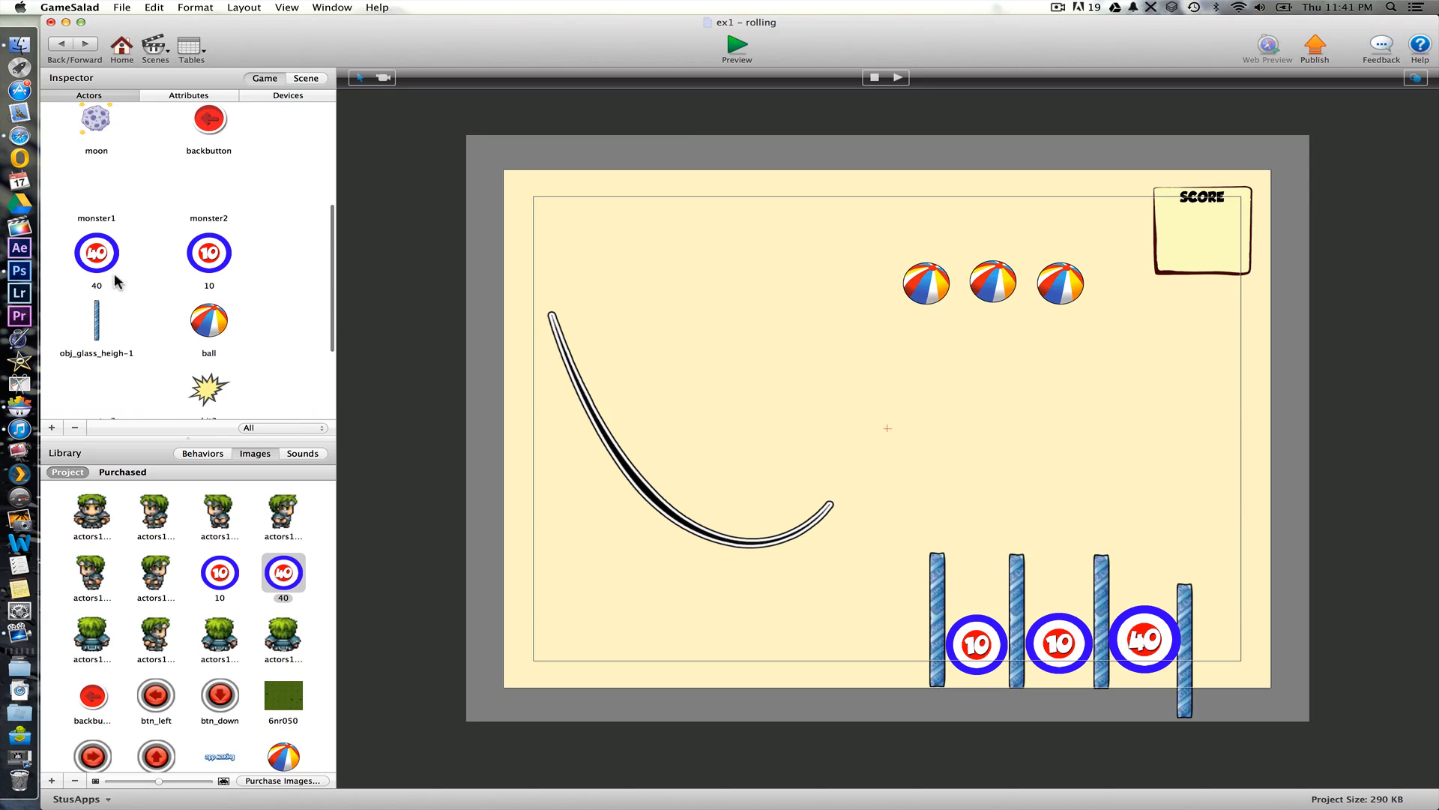
- Give the 40 target a ball-collision rule changing game.score to game.score+40
{"action": "double_click", "coordinate": [96, 251]}
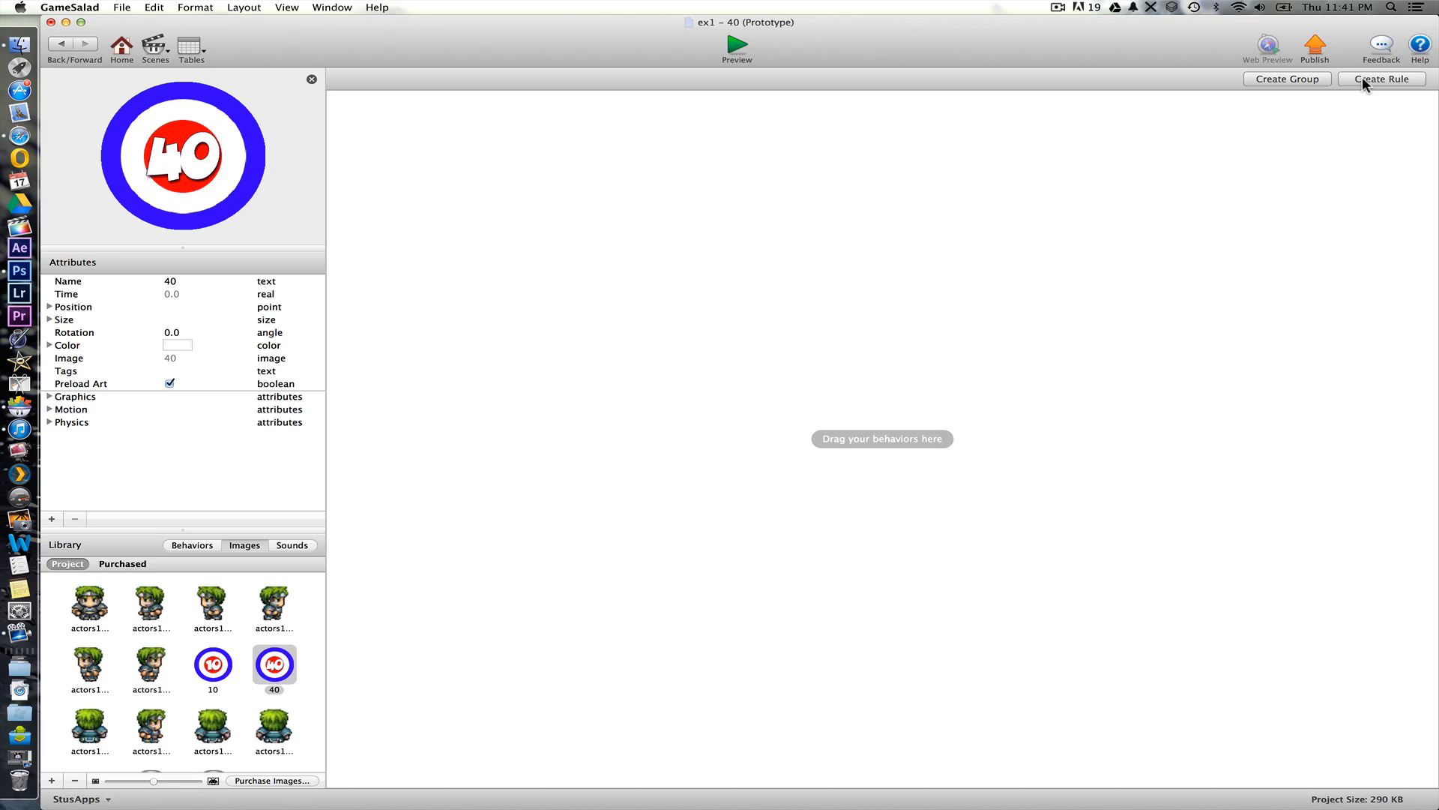
{"action": "left_click", "coordinate": [1381, 78]}
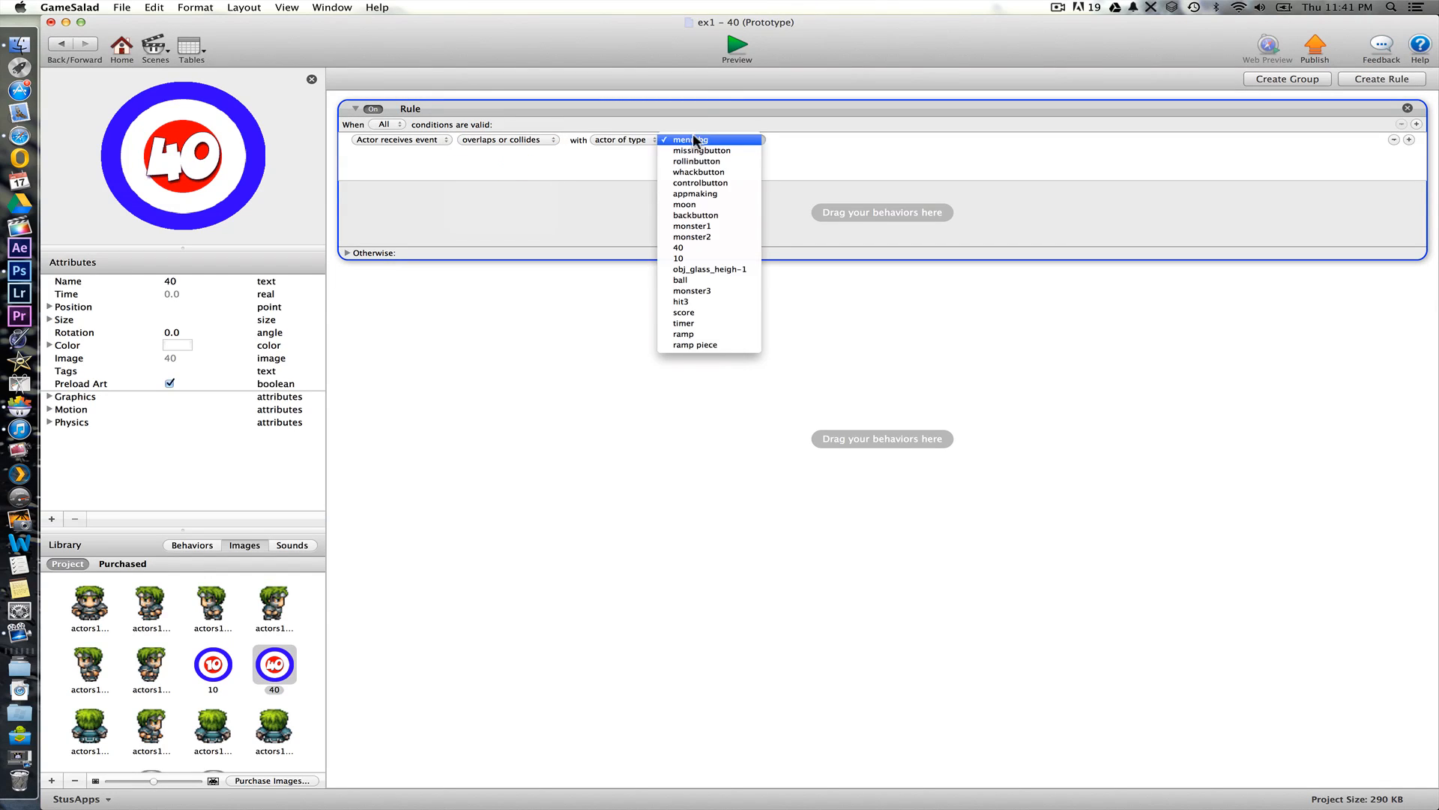
{"action": "left_click", "coordinate": [681, 281]}
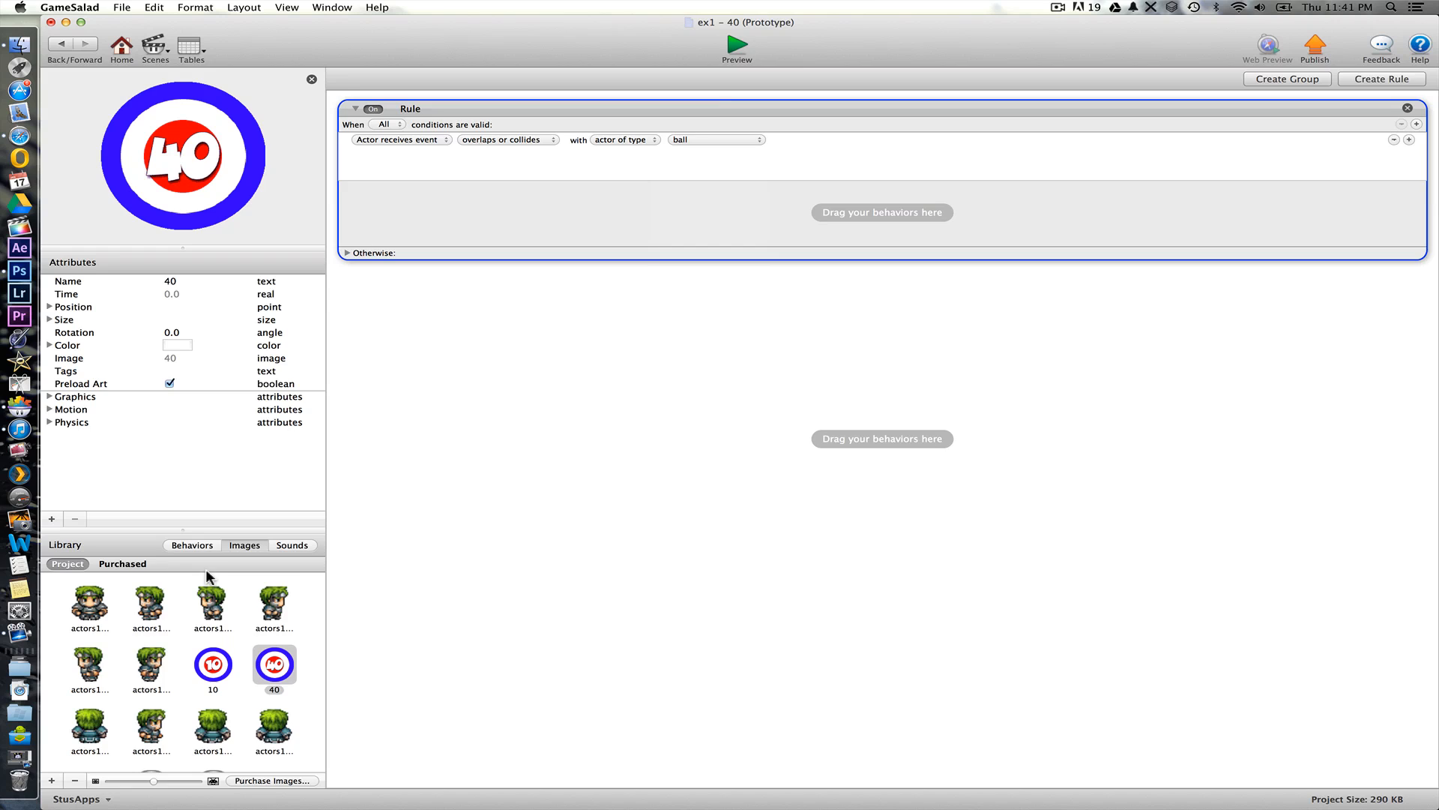
{"action": "left_click", "coordinate": [192, 544]}
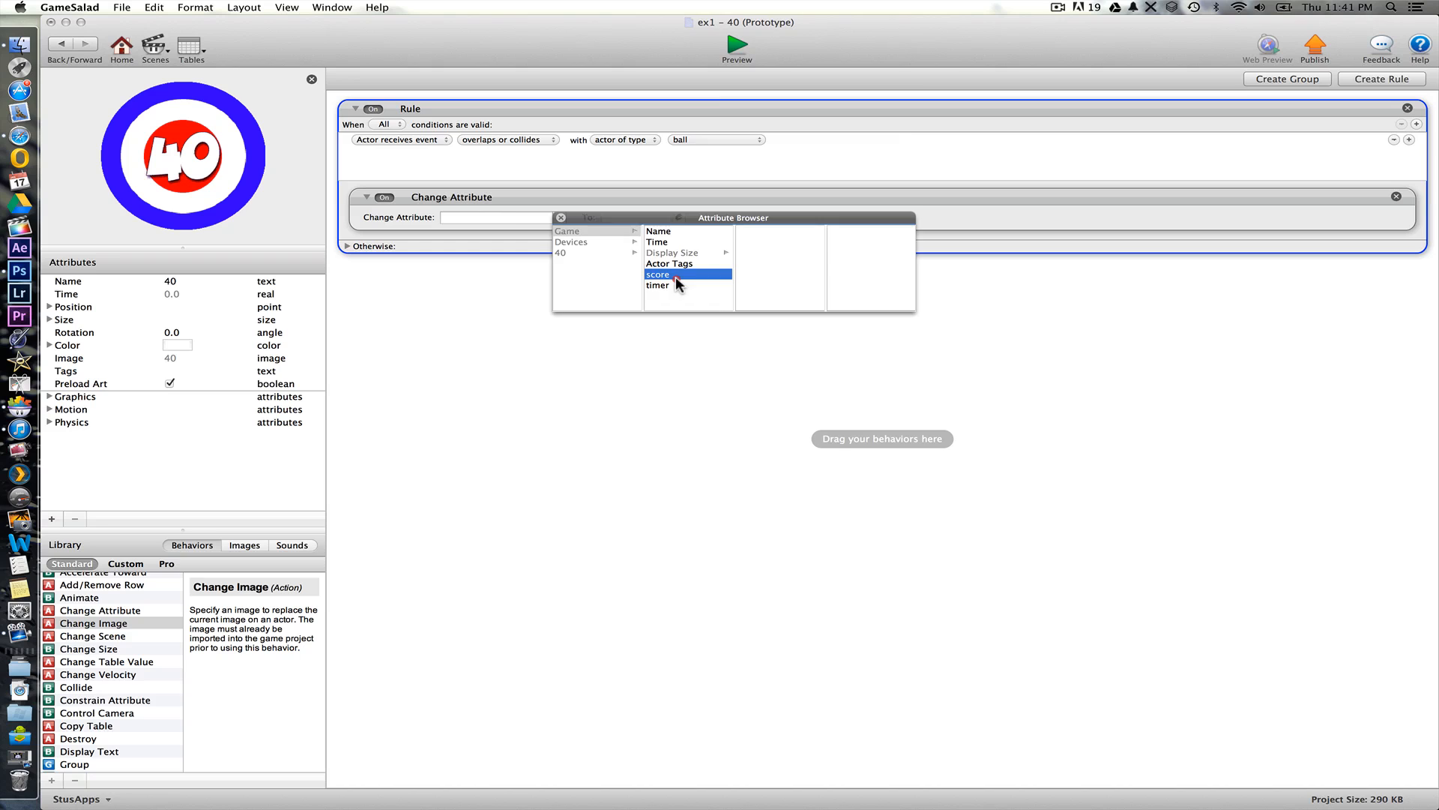
{"action": "left_click", "coordinate": [658, 274]}
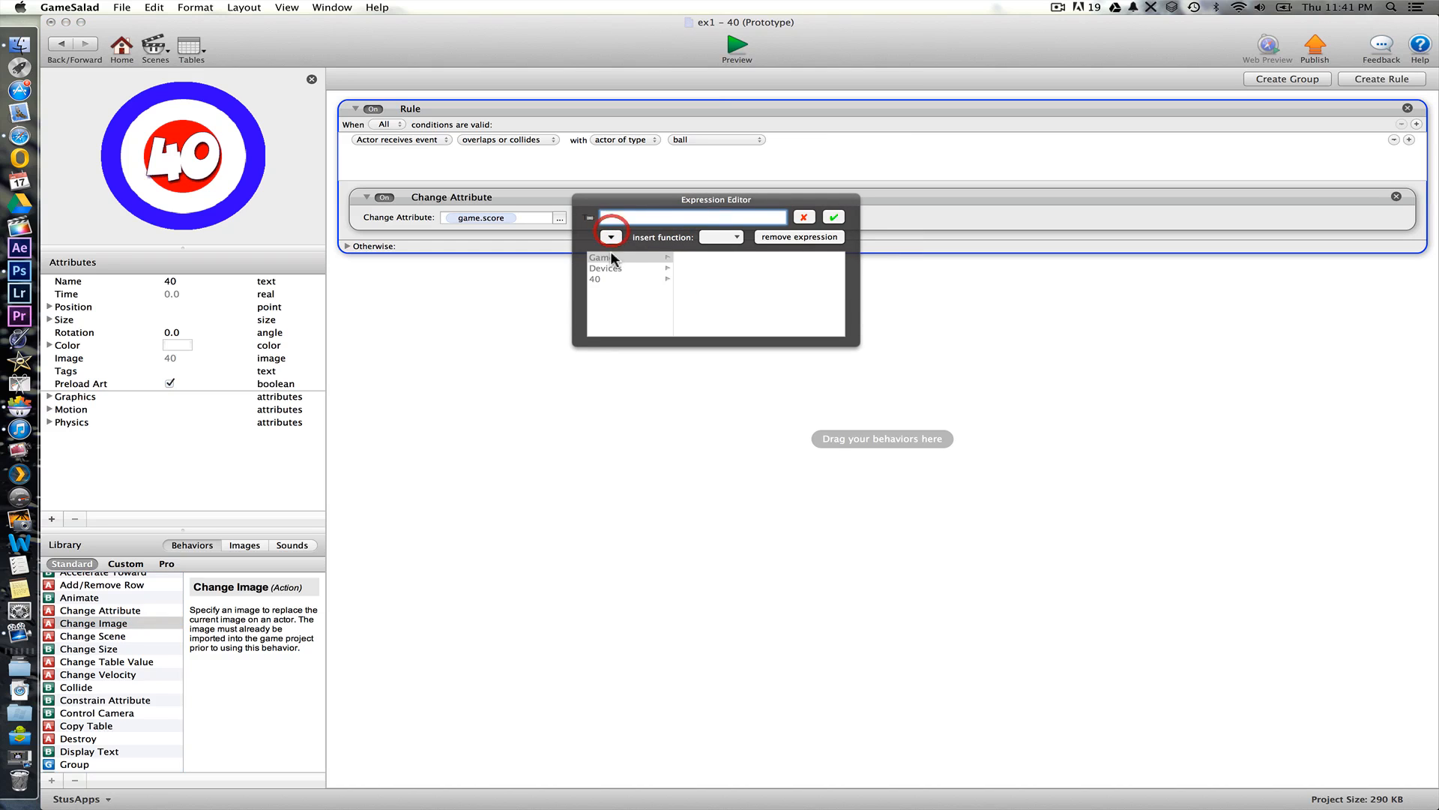
{"action": "left_click", "coordinate": [601, 257]}
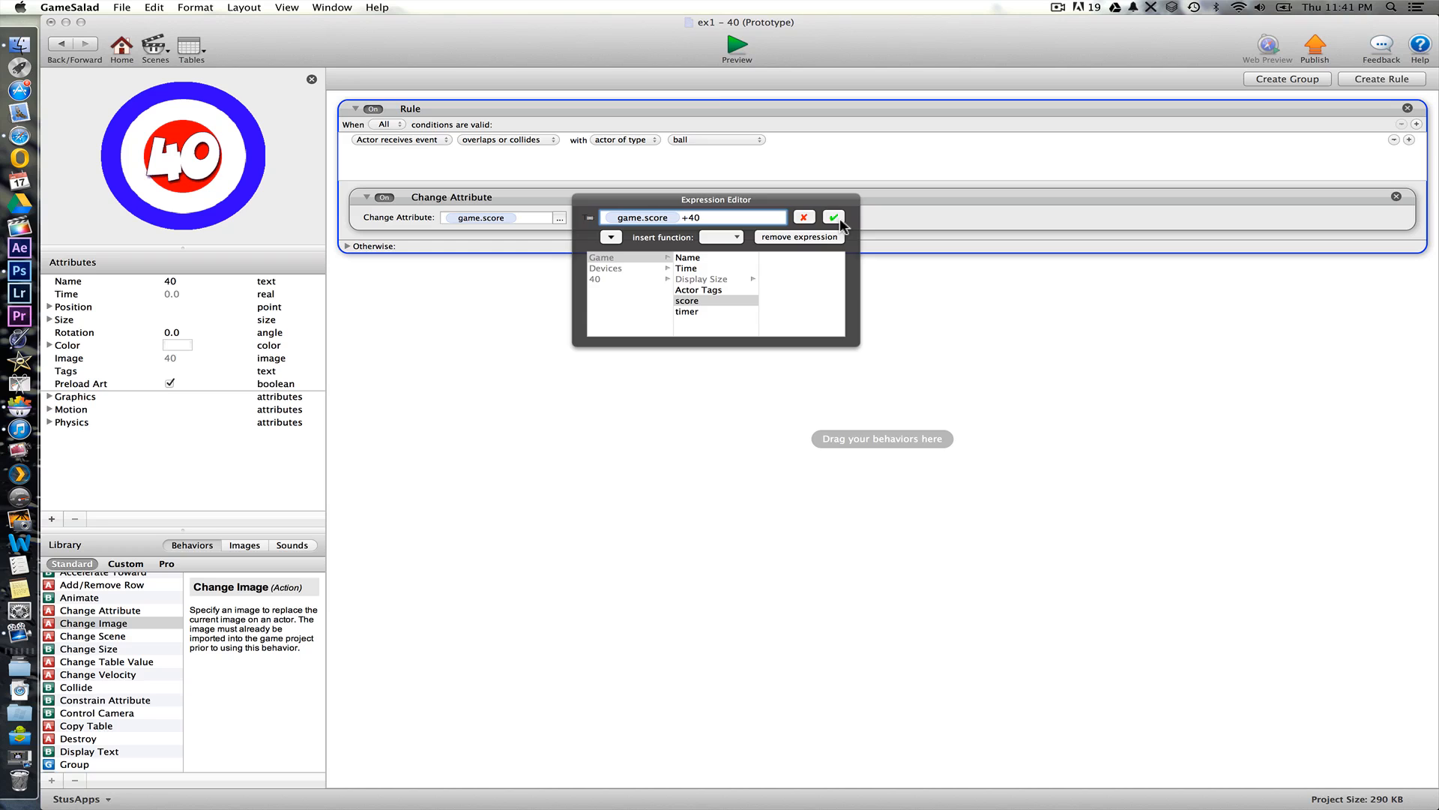
{"action": "left_click", "coordinate": [834, 217]}
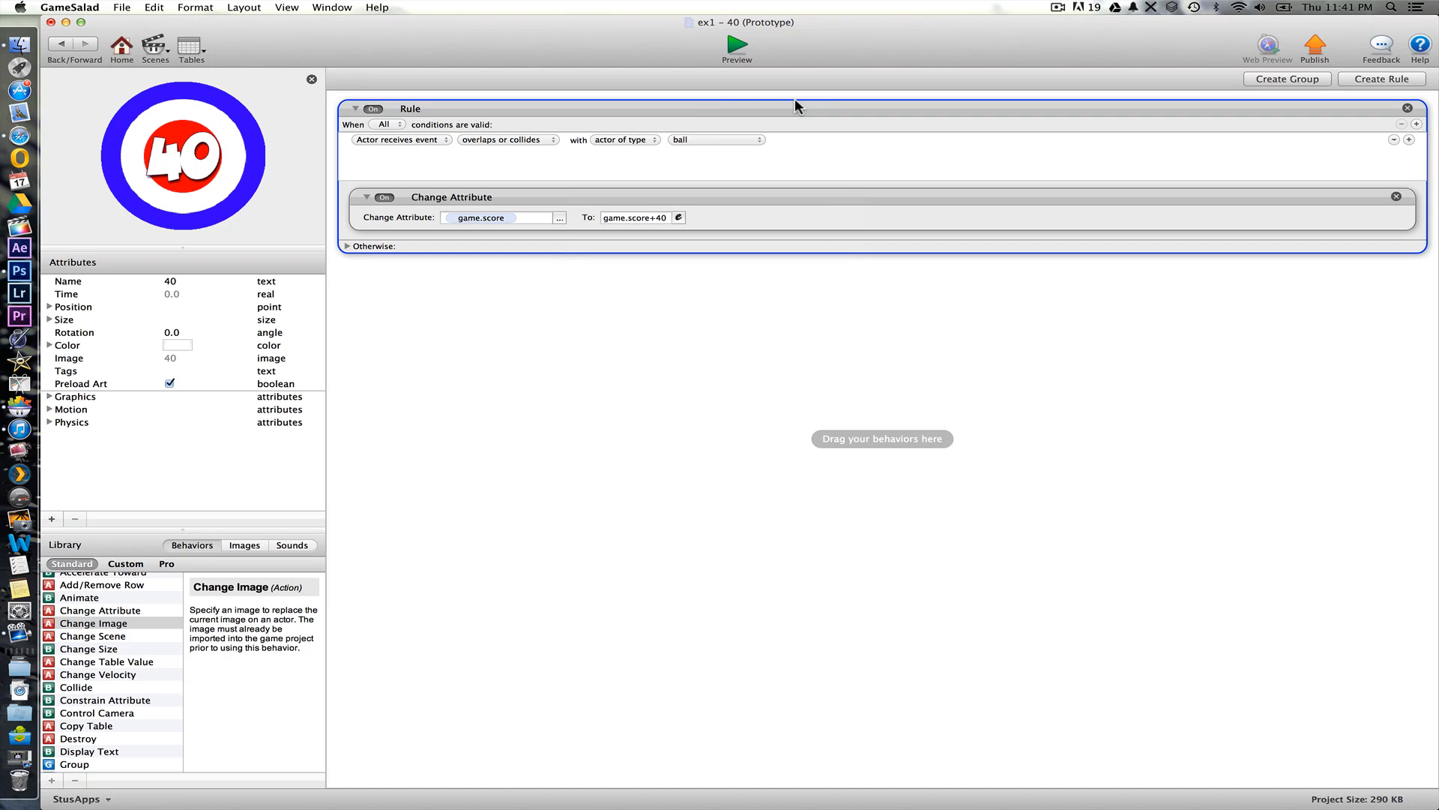
{"action": "left_click", "coordinate": [548, 367]}
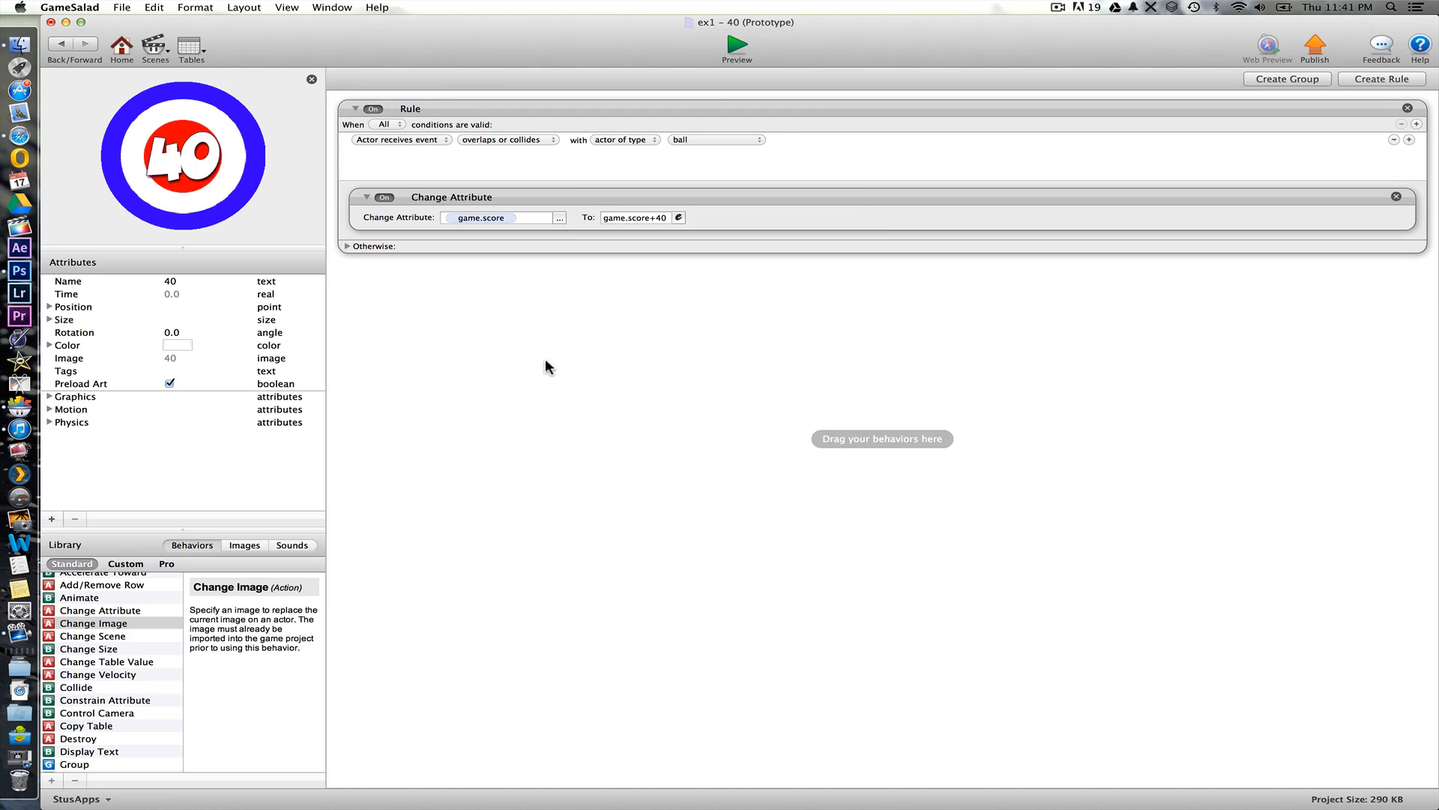
- Add a Play Sound Bronze_medal_award behavior to the rule and return to the rolling scene
{"action": "left_click", "coordinate": [292, 546]}
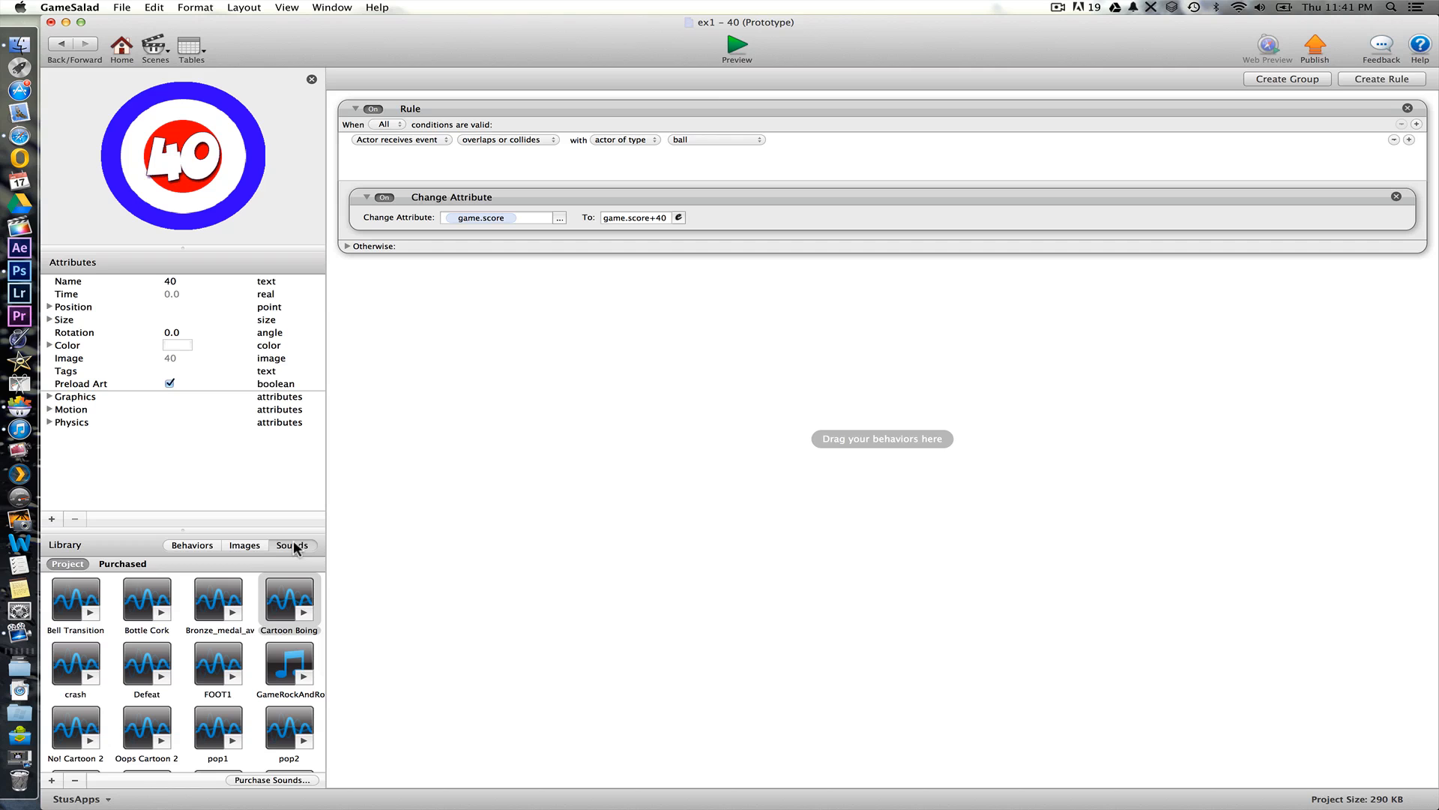
{"action": "scroll", "scroll_direction": "down", "scroll_amount": 3}
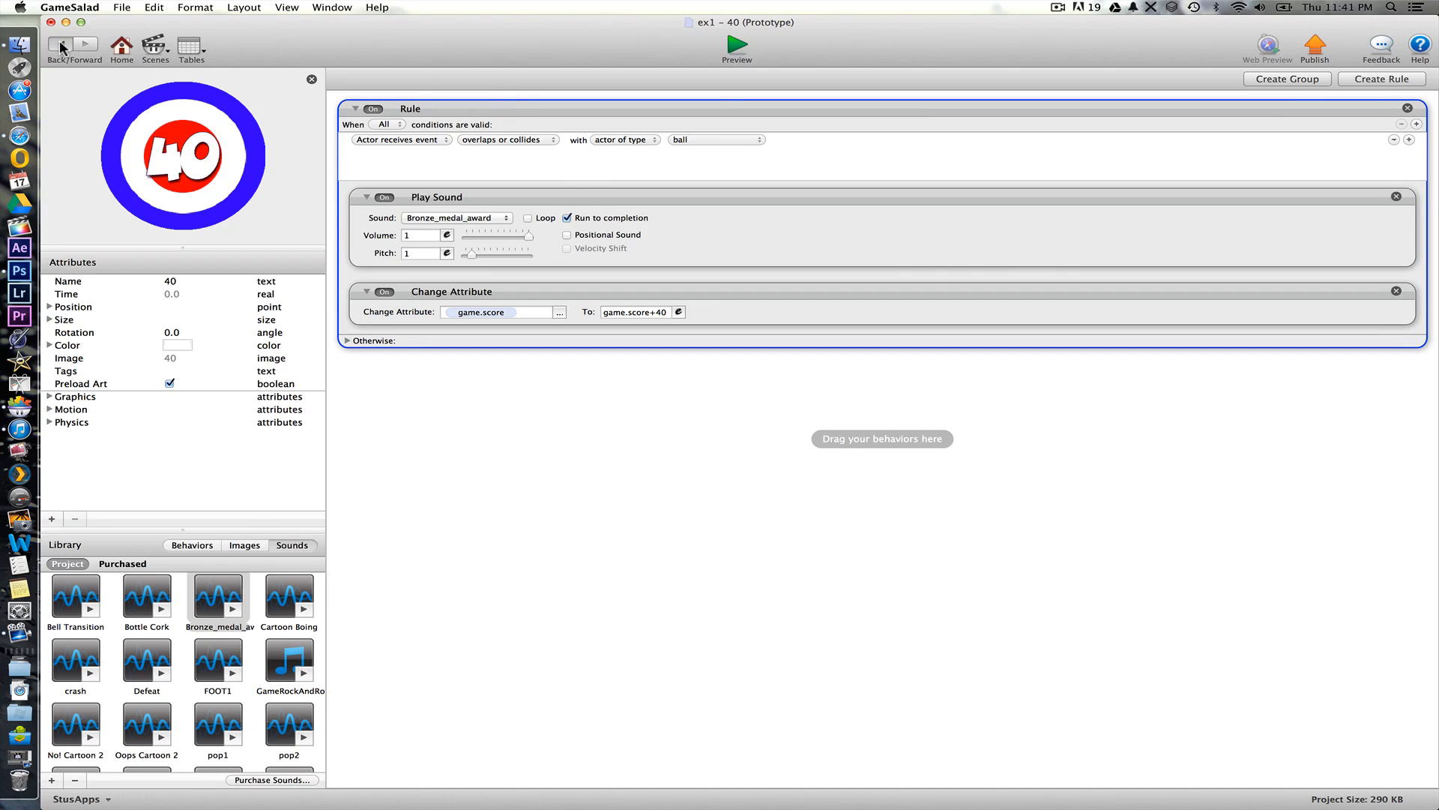
{"action": "left_click", "coordinate": [60, 43]}
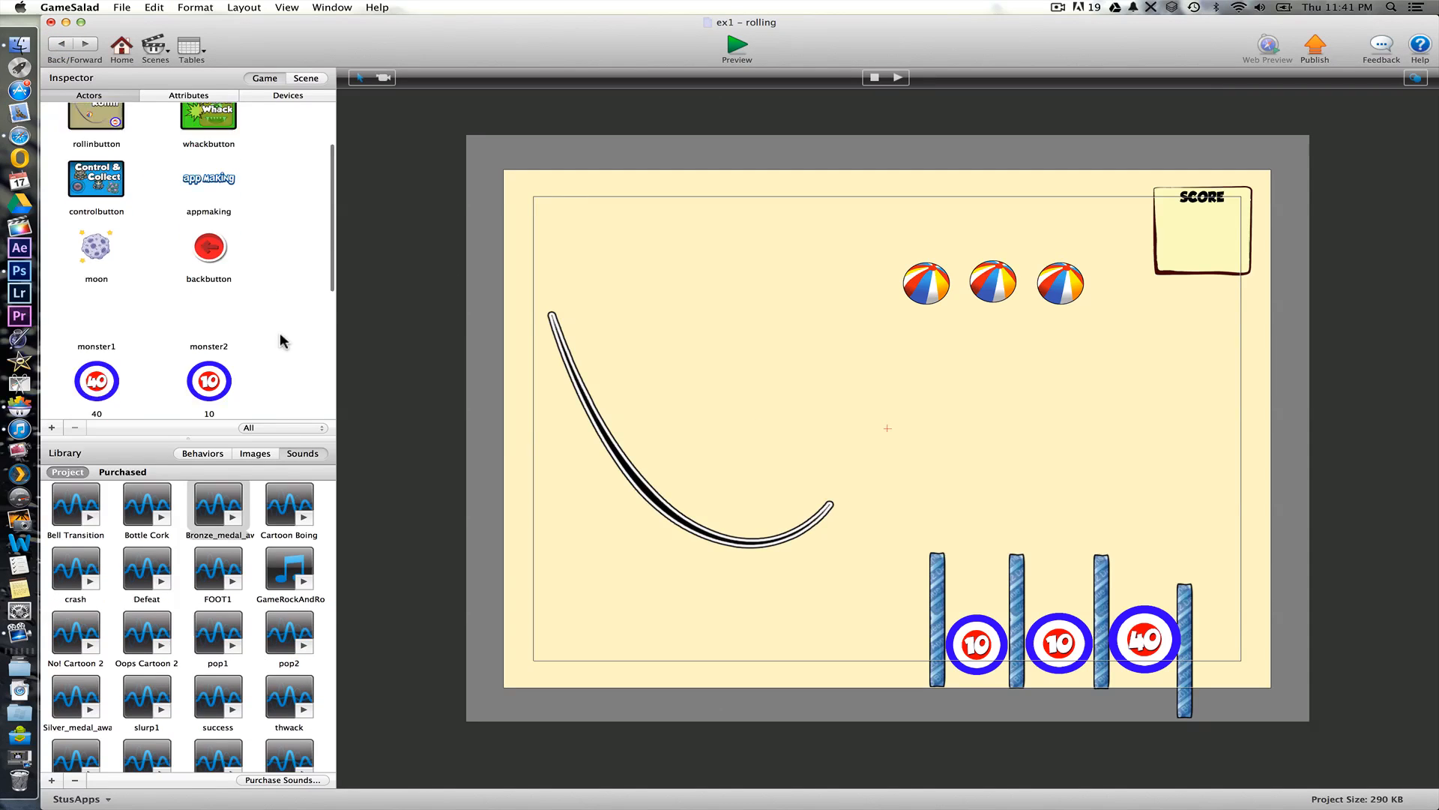
- Paste the rule into the 10 target and set its expression to game.score+10
{"action": "double_click", "coordinate": [208, 380]}
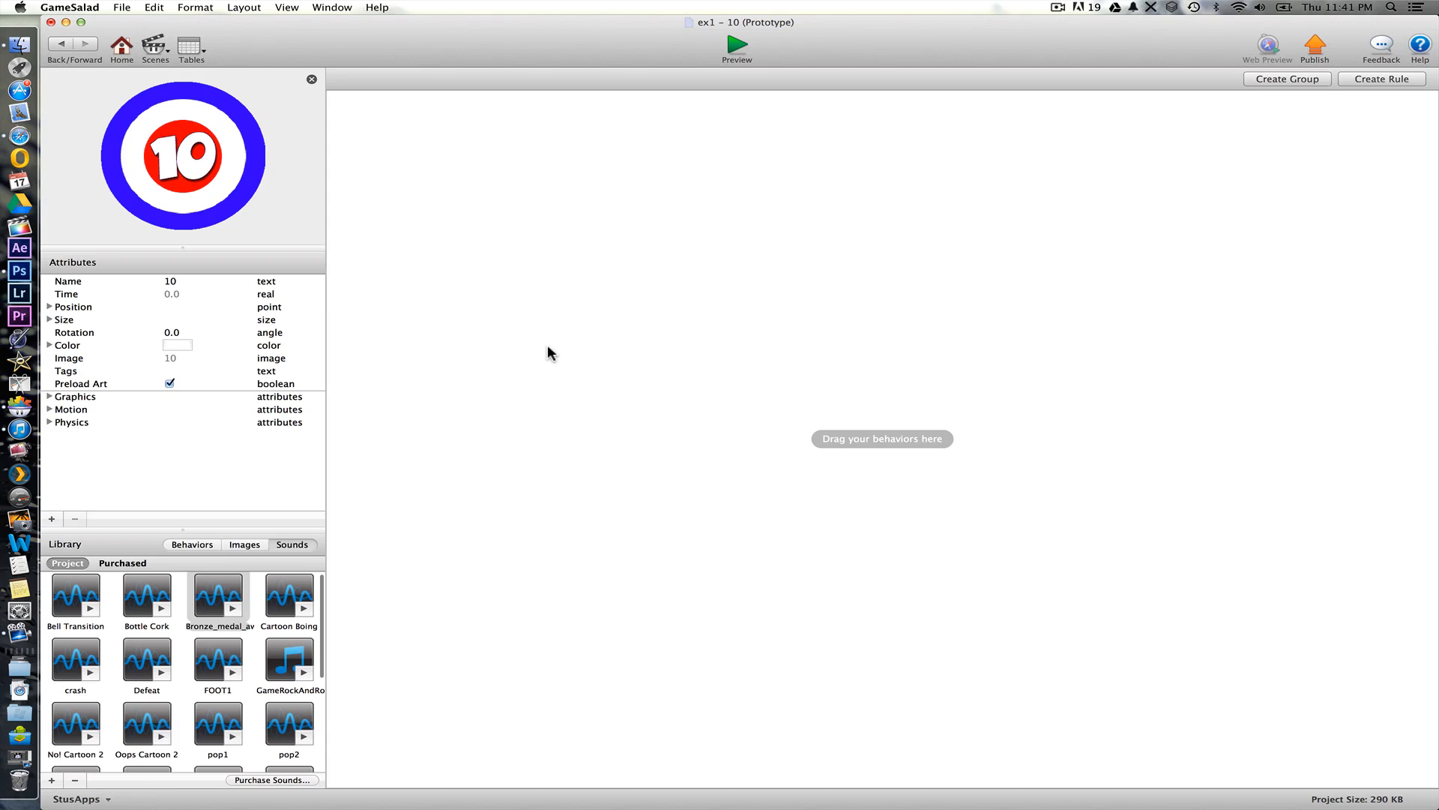
{"action": "left_click", "coordinate": [1381, 80]}
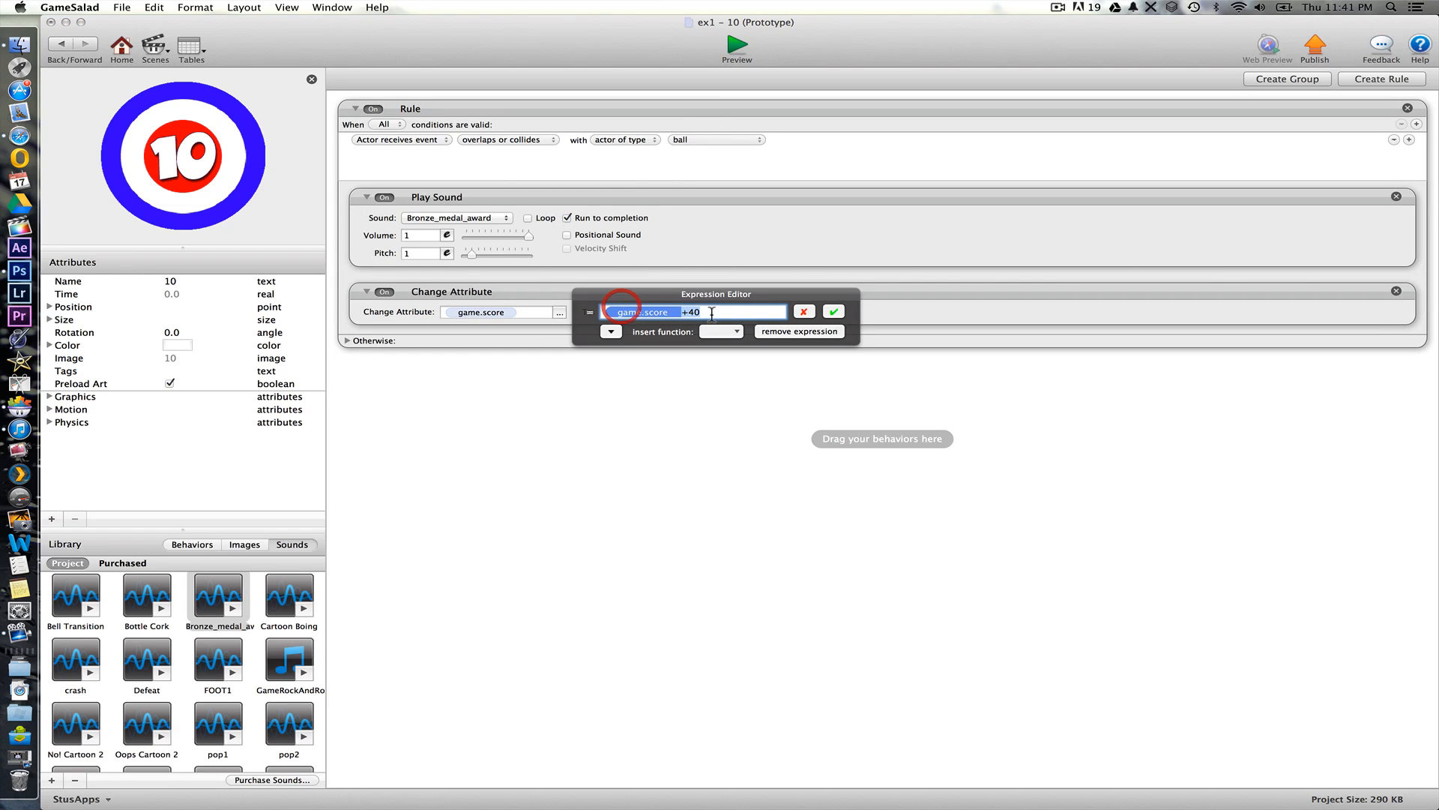
{"action": "type", "text": "10"}
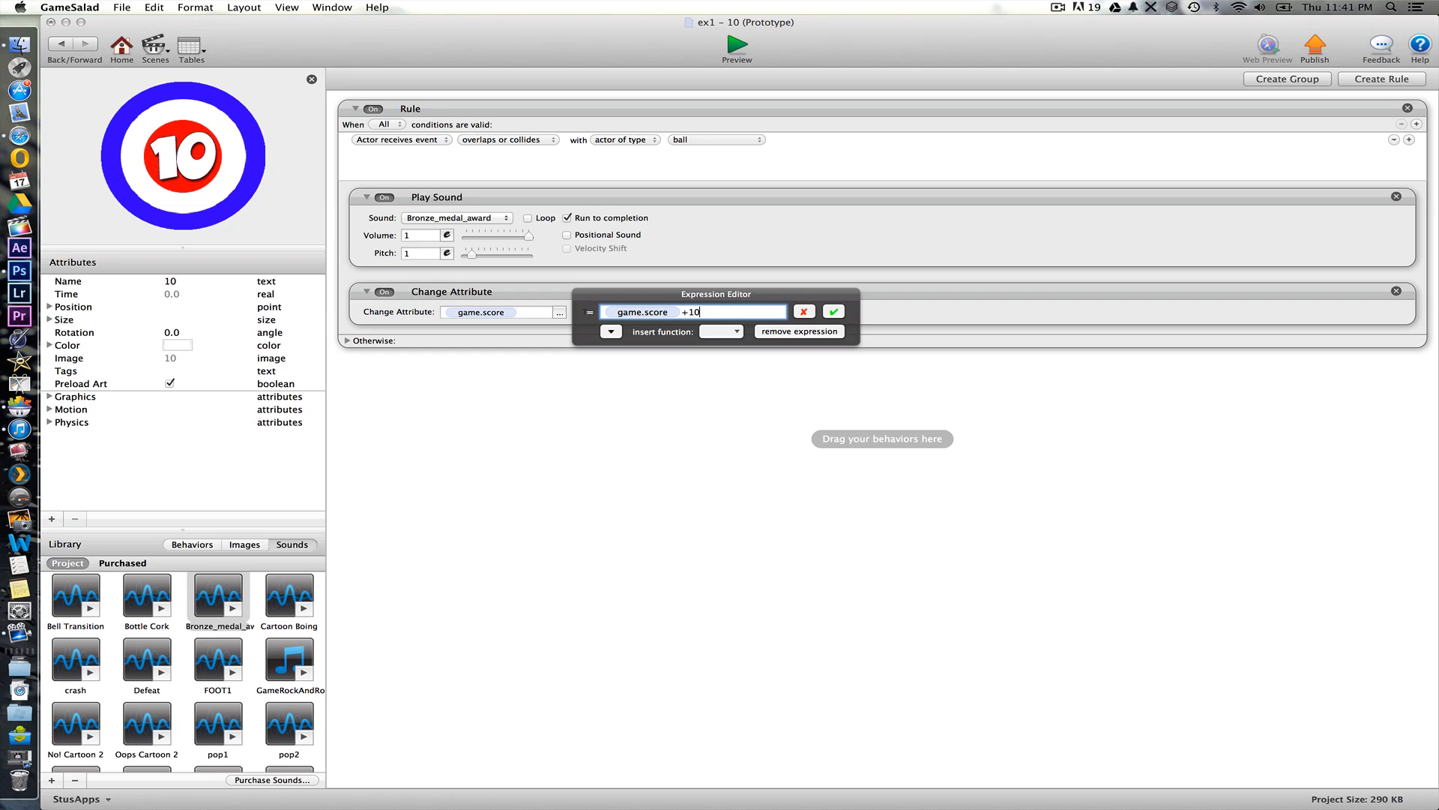
{"action": "left_click", "coordinate": [833, 312]}
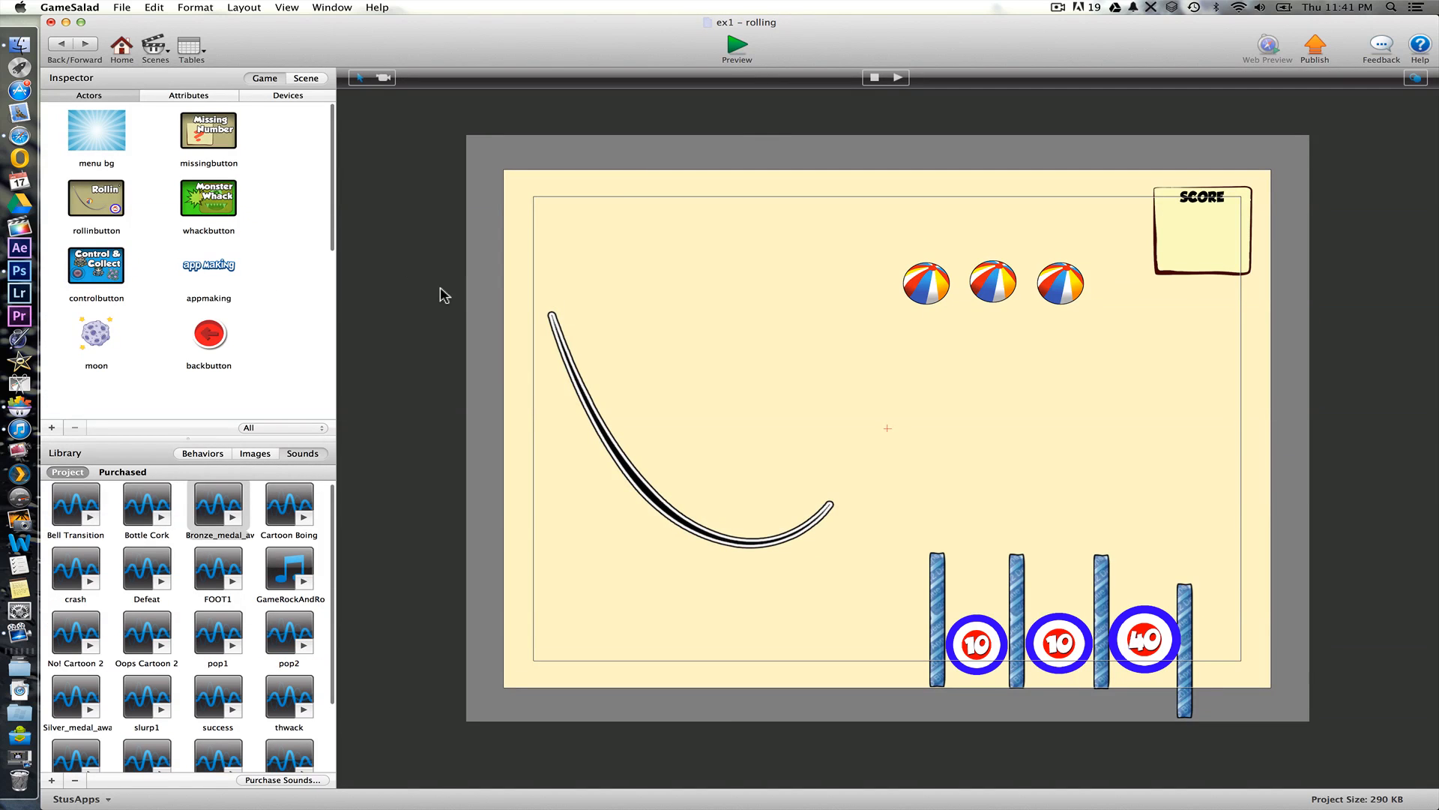
{"action": "mouse_move", "coordinate": [816, 255]}
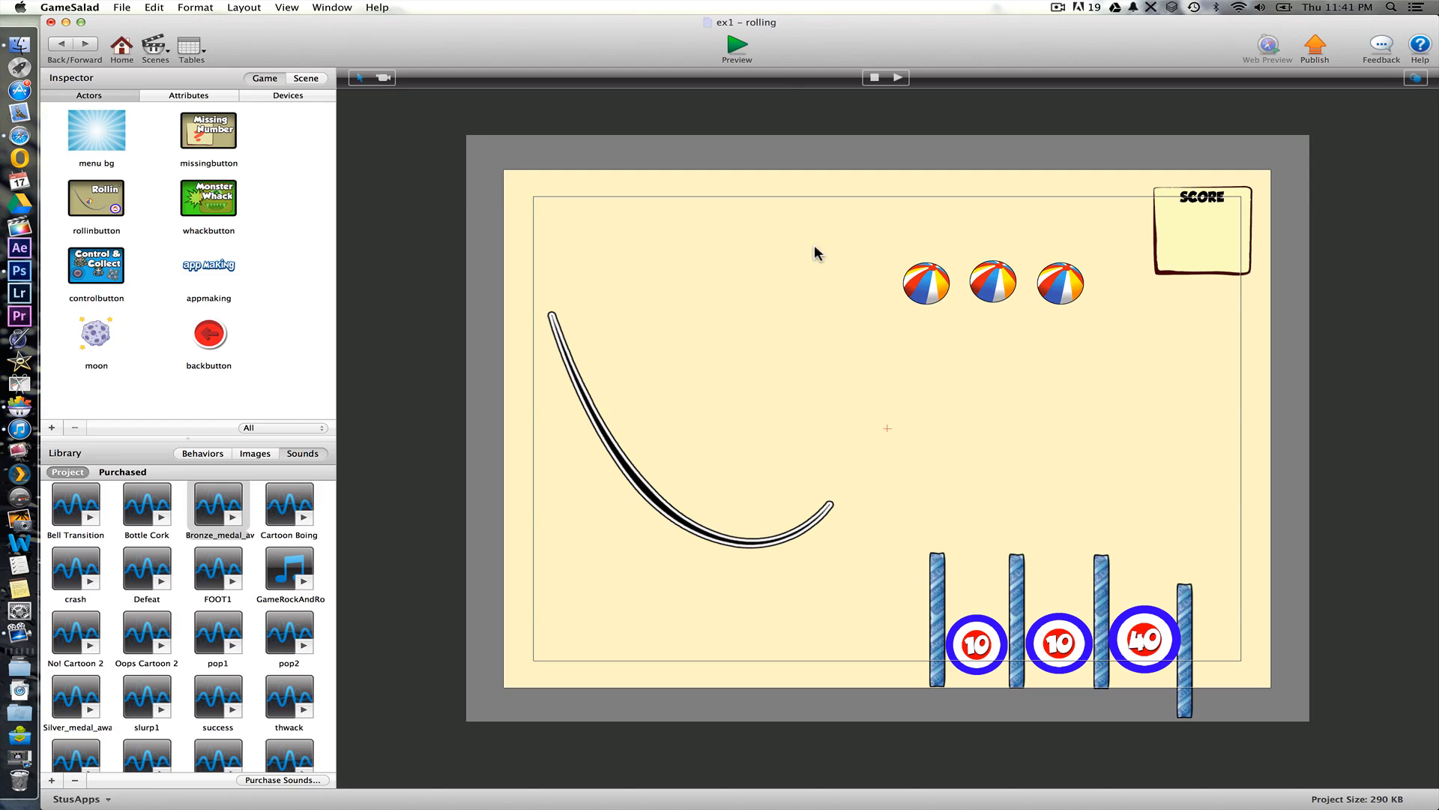
{"action": "left_click", "coordinate": [120, 7]}
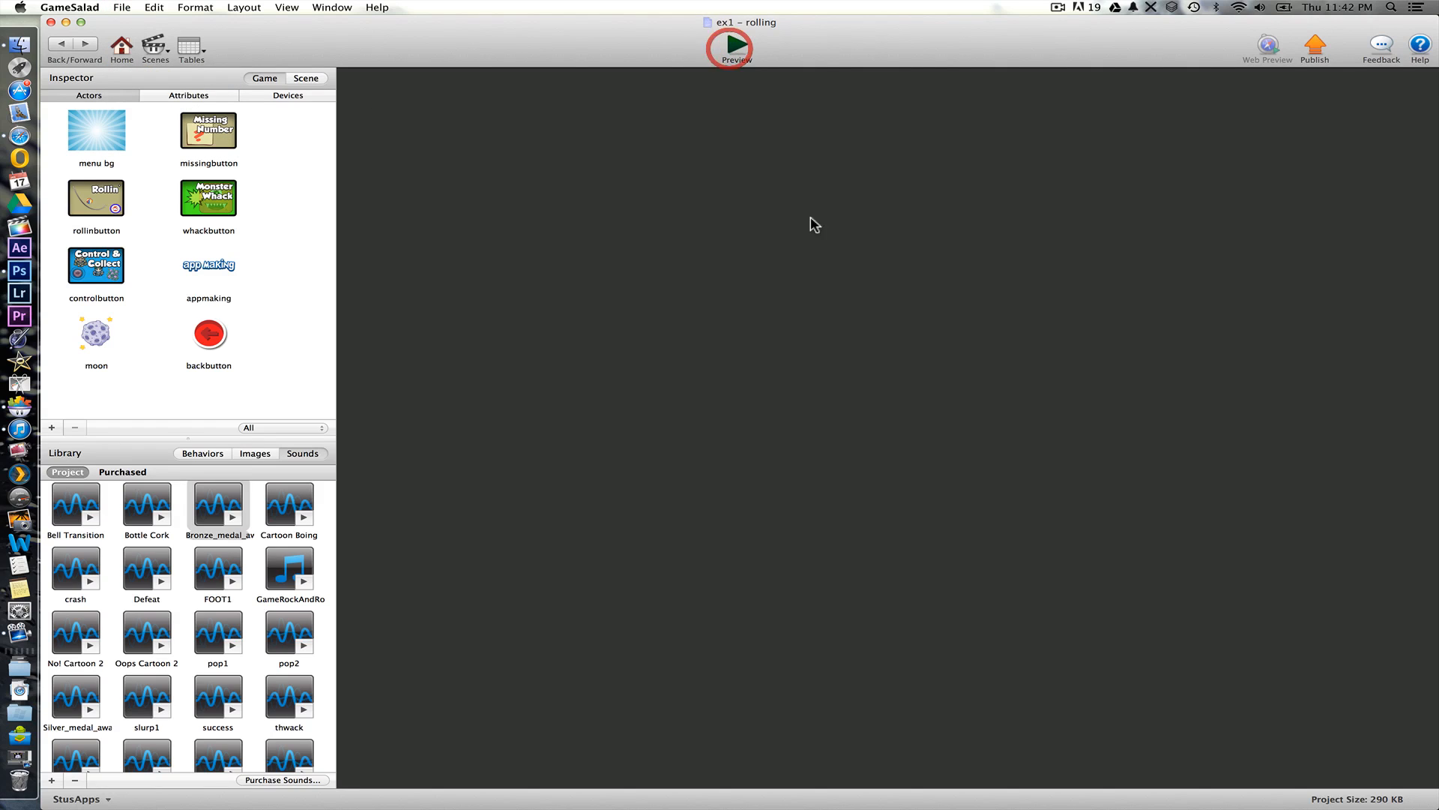
{"action": "left_click", "coordinate": [737, 47]}
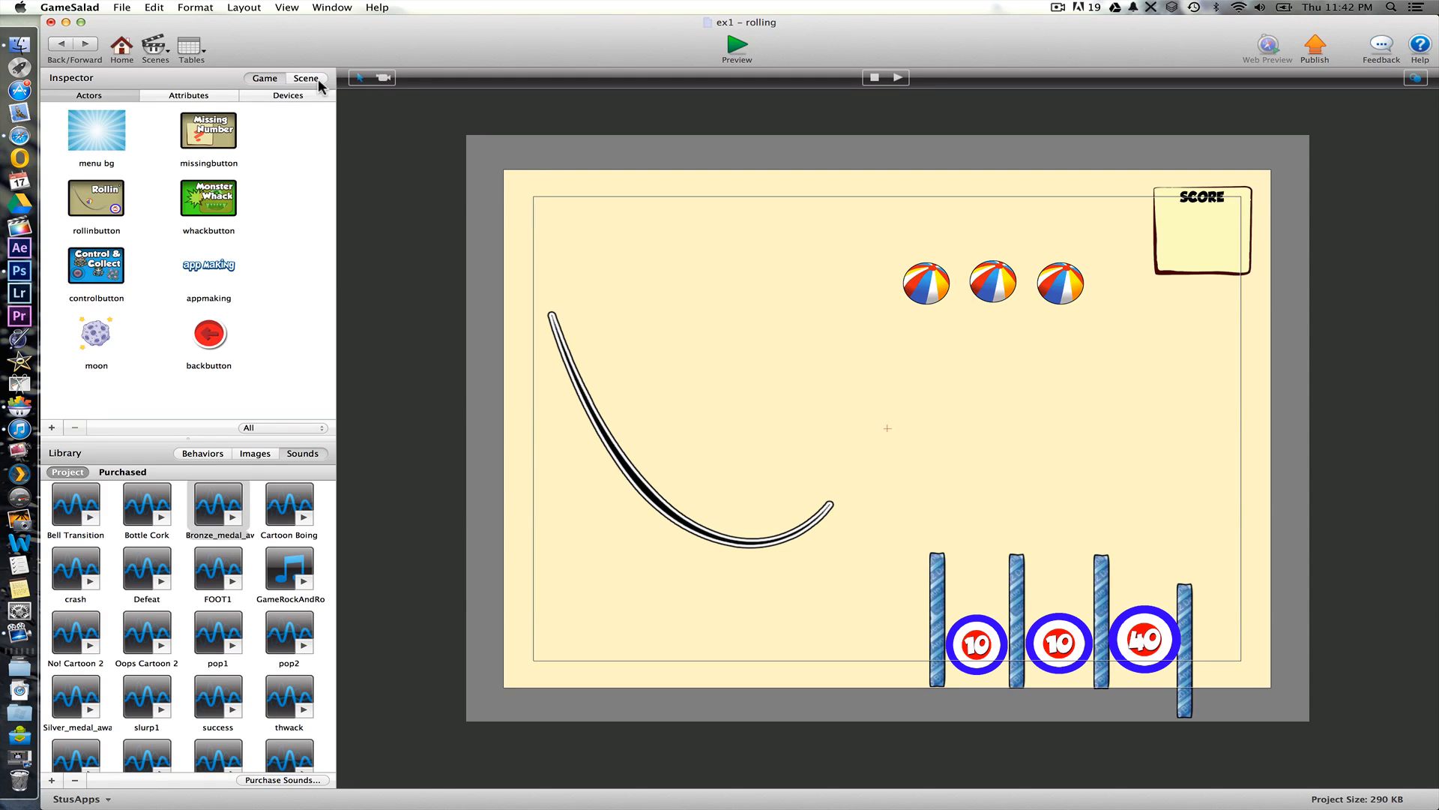
{"action": "mouse_move", "coordinate": [306, 78]}
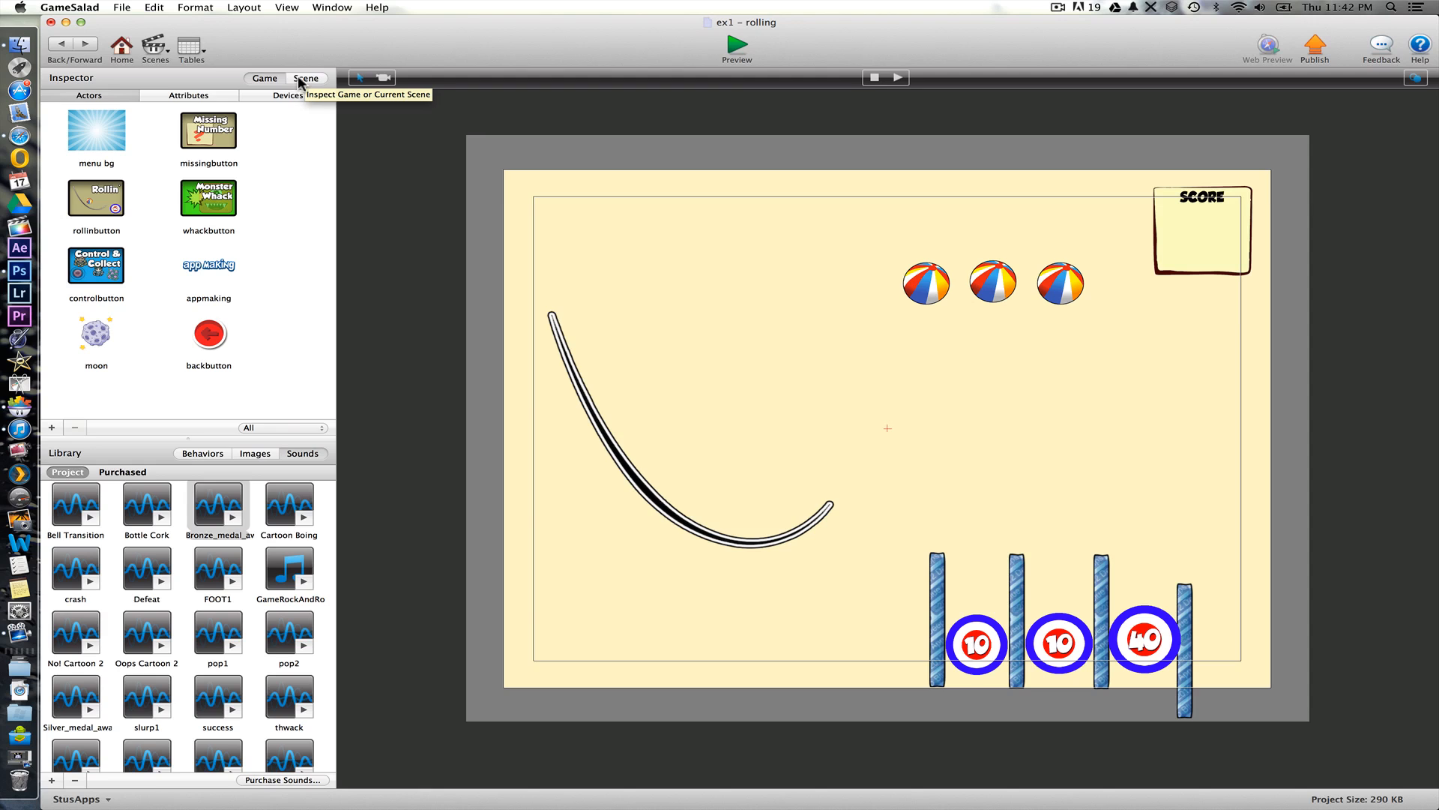
- Move the three ball entries to the top of the Background layer in Scene Layers
{"action": "left_click", "coordinate": [305, 78]}
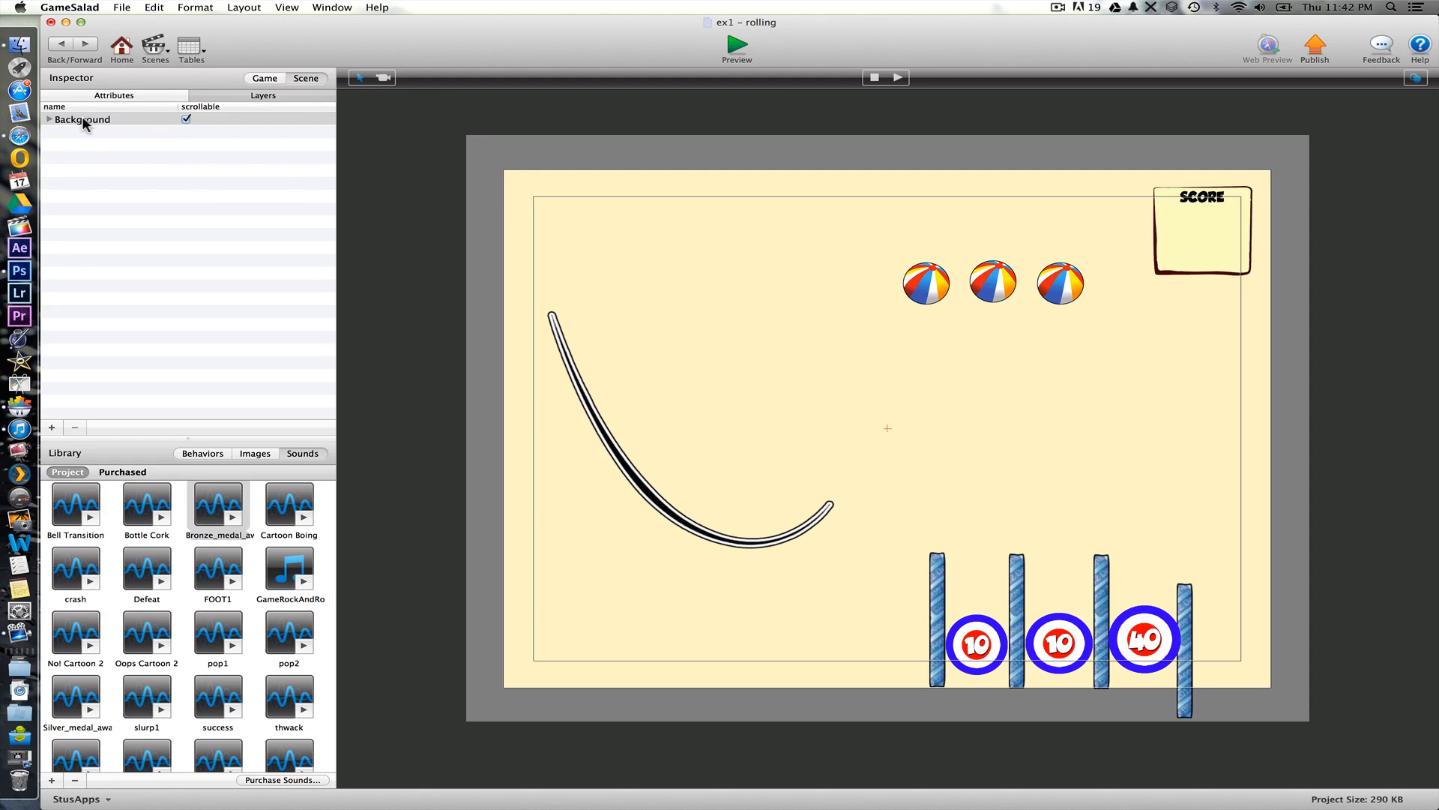
{"action": "left_click", "coordinate": [50, 119]}
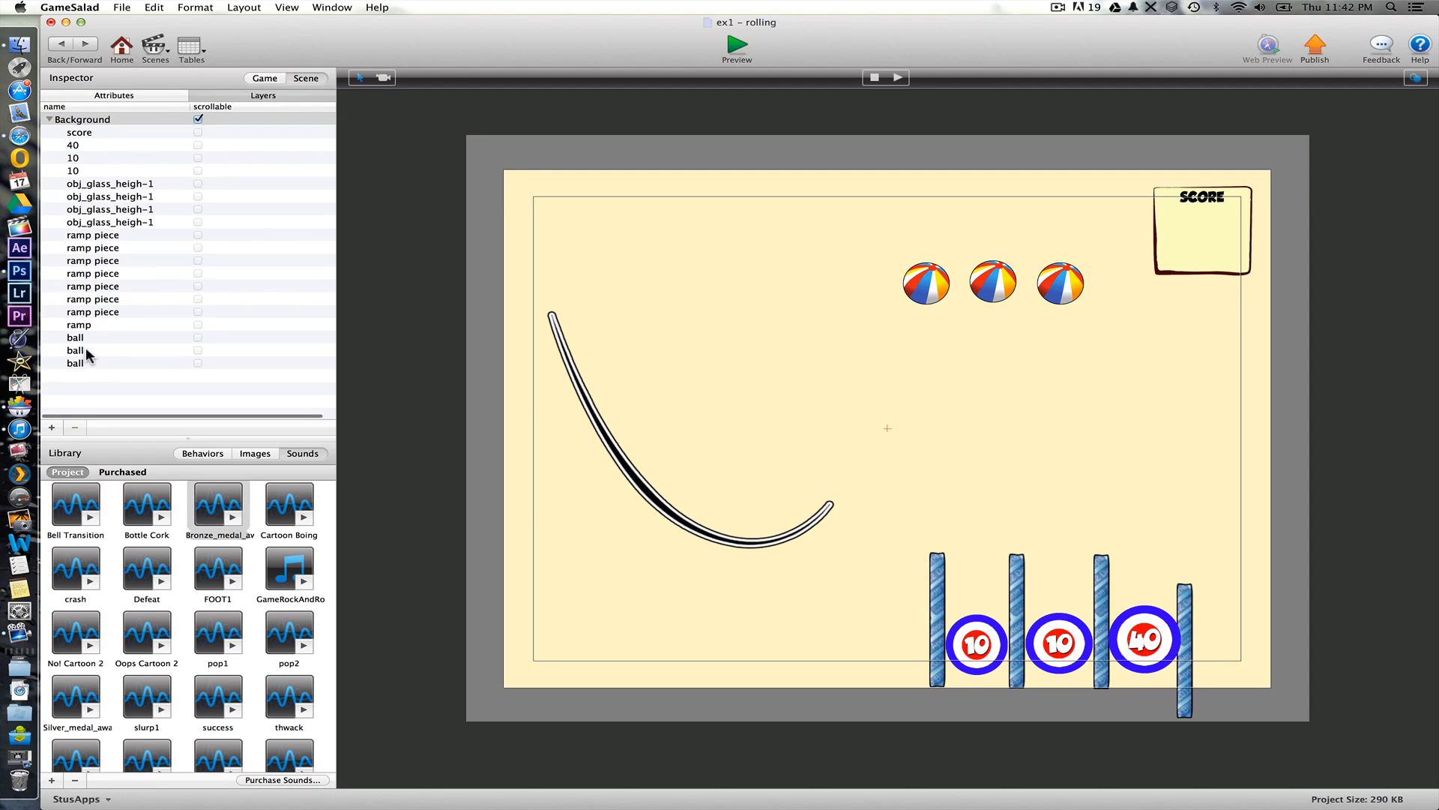
{"action": "left_click", "coordinate": [82, 118]}
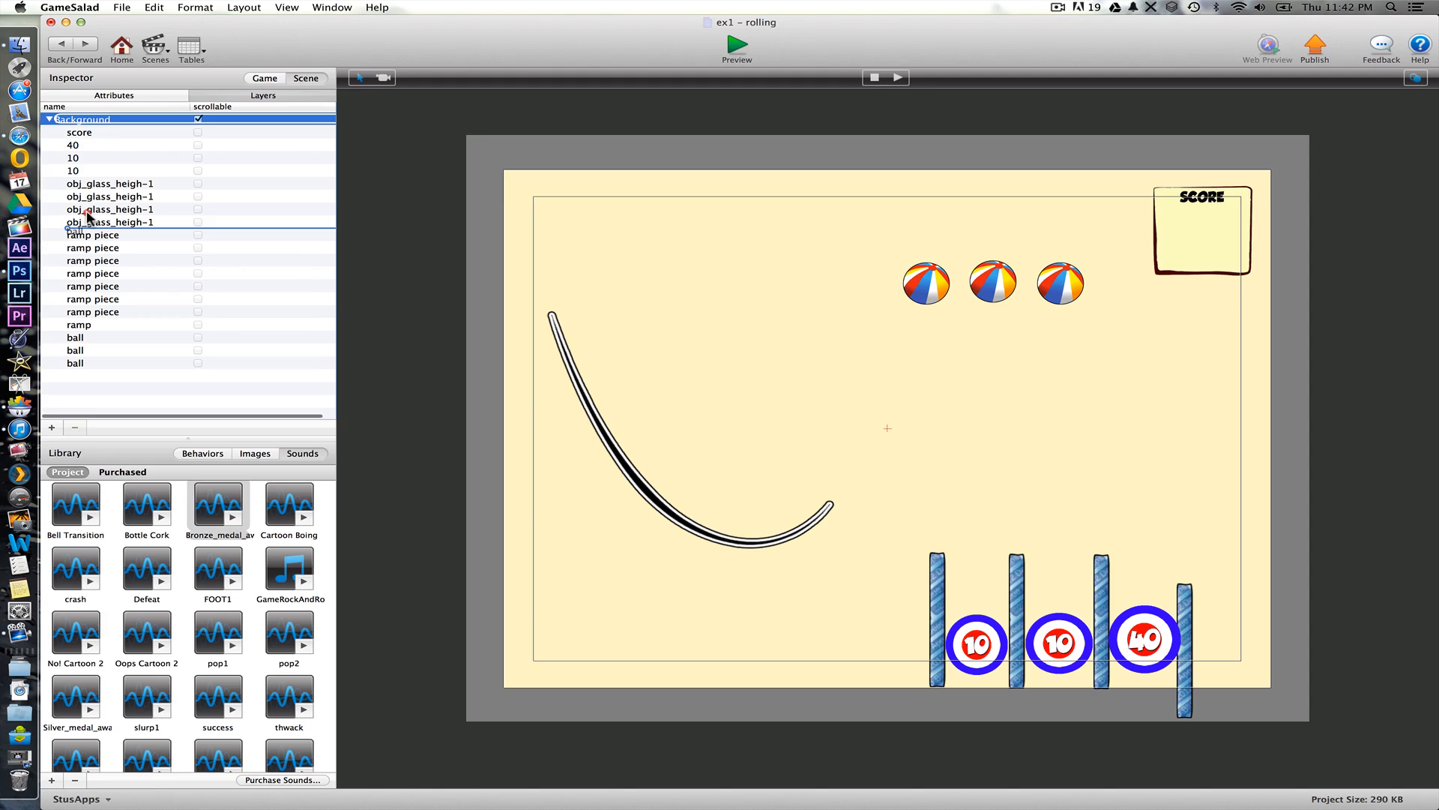
{"action": "left_click", "coordinate": [1060, 282]}
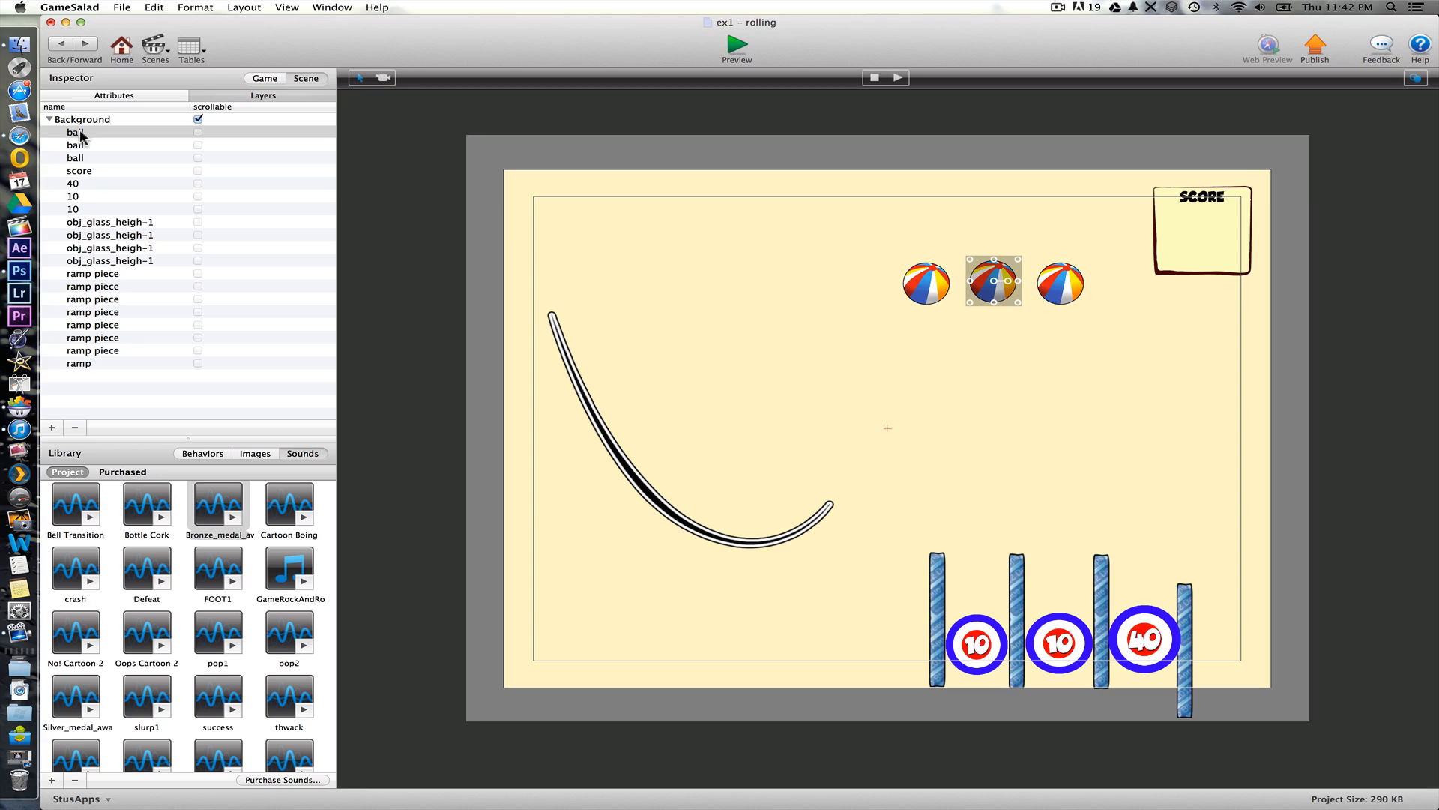
- Navigate back to the rolling scene through the Scenes list
{"action": "left_click", "coordinate": [60, 43]}
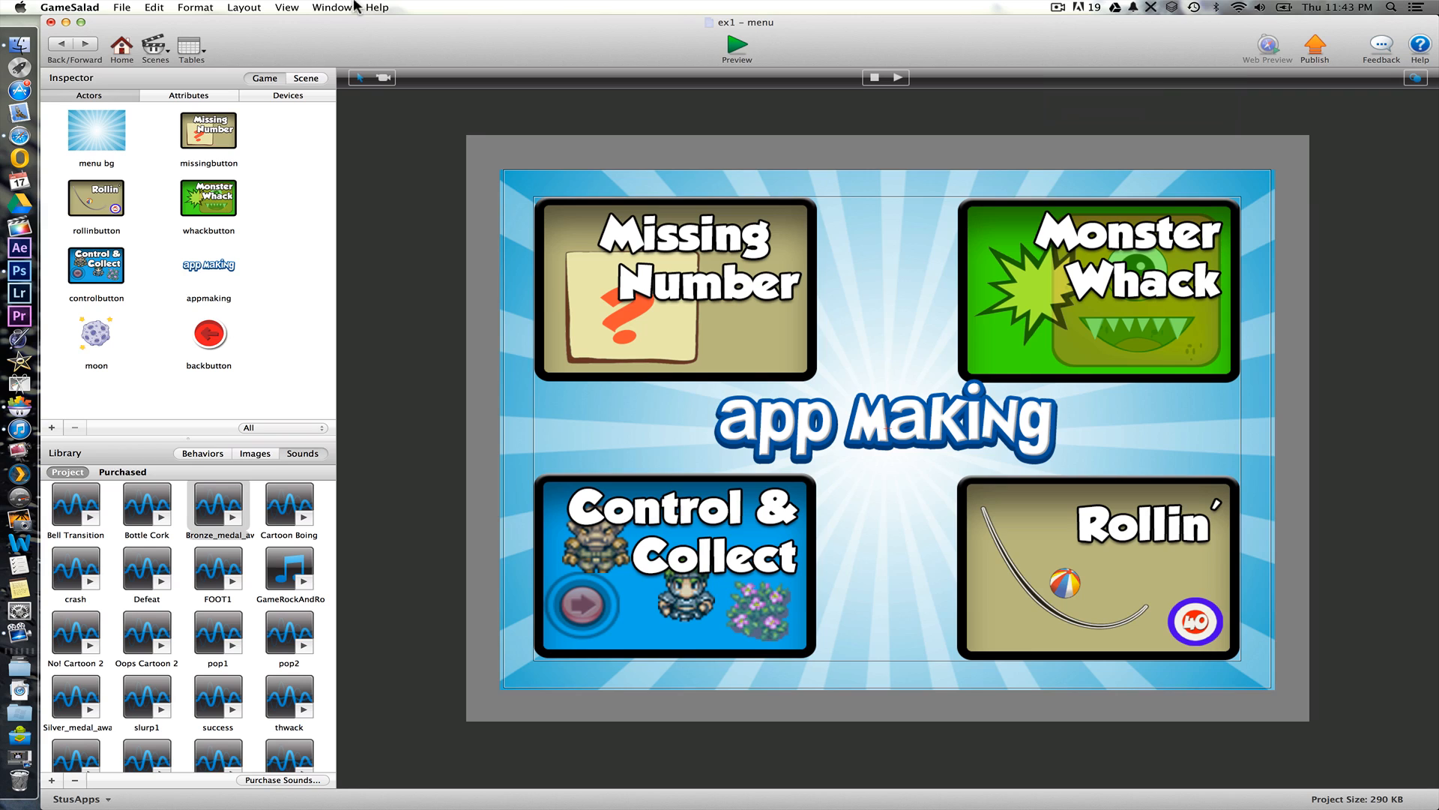
{"action": "left_click", "coordinate": [154, 48]}
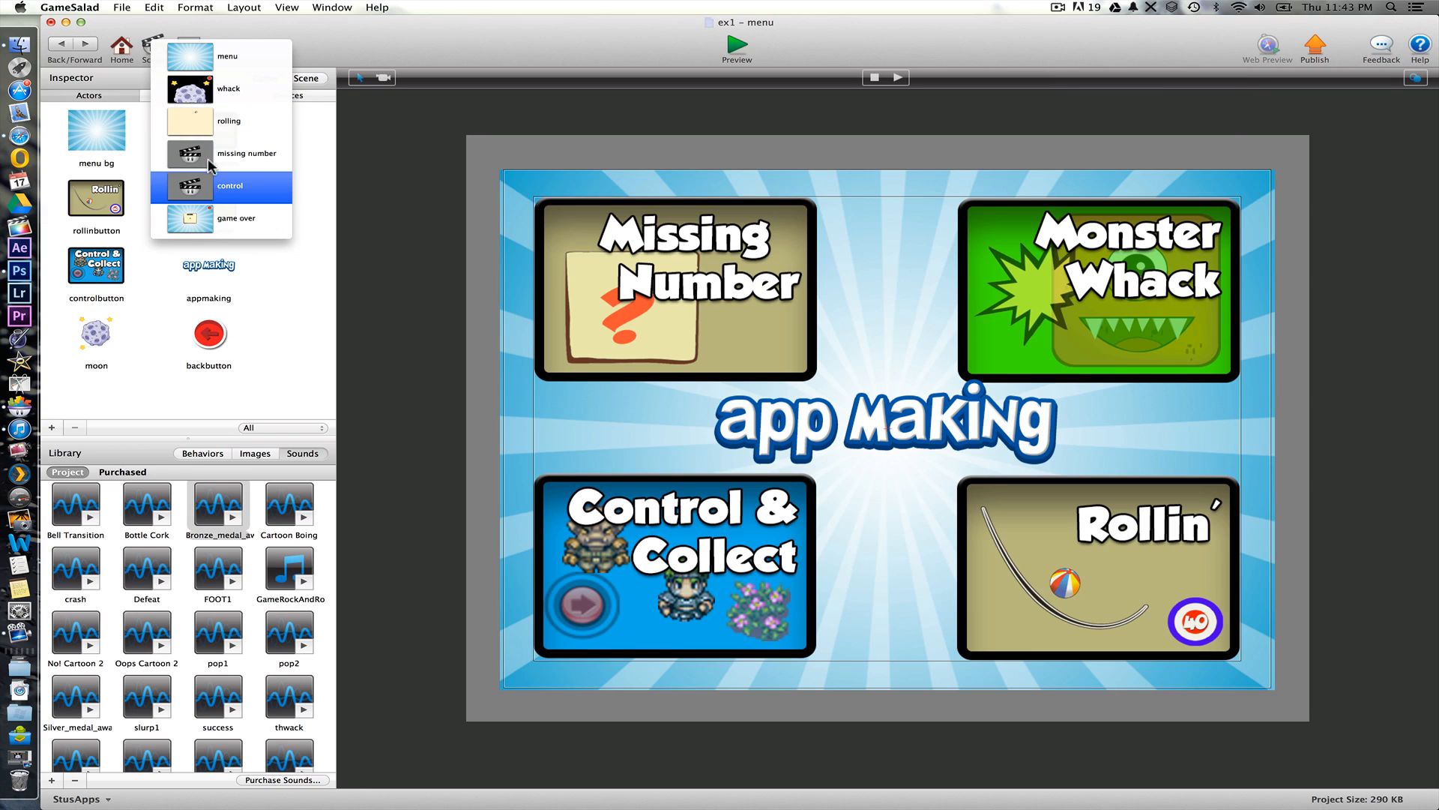
{"action": "left_click", "coordinate": [227, 120]}
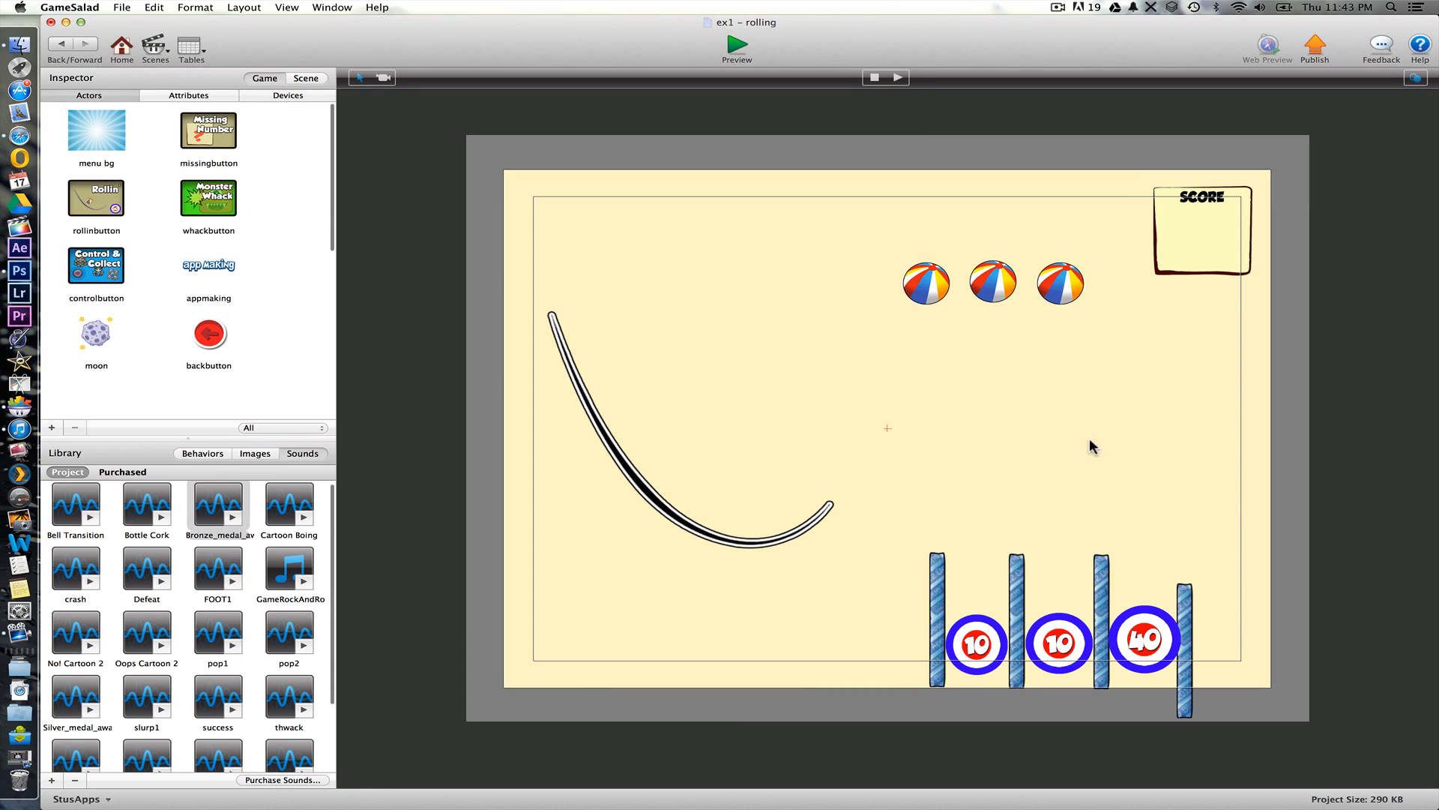
{"action": "mouse_move", "coordinate": [898, 448]}
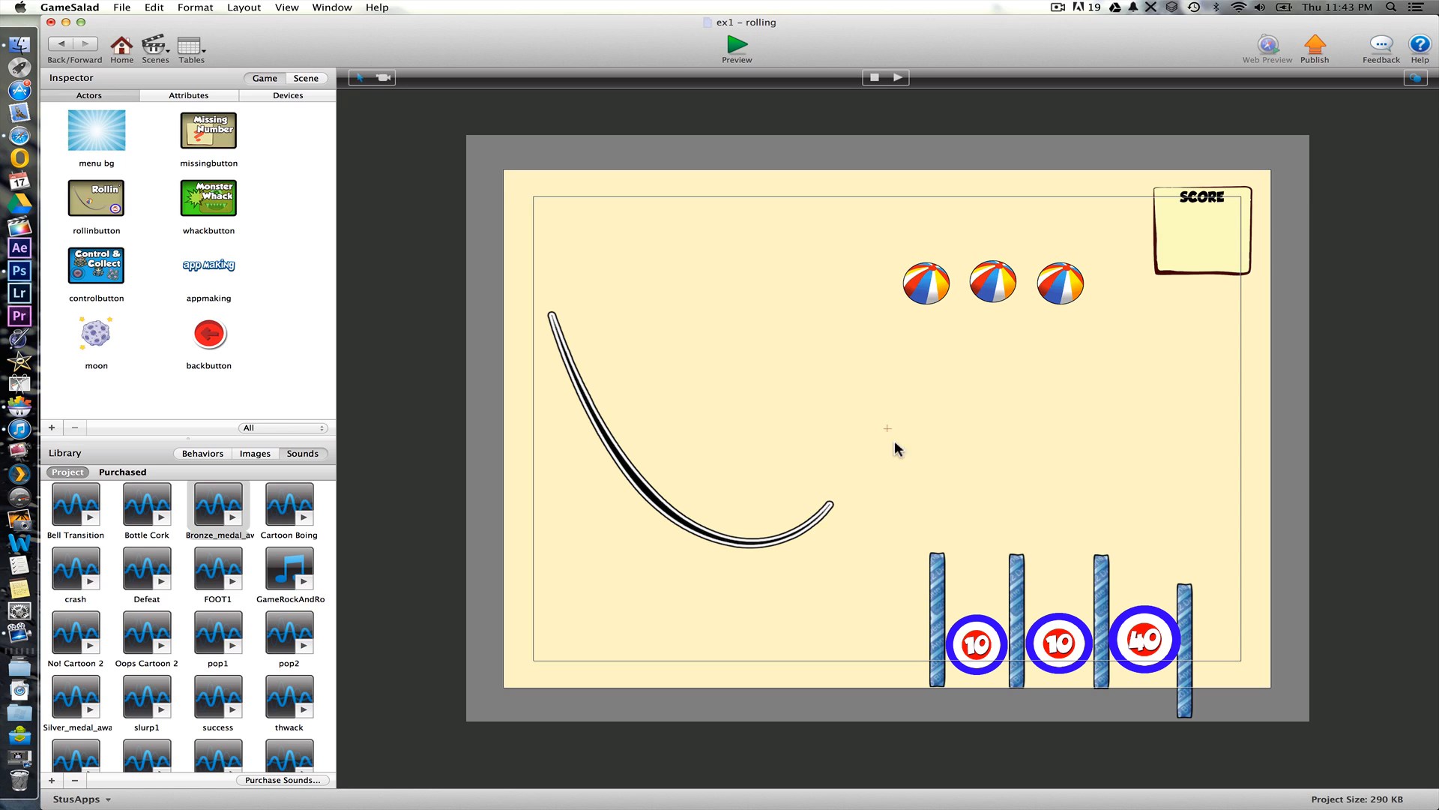
- Create a new actor named wall and place instances along the scene's right and bottom edges
{"action": "scroll", "scroll_direction": "down", "scroll_amount": 3}
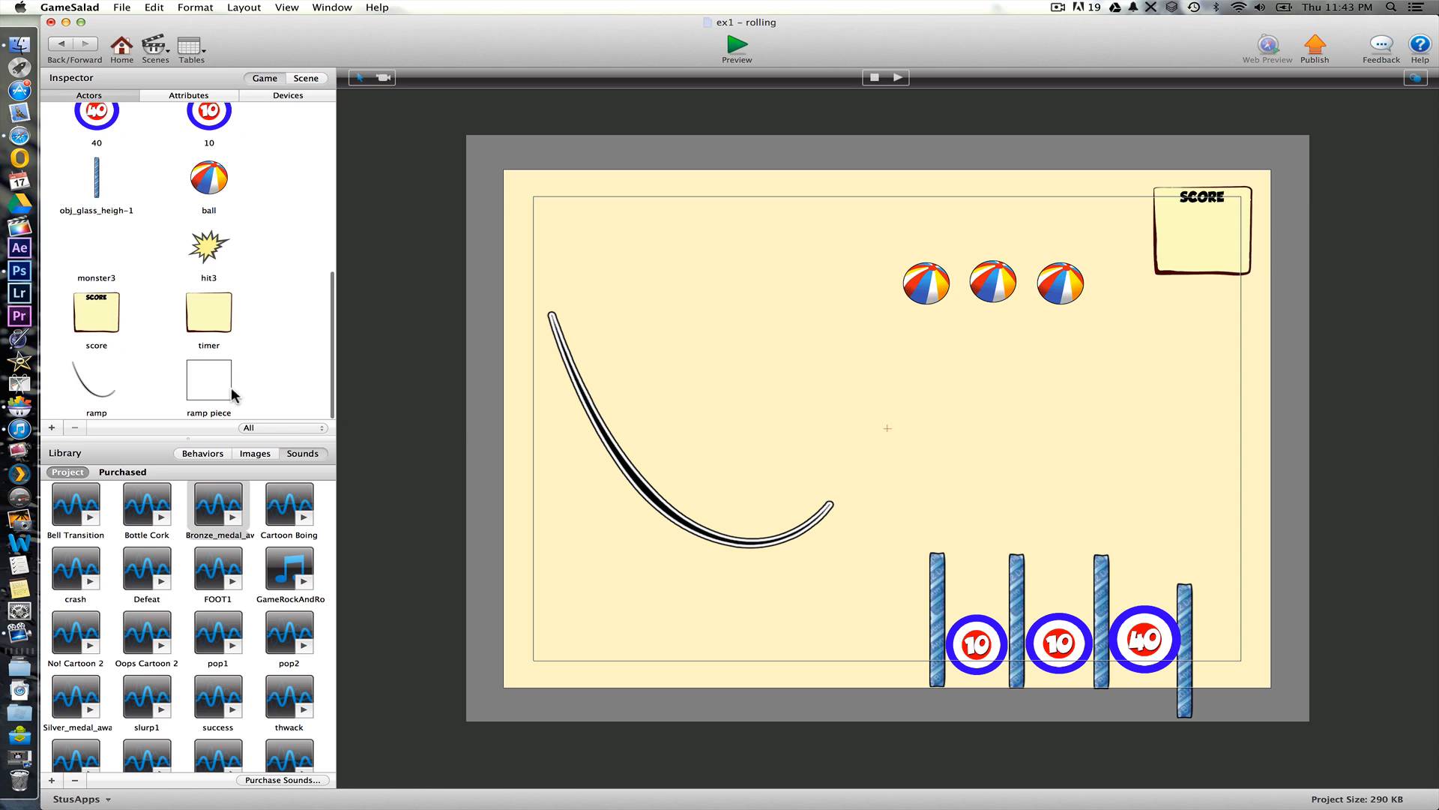
{"action": "mouse_move", "coordinate": [57, 436]}
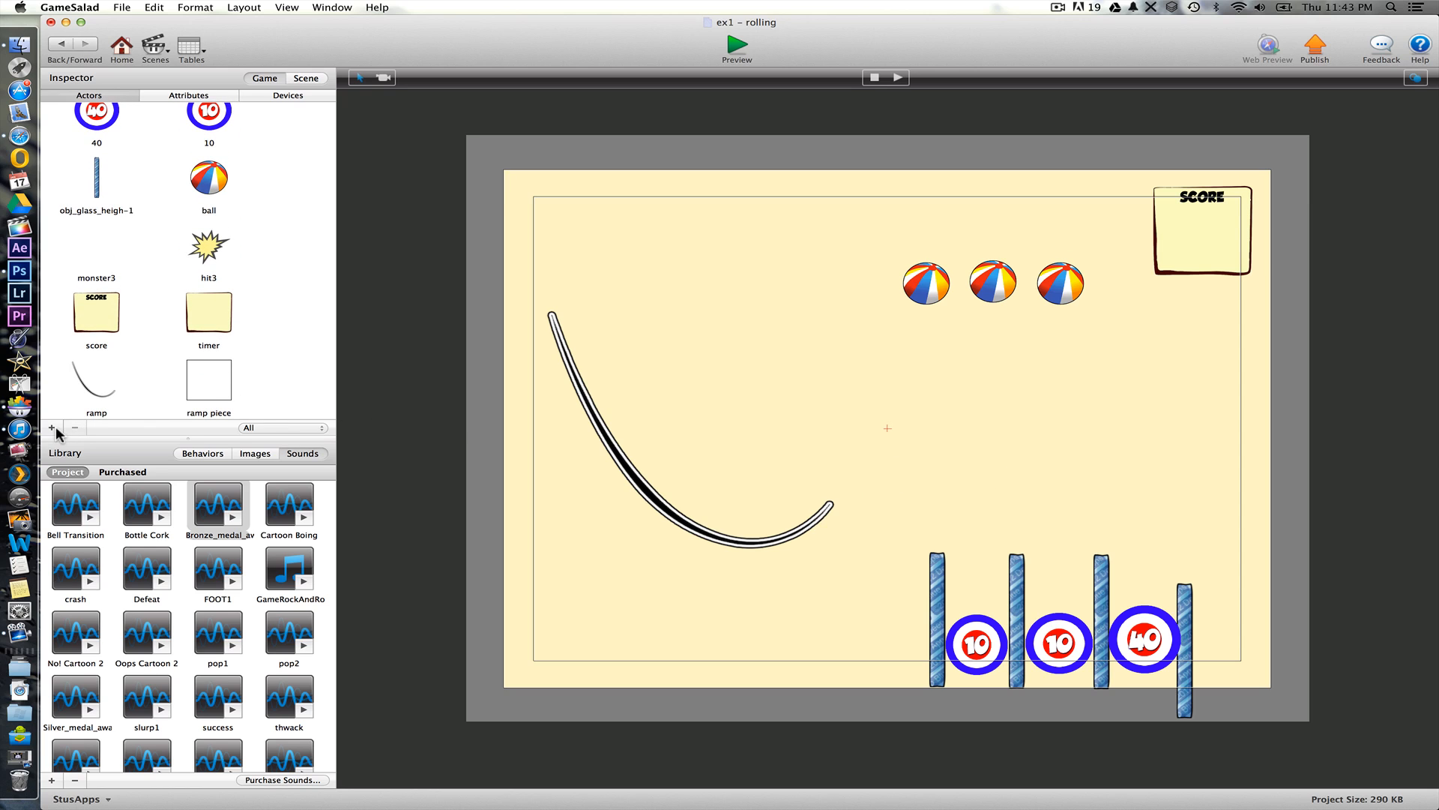
{"action": "left_click", "coordinate": [51, 427]}
{"action": "type", "text": "wall"}
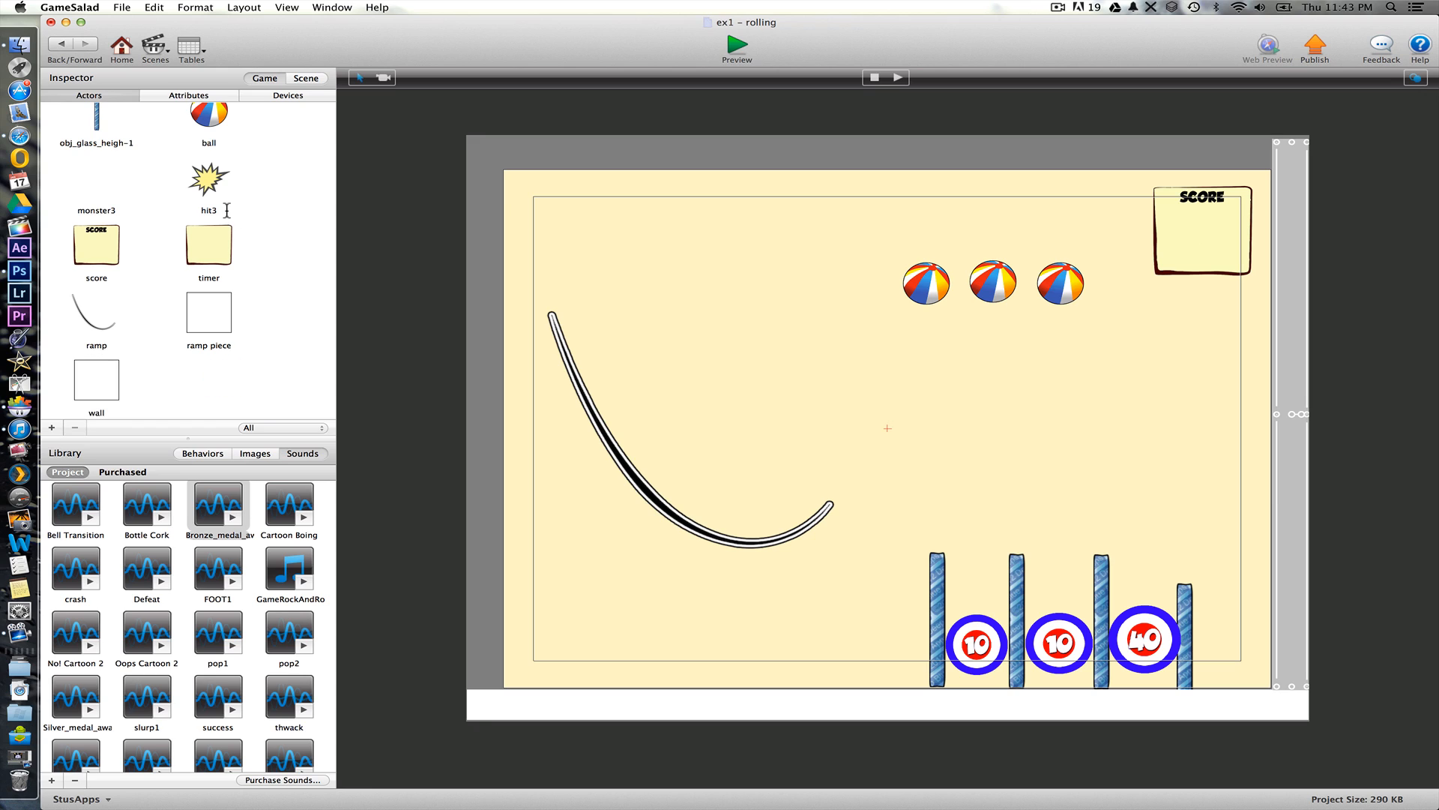
{"action": "mouse_move", "coordinate": [233, 177]}
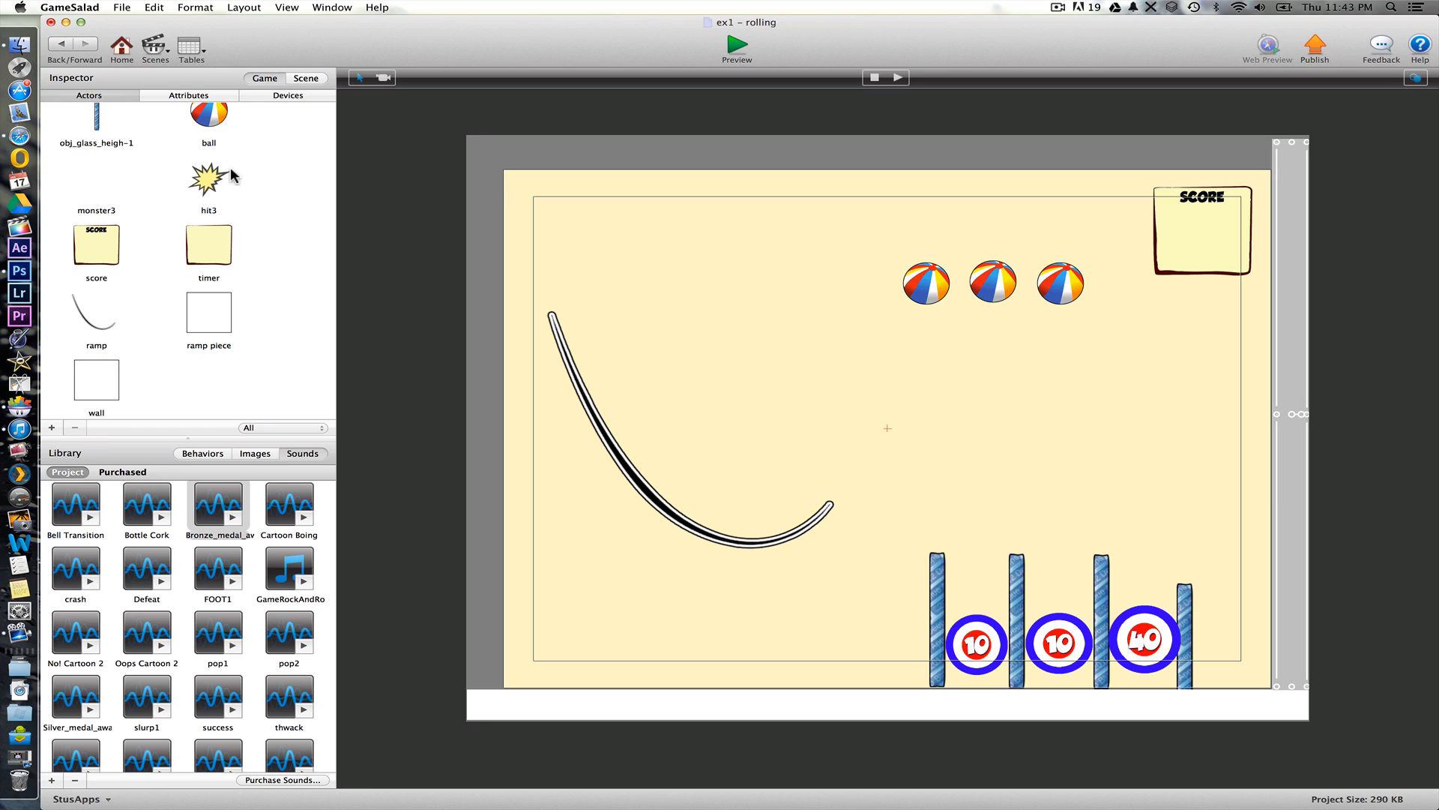
{"action": "mouse_move", "coordinate": [439, 293]}
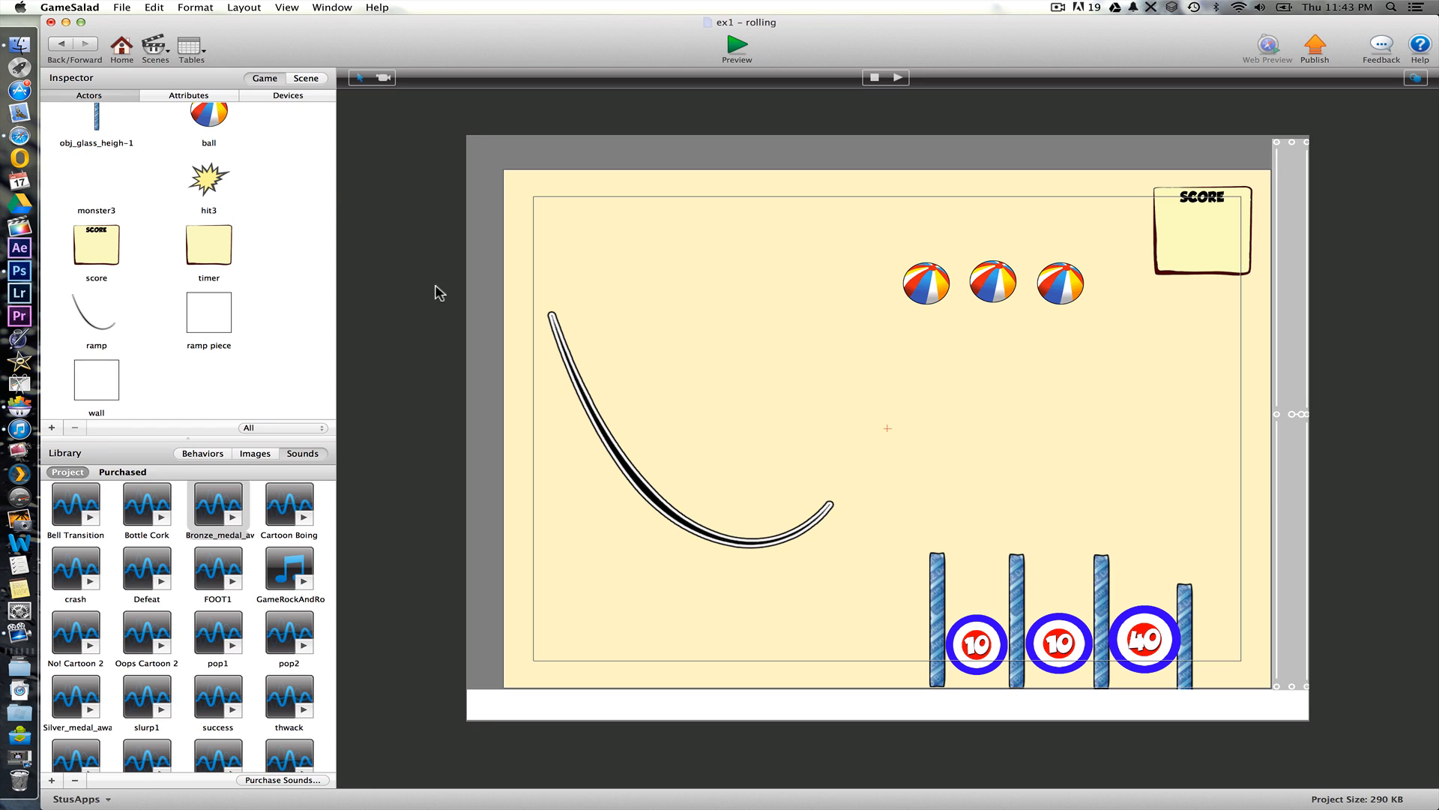
{"action": "mouse_move", "coordinate": [735, 607]}
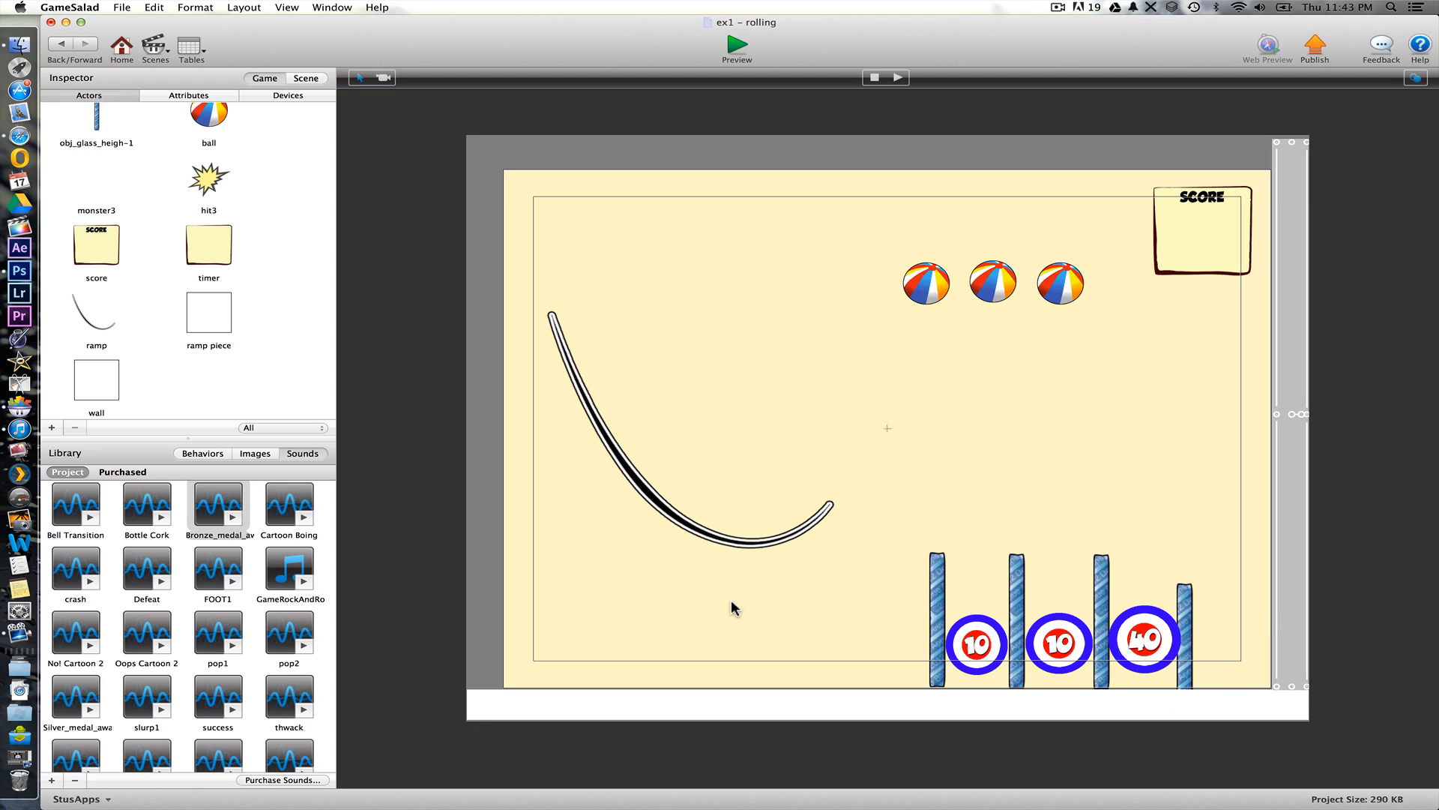
{"action": "mouse_move", "coordinate": [523, 706]}
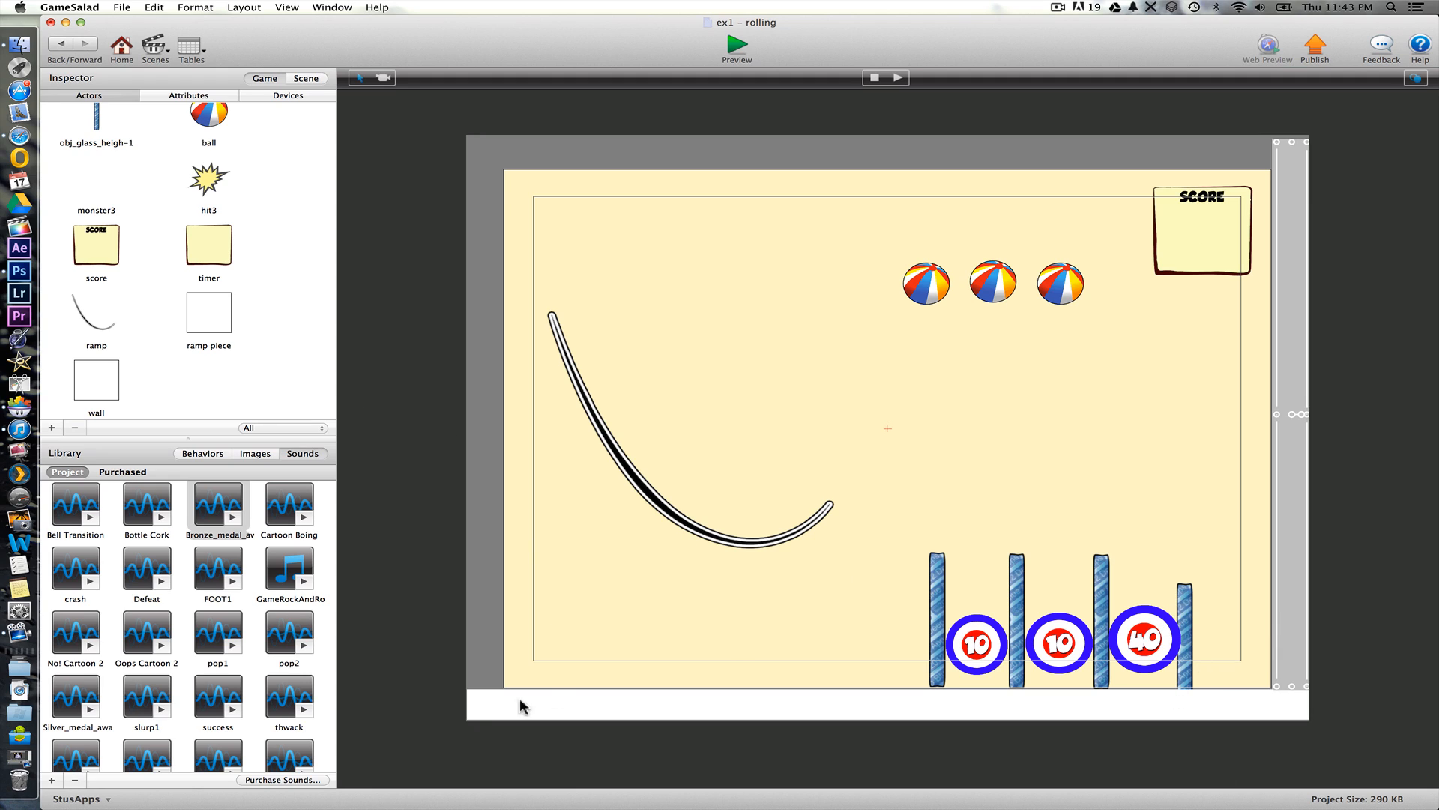
{"action": "mouse_move", "coordinate": [831, 705]}
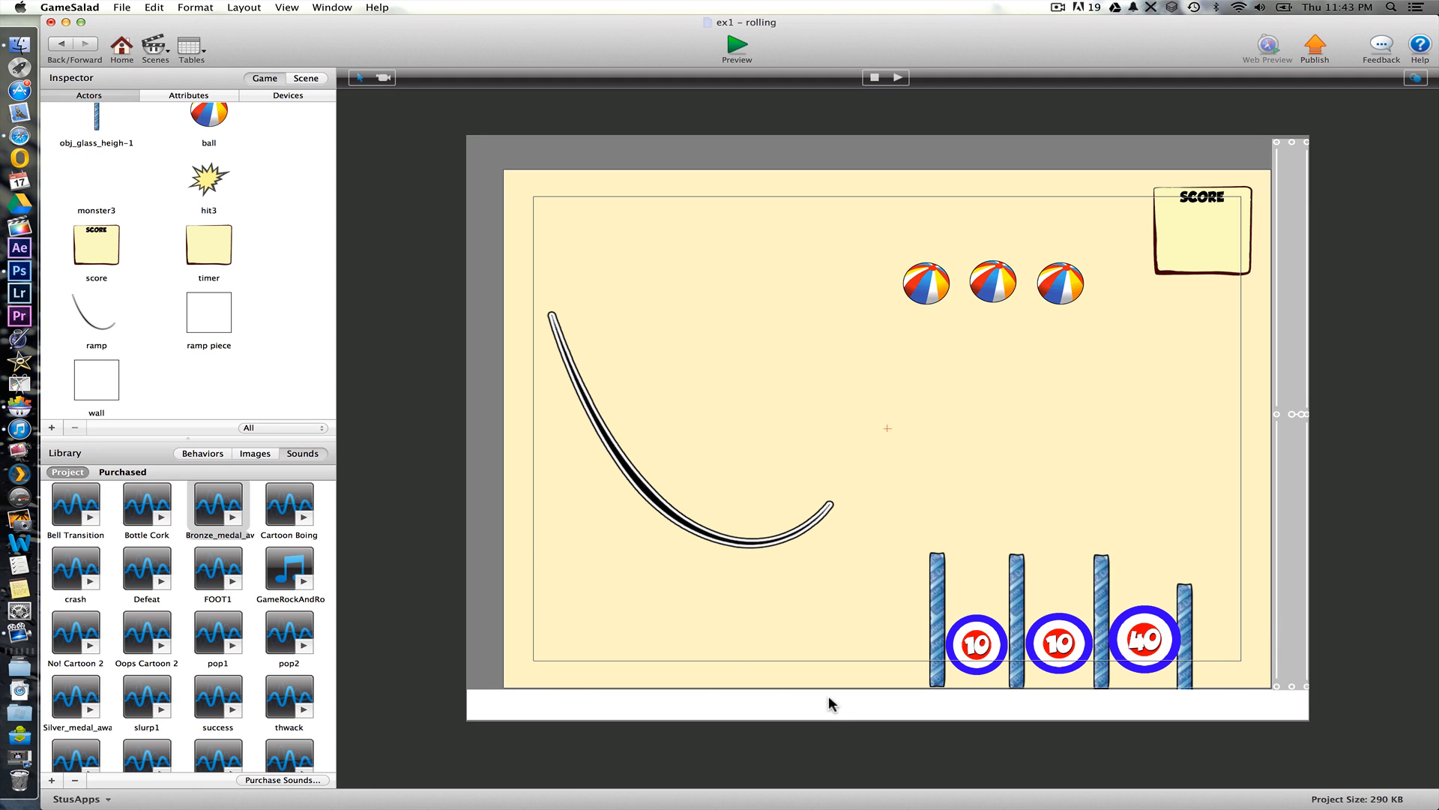
- Add a new integer game attribute named 'balls left' in the Inspector's Attributes list
{"action": "left_click", "coordinate": [189, 96]}
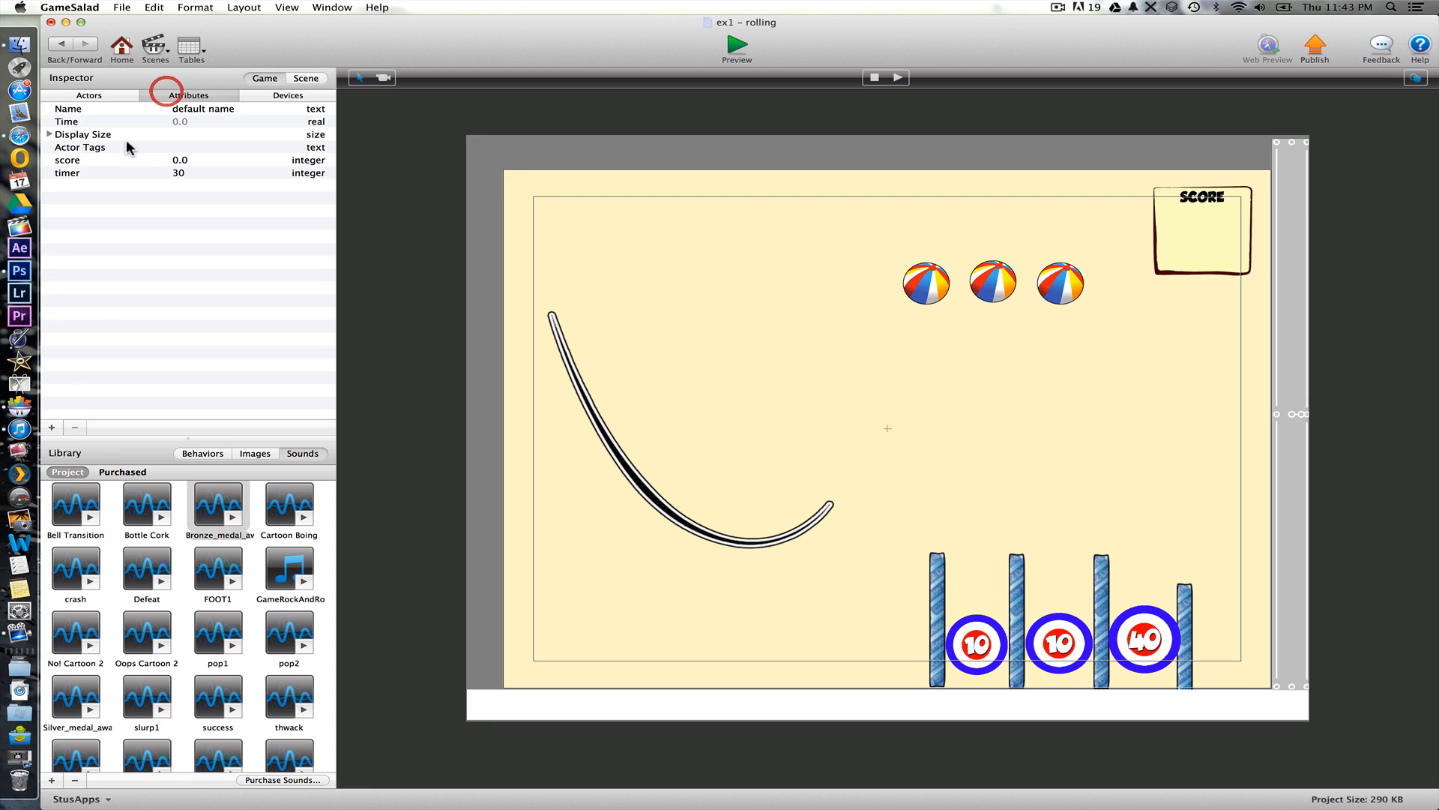
{"action": "left_click", "coordinate": [51, 428]}
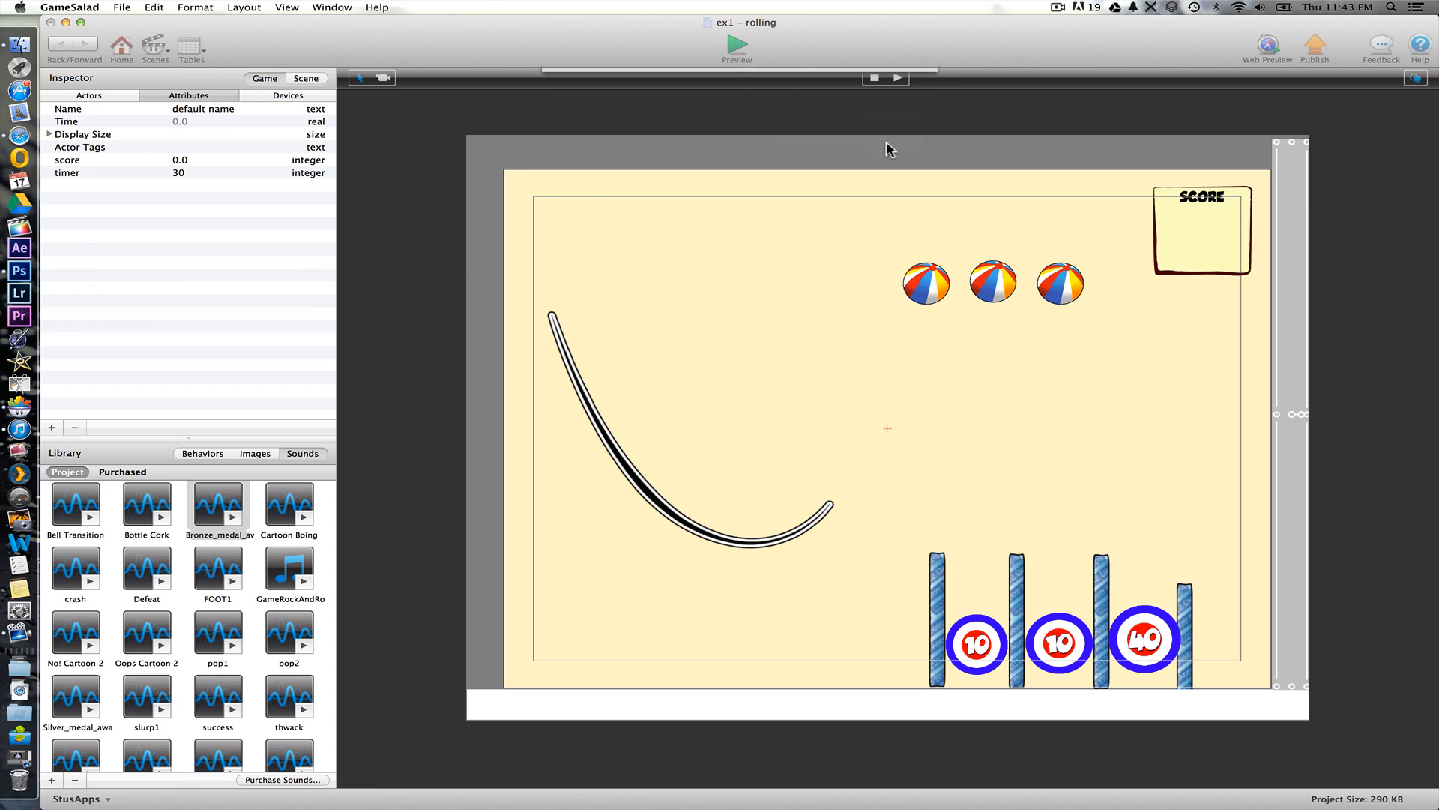
{"action": "left_click", "coordinate": [51, 427]}
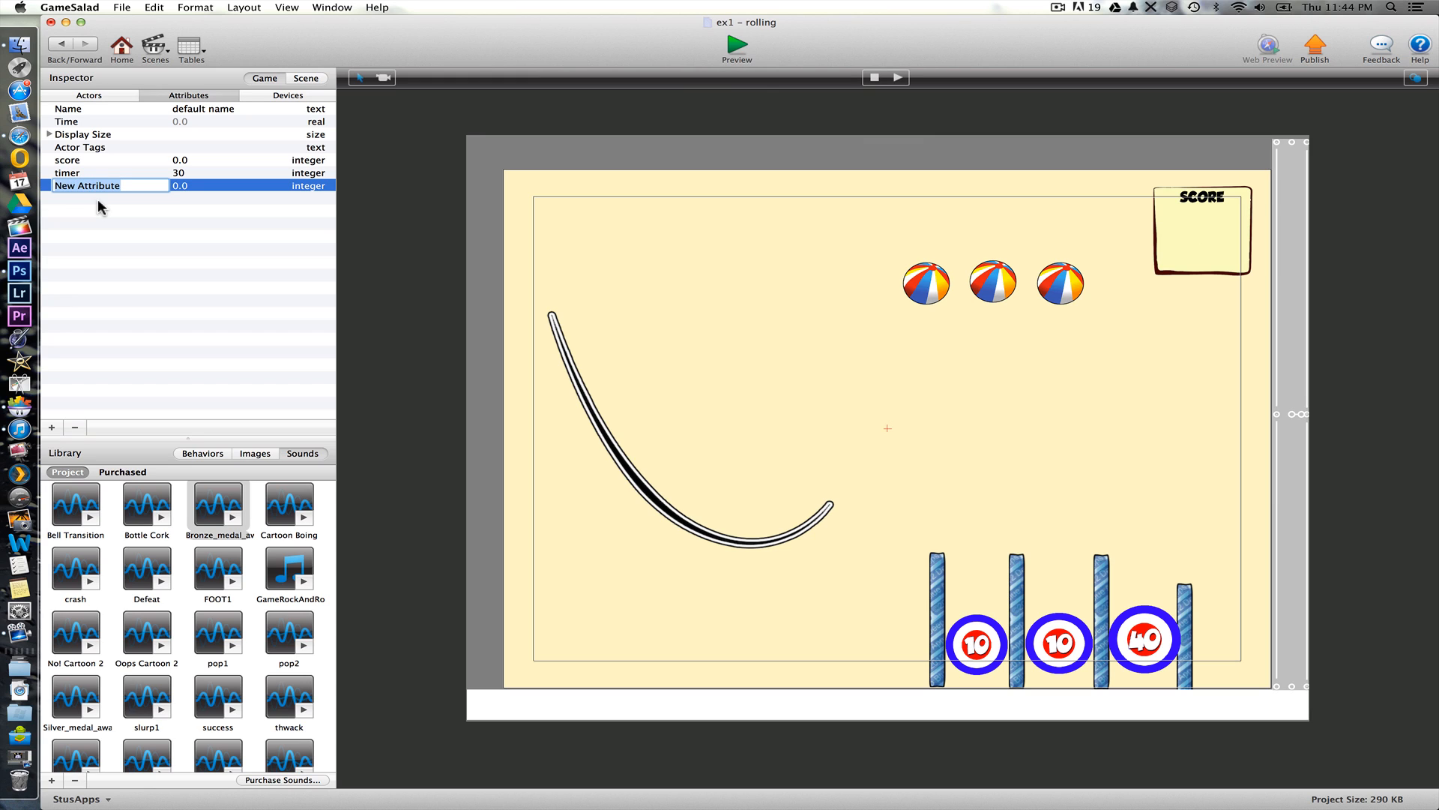
{"action": "type", "text": "balls"}
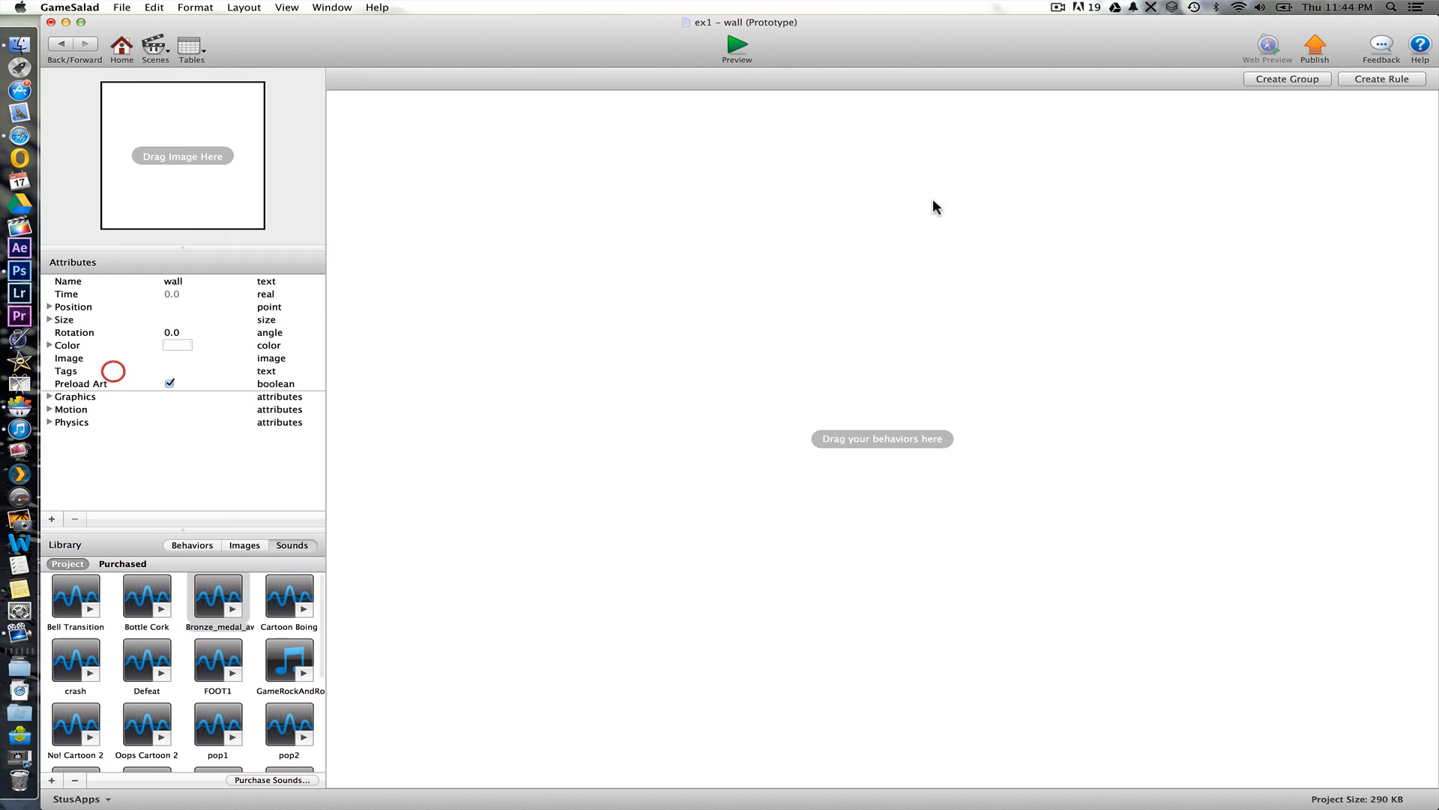
- Create a wall rule triggered when it overlaps or collides with an actor of type ball
{"action": "left_click", "coordinate": [1381, 78]}
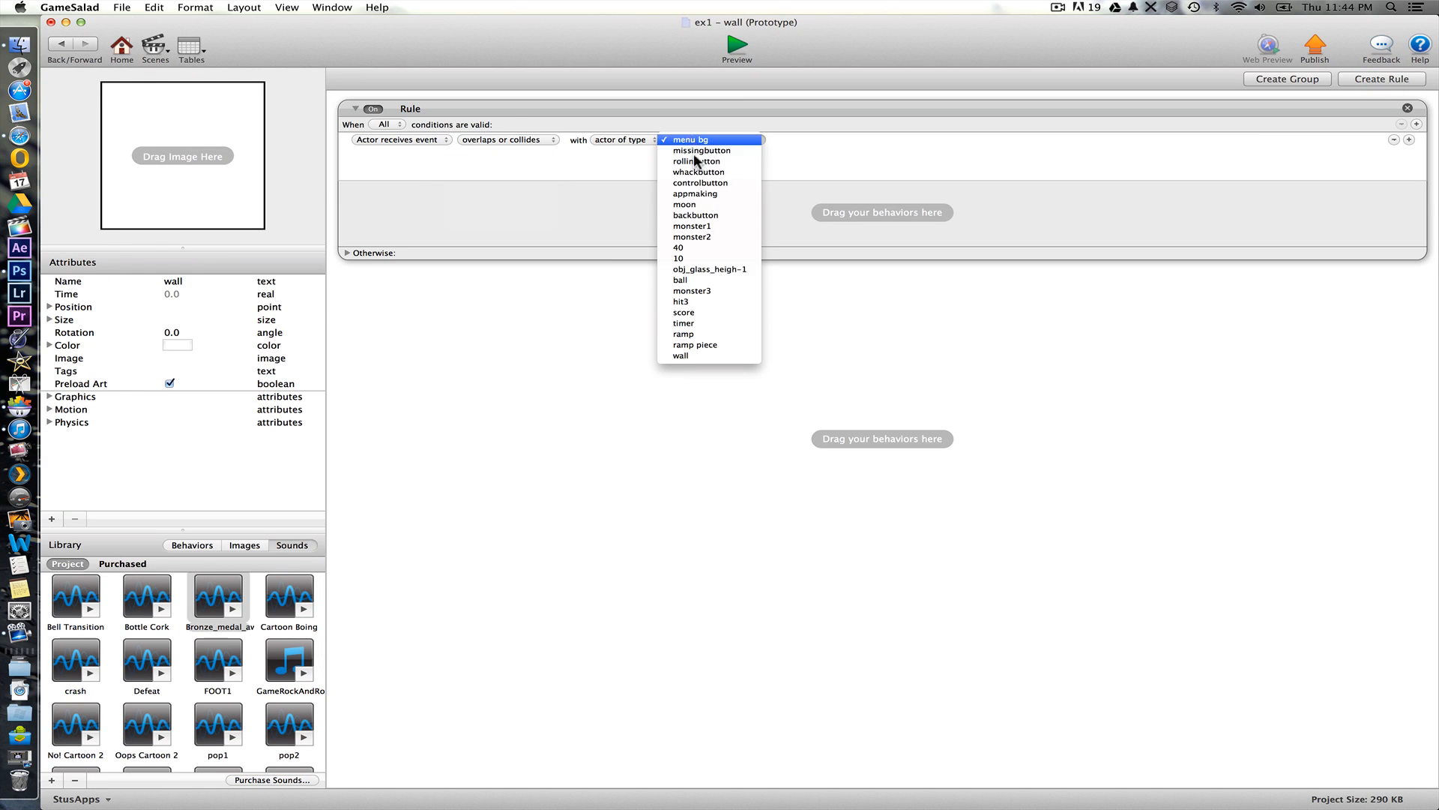
{"action": "mouse_move", "coordinate": [710, 290]}
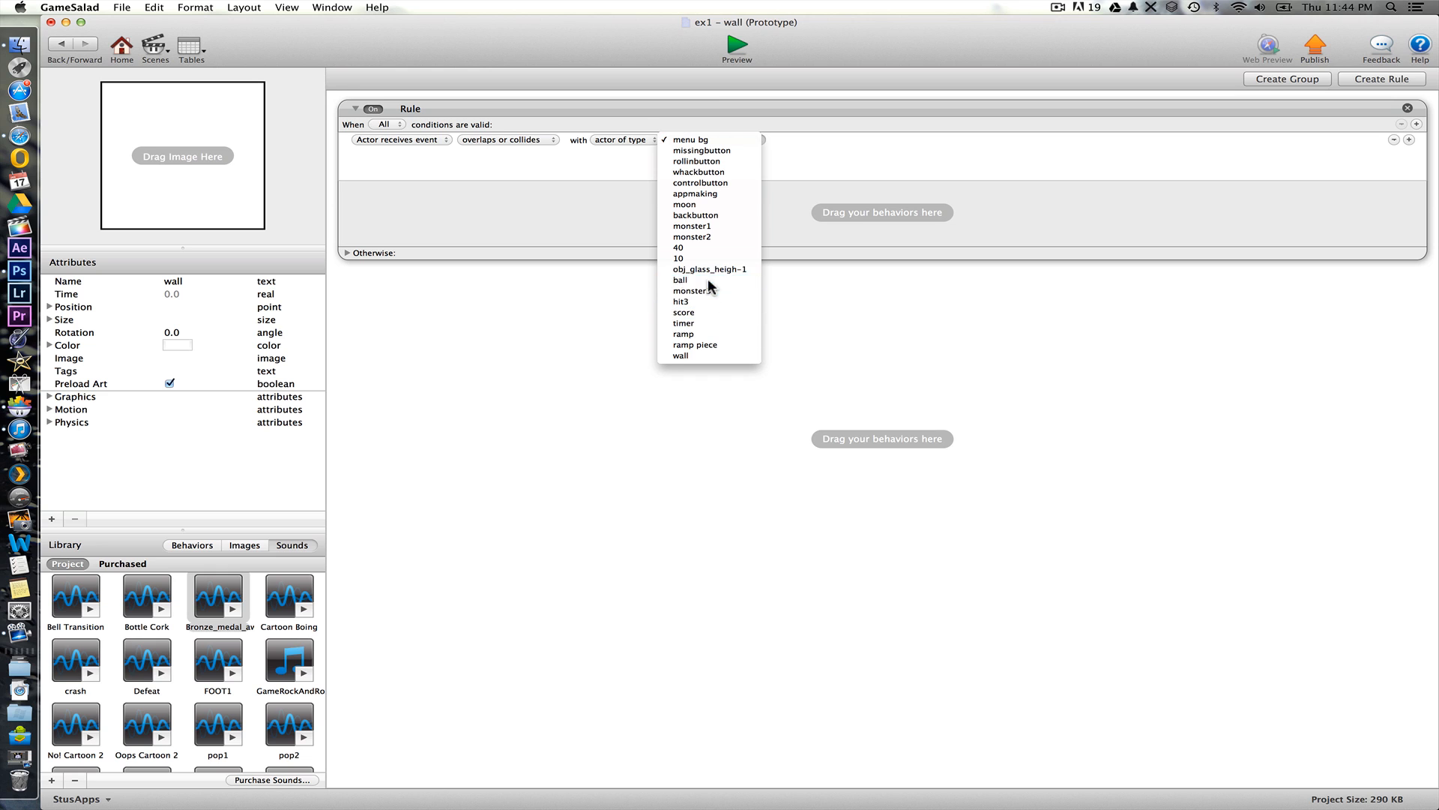
{"action": "left_click", "coordinate": [680, 280]}
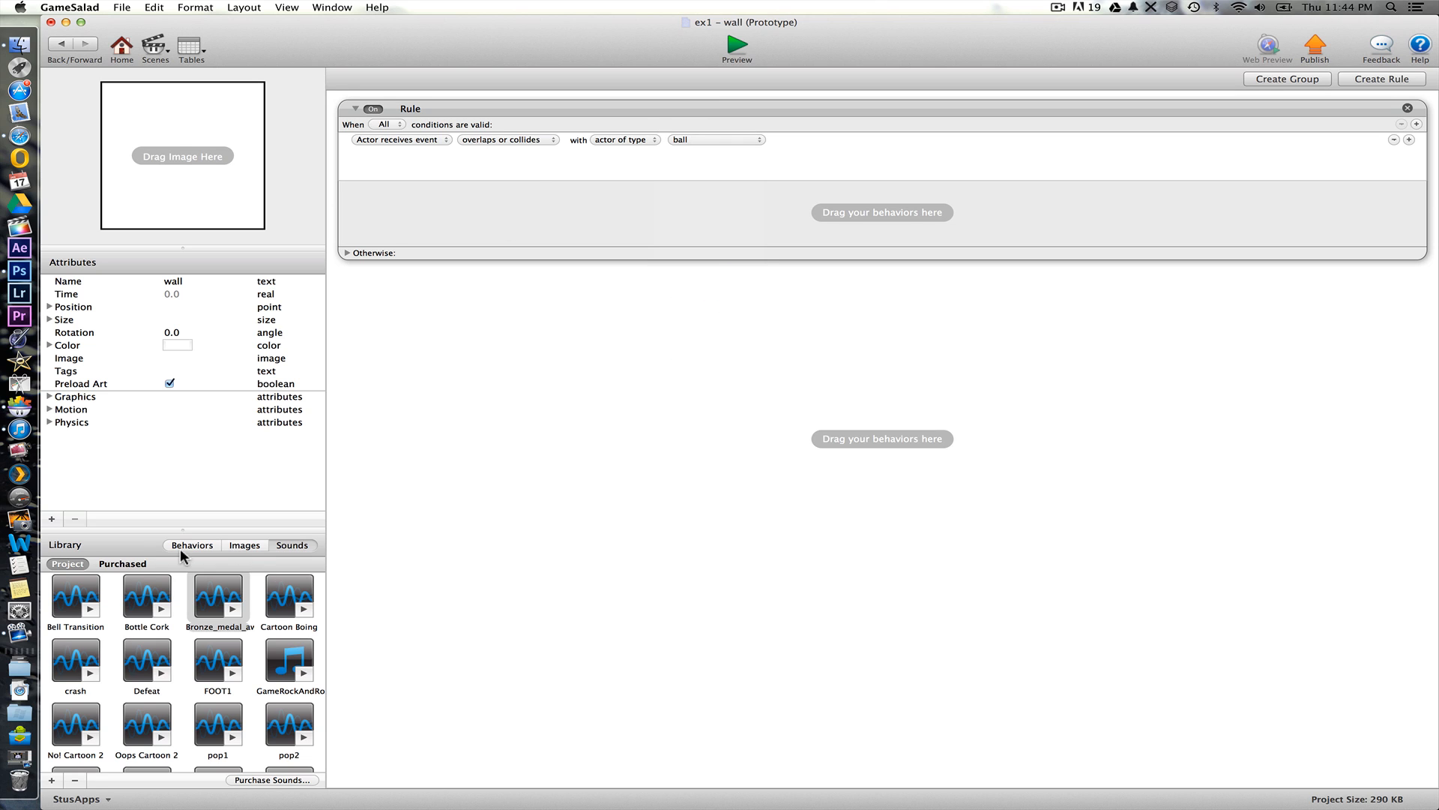
{"action": "left_click", "coordinate": [192, 544]}
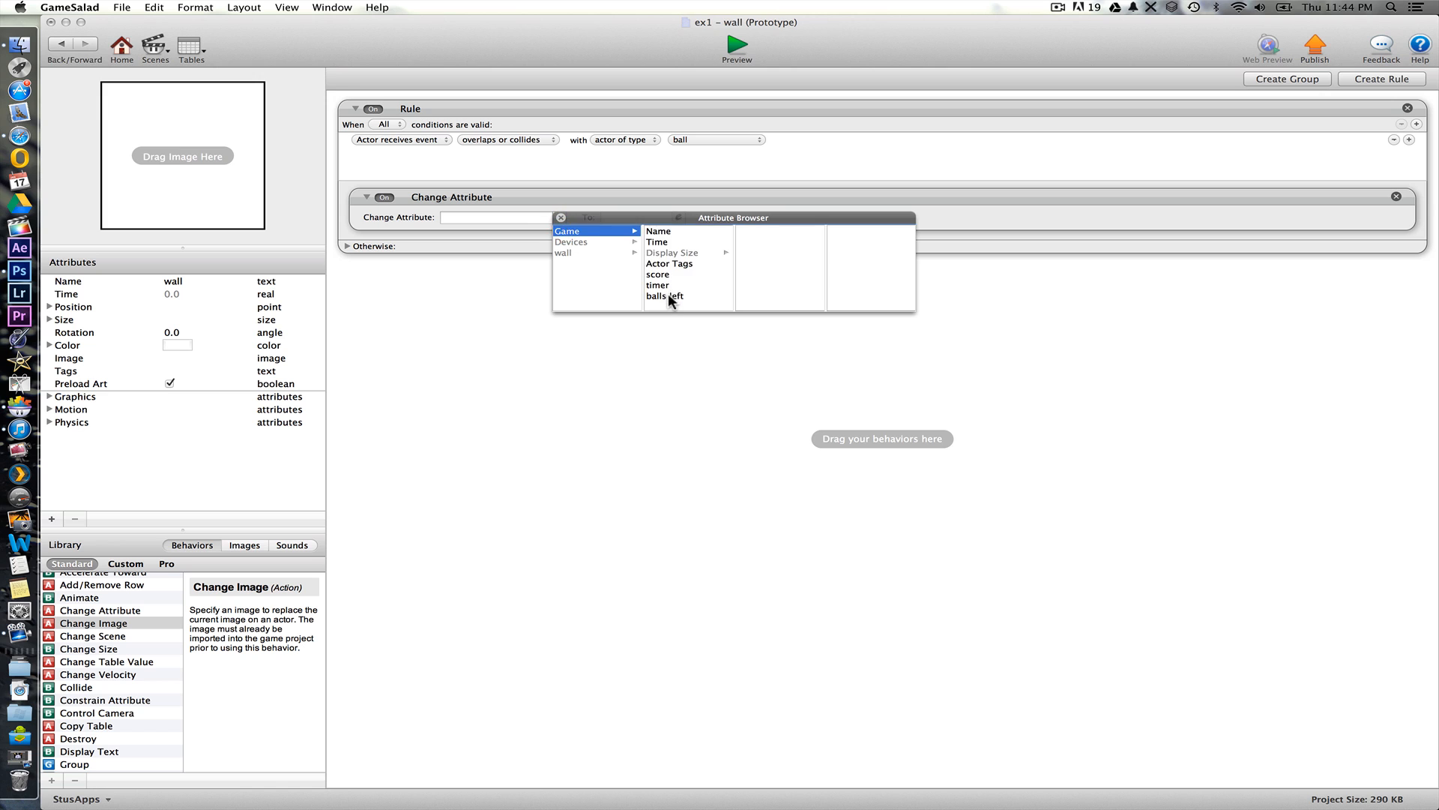
- Add a Change Attribute setting game.balls left to game.balls left-1
{"action": "left_click", "coordinate": [664, 295]}
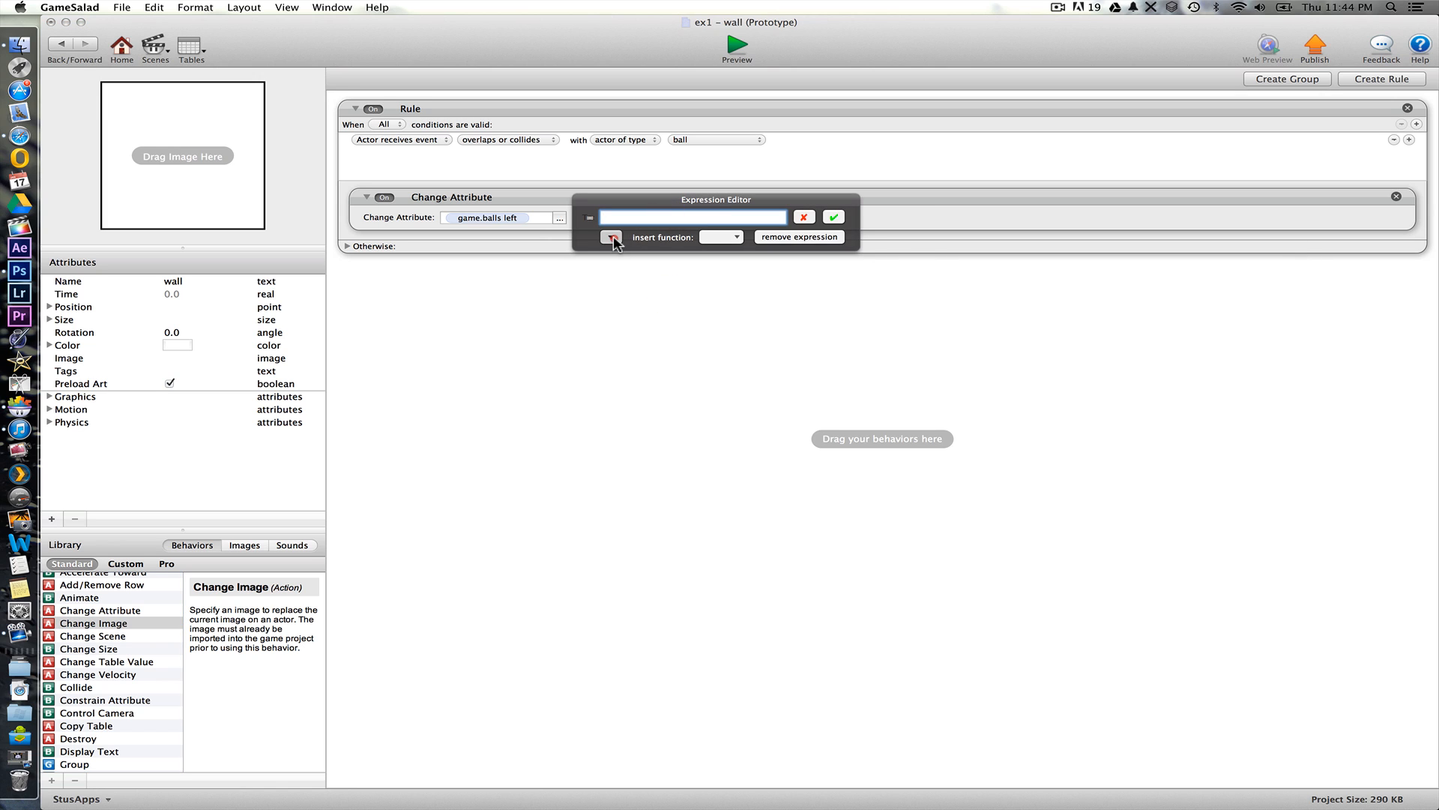
{"action": "left_click", "coordinate": [610, 237]}
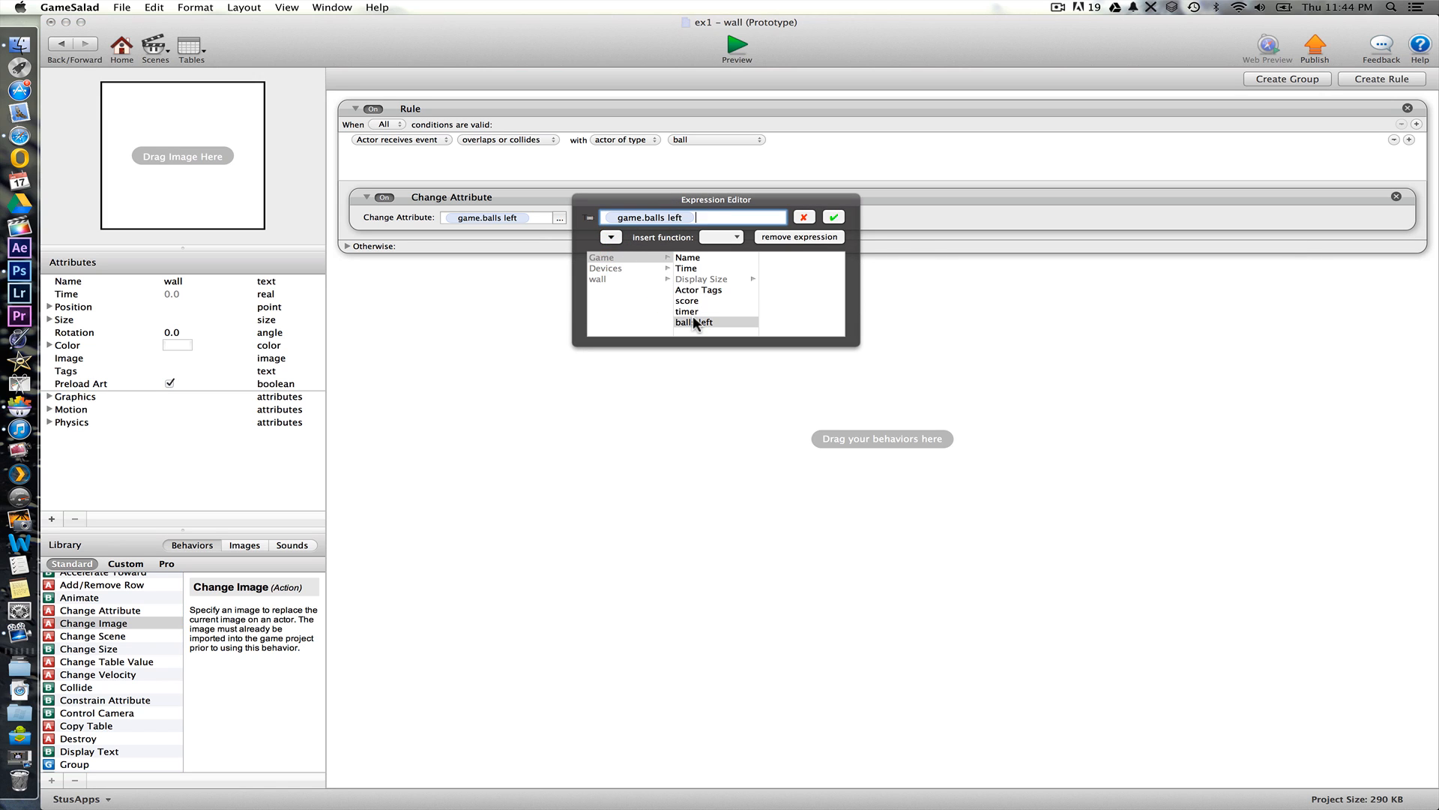
{"action": "type", "text": "-1"}
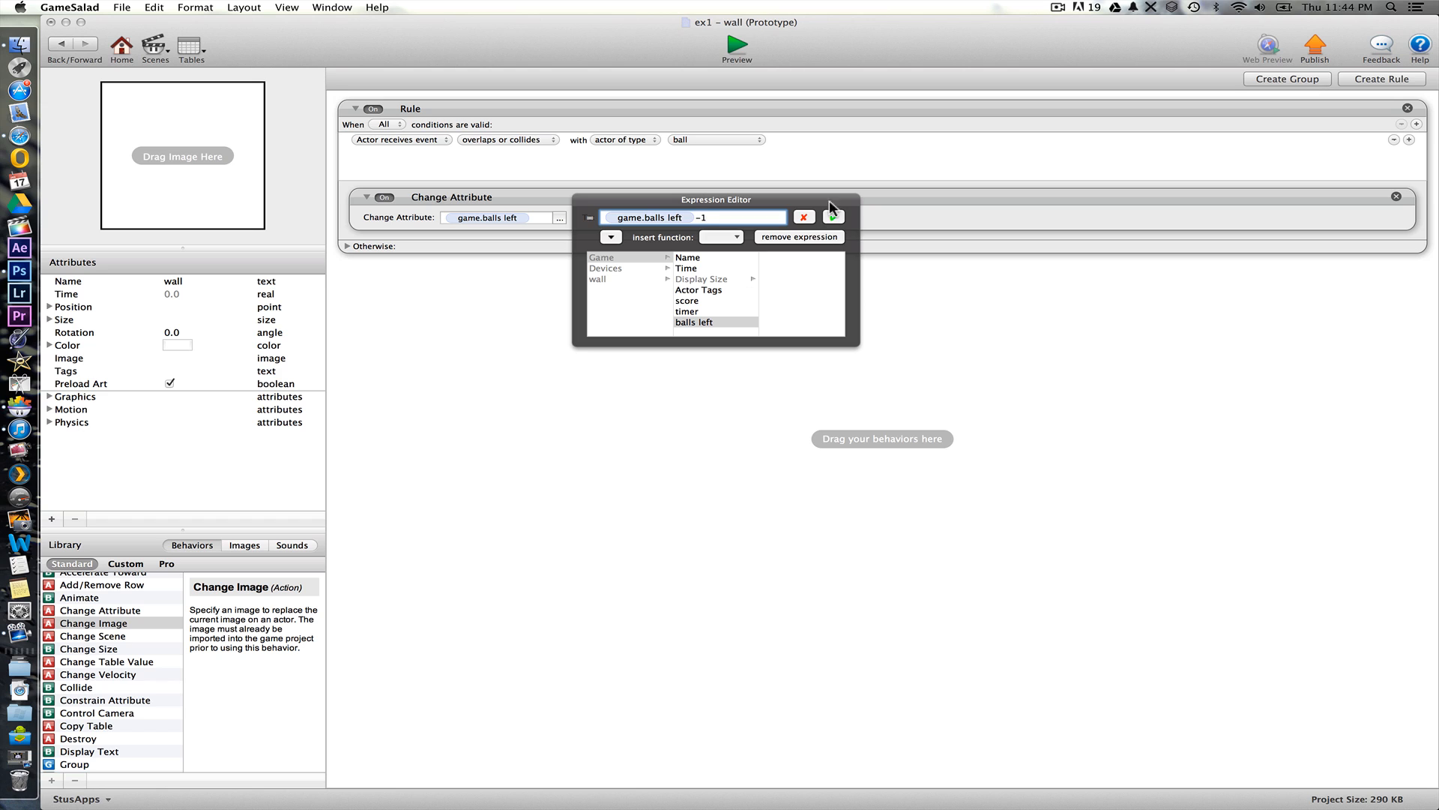
{"action": "left_click", "coordinate": [833, 214]}
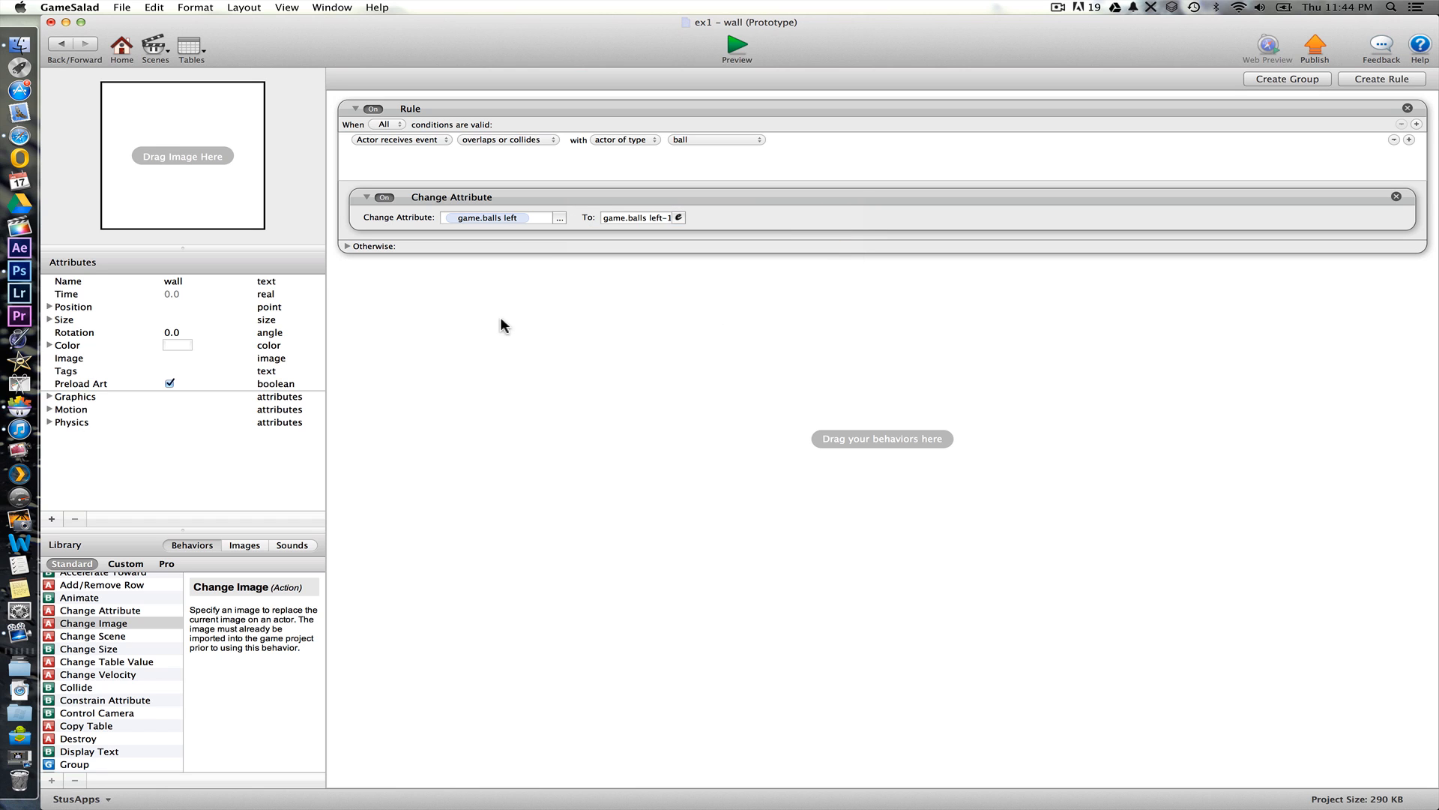
{"action": "mouse_move", "coordinate": [1336, 132]}
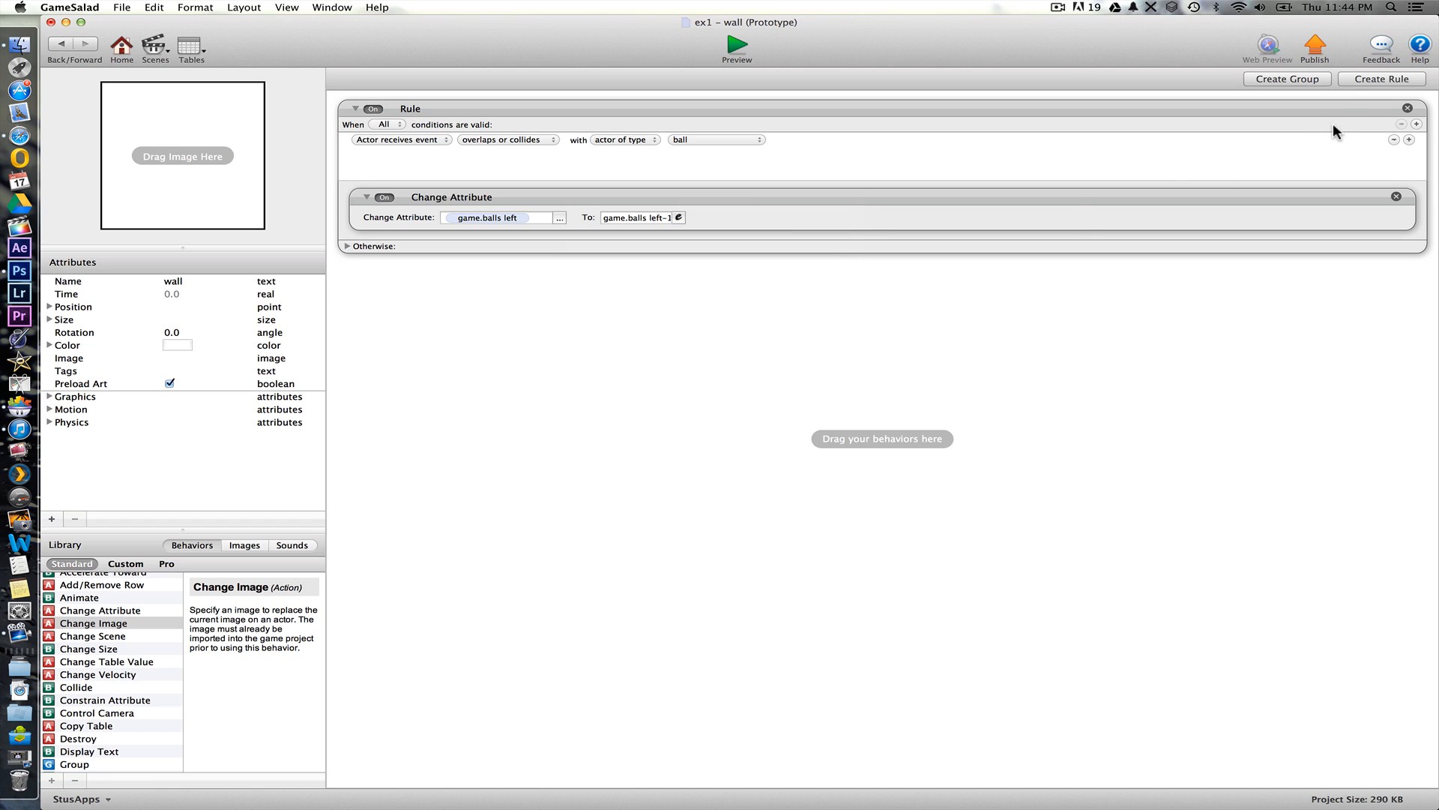
{"action": "mouse_move", "coordinate": [1375, 83]}
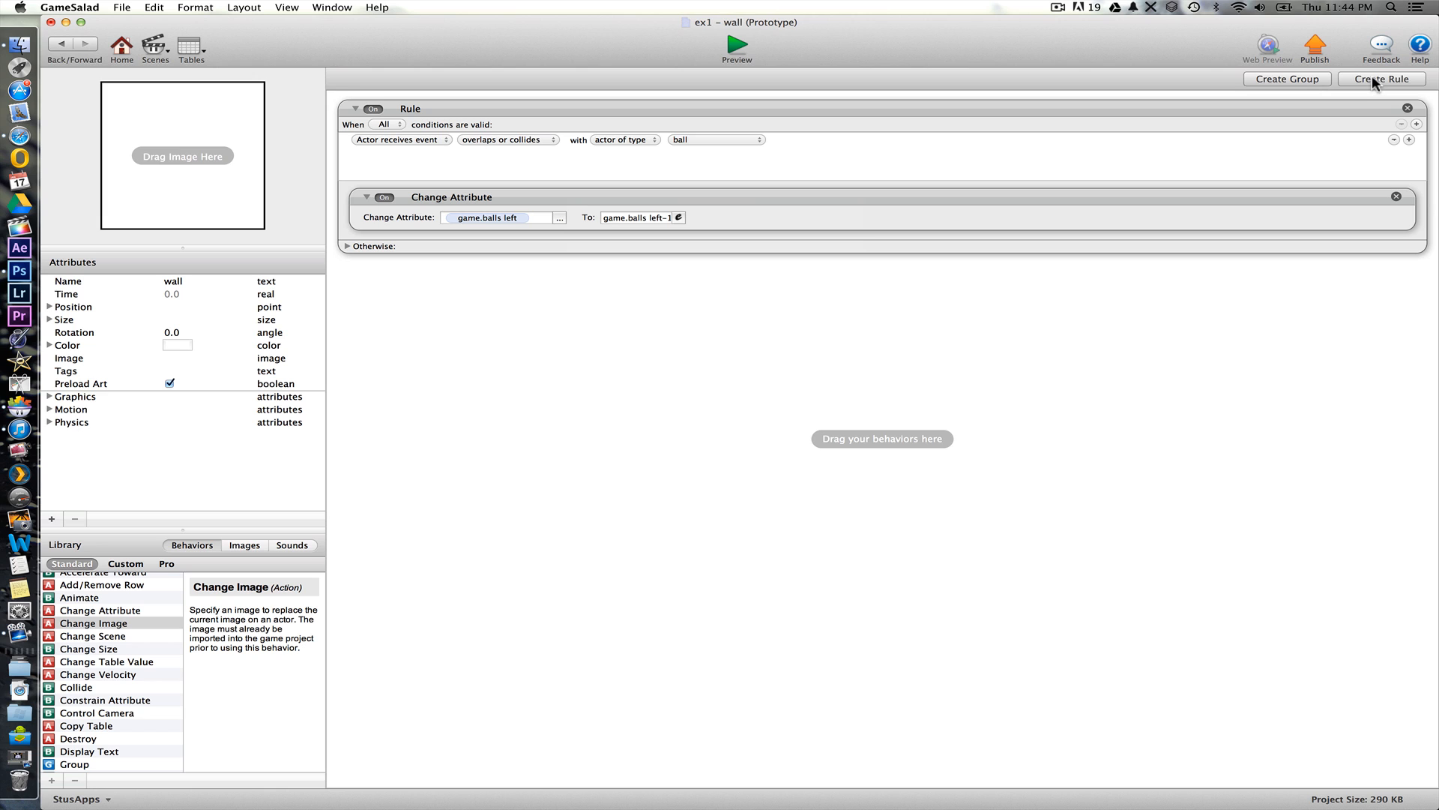
- Create a second wall rule with condition Attribute game.balls left = 0
{"action": "left_click", "coordinate": [1381, 80]}
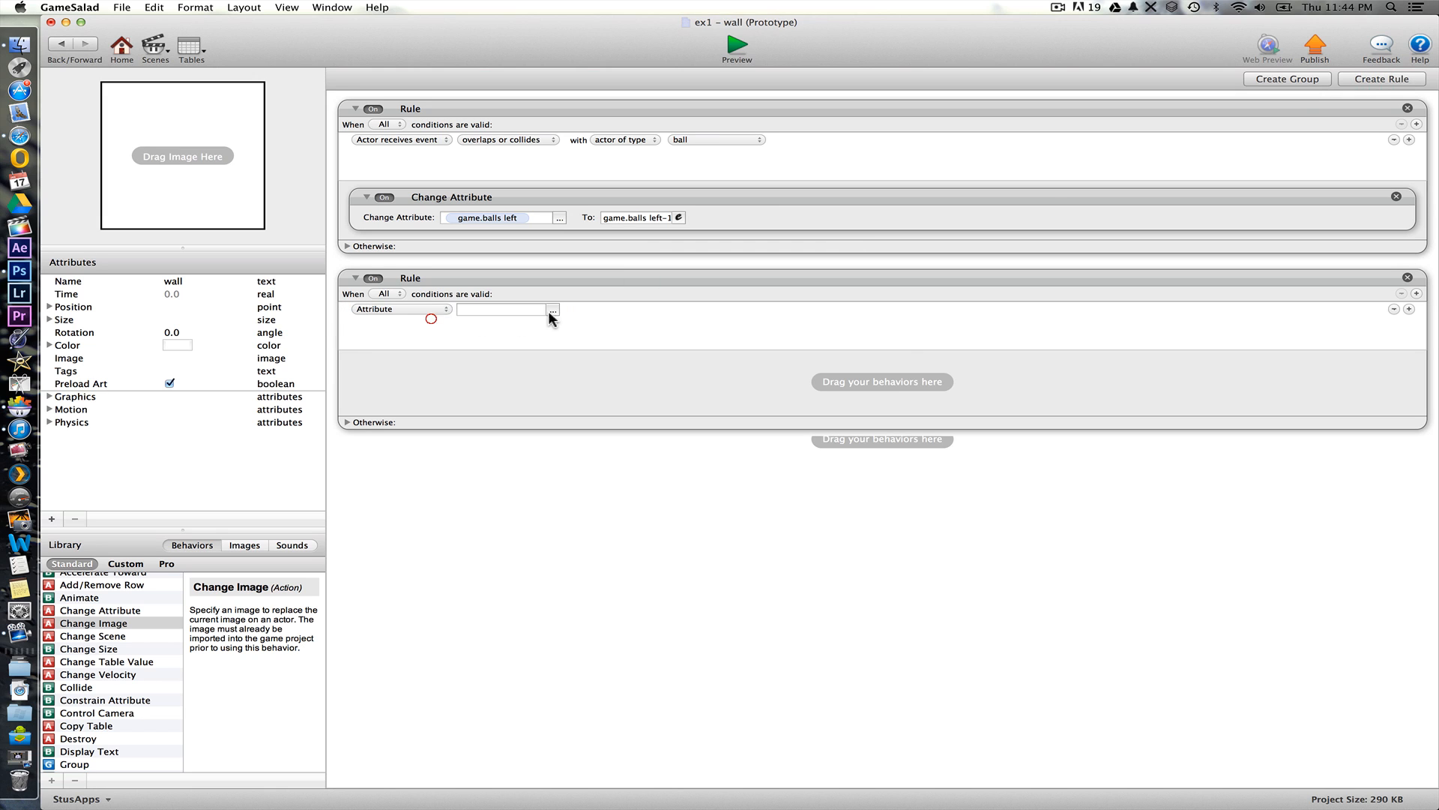
{"action": "left_click", "coordinate": [554, 309]}
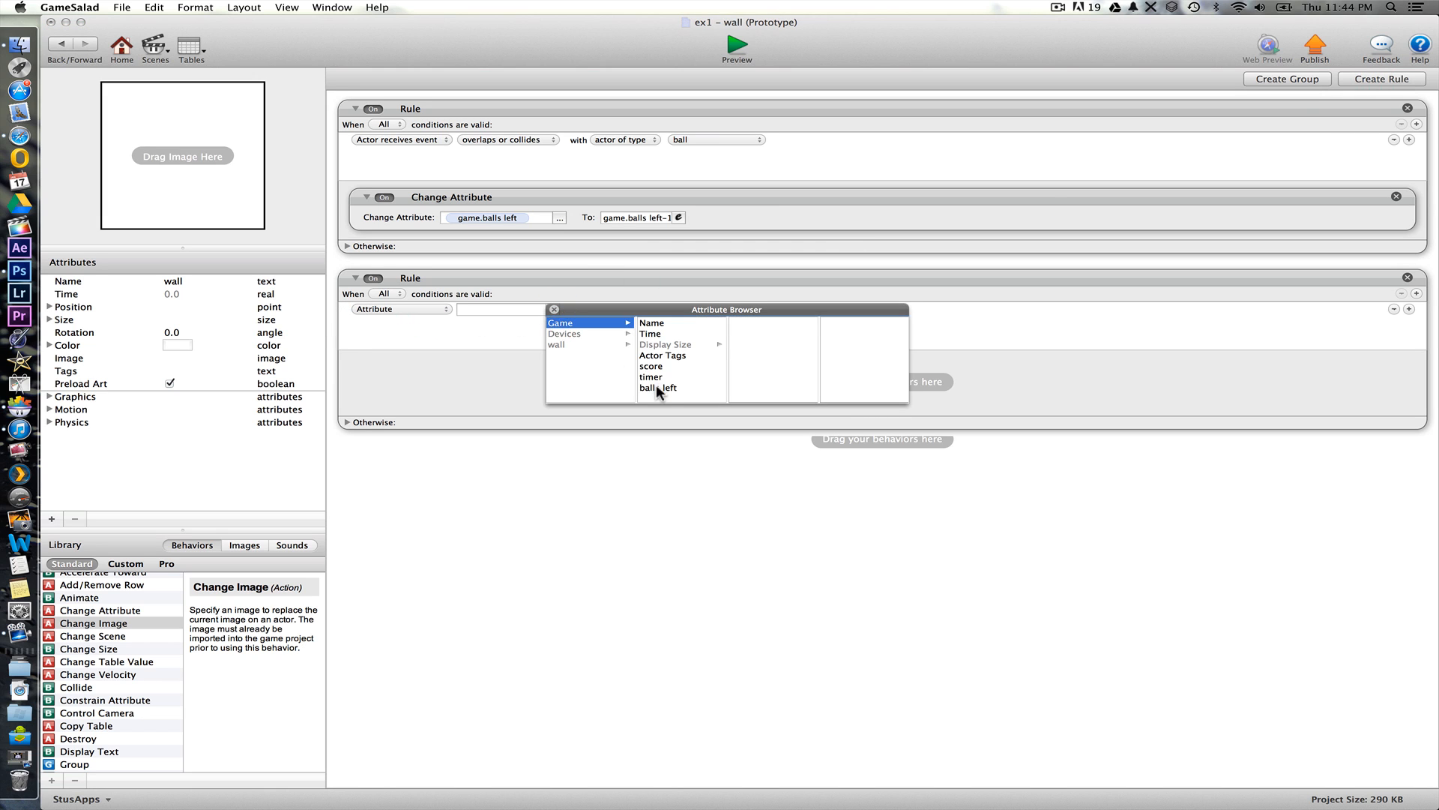
{"action": "left_click", "coordinate": [658, 387]}
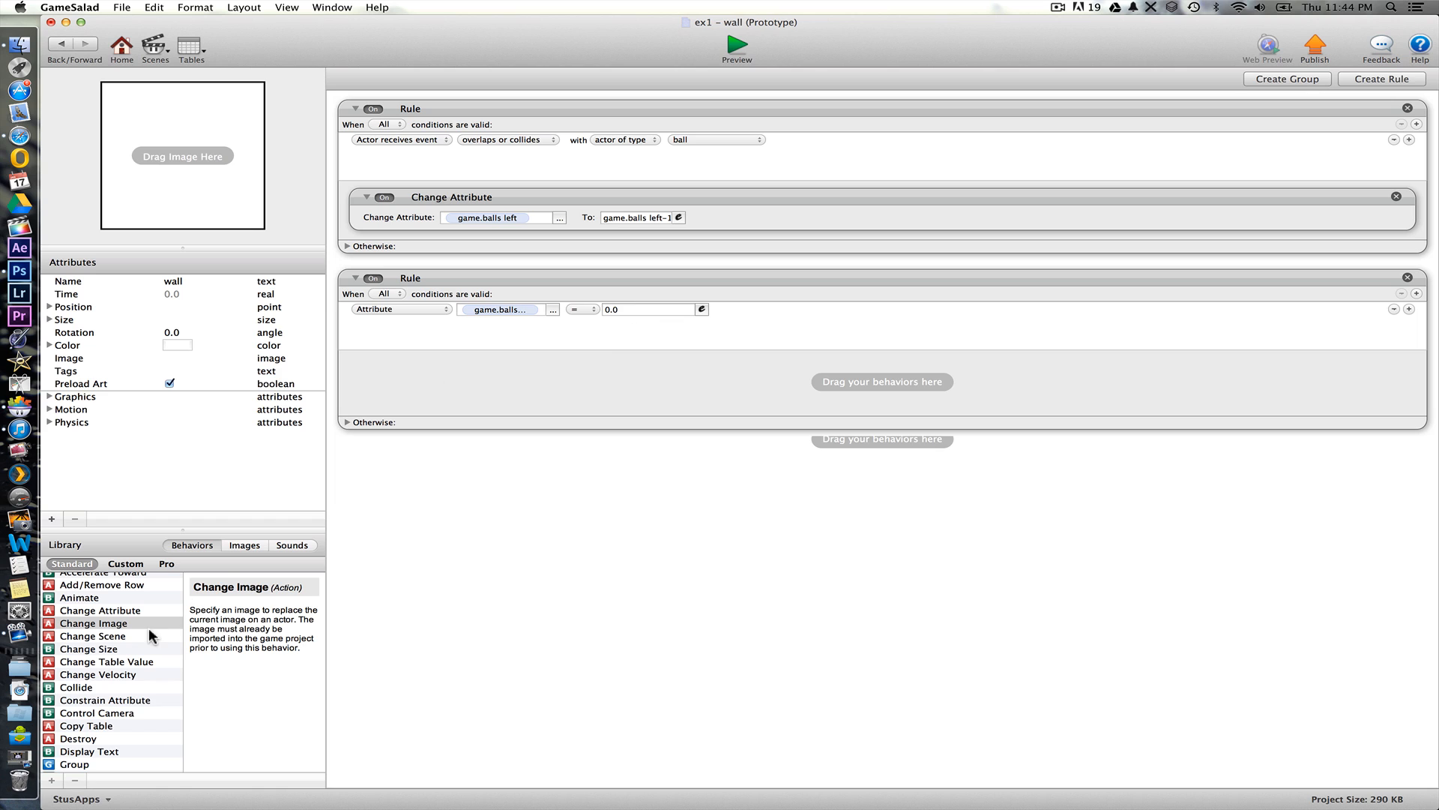
{"action": "mouse_move", "coordinate": [109, 648]}
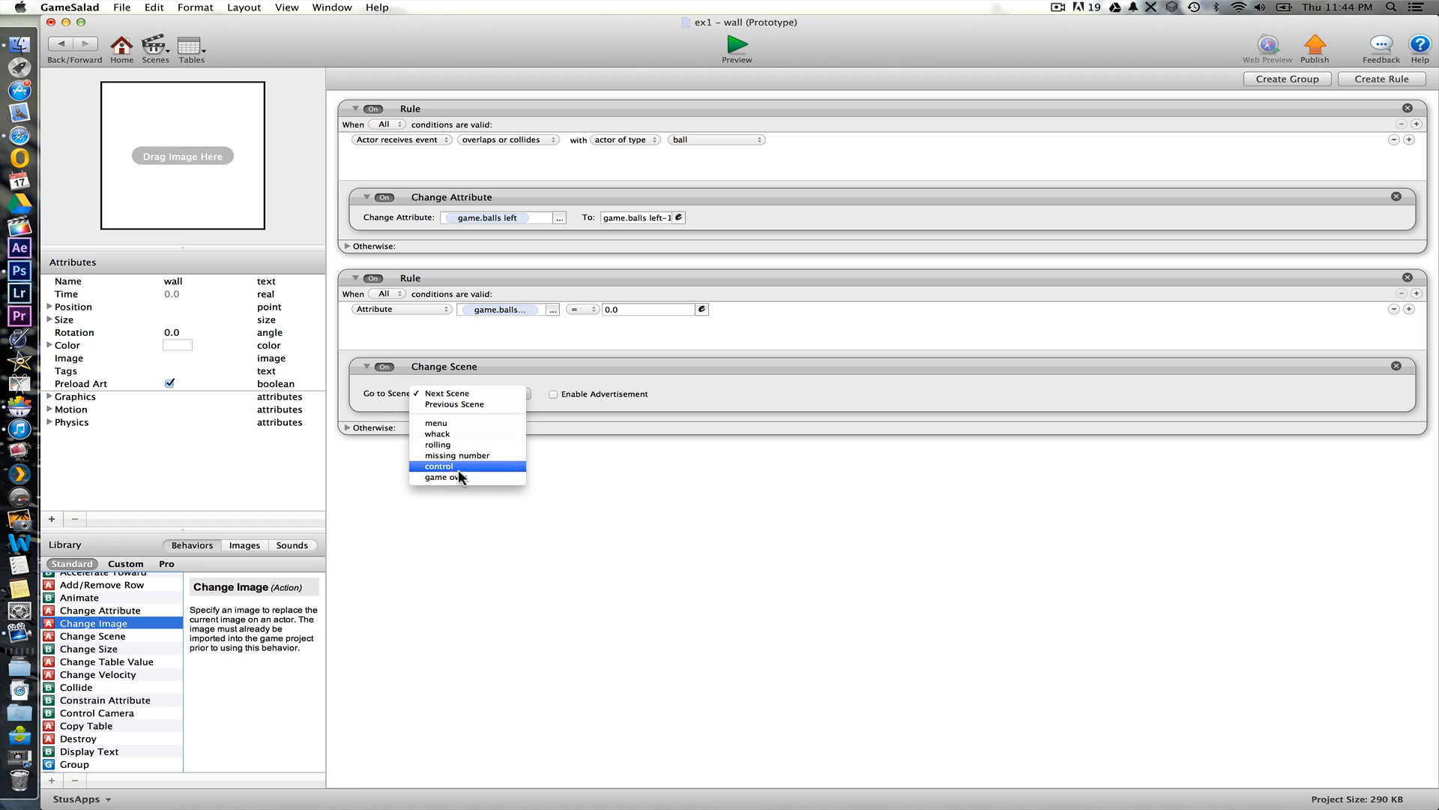
- Add Change Scene to game over and Play Sound Cartoon Boing, then return to the scene
{"action": "left_click", "coordinate": [449, 477]}
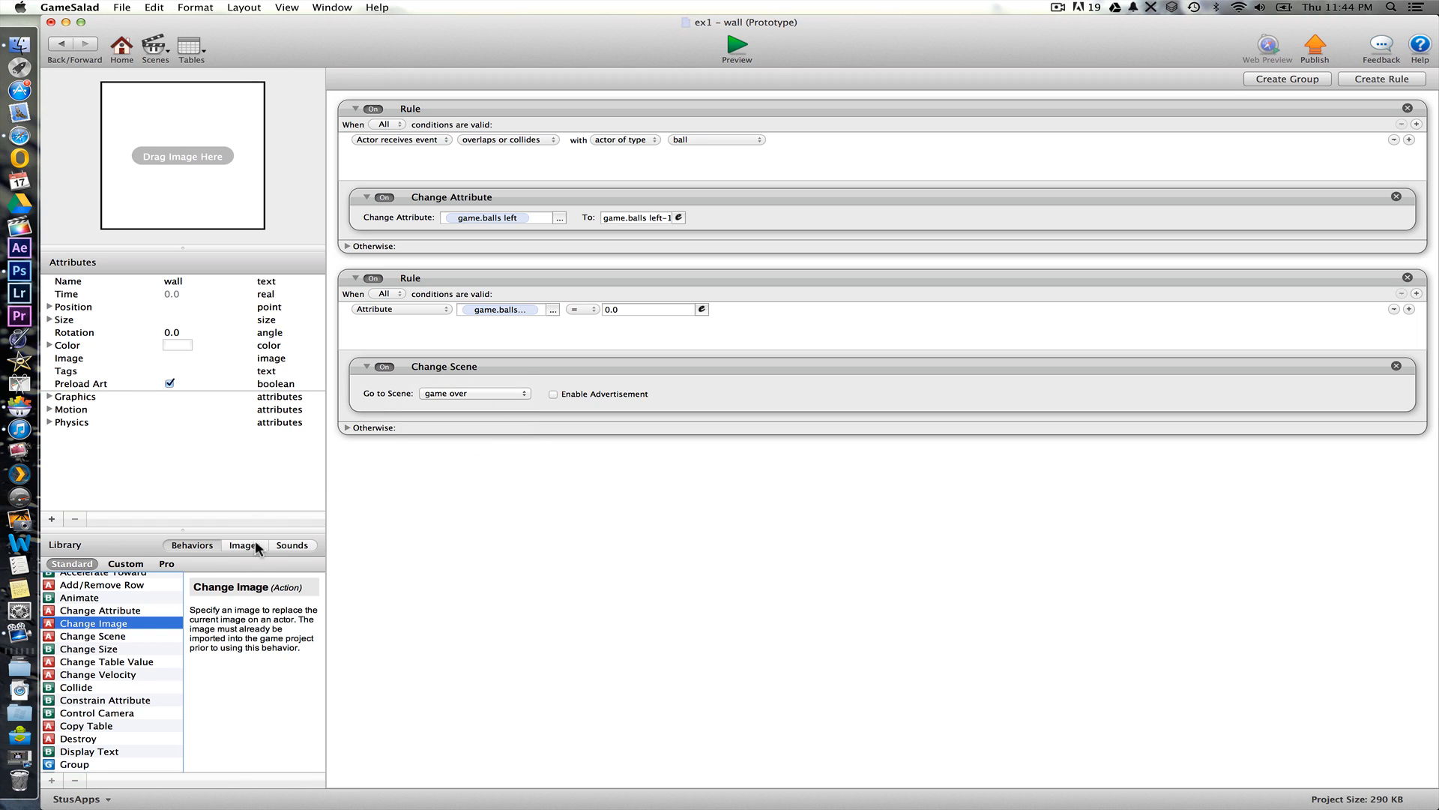
{"action": "left_click", "coordinate": [293, 545]}
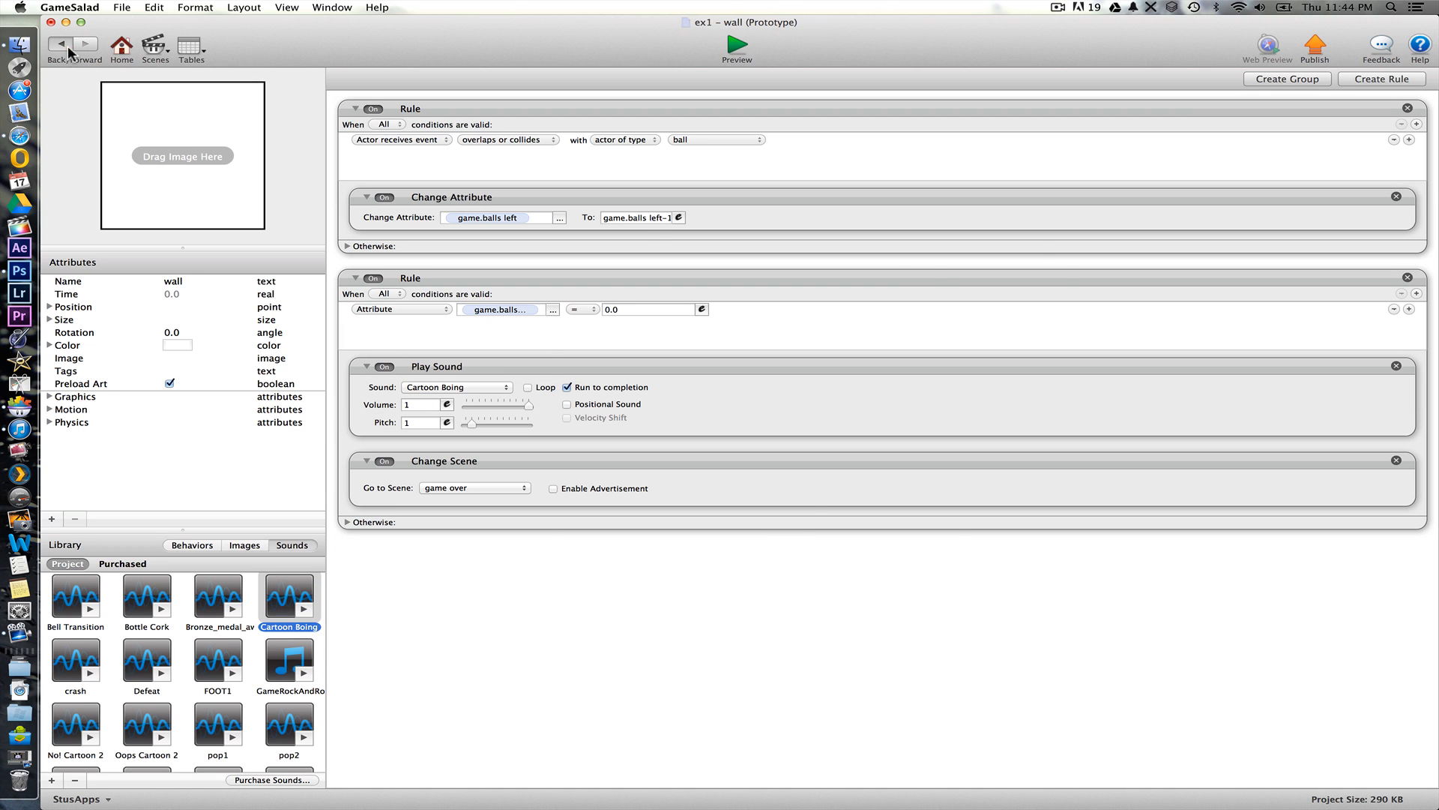
{"action": "left_click", "coordinate": [122, 7]}
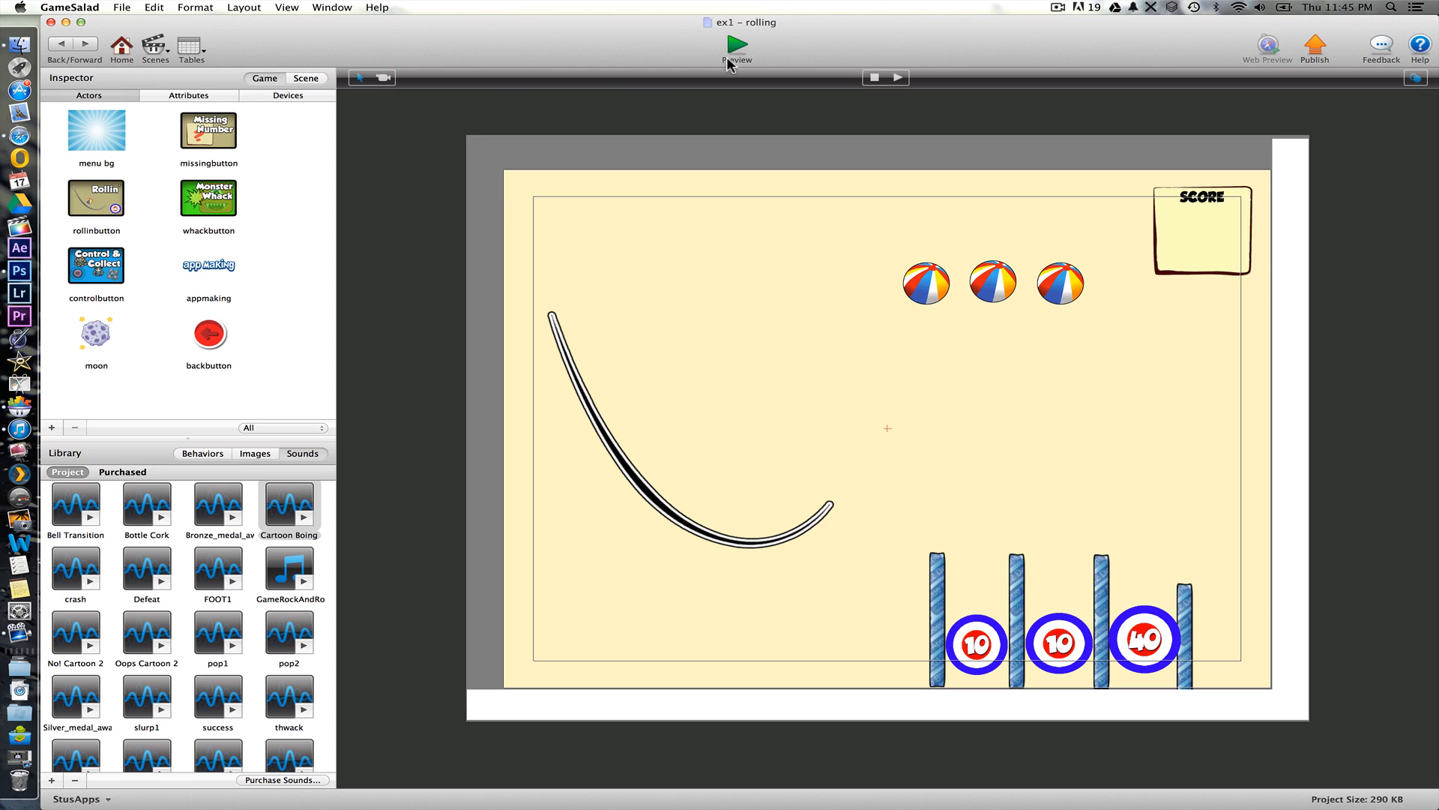
{"action": "left_click", "coordinate": [737, 43]}
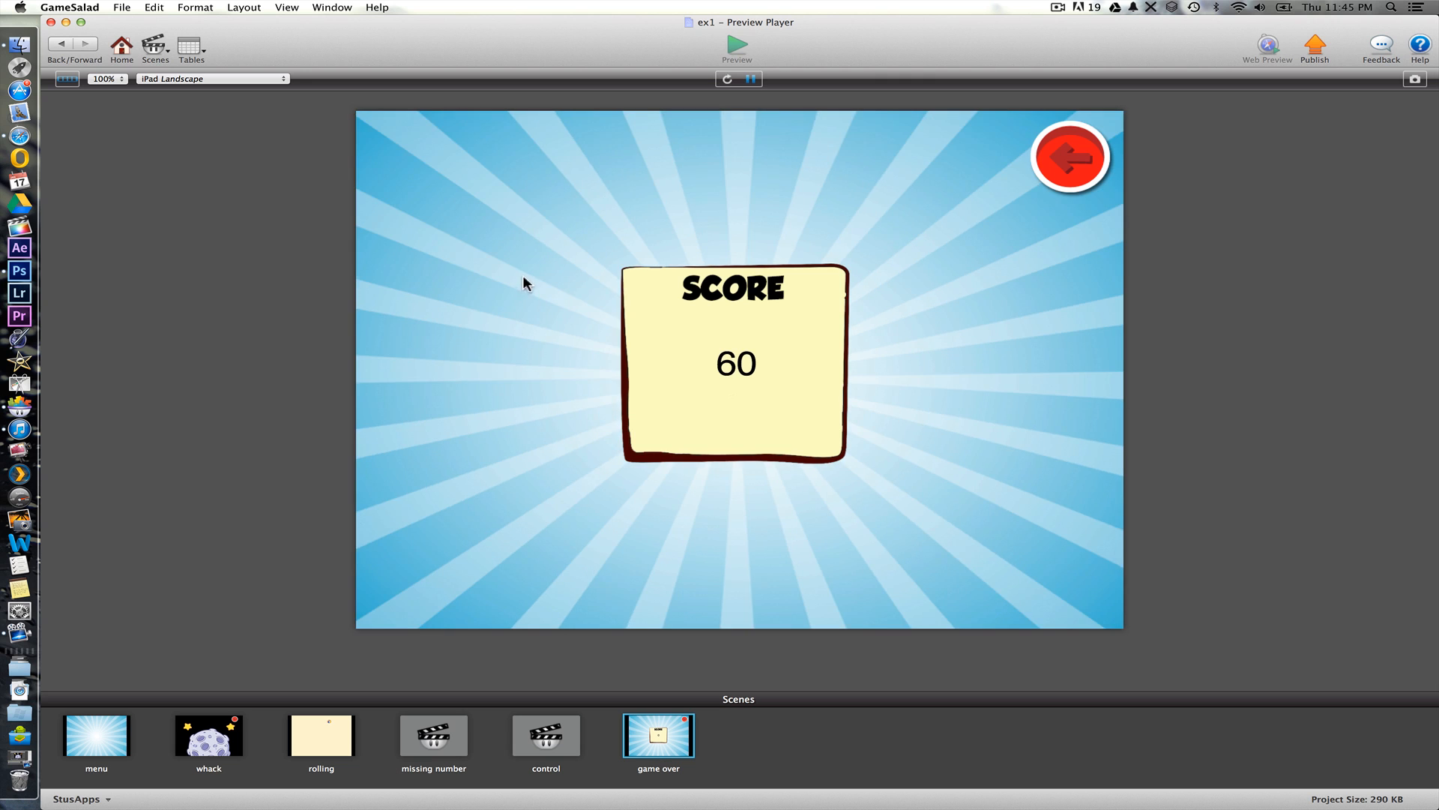
{"action": "mouse_move", "coordinate": [1093, 159]}
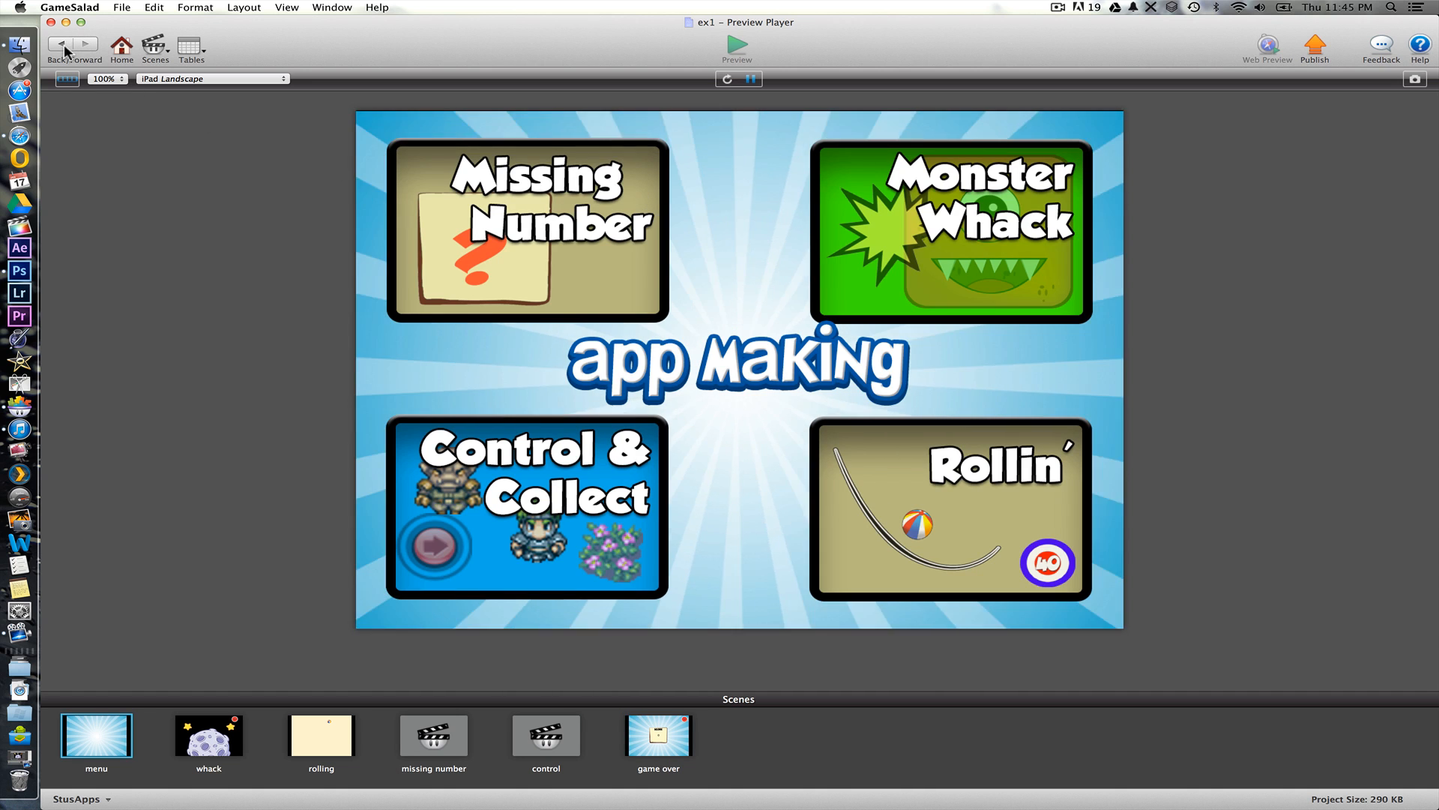
{"action": "double_click", "coordinate": [321, 734]}
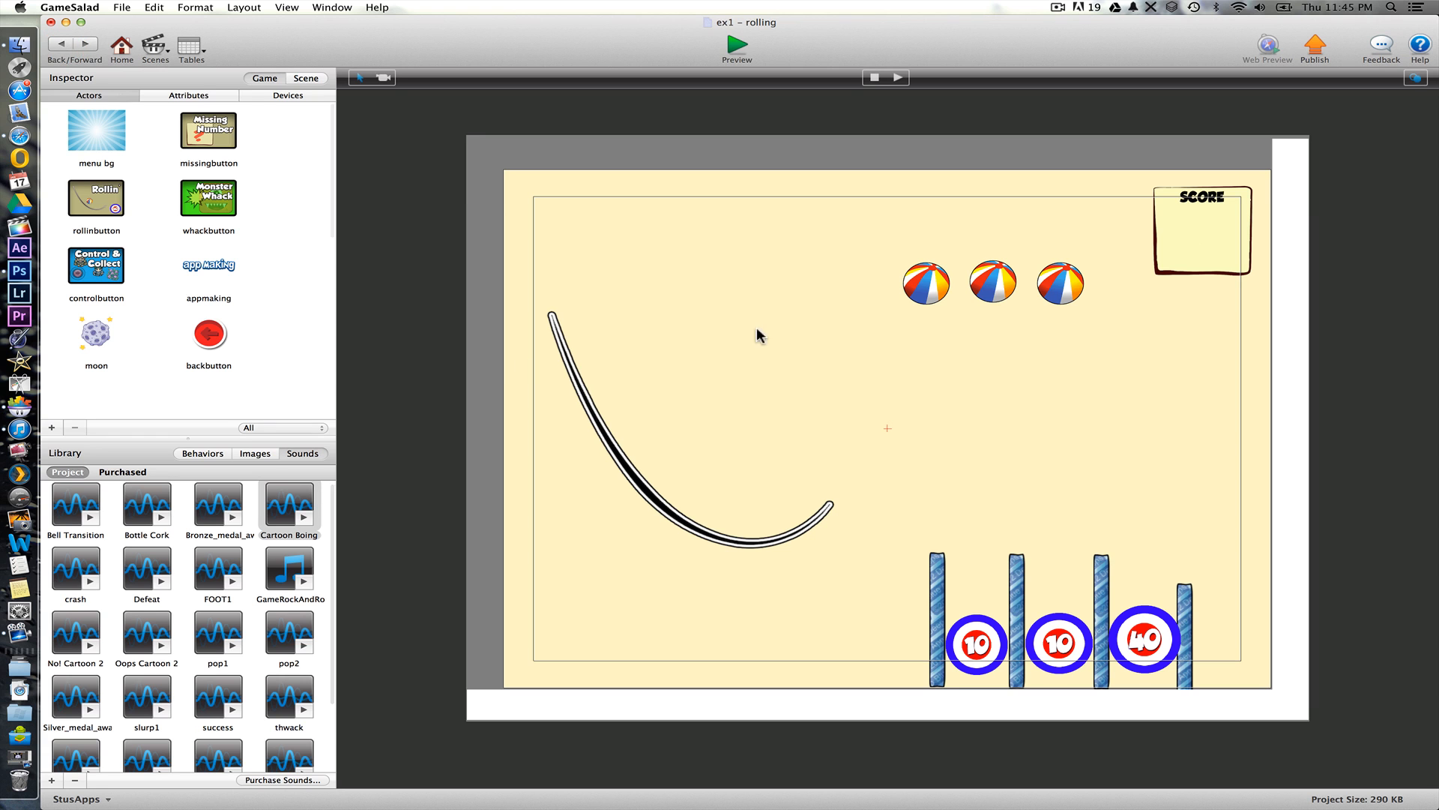
{"action": "mouse_move", "coordinate": [705, 403]}
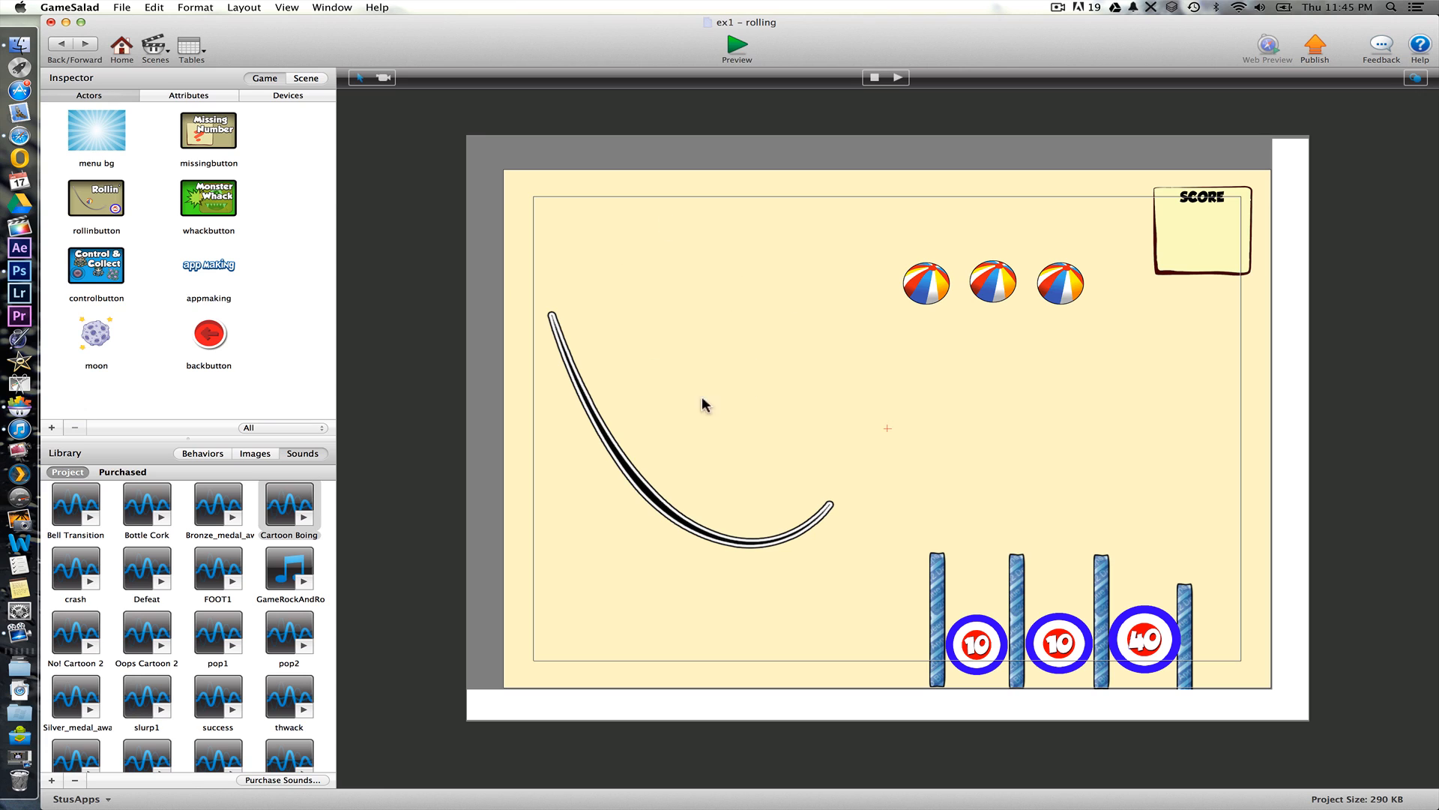
{"action": "mouse_move", "coordinate": [858, 498]}
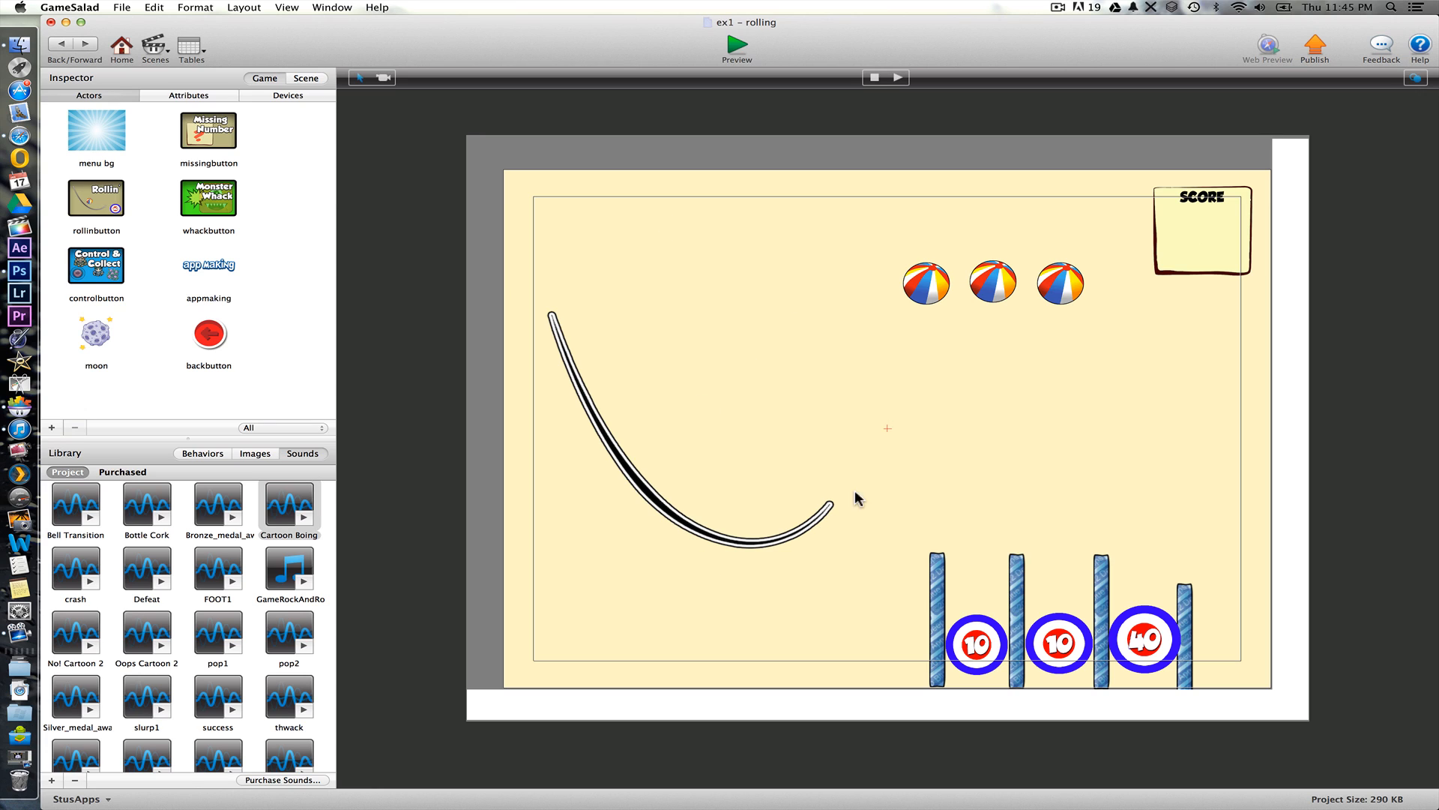
{"action": "mouse_move", "coordinate": [1114, 501]}
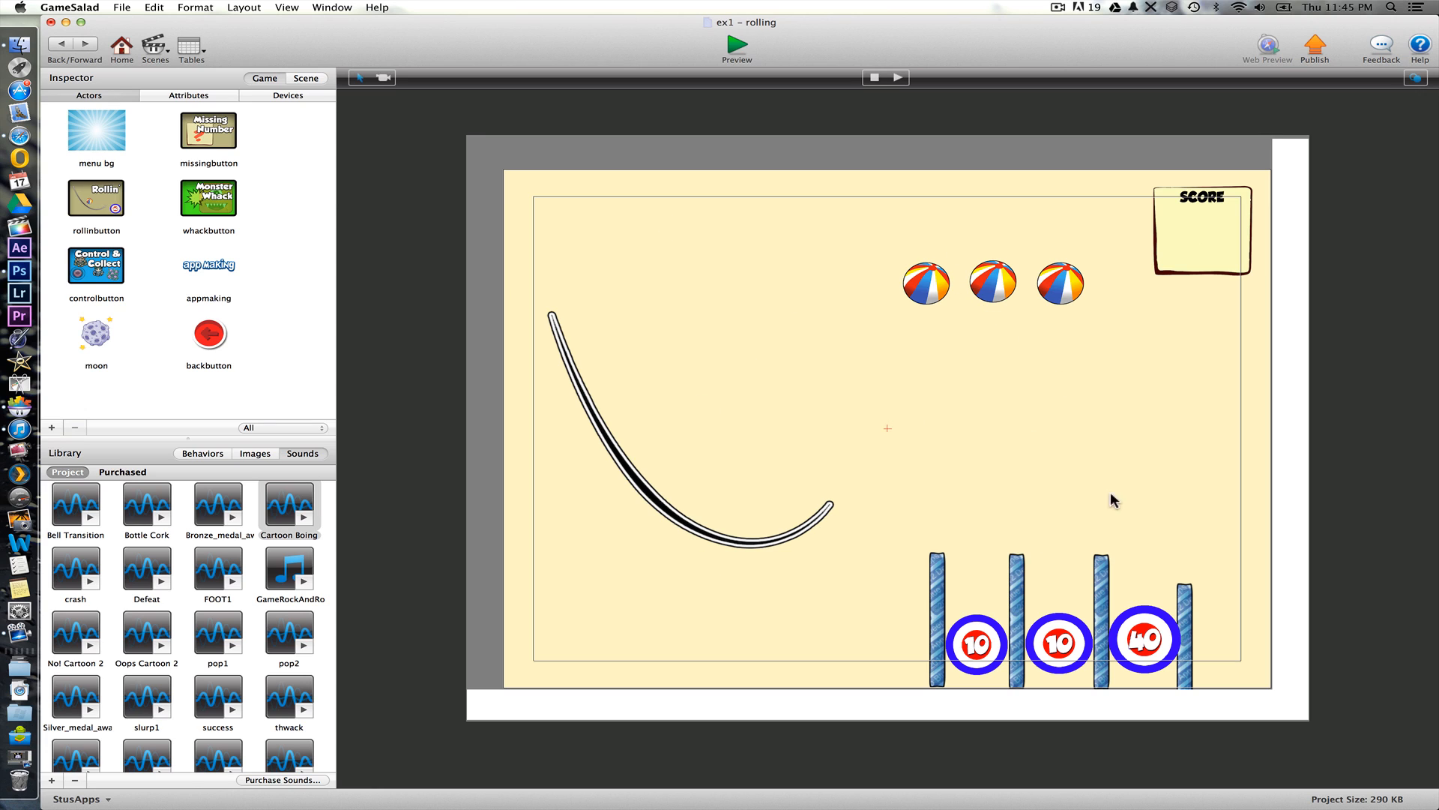
{"action": "mouse_move", "coordinate": [640, 330]}
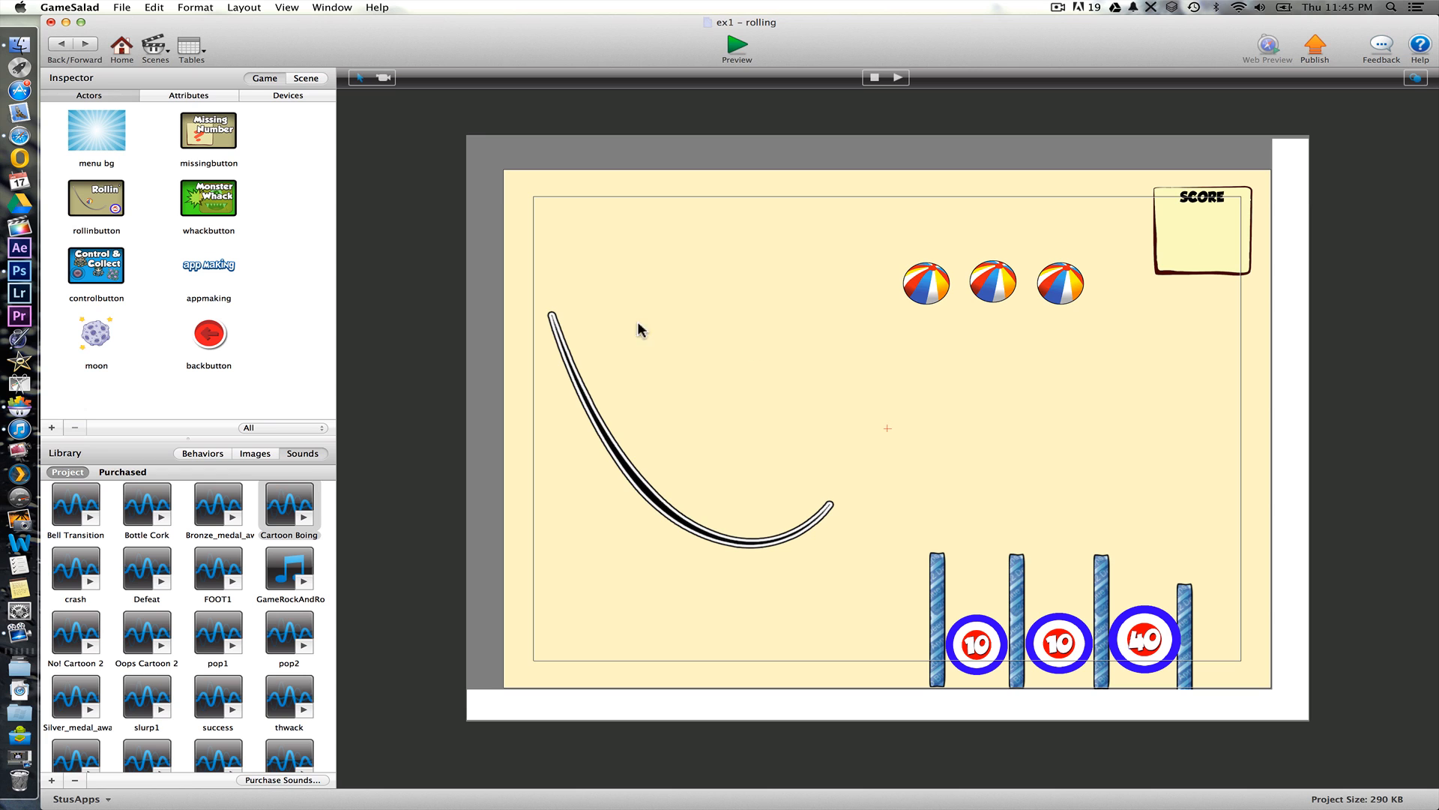
{"action": "mouse_move", "coordinate": [643, 366]}
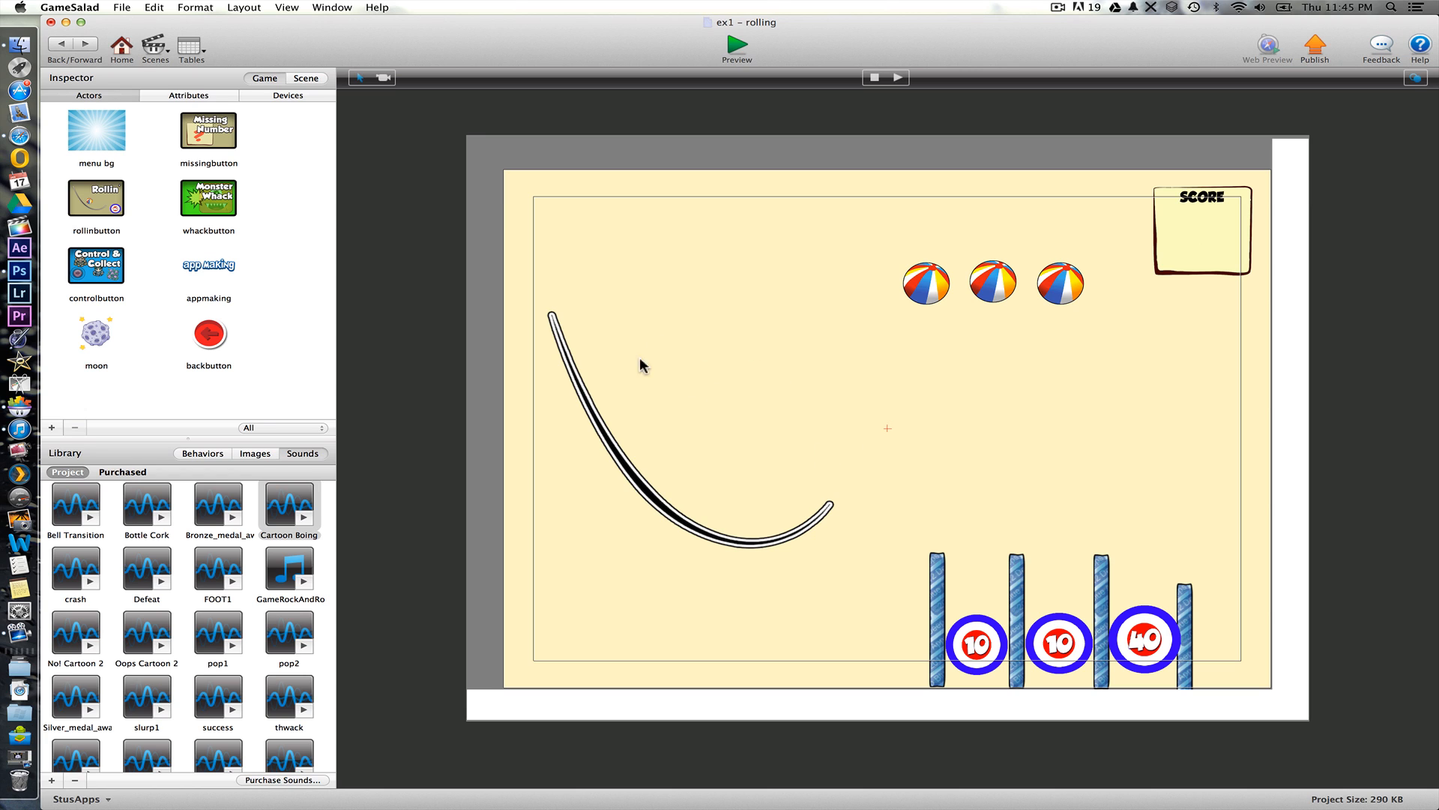